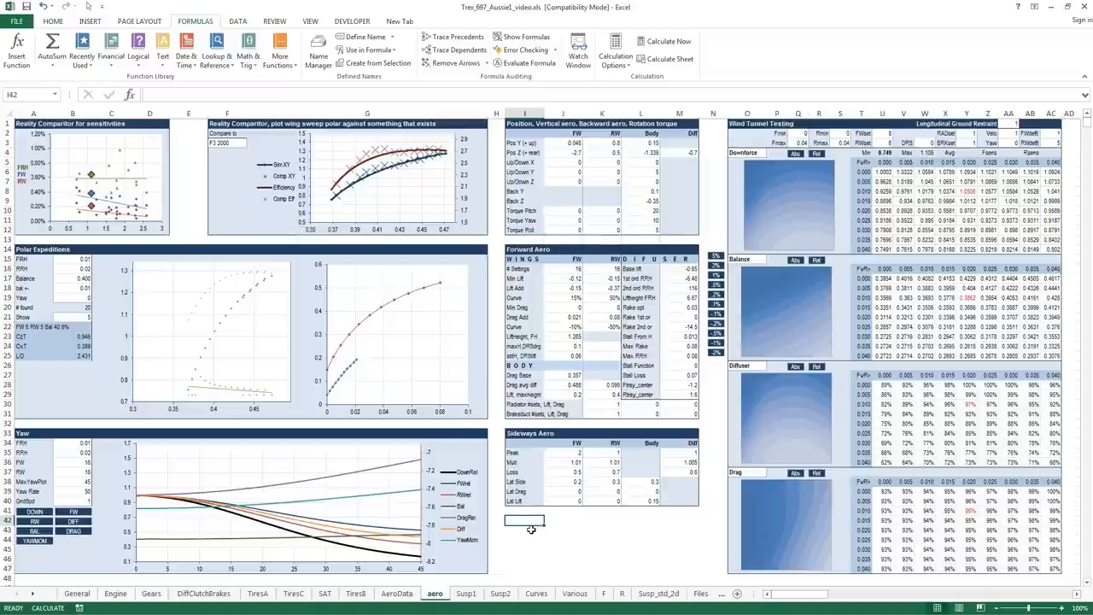
mouse_move(526, 535)
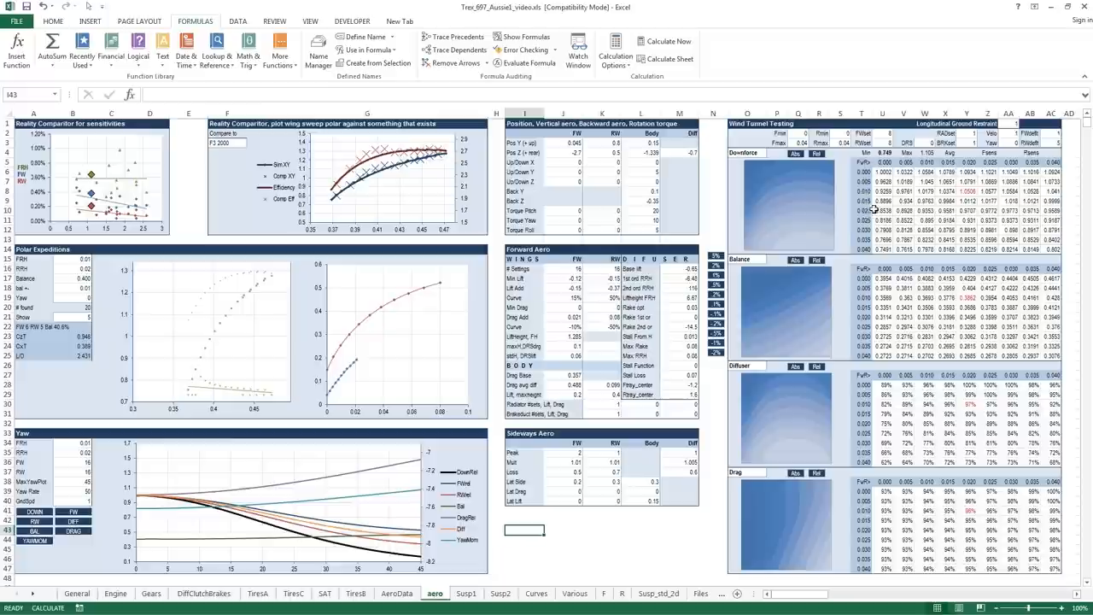
mouse_move(856, 173)
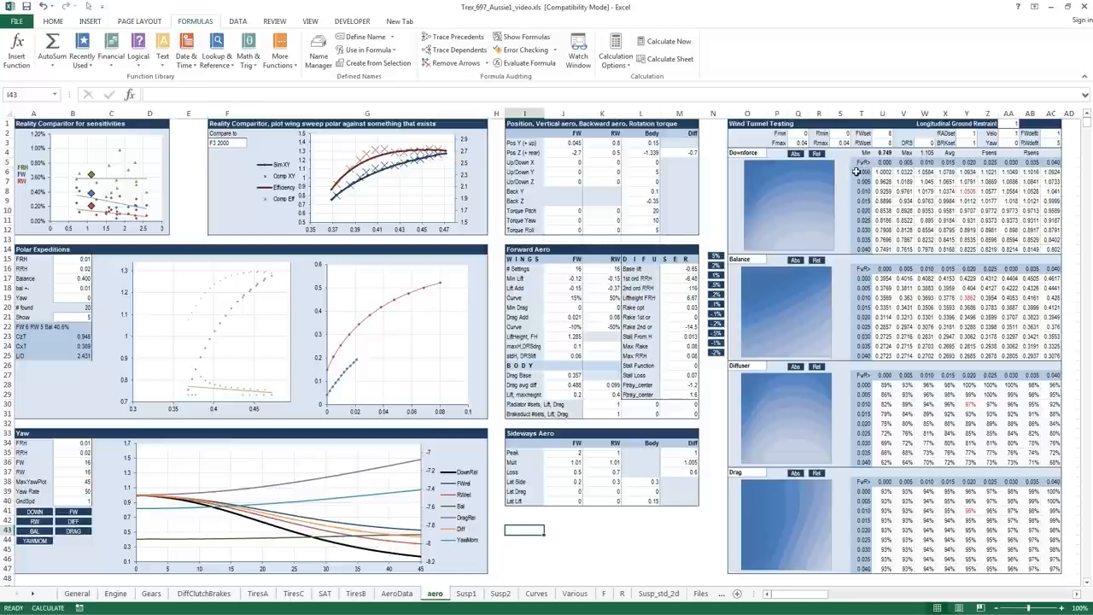
mouse_move(879, 174)
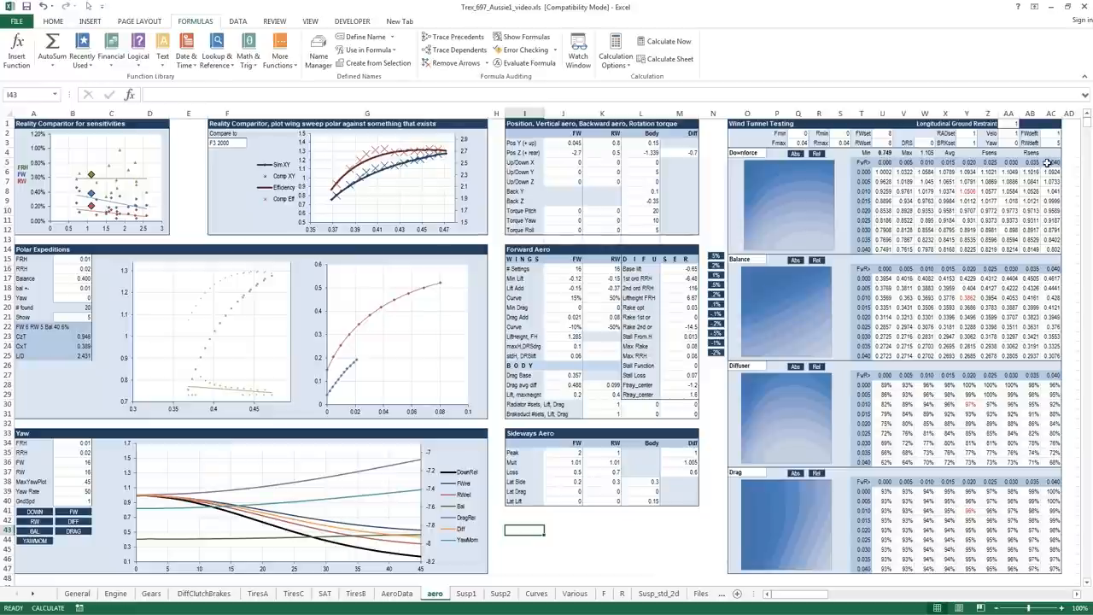
mouse_move(763, 164)
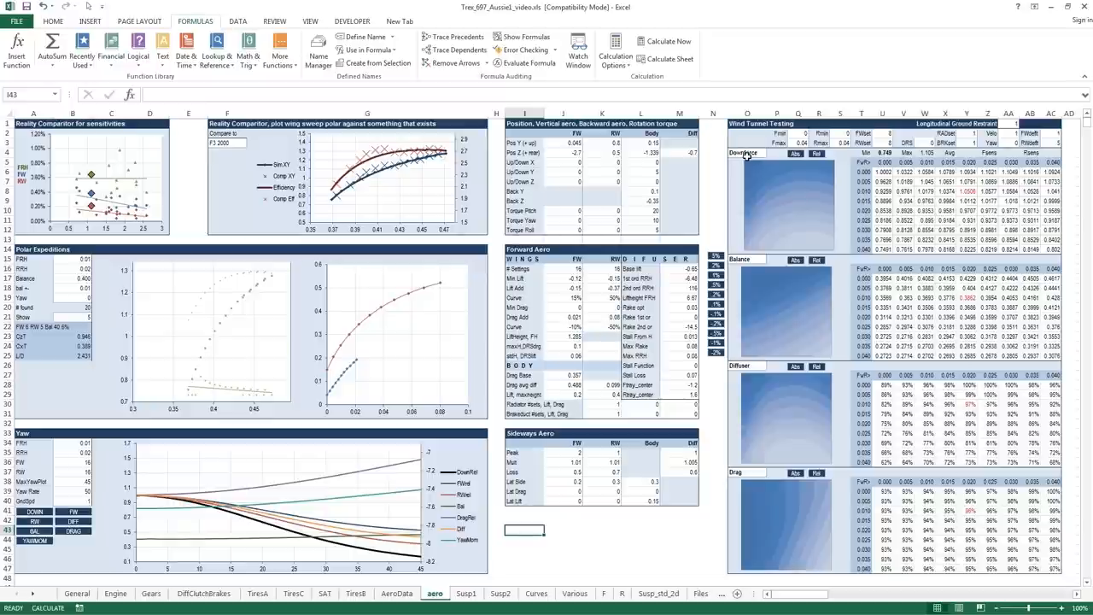
mouse_move(745, 260)
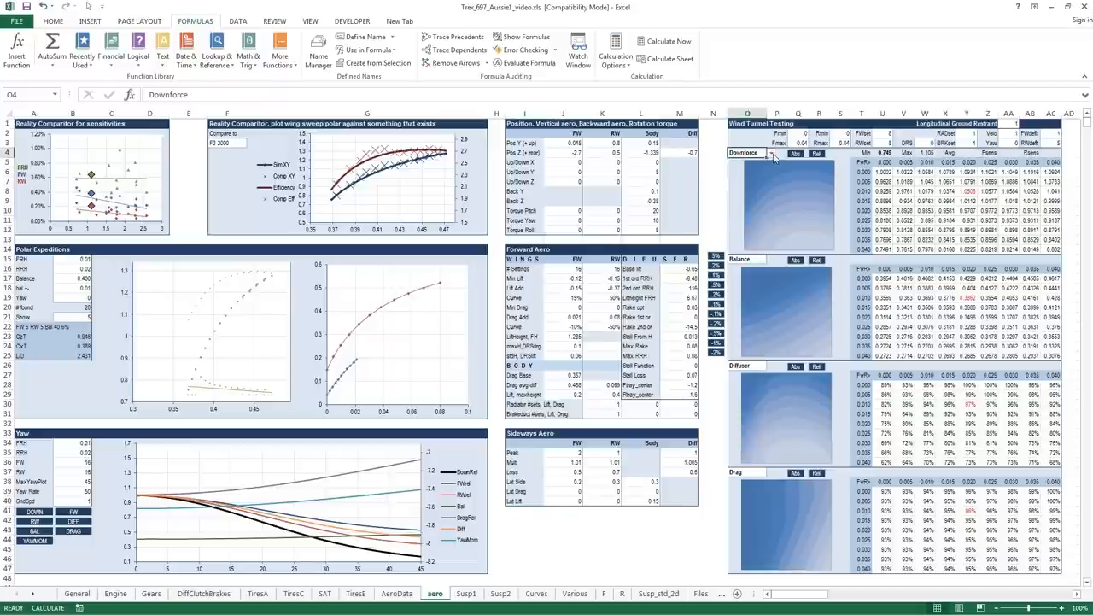
Switch the Downforce wind tunnel map to relative values, with its maximum at 1.000.
click(773, 154)
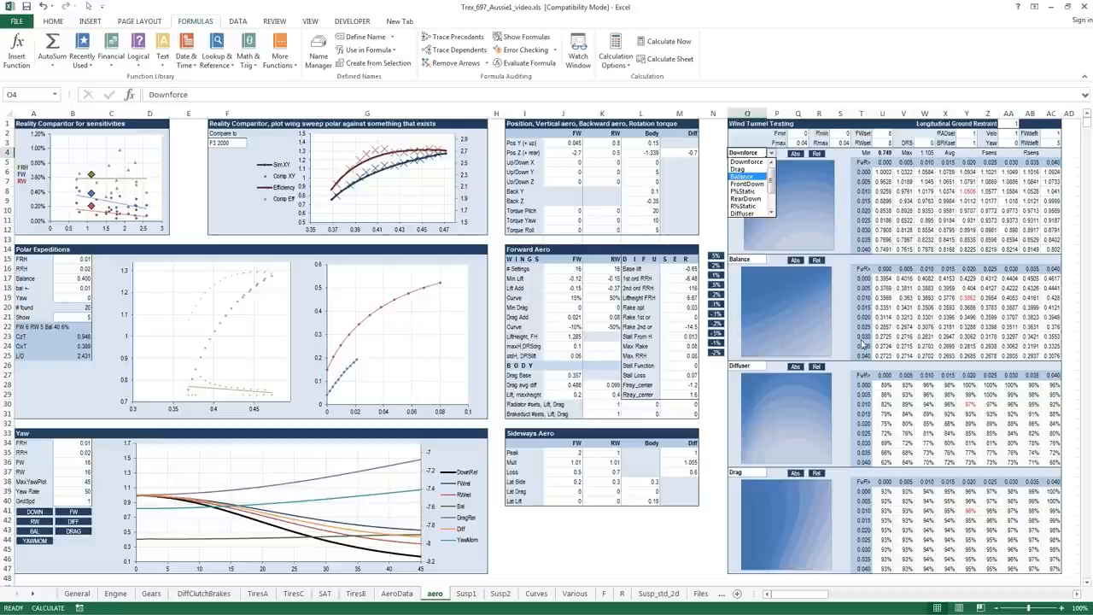
mouse_move(801, 344)
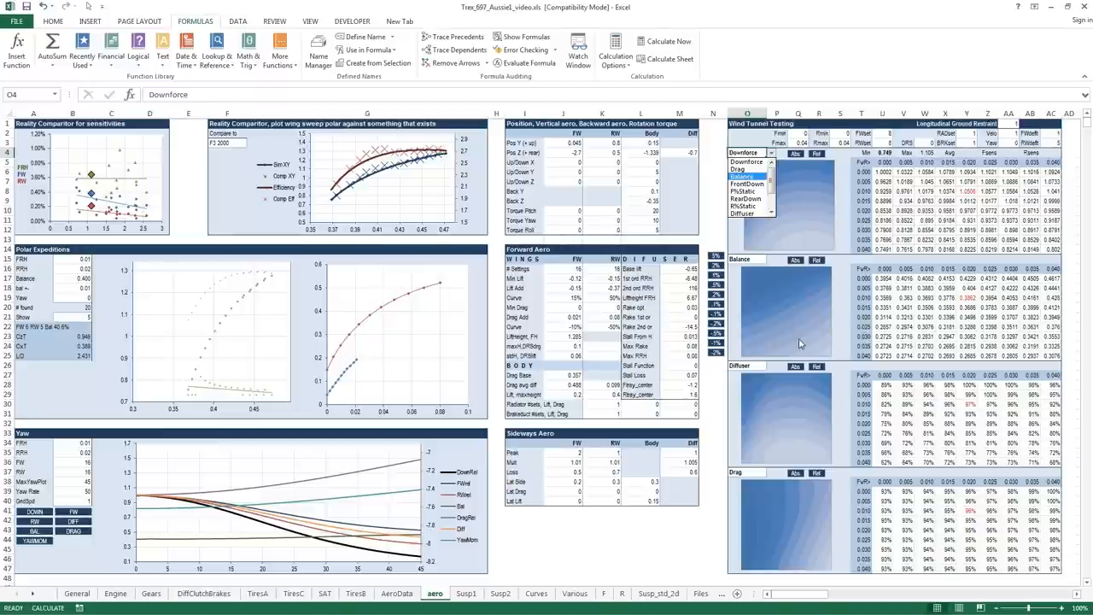
mouse_move(808, 321)
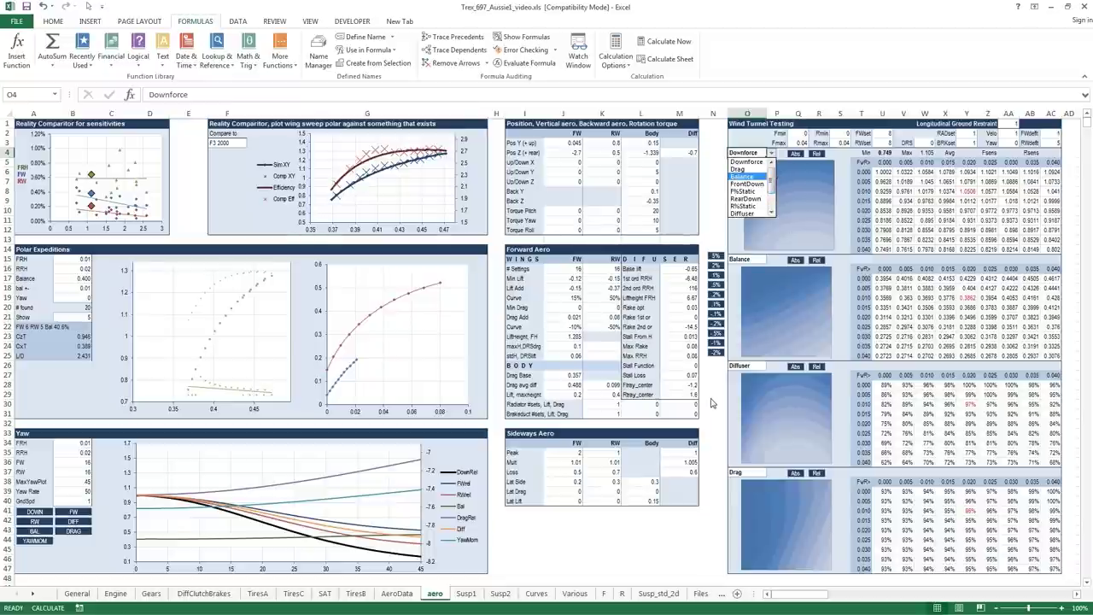
click(771, 153)
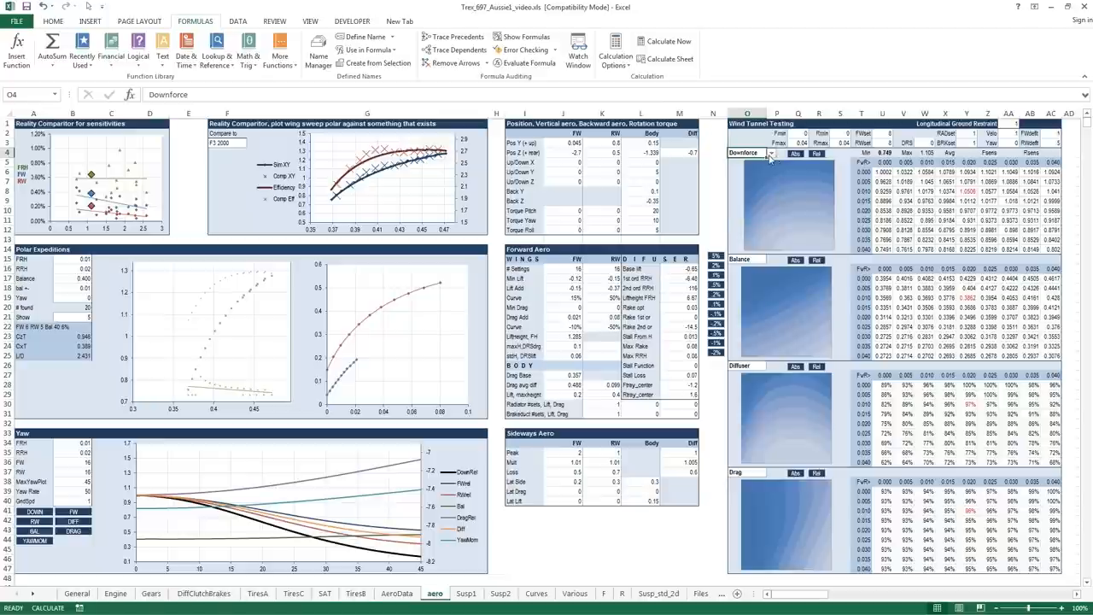
click(772, 153)
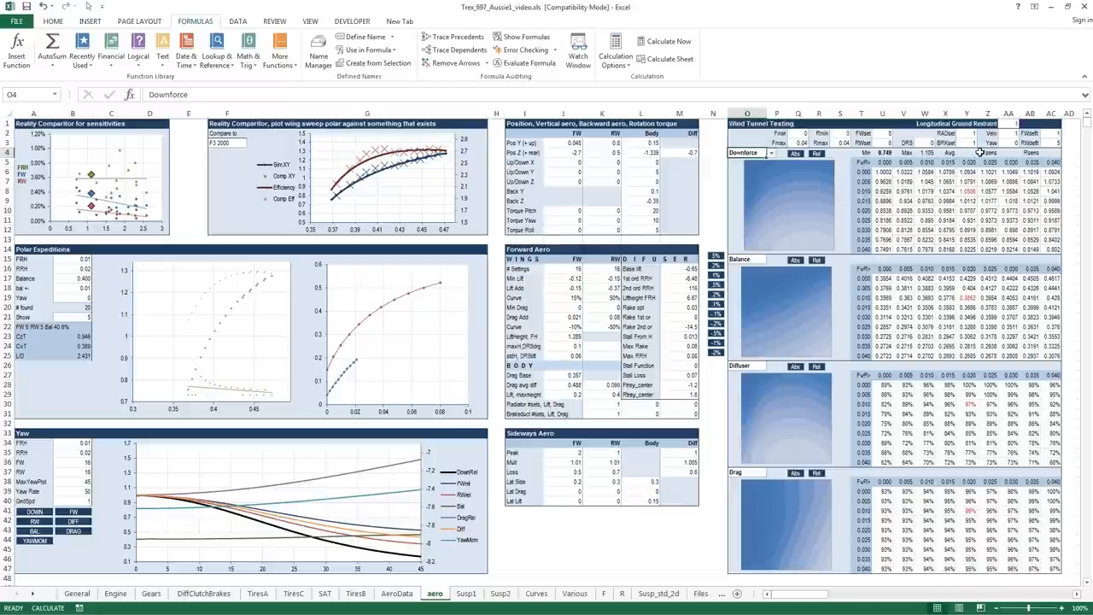
mouse_move(1006, 140)
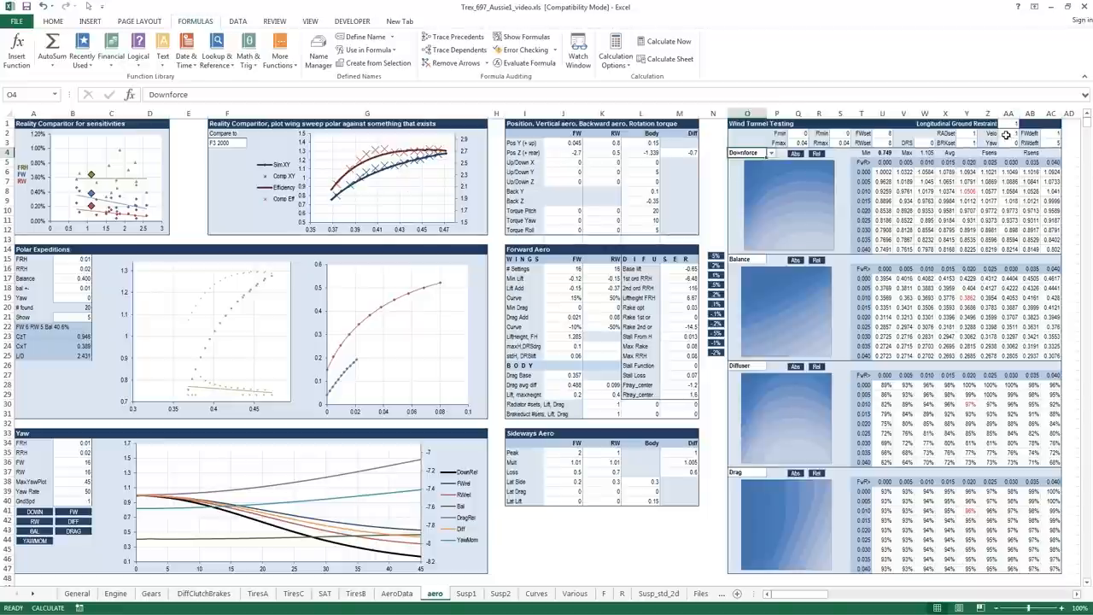
click(1030, 123)
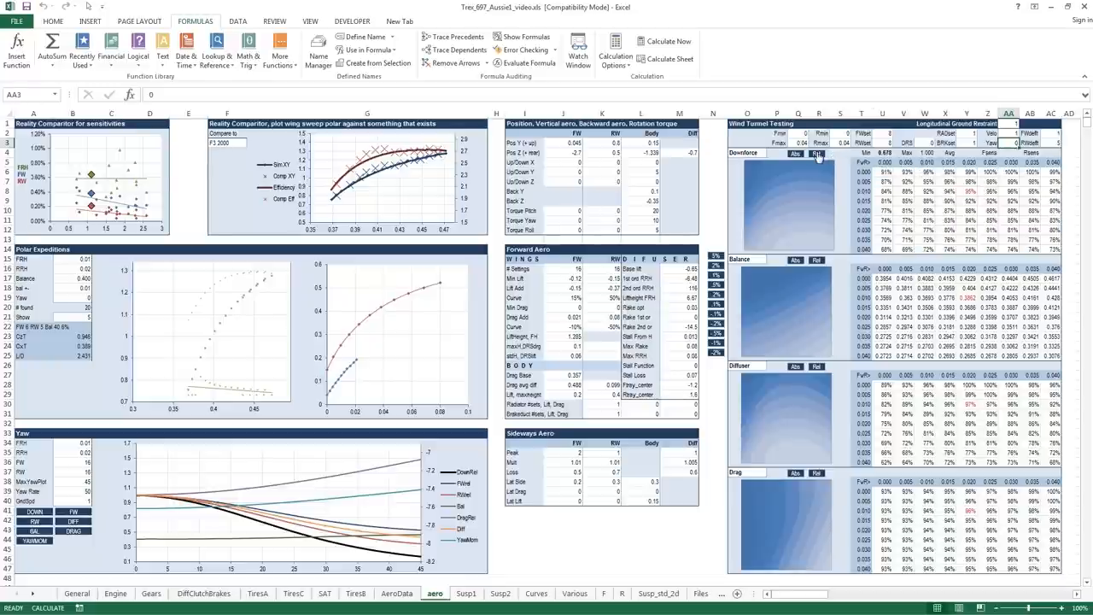
mouse_move(965, 182)
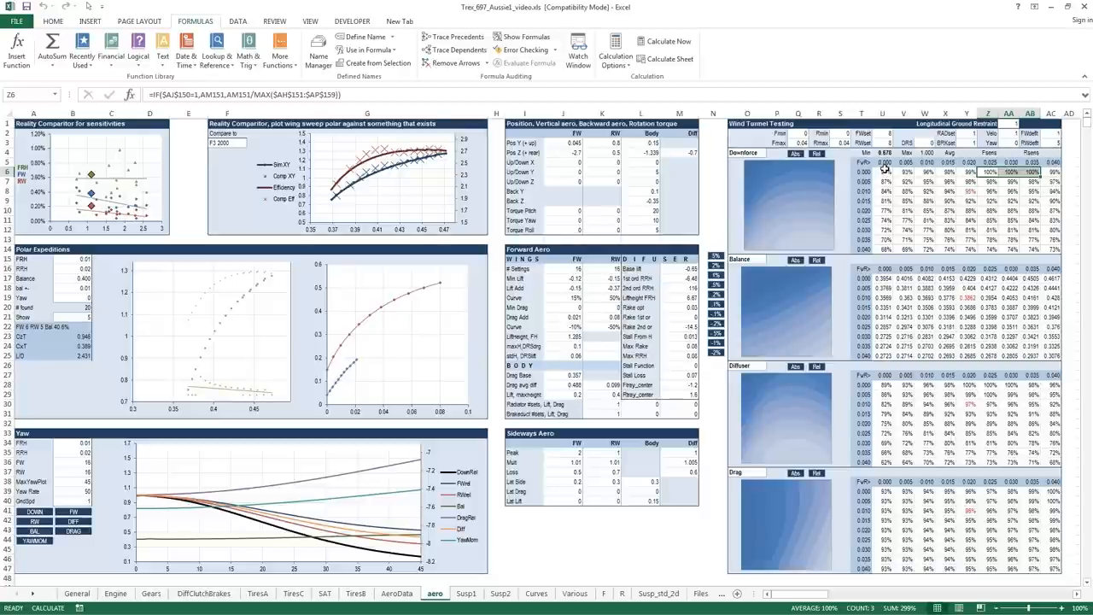
Set the wind tunnel Velo cell to 50 so the polar charts rescale.
click(883, 257)
text(50)
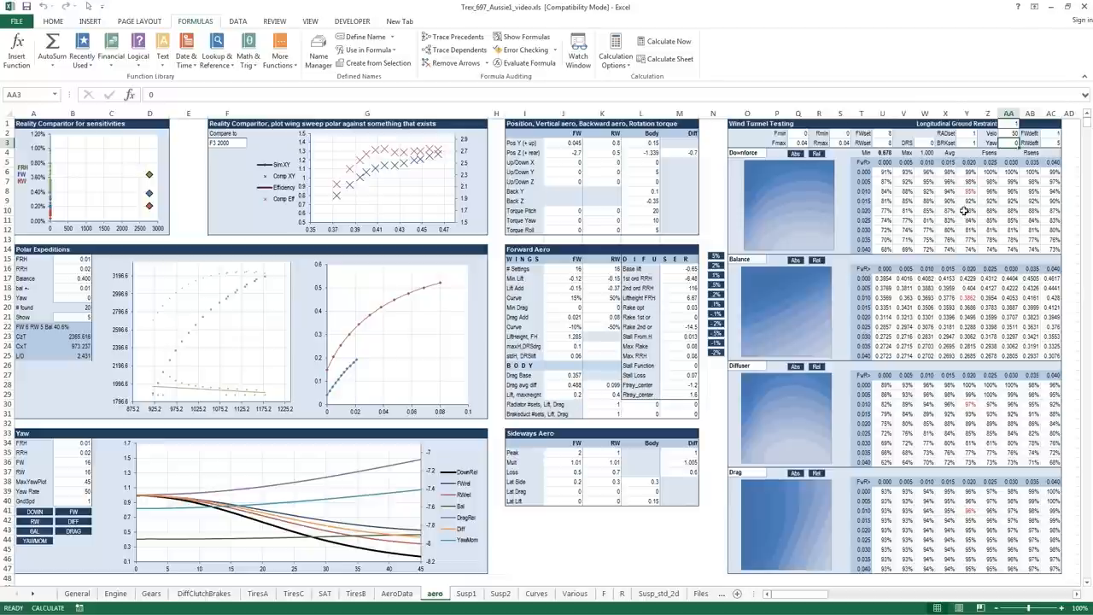
mouse_move(884, 251)
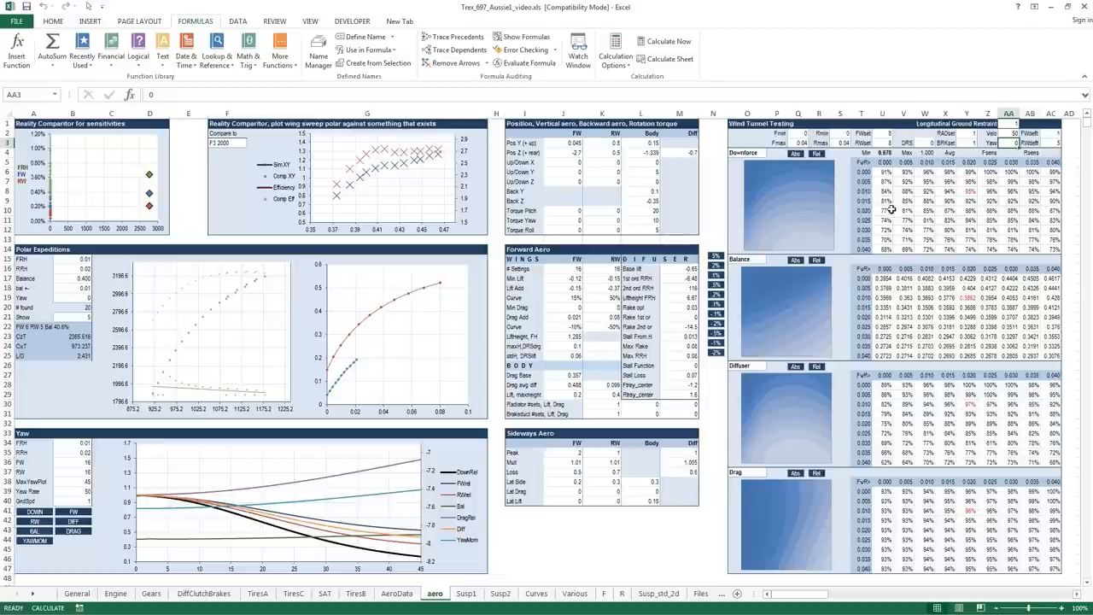
click(744, 153)
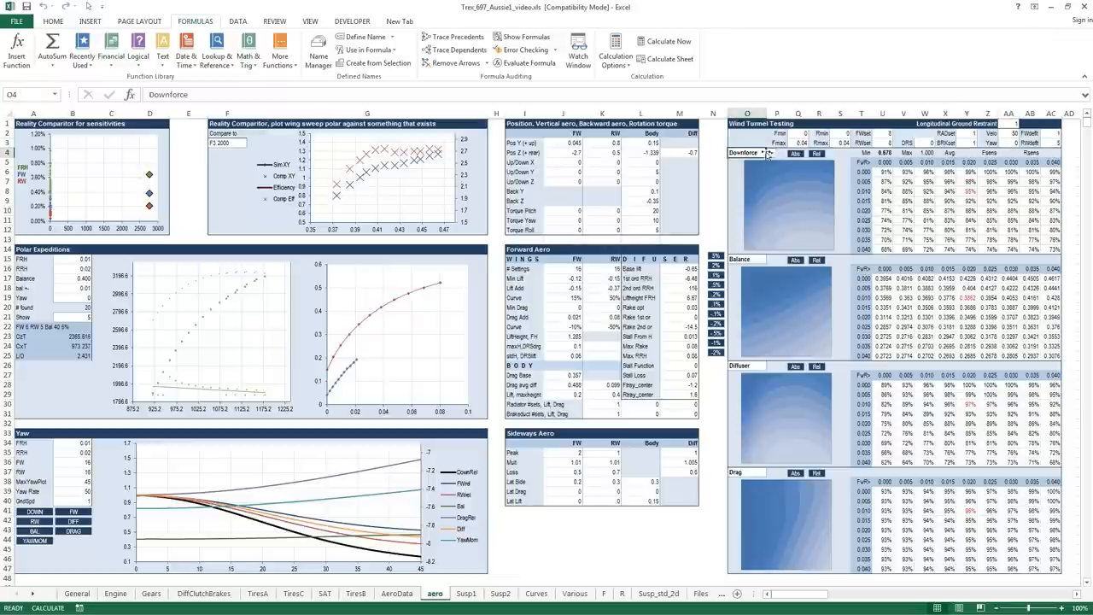
mouse_move(793, 158)
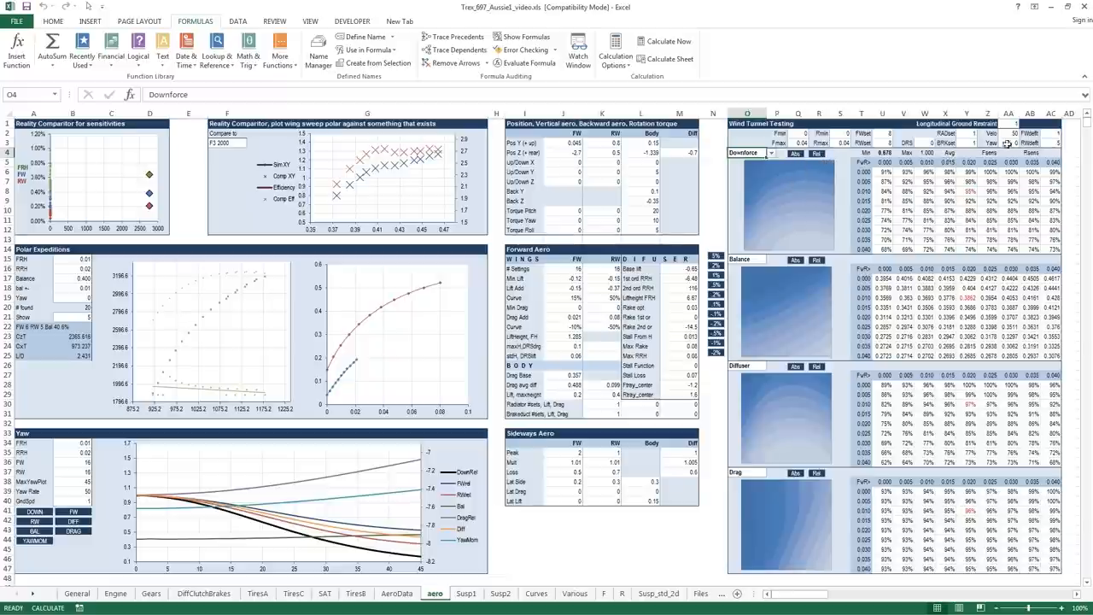
Reset the wind tunnel velocity to 1.
click(1018, 143)
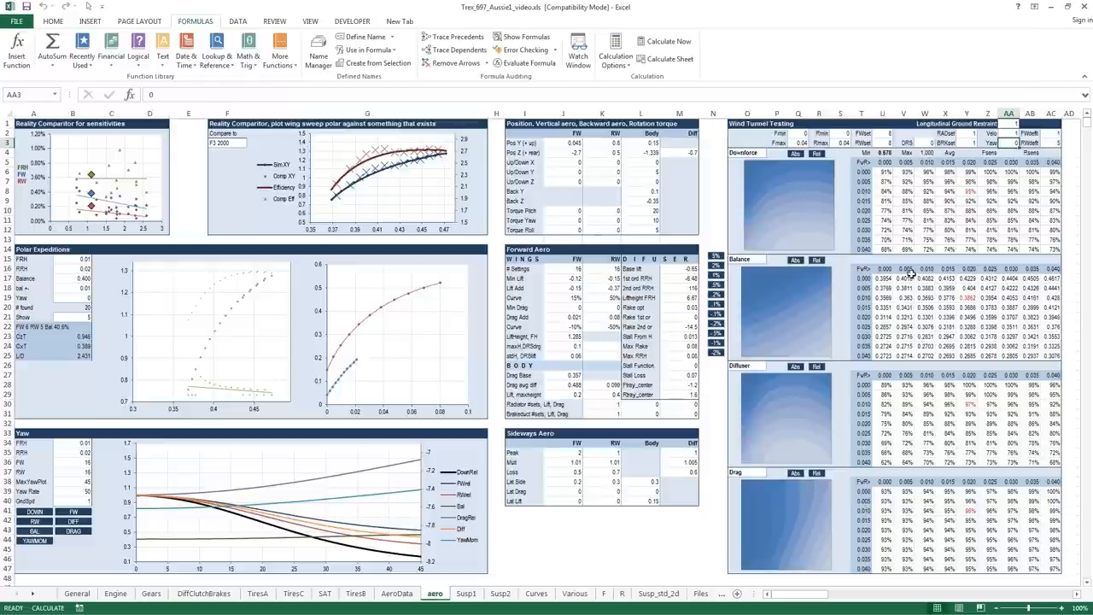
mouse_move(906, 185)
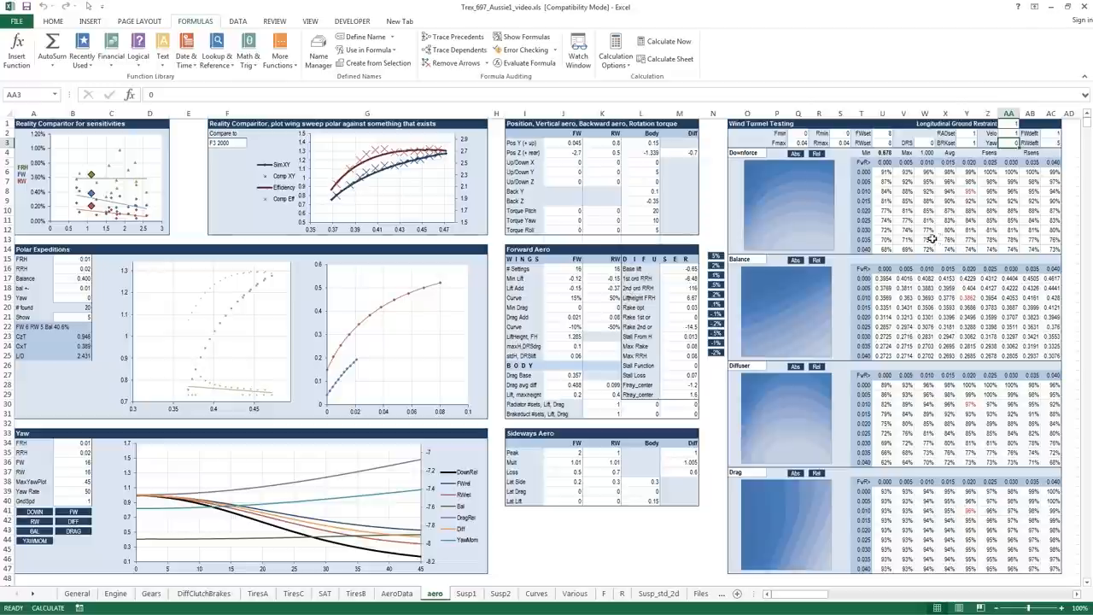
mouse_move(921, 222)
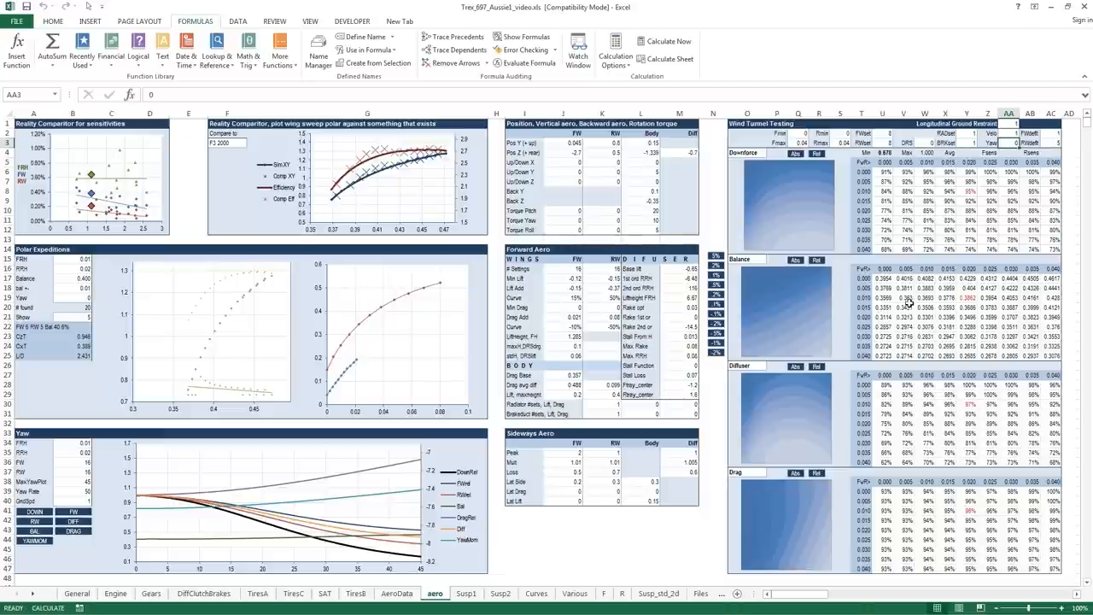
mouse_move(906, 304)
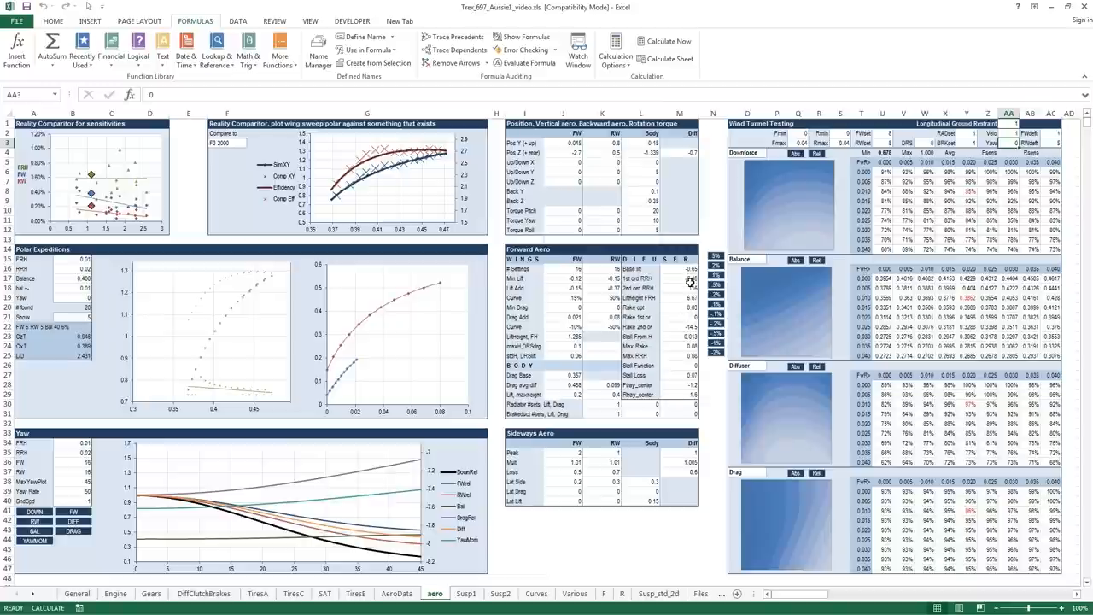
mouse_move(687, 281)
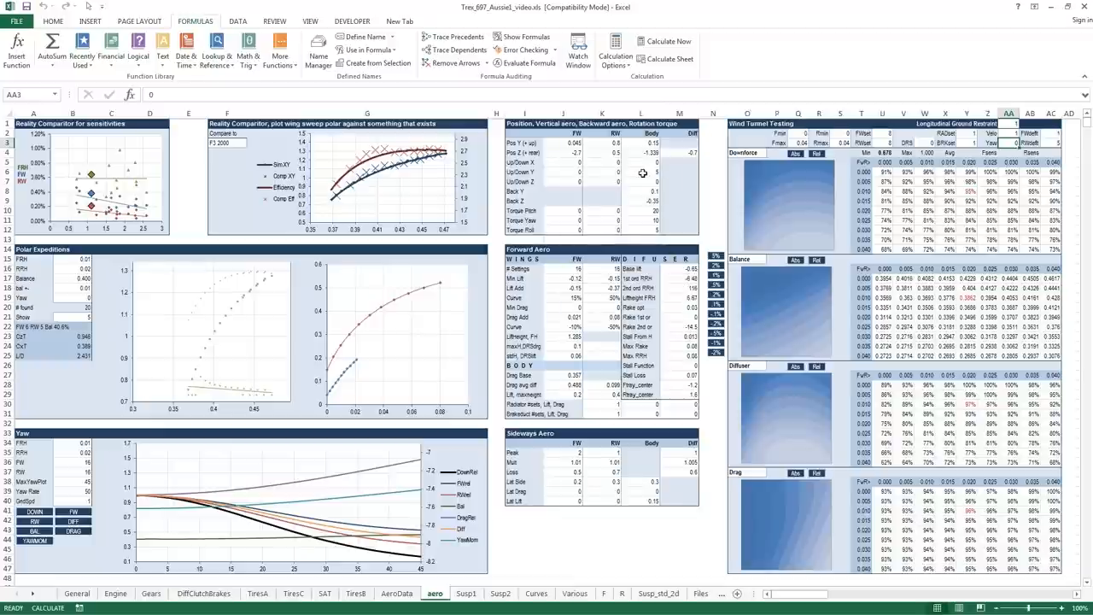
click(647, 171)
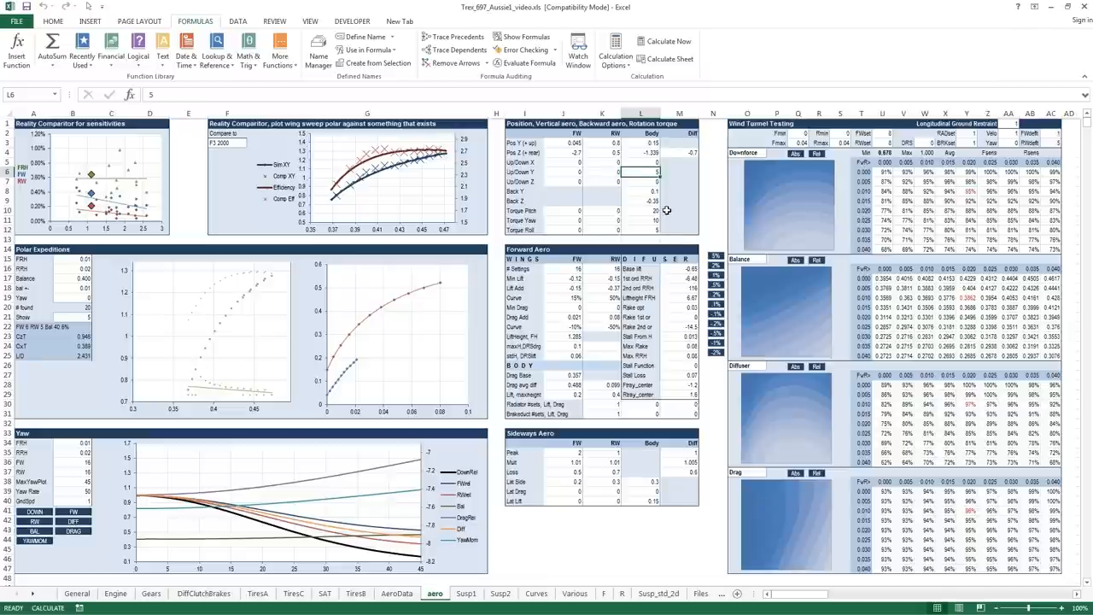
mouse_move(862, 463)
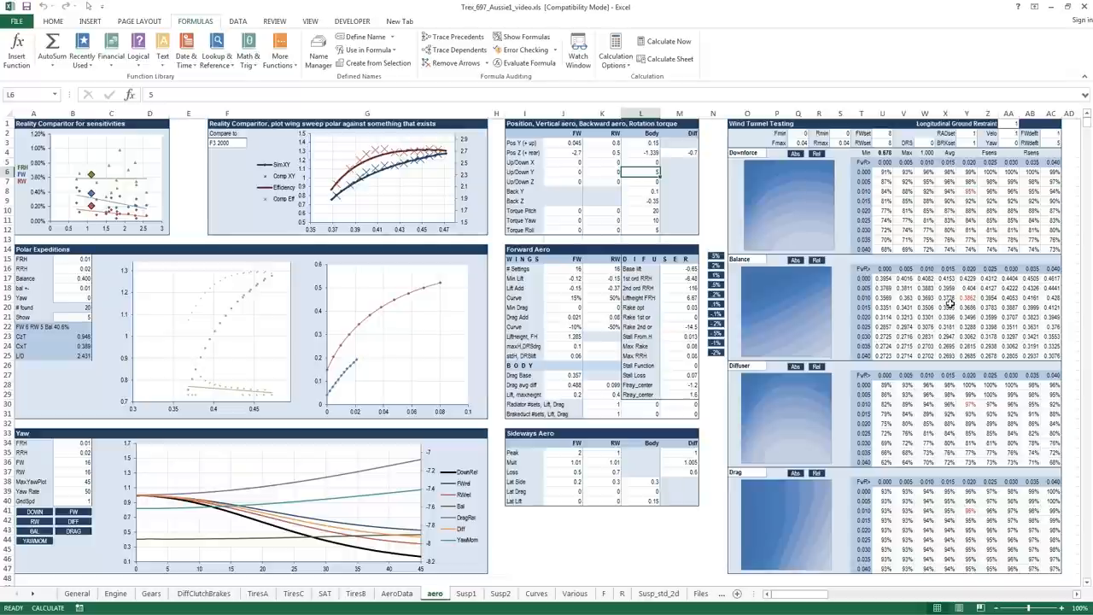
mouse_move(879, 339)
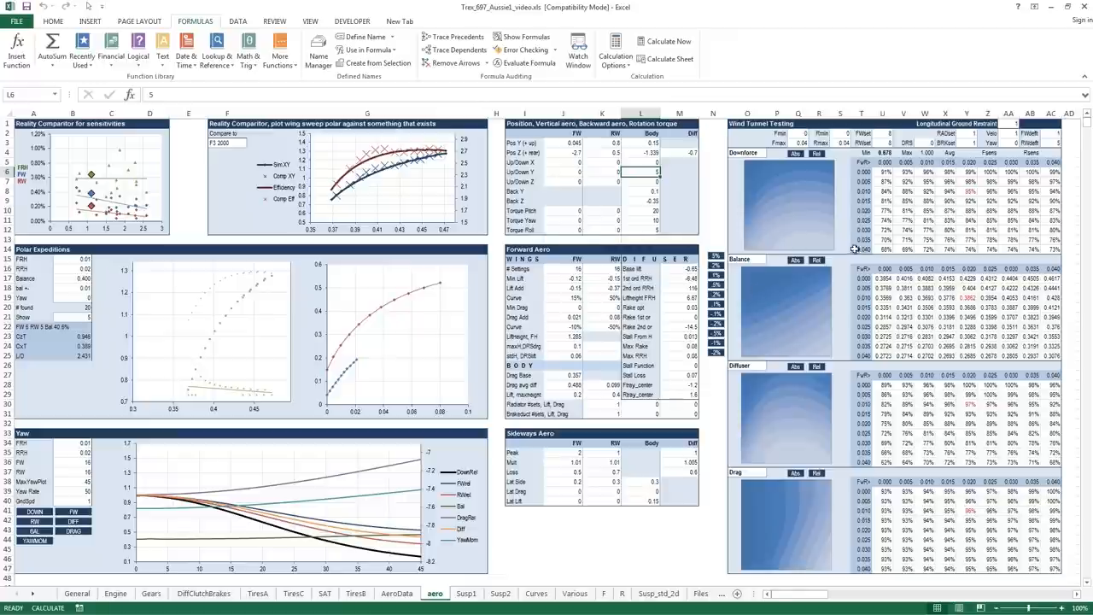
mouse_move(910, 415)
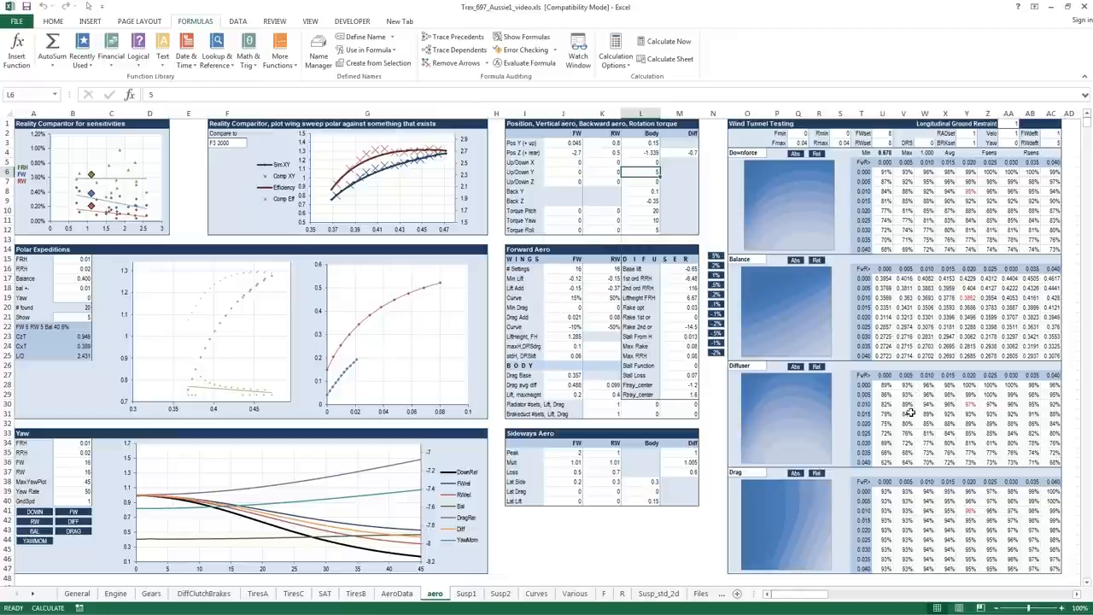
mouse_move(809, 233)
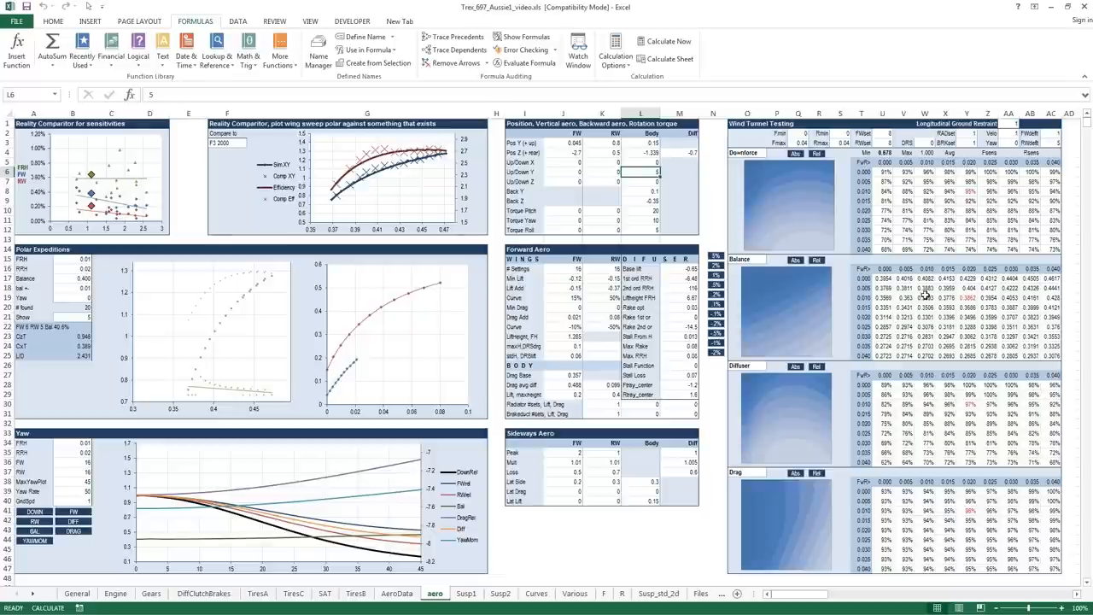
mouse_move(921, 297)
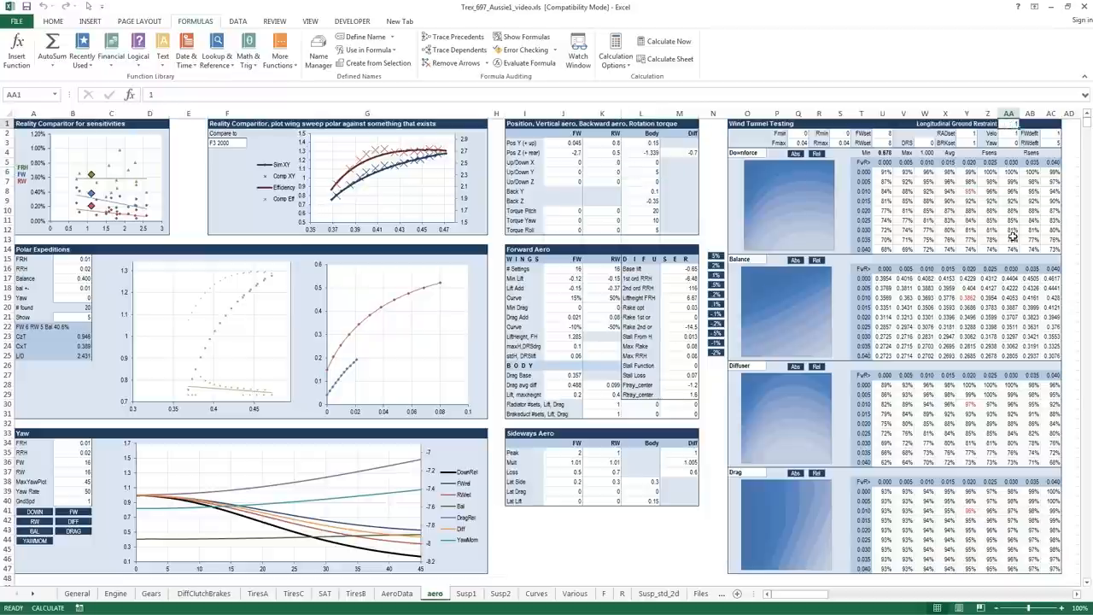
mouse_move(938, 185)
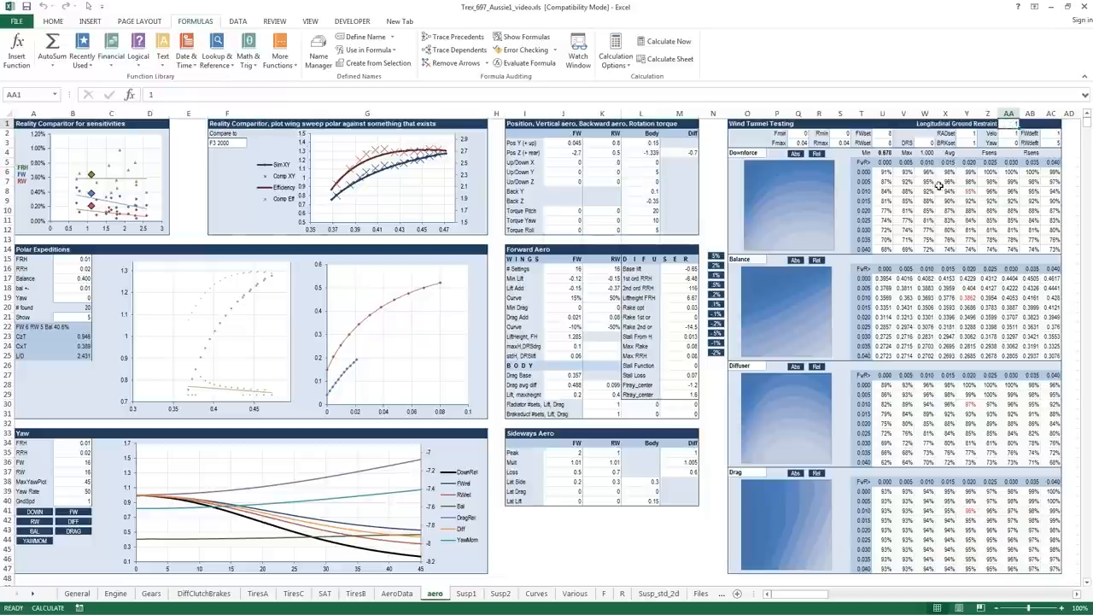
mouse_move(784, 208)
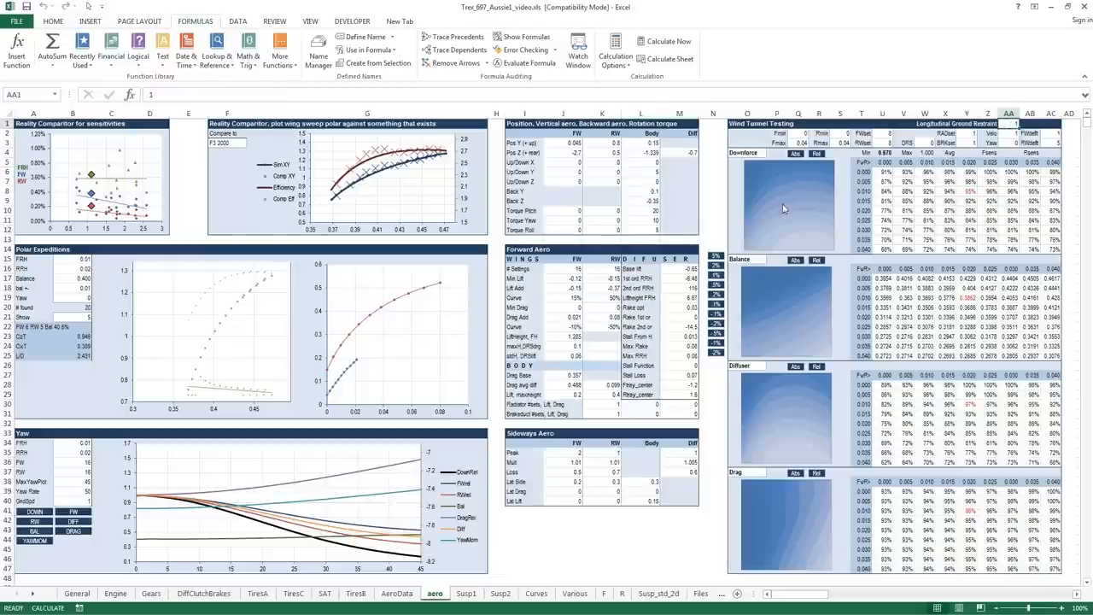
mouse_move(771, 203)
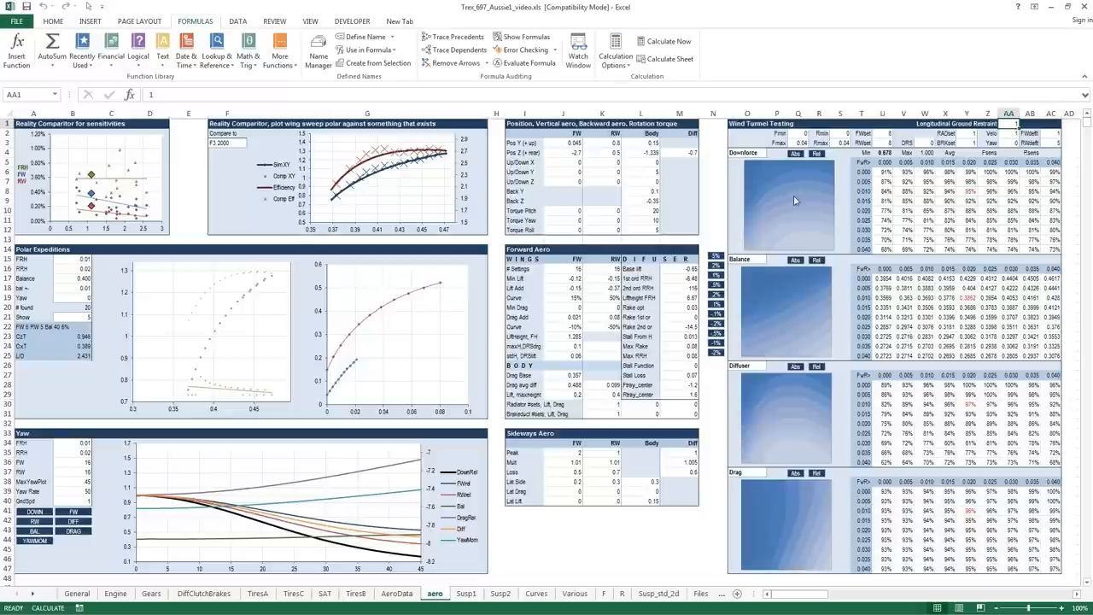
mouse_move(801, 216)
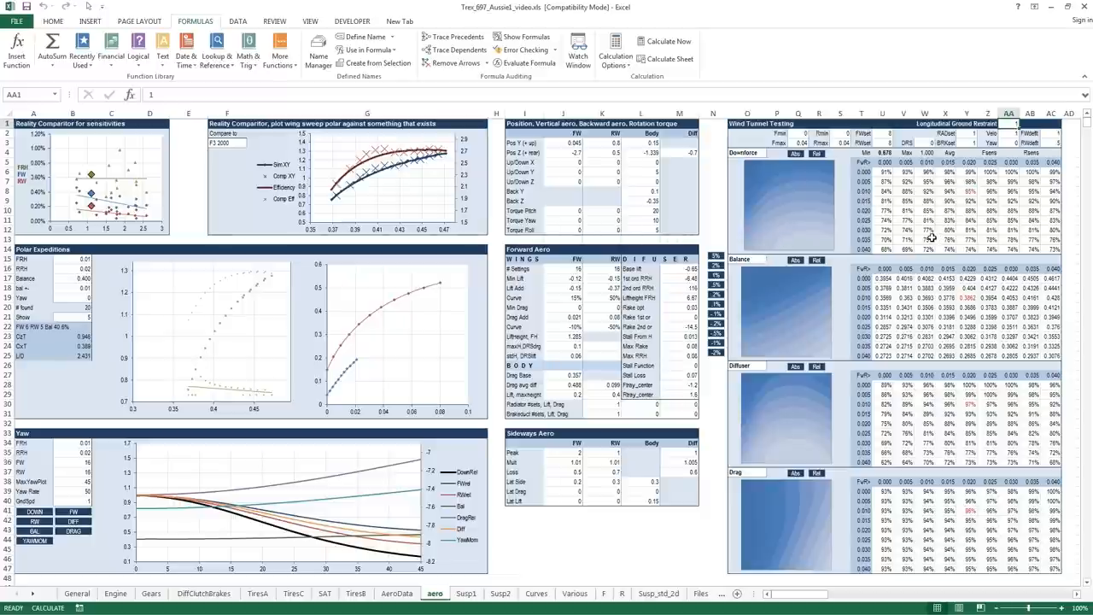
mouse_move(932, 238)
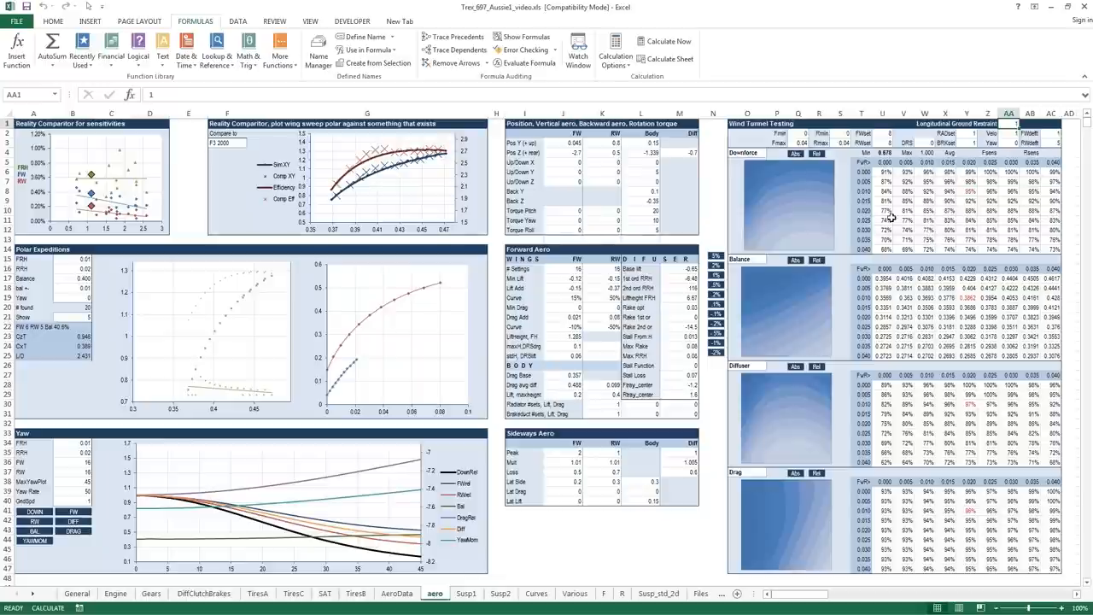
mouse_move(972, 186)
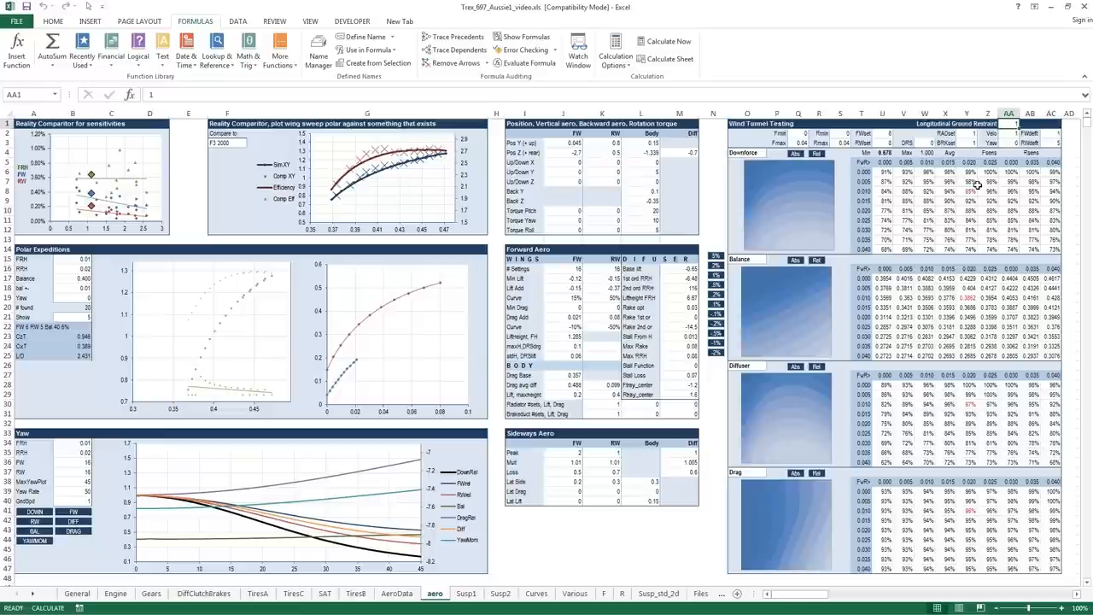
mouse_move(937, 179)
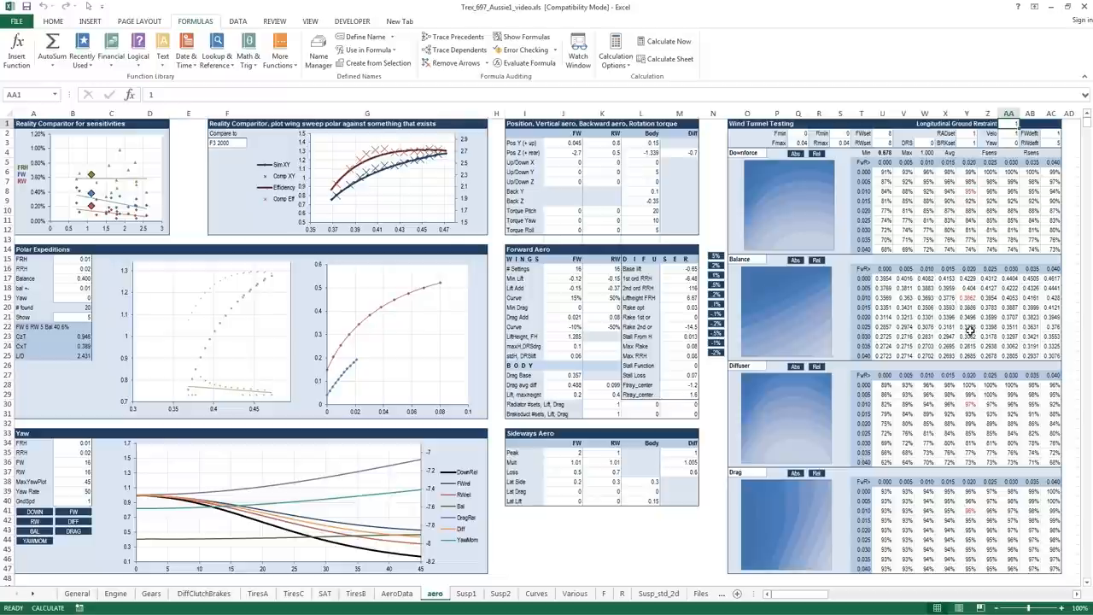
Inspect the Balance formula in Y19, then select the AA1 wind-tunnel setting.
click(966, 306)
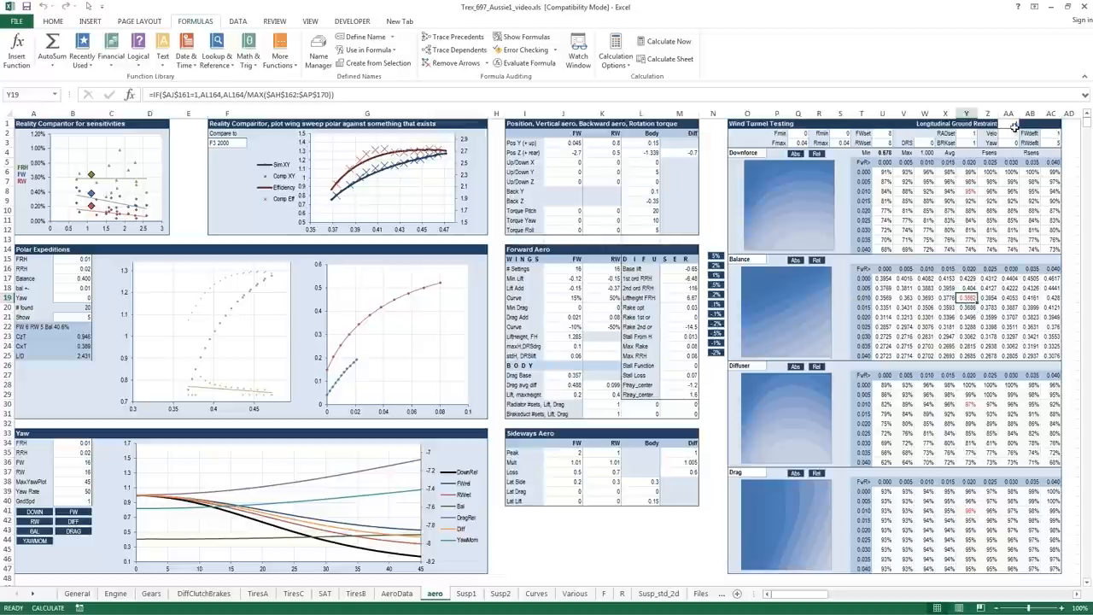
click(1008, 112)
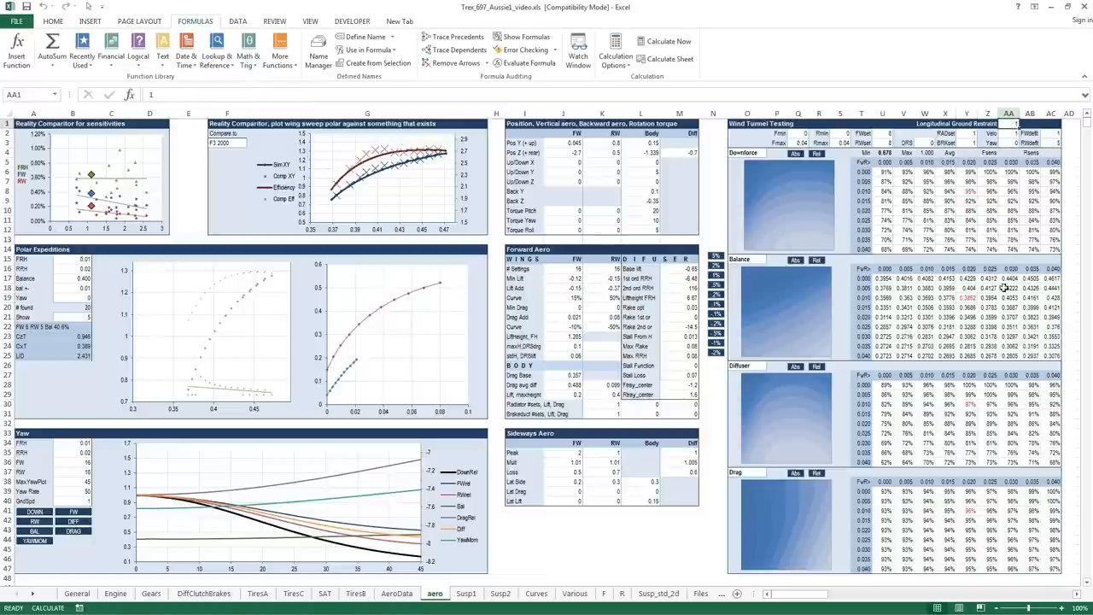
mouse_move(1001, 154)
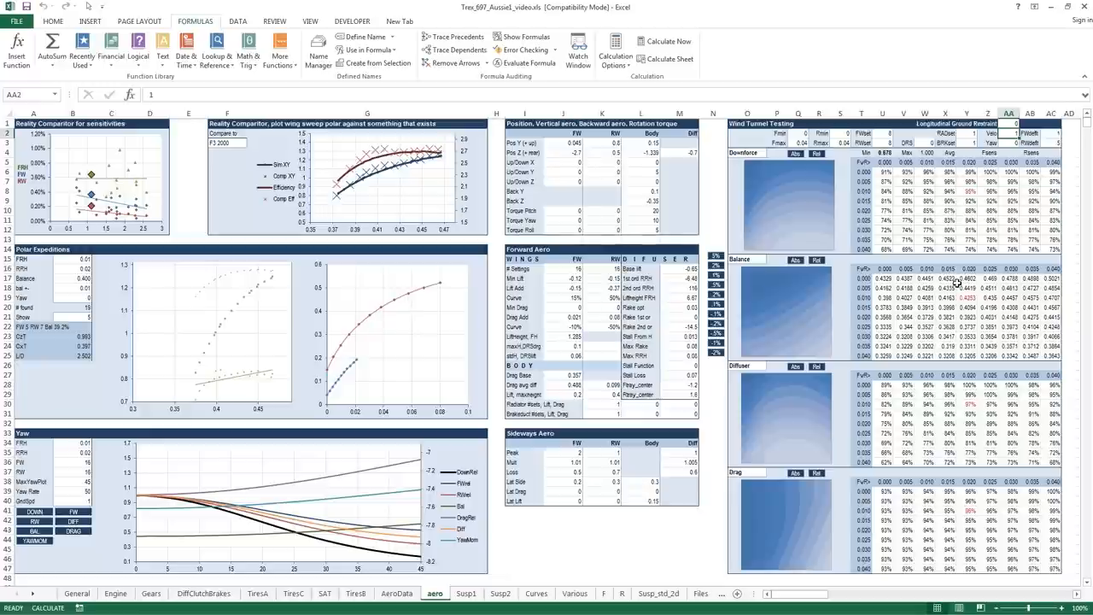
mouse_move(961, 280)
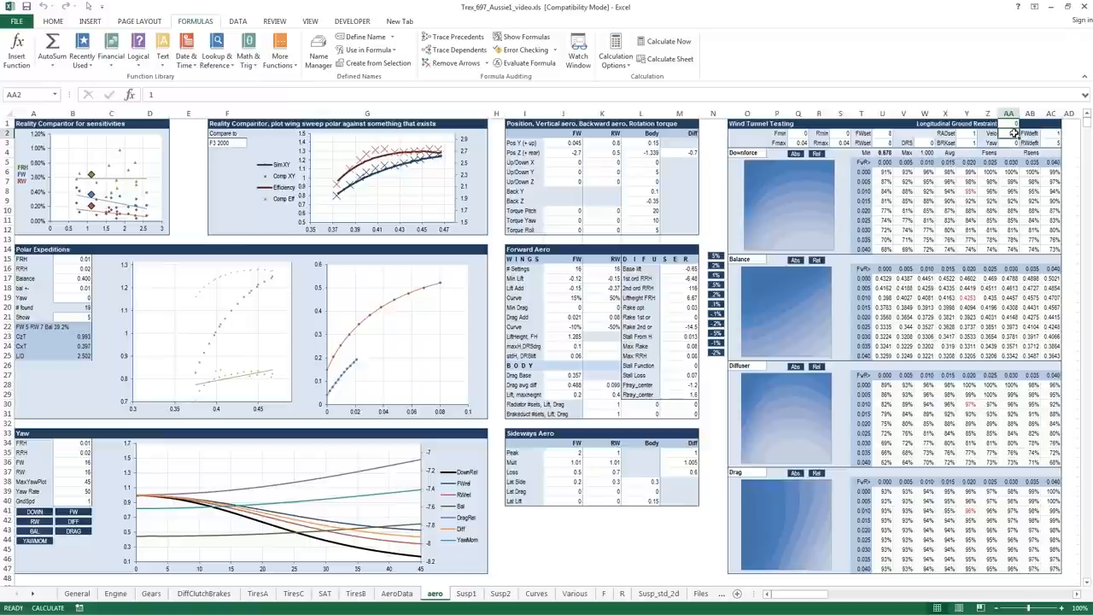
Enter 1 in AA1, restoring Bal 40.6% and L/D 2.431.
click(1027, 130)
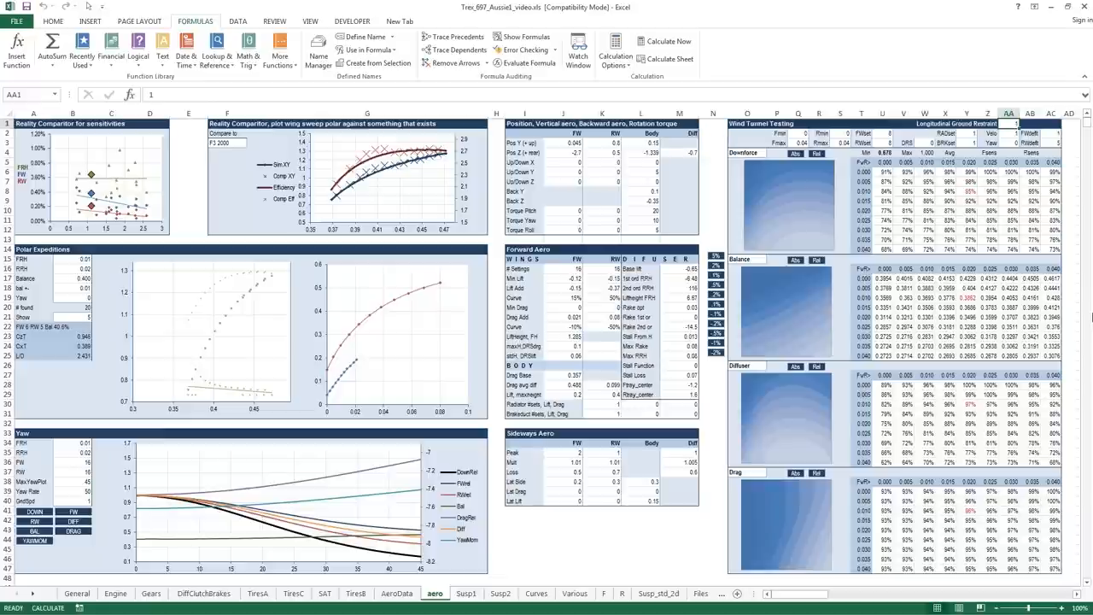
key(Enter)
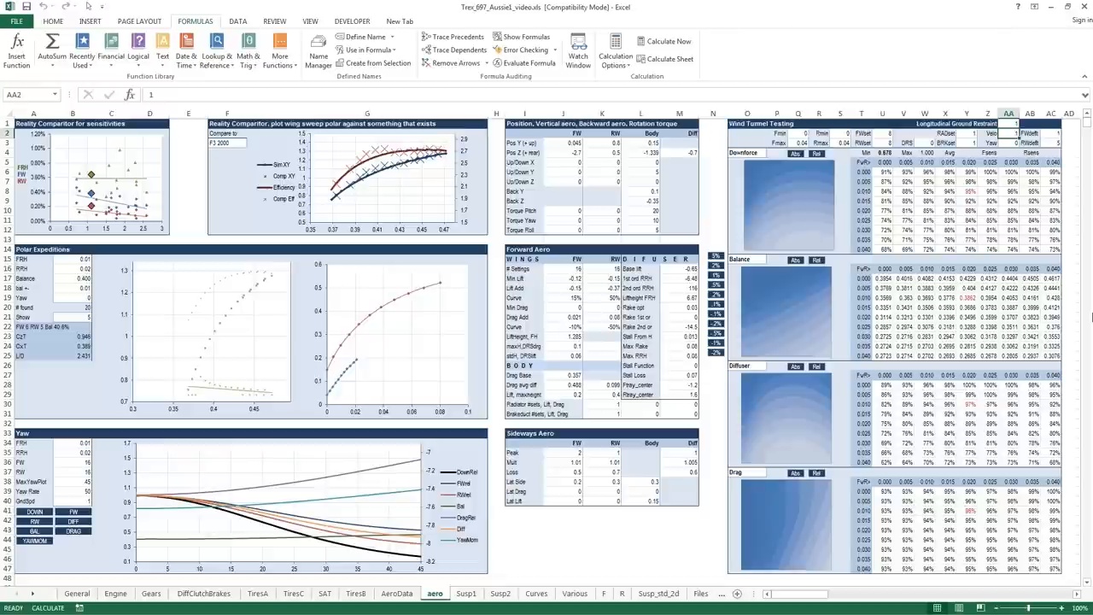
Switch AA1 to 0 again, giving Bal 39.2% and L/D 2.502.
click(1037, 125)
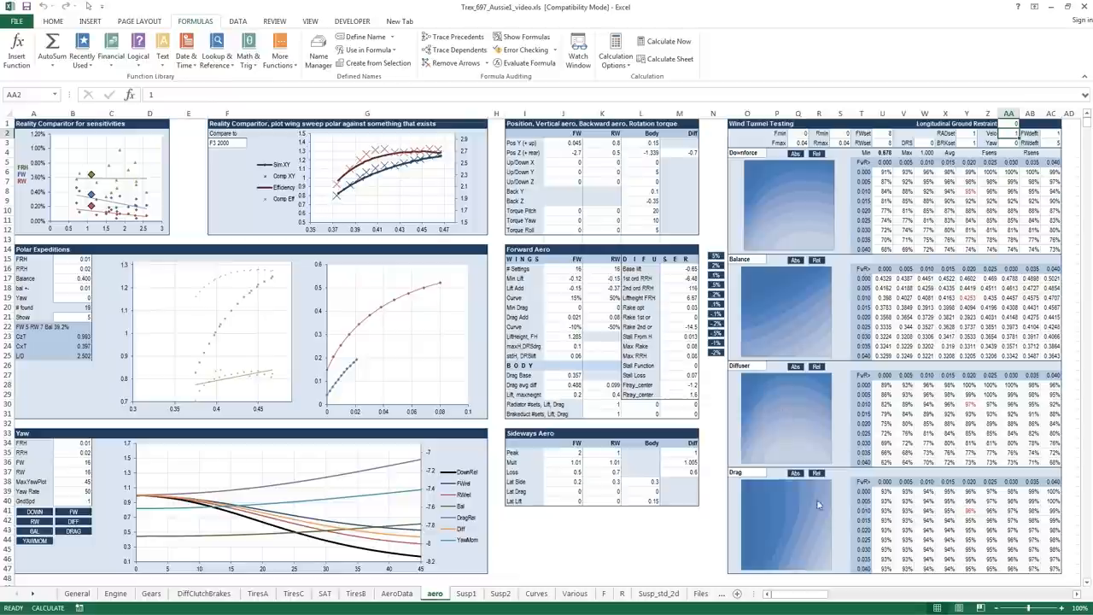
mouse_move(803, 282)
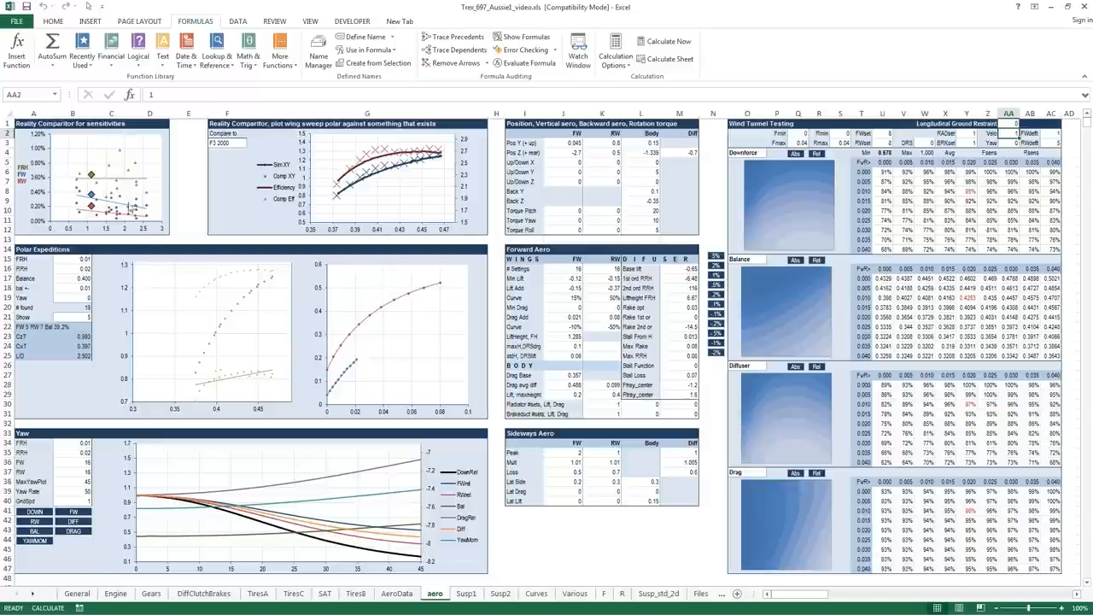
mouse_move(111, 120)
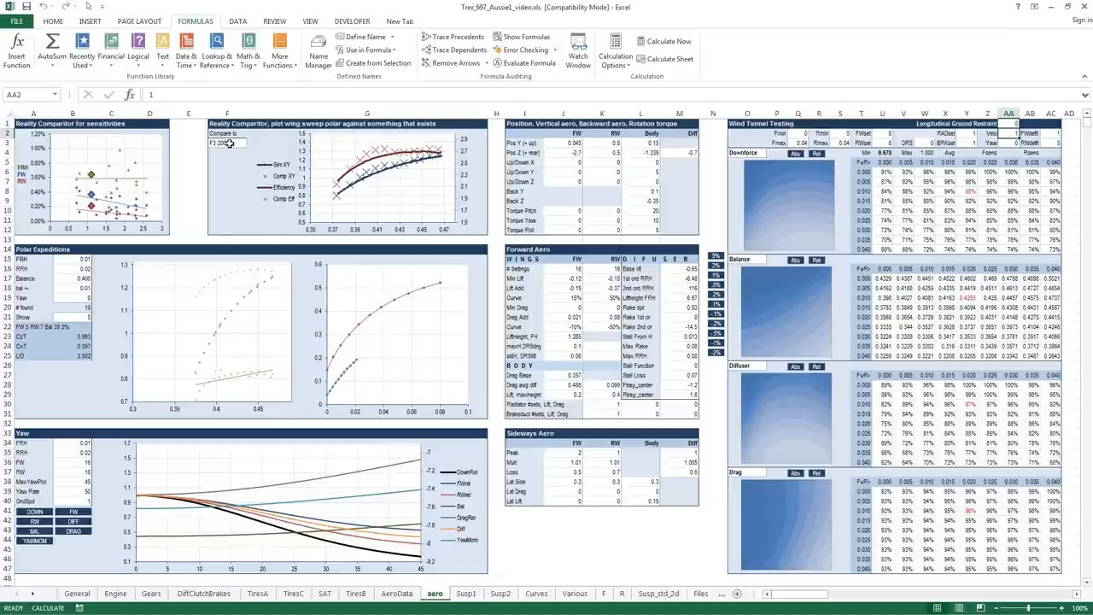
click(228, 142)
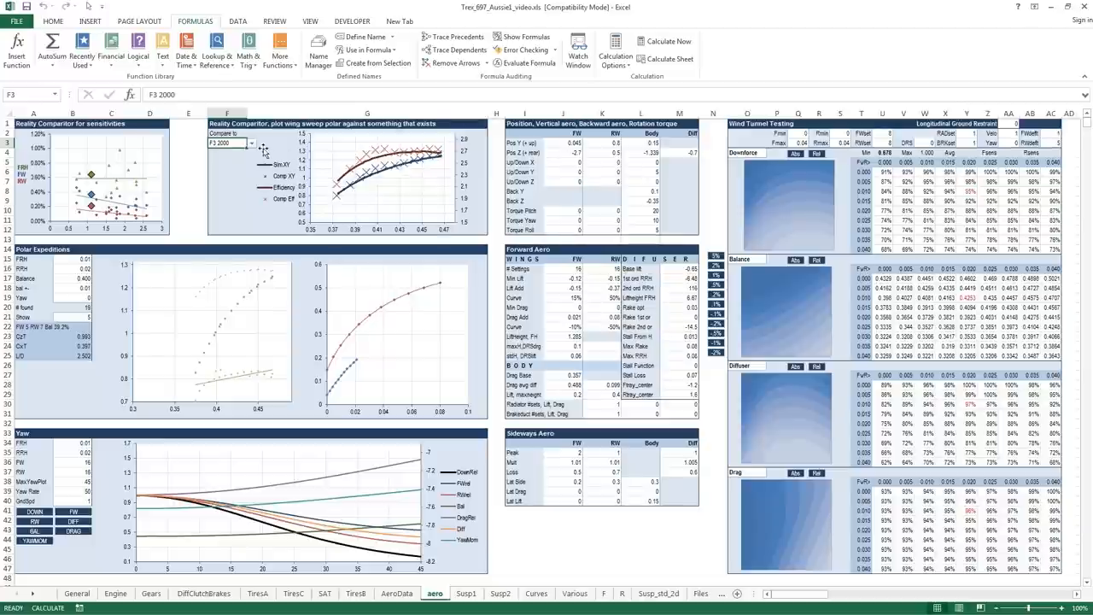
click(253, 143)
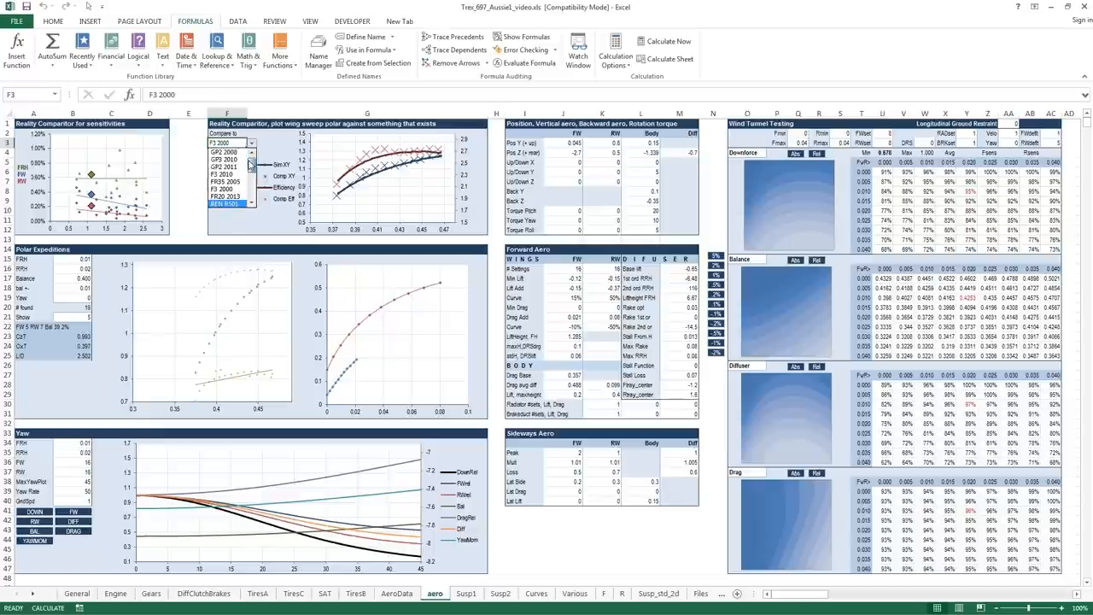
mouse_move(613, 248)
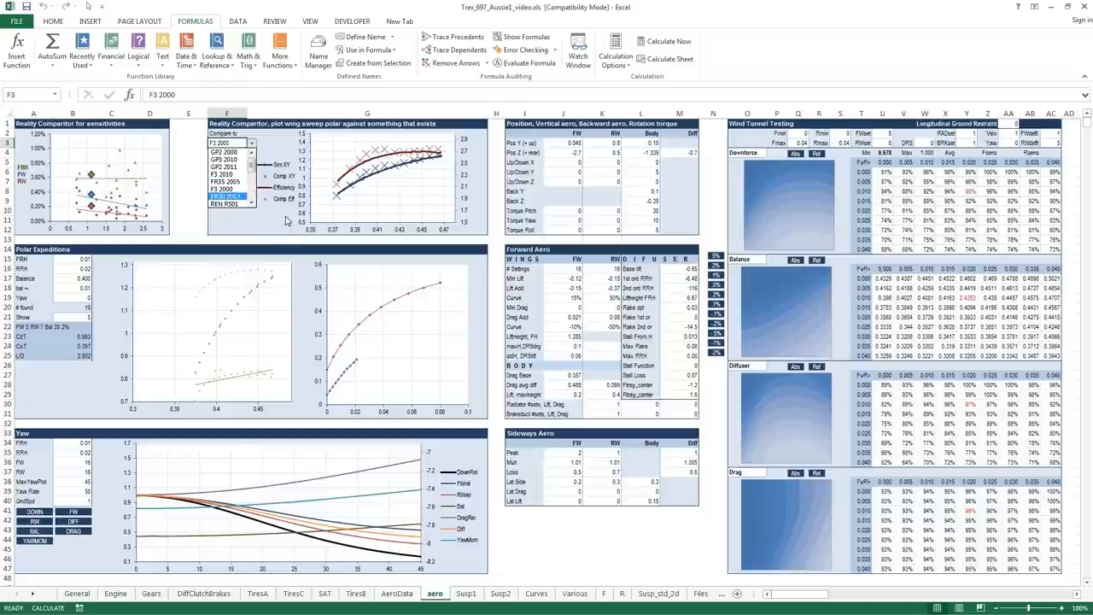
click(226, 142)
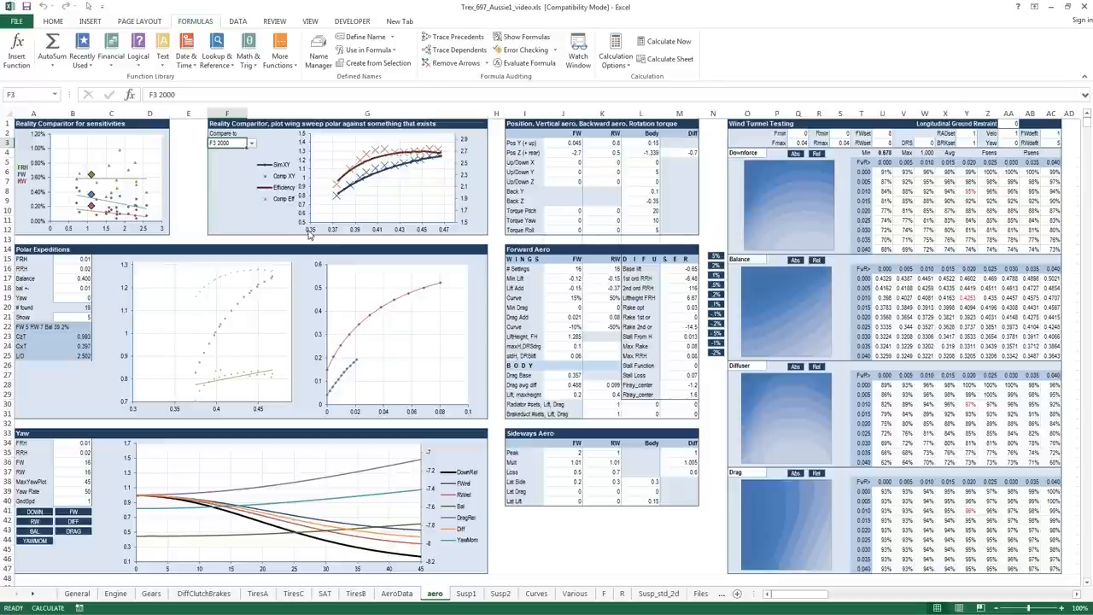
mouse_move(448, 233)
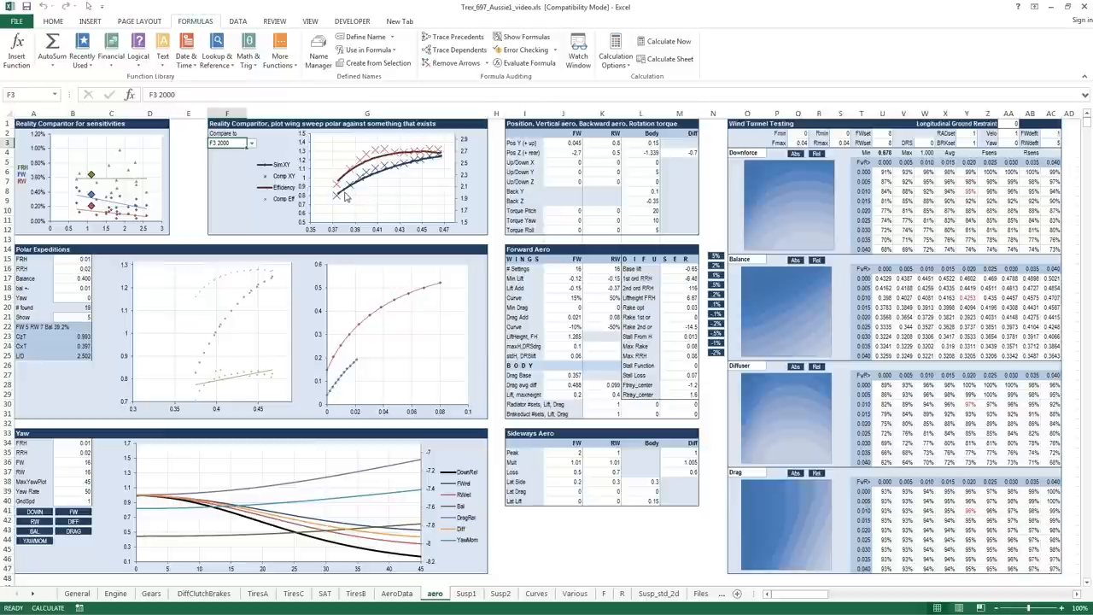
mouse_move(344, 196)
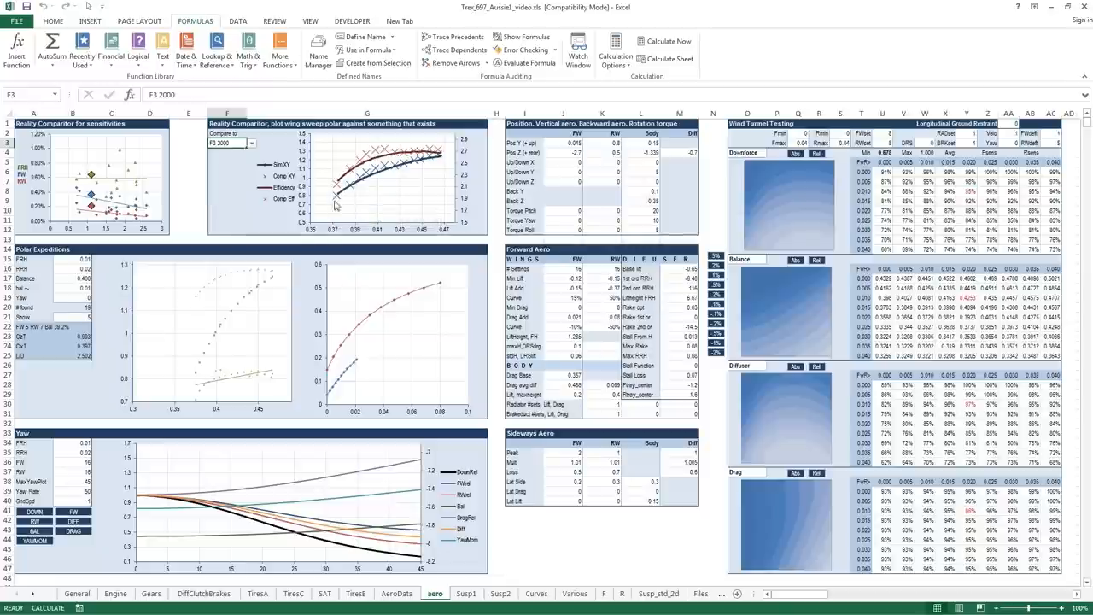
mouse_move(389, 177)
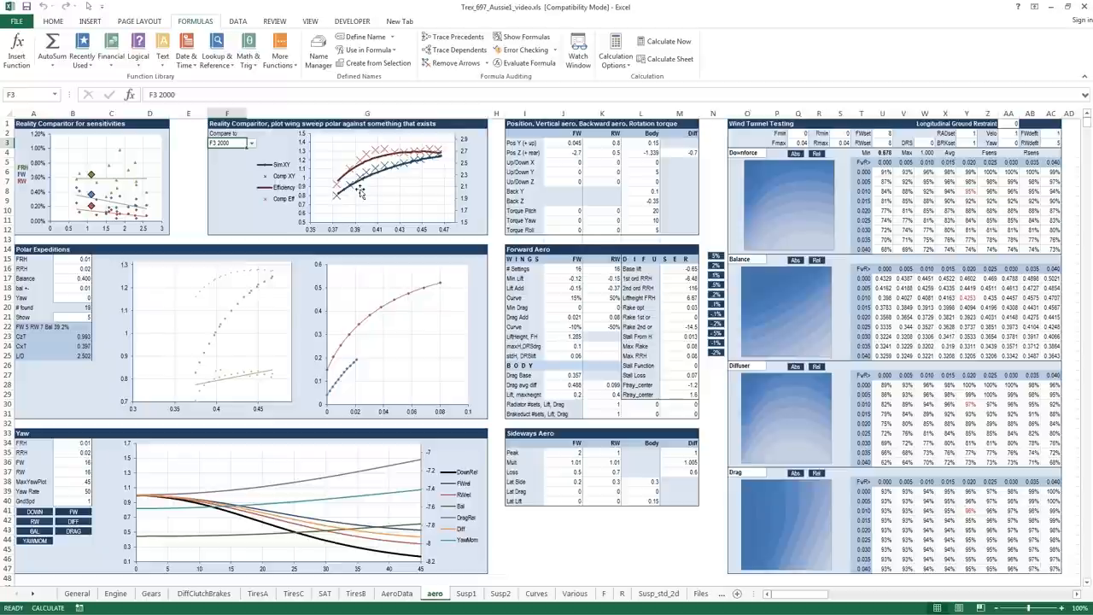
mouse_move(361, 190)
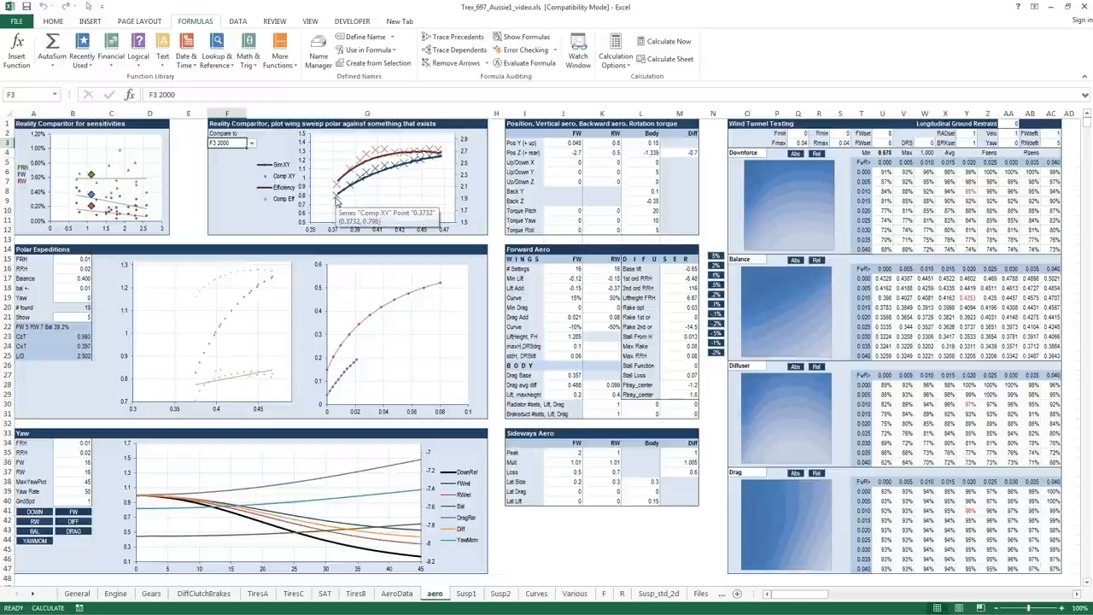
mouse_move(332, 202)
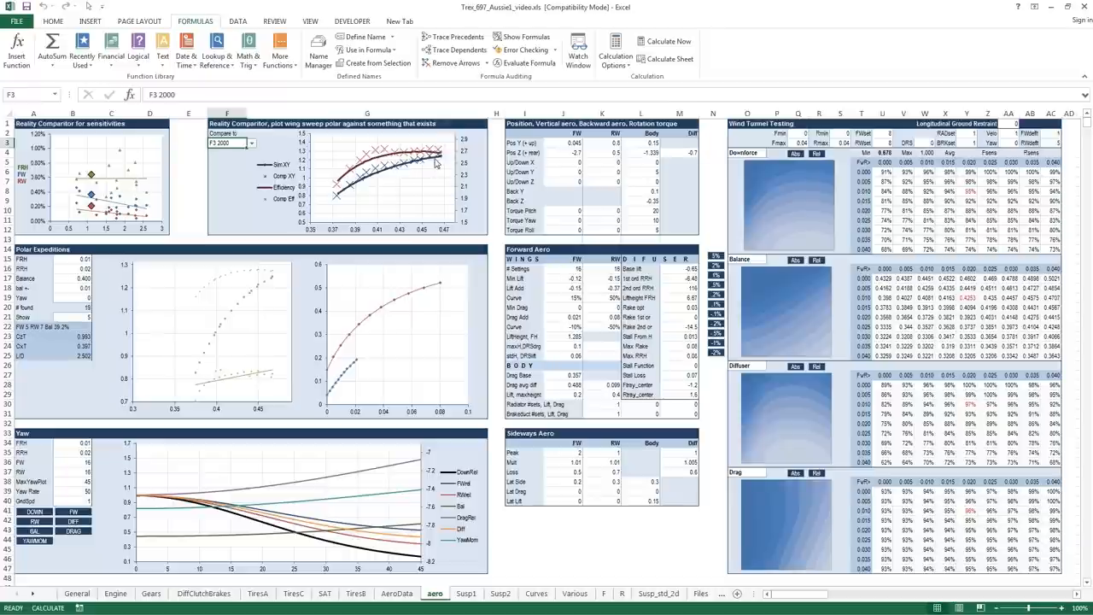
mouse_move(444, 175)
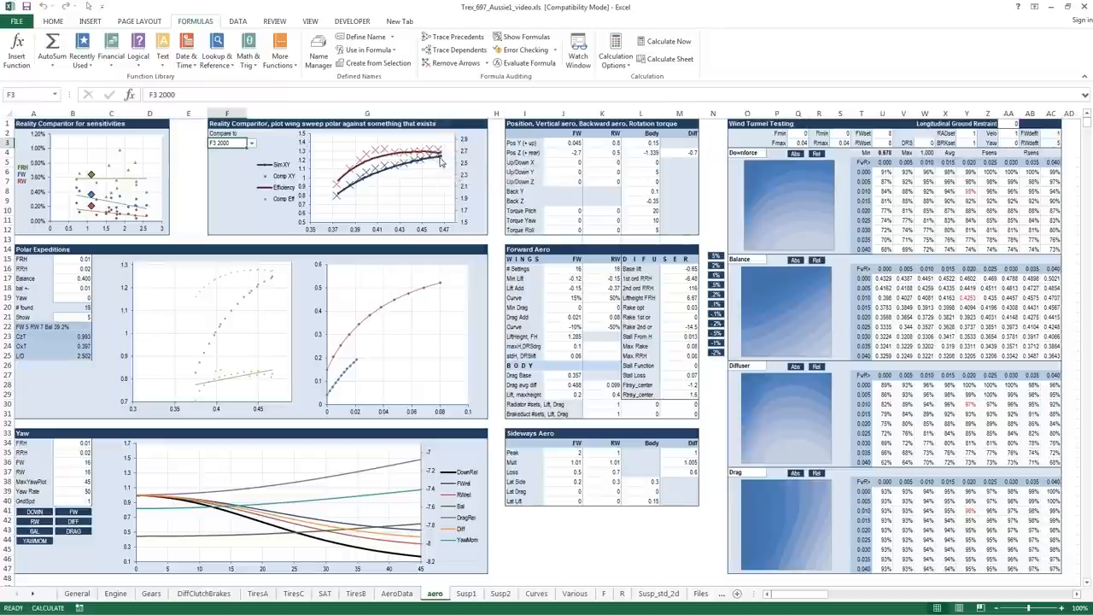
mouse_move(440, 160)
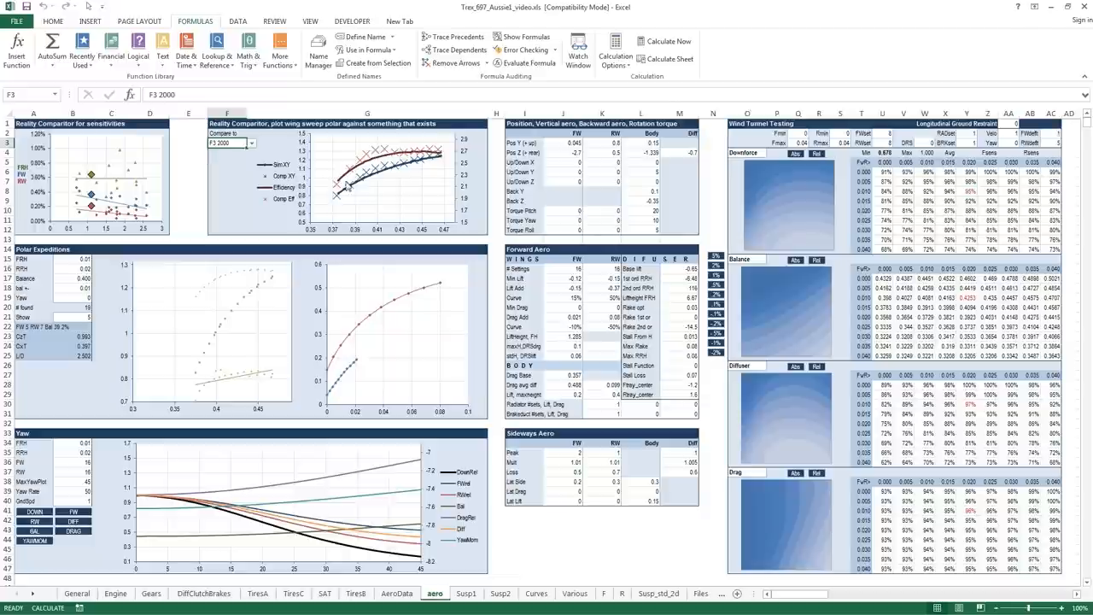
mouse_move(430, 174)
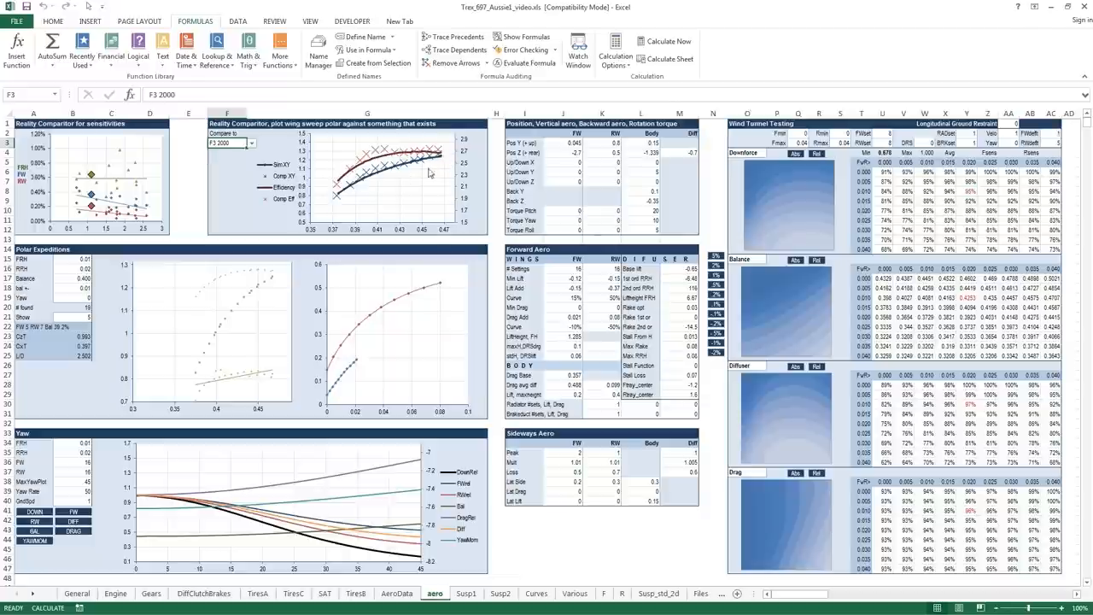
mouse_move(408, 182)
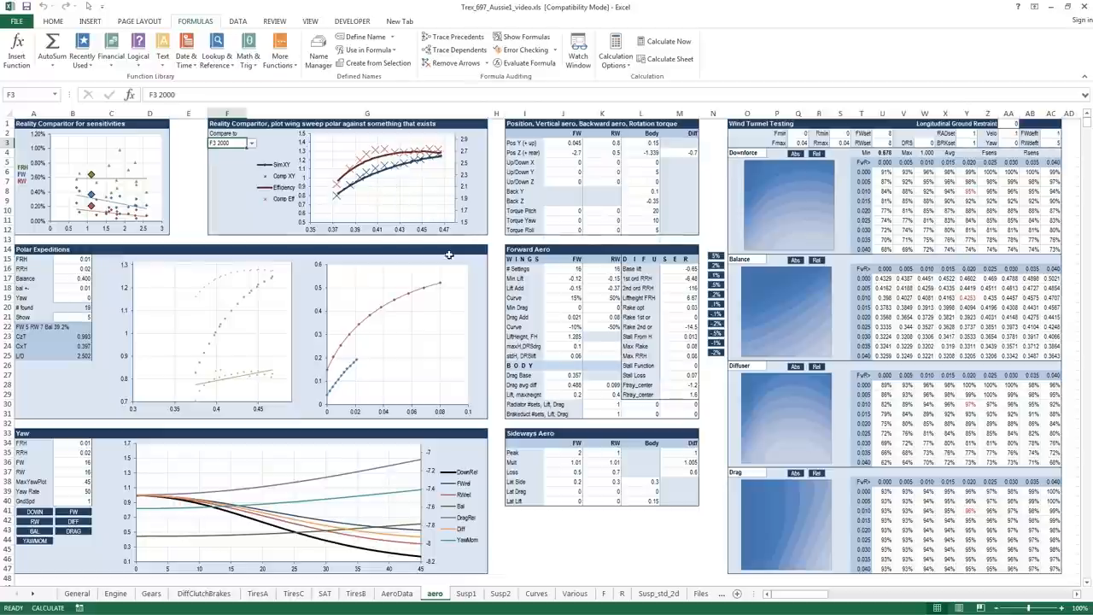
mouse_move(476, 284)
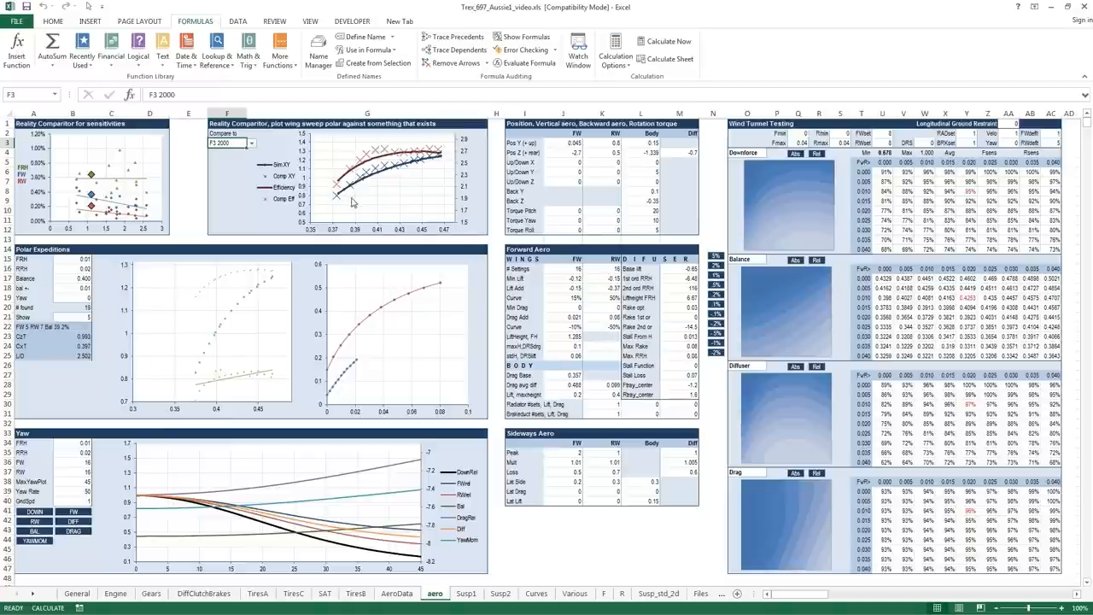
mouse_move(448, 159)
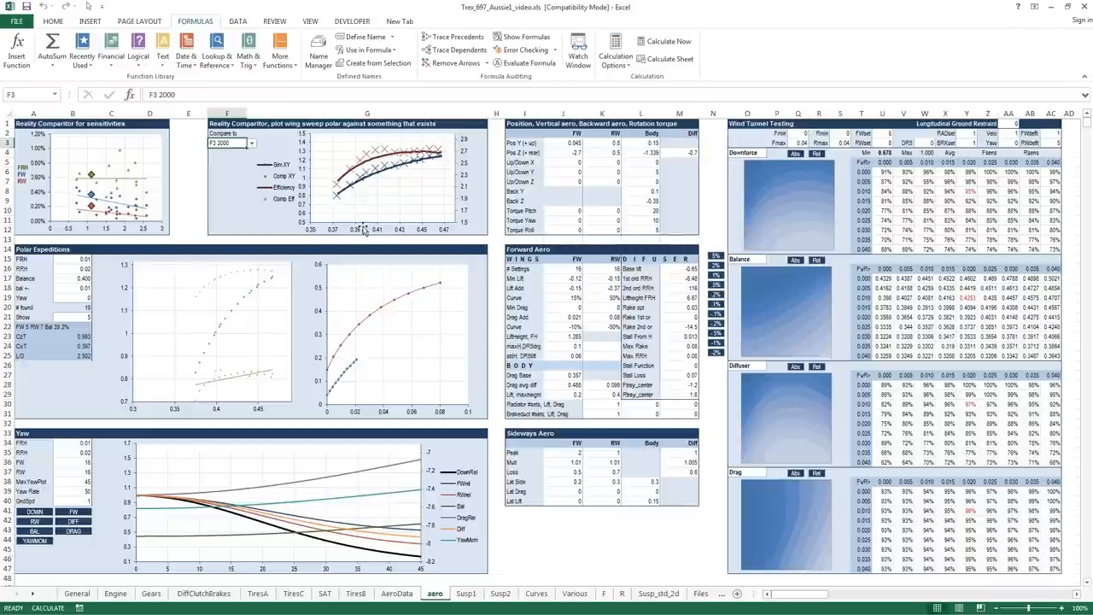
mouse_move(444, 187)
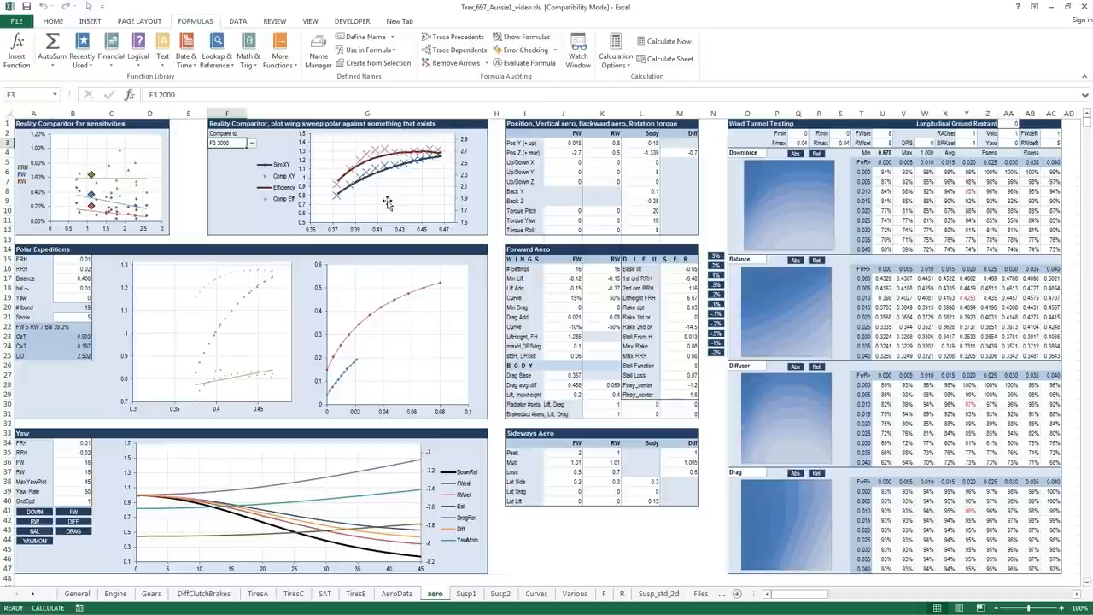
mouse_move(444, 219)
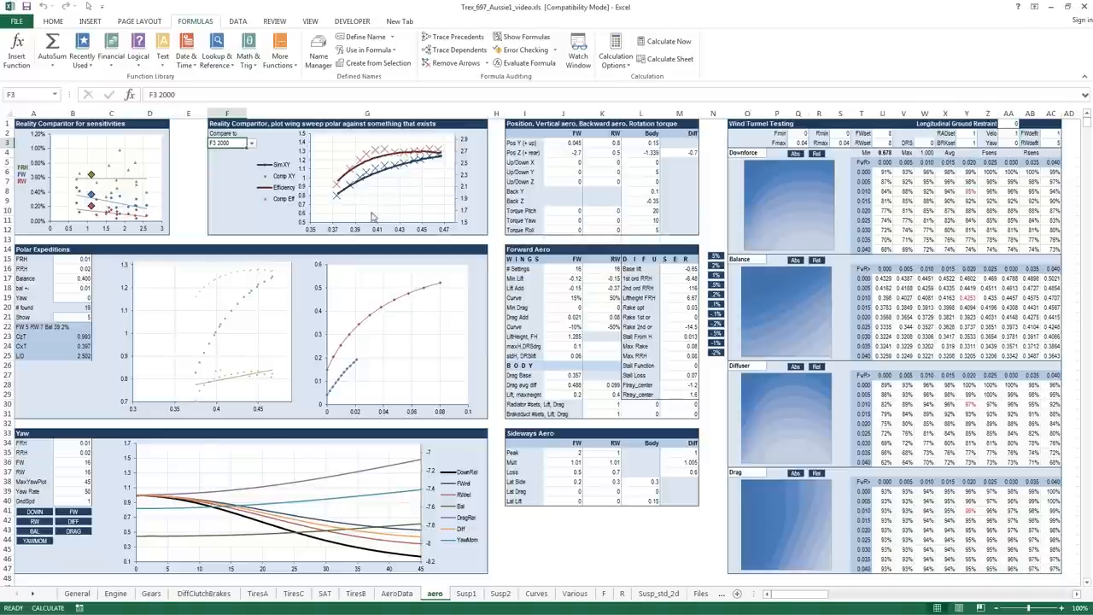
mouse_move(289, 141)
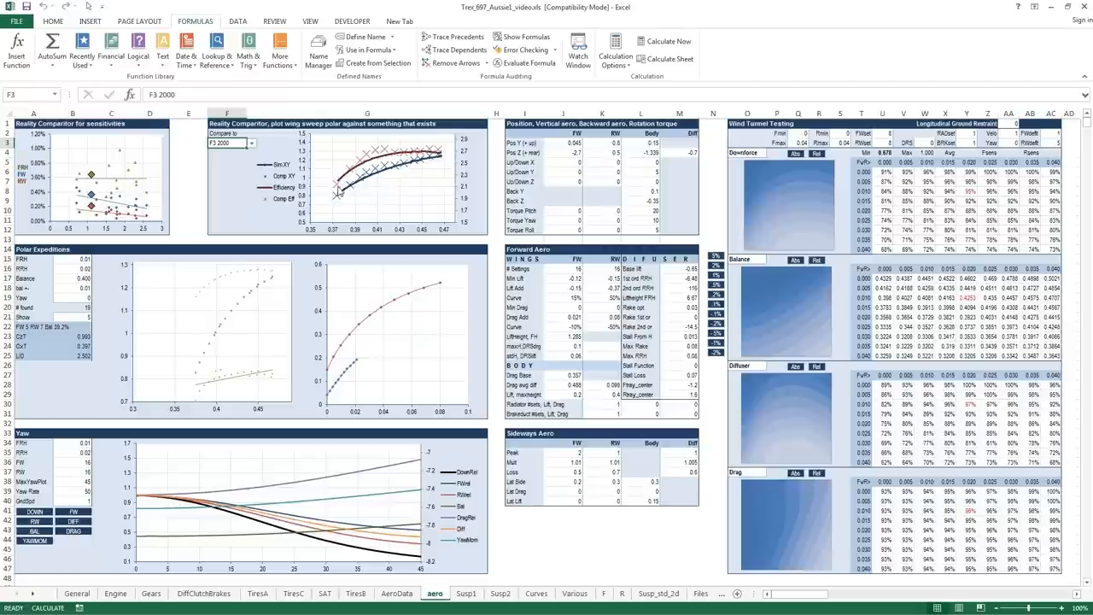
mouse_move(437, 179)
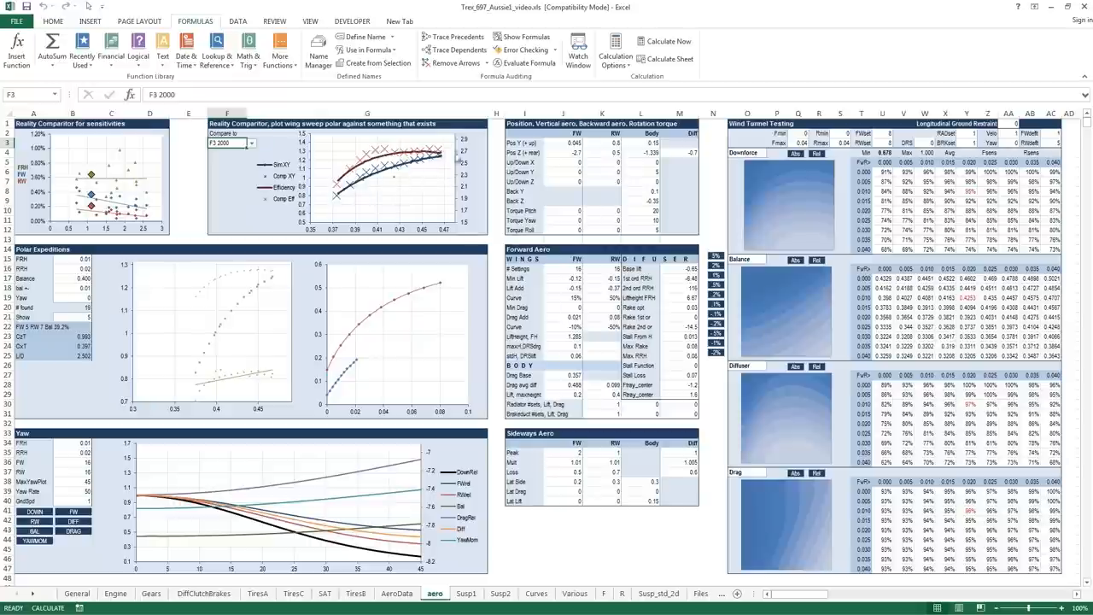
mouse_move(454, 277)
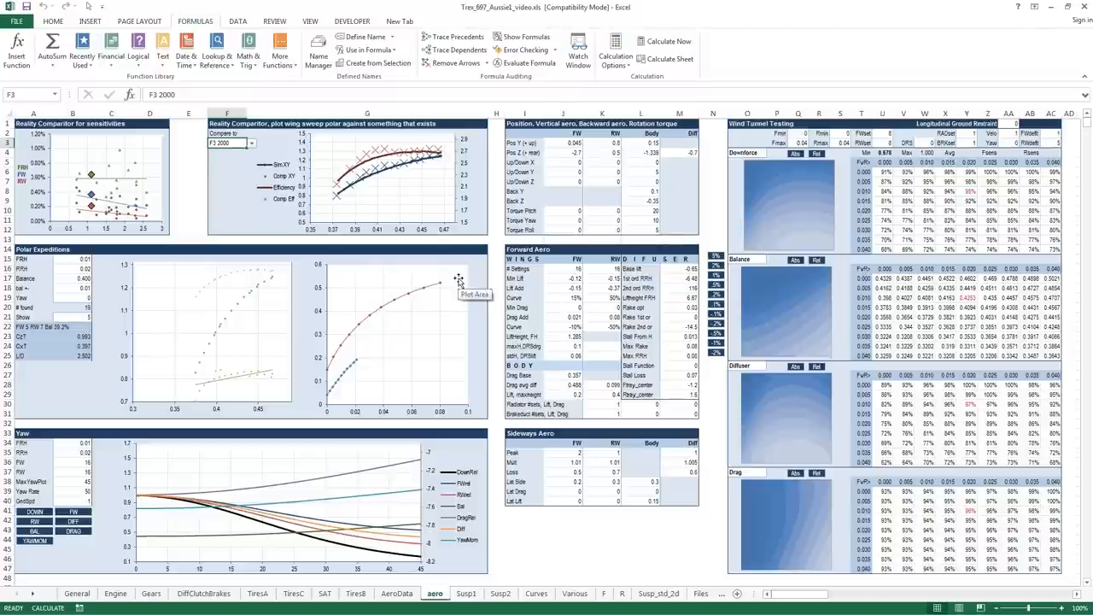
mouse_move(432, 221)
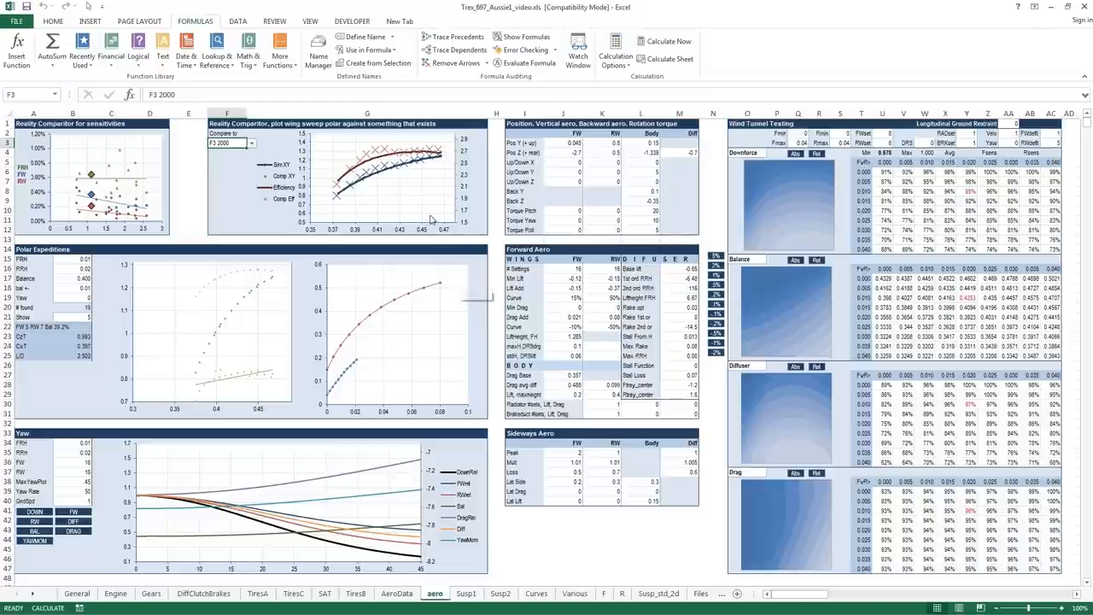
mouse_move(433, 198)
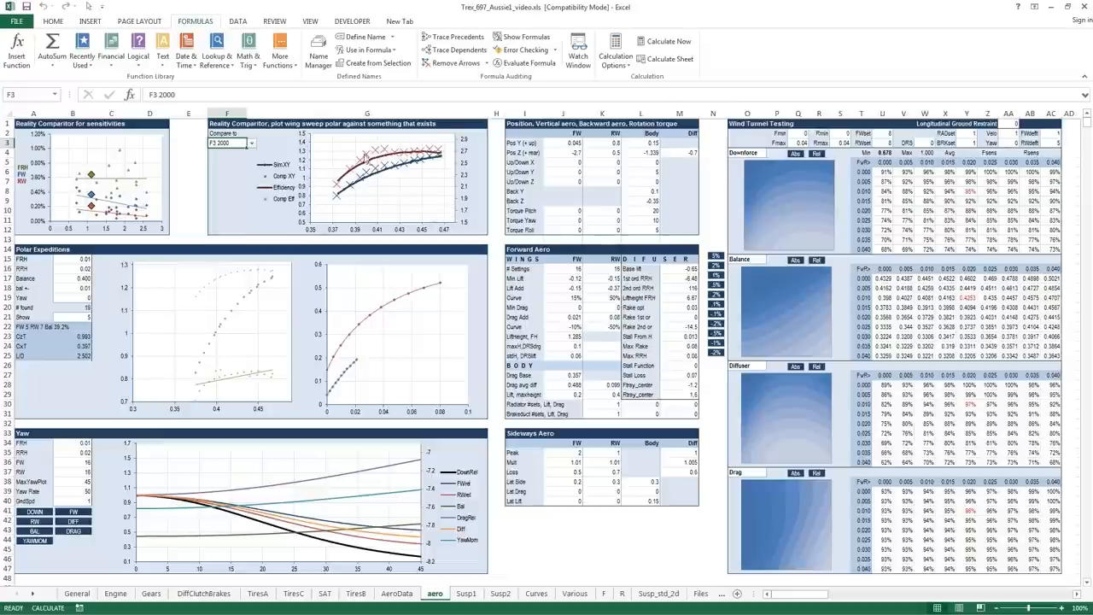
mouse_move(405, 167)
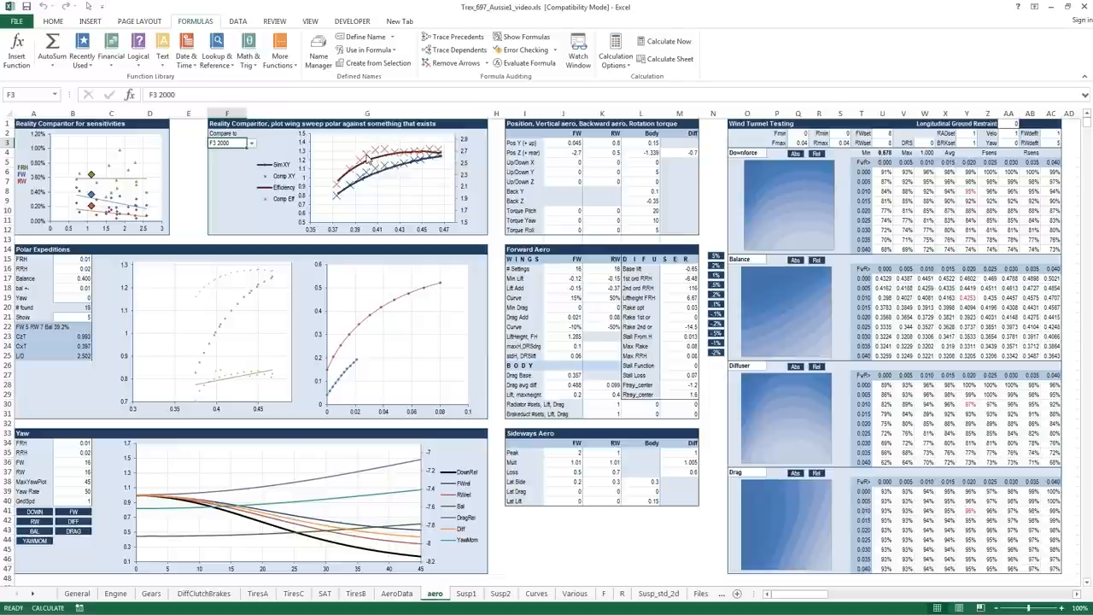
mouse_move(367, 163)
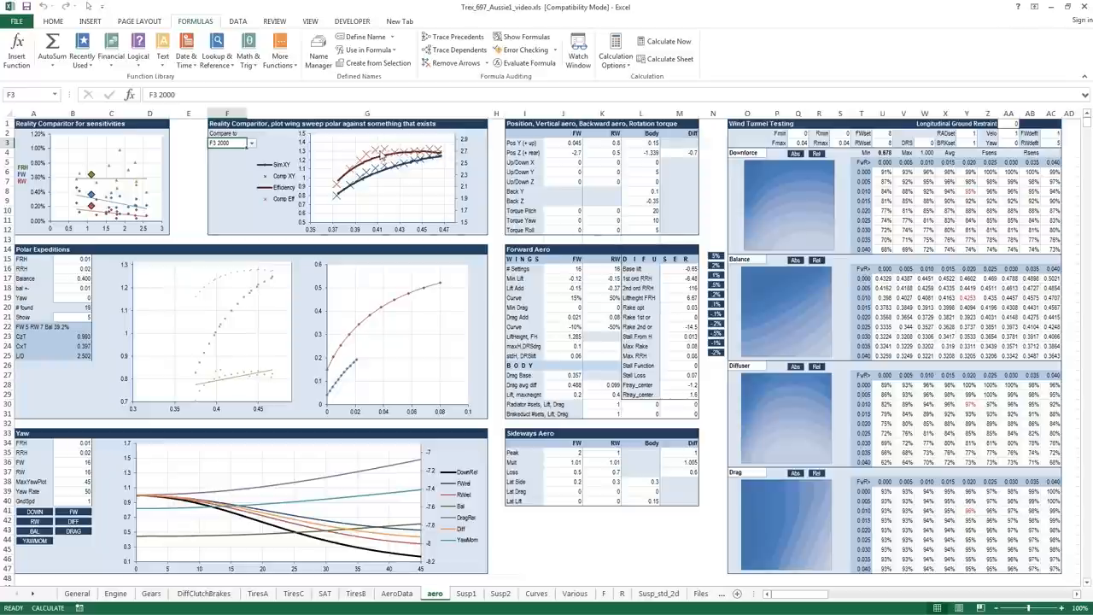
mouse_move(447, 154)
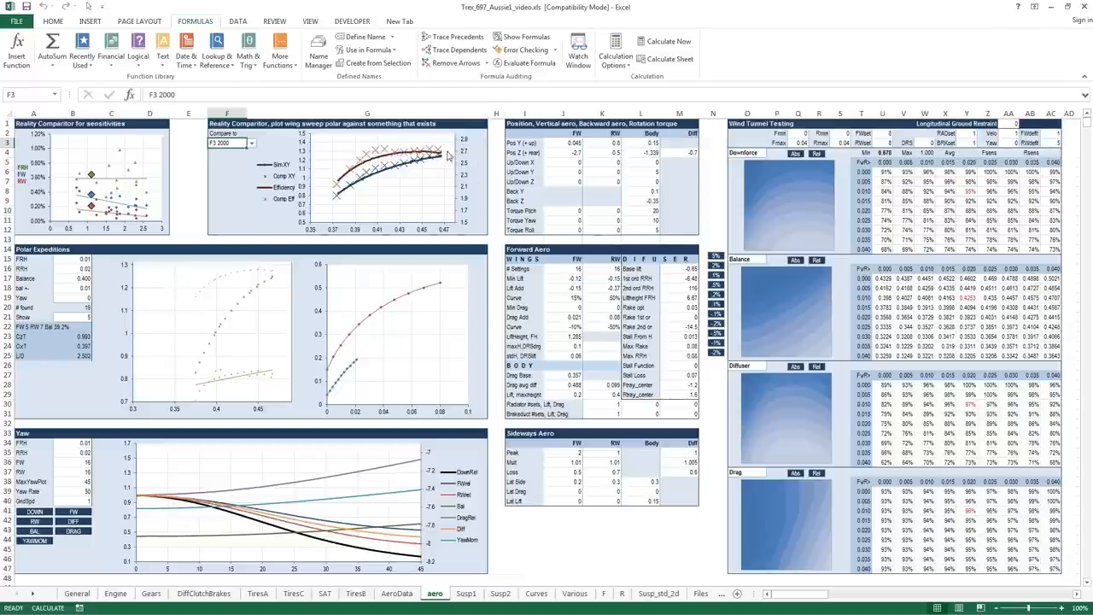
mouse_move(427, 183)
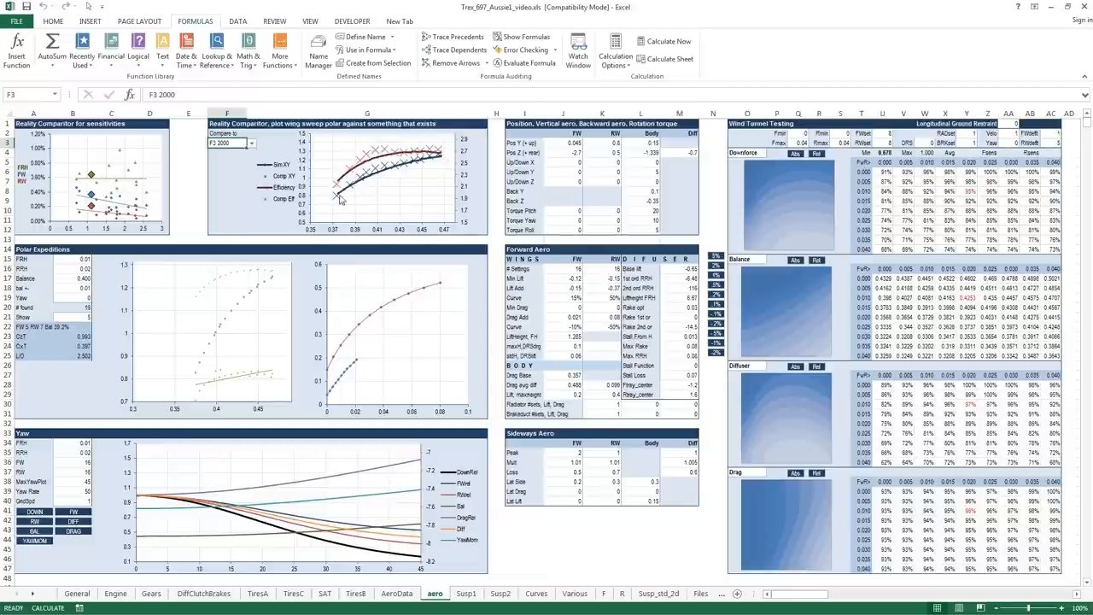
mouse_move(394, 189)
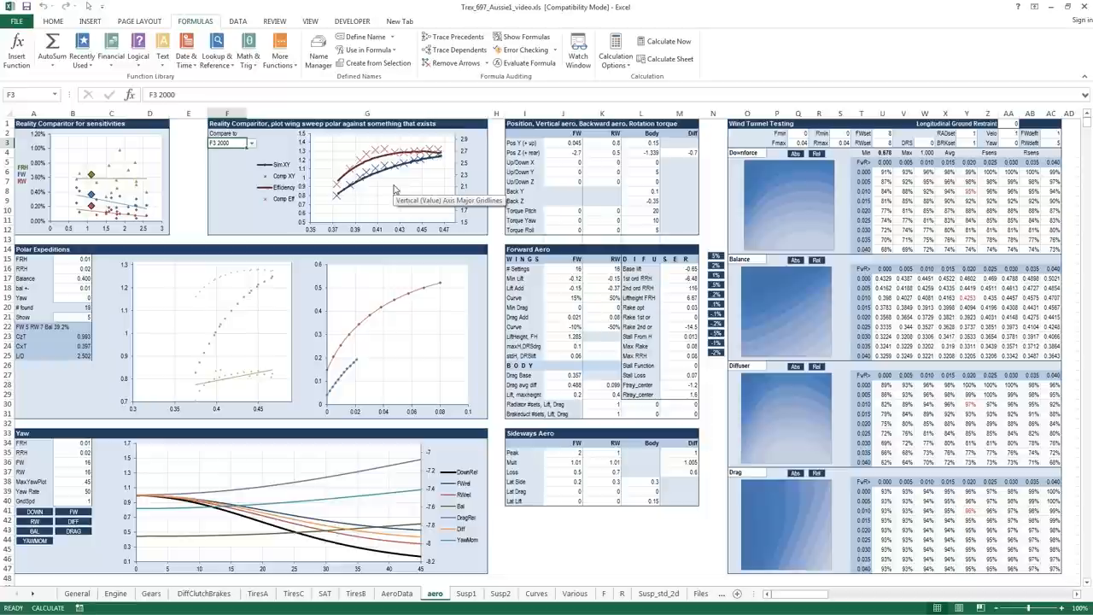
mouse_move(296, 249)
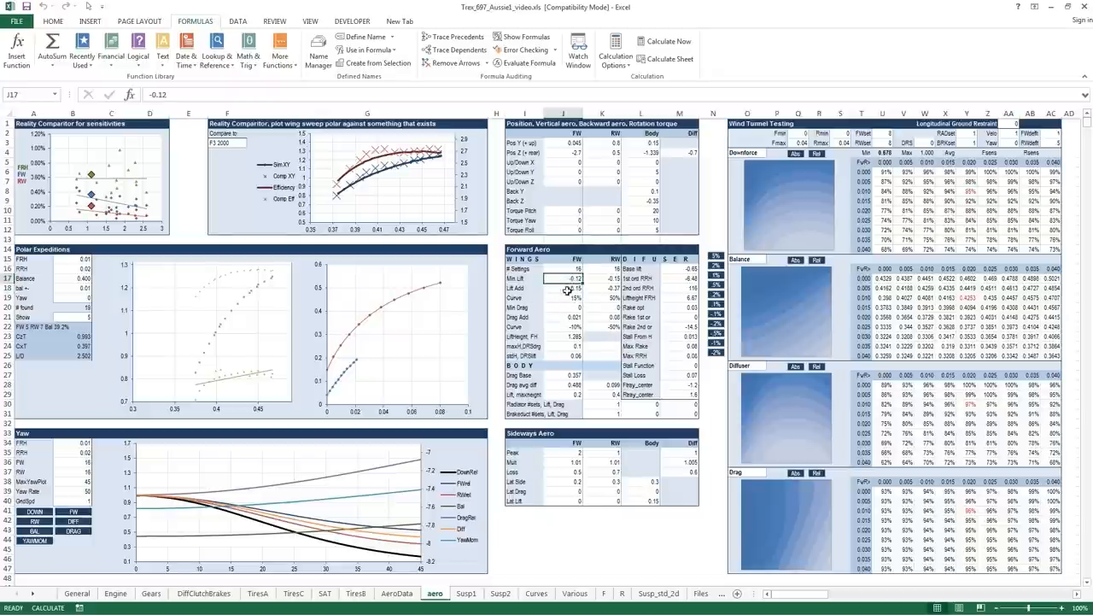
click(550, 310)
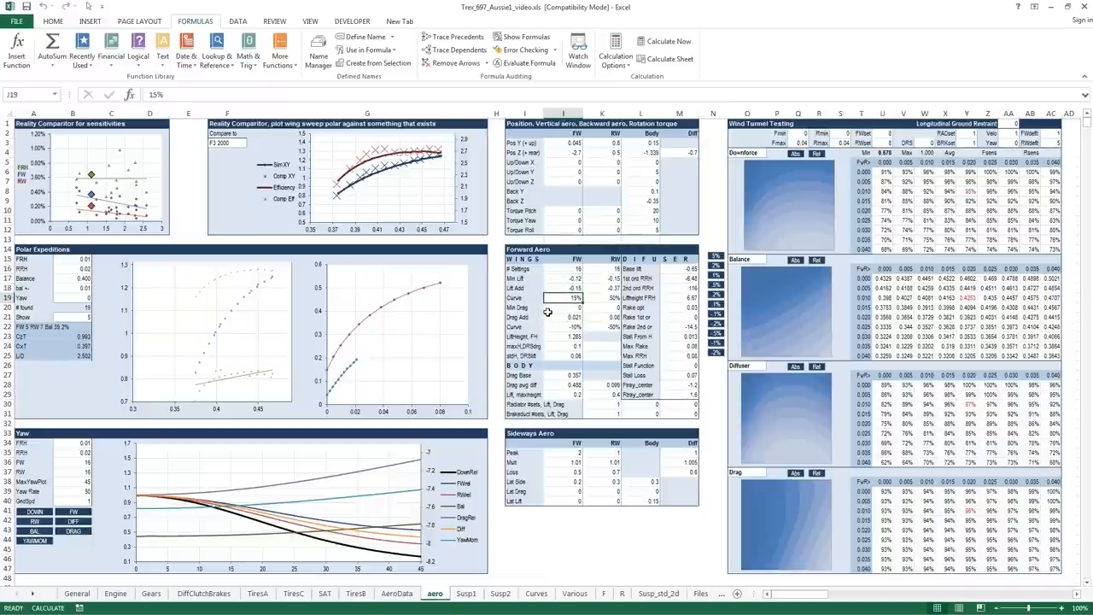
click(579, 308)
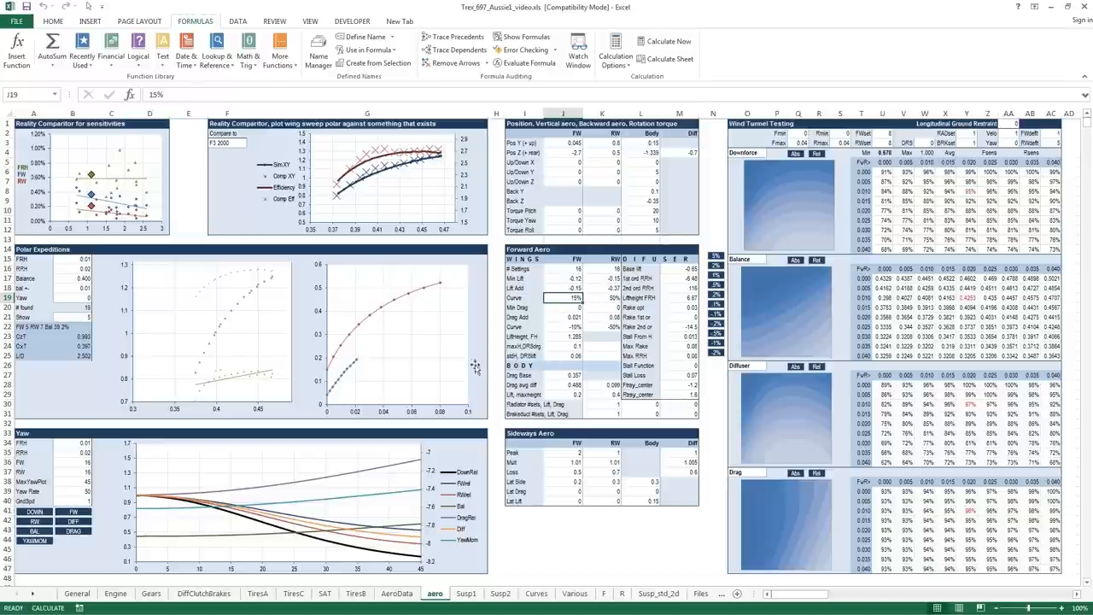
click(599, 279)
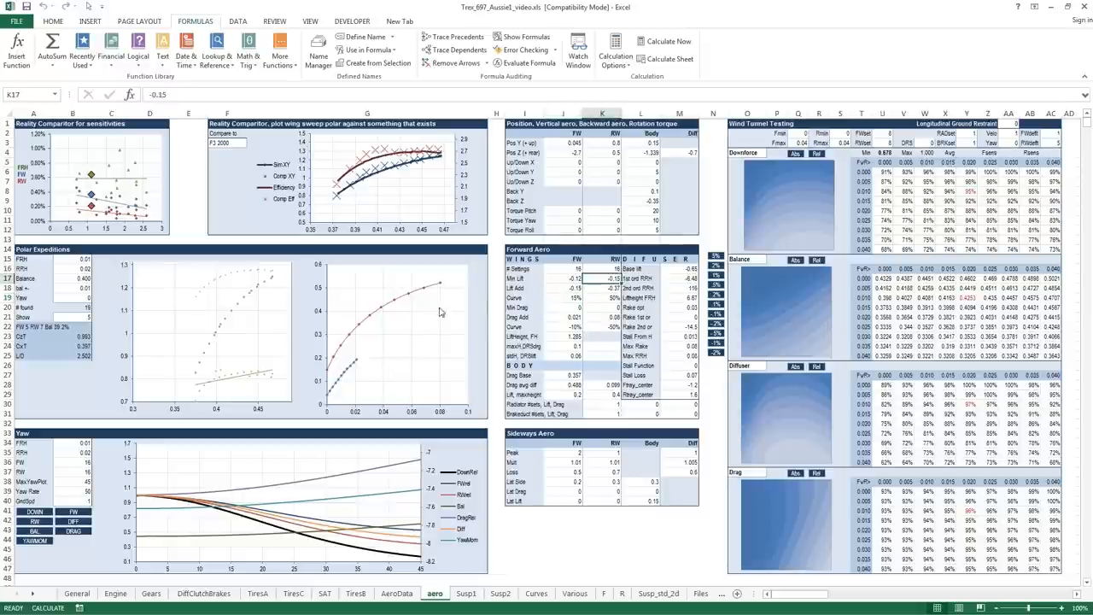
mouse_move(429, 323)
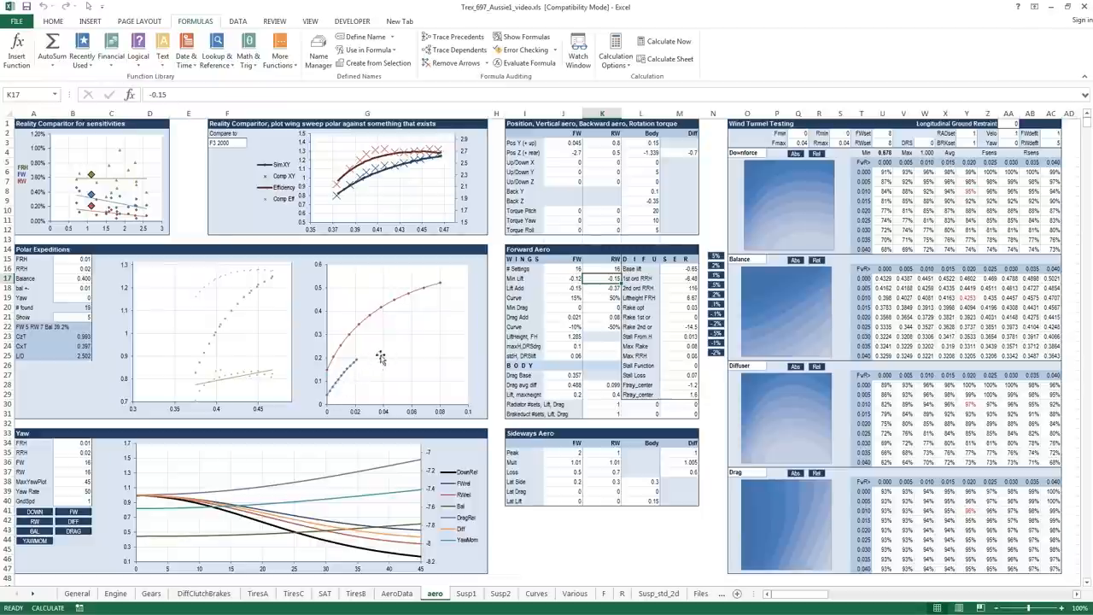
mouse_move(380, 366)
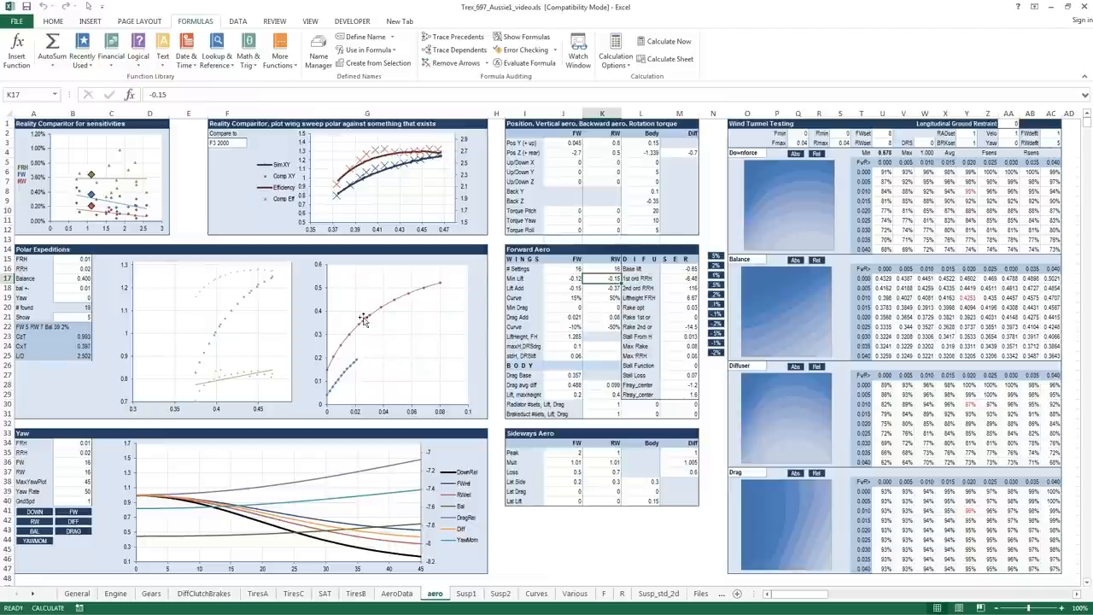
mouse_move(354, 337)
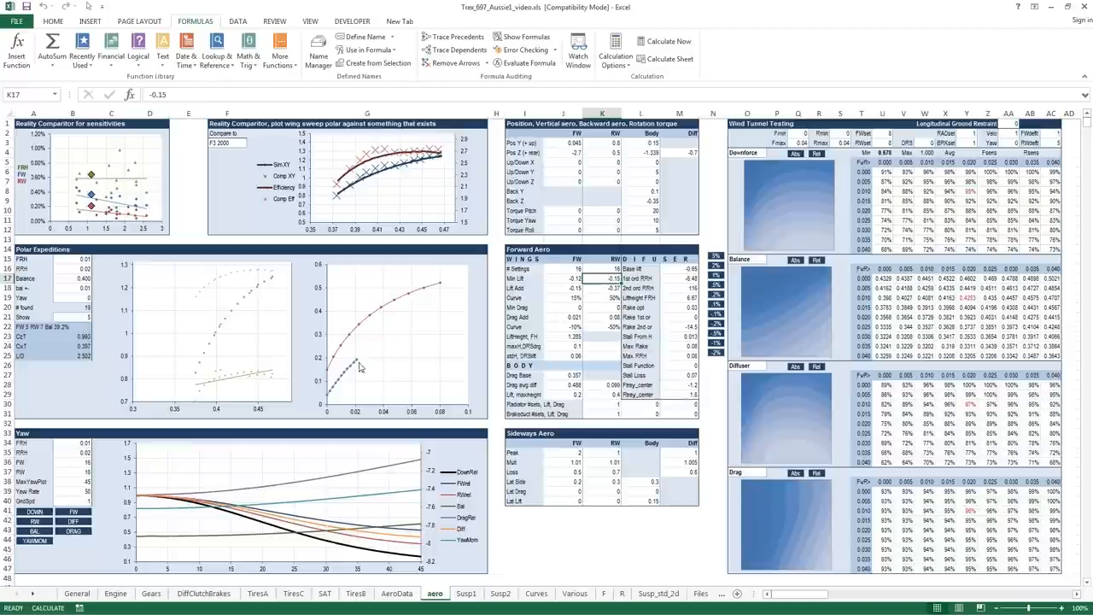
mouse_move(334, 367)
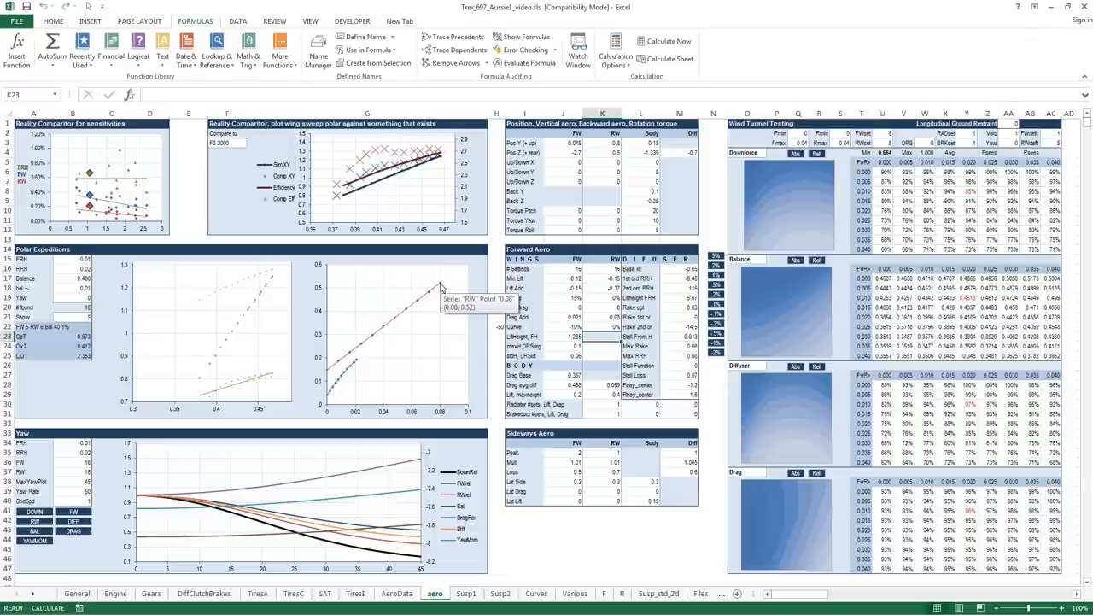
mouse_move(393, 195)
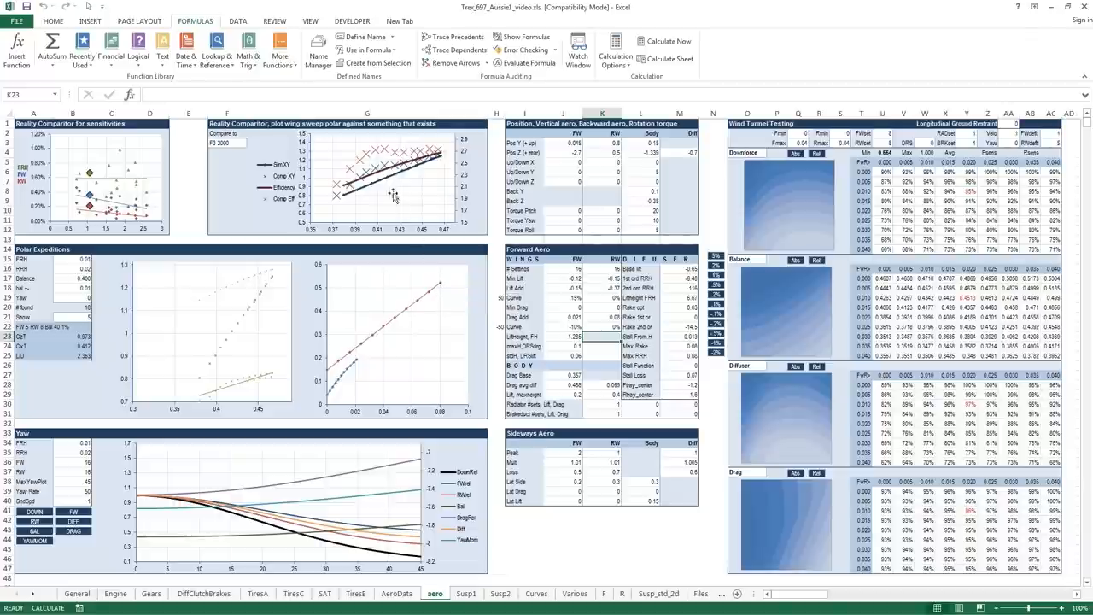
mouse_move(394, 198)
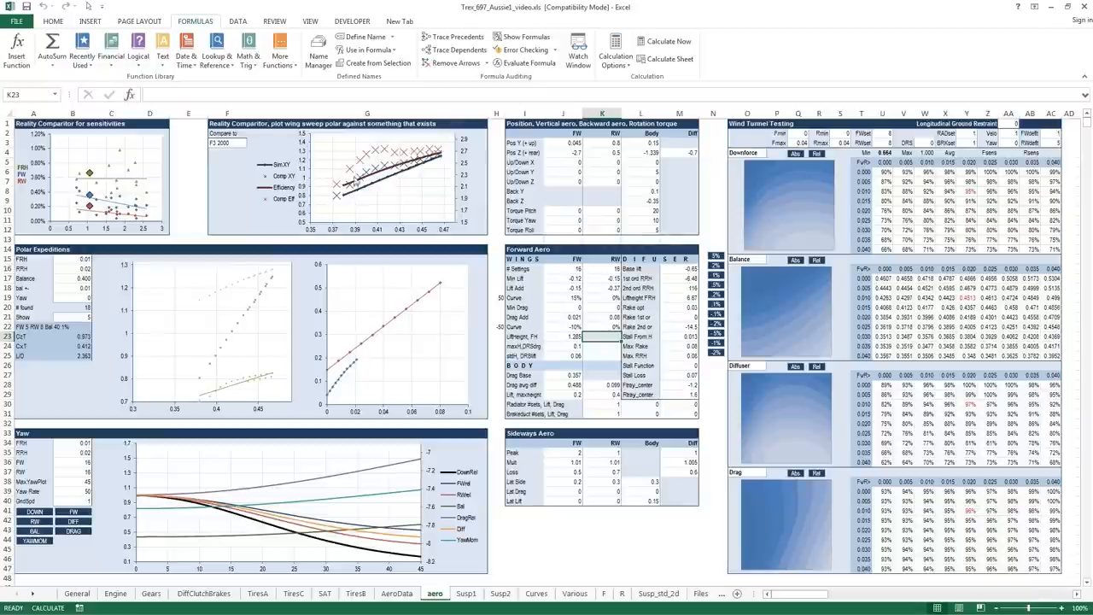
mouse_move(547, 300)
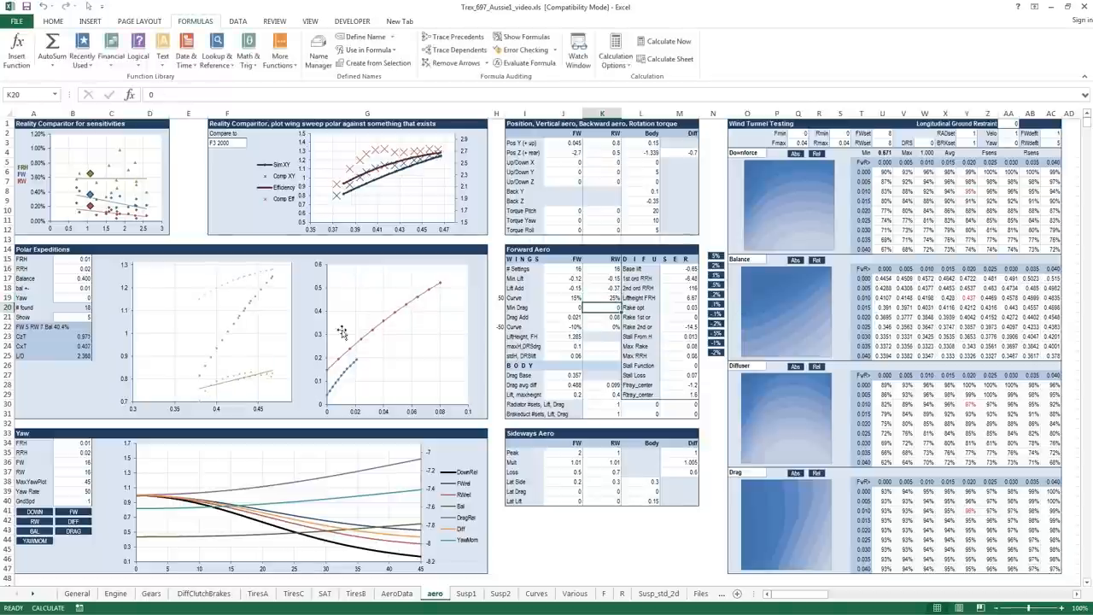
mouse_move(364, 363)
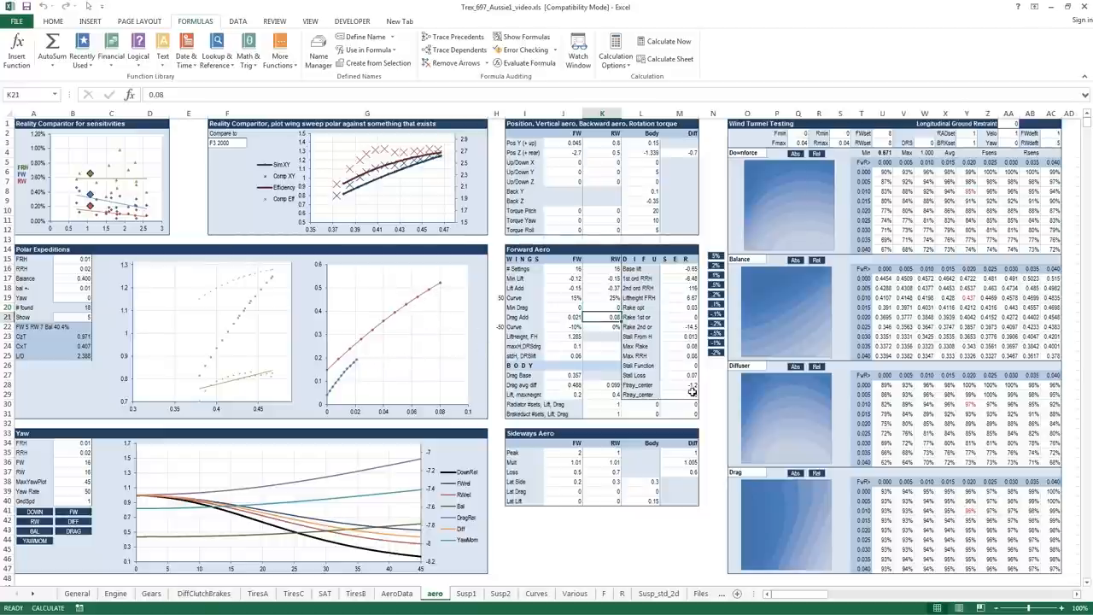
click(603, 317)
text(-25)
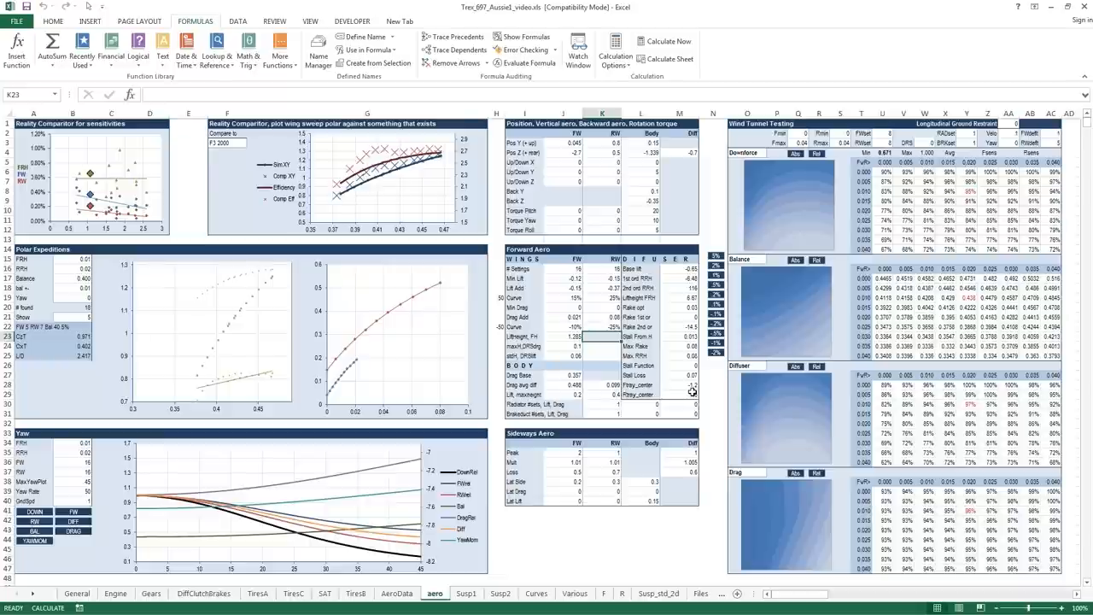
click(589, 296)
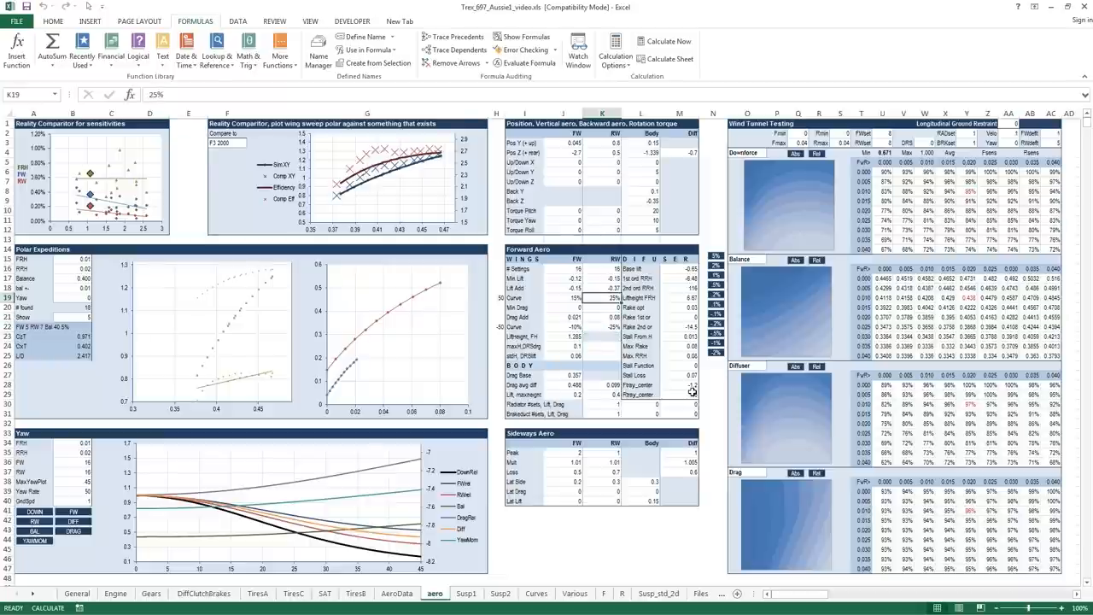
text(40%)
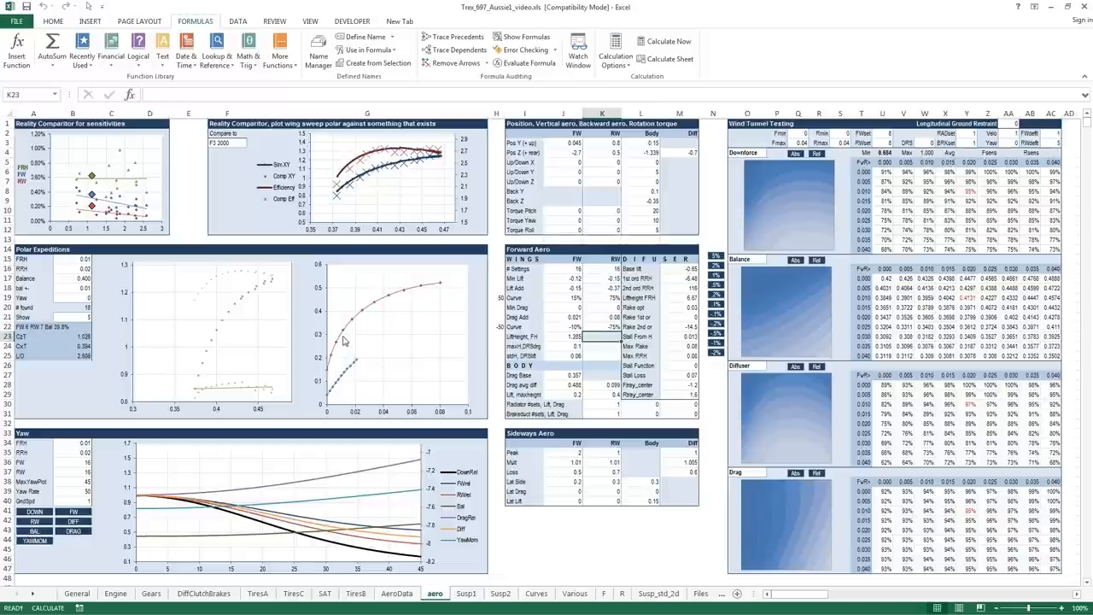
mouse_move(348, 414)
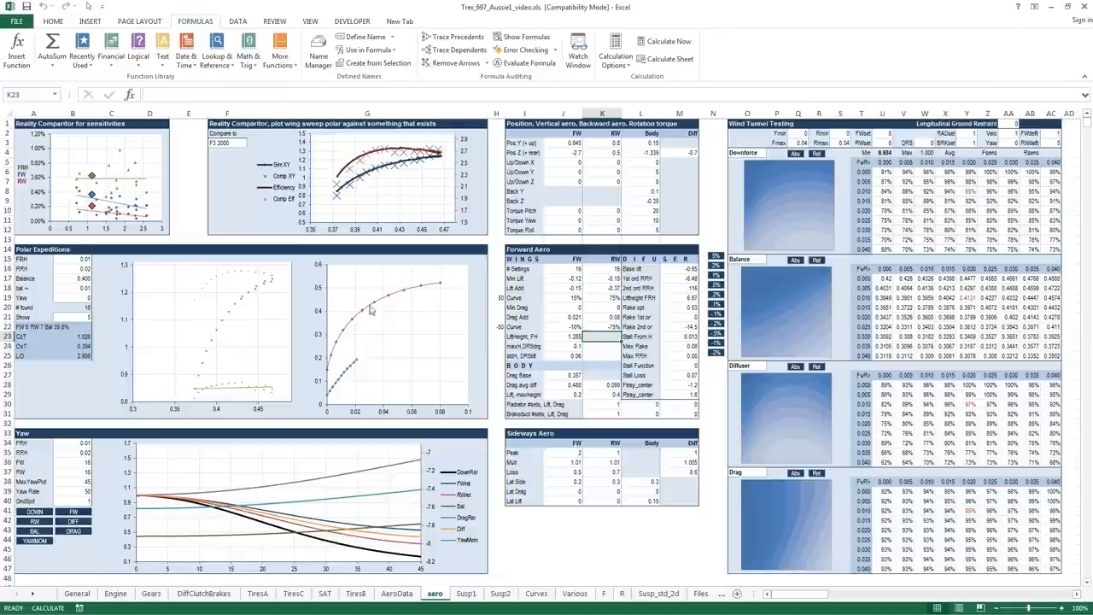
mouse_move(374, 304)
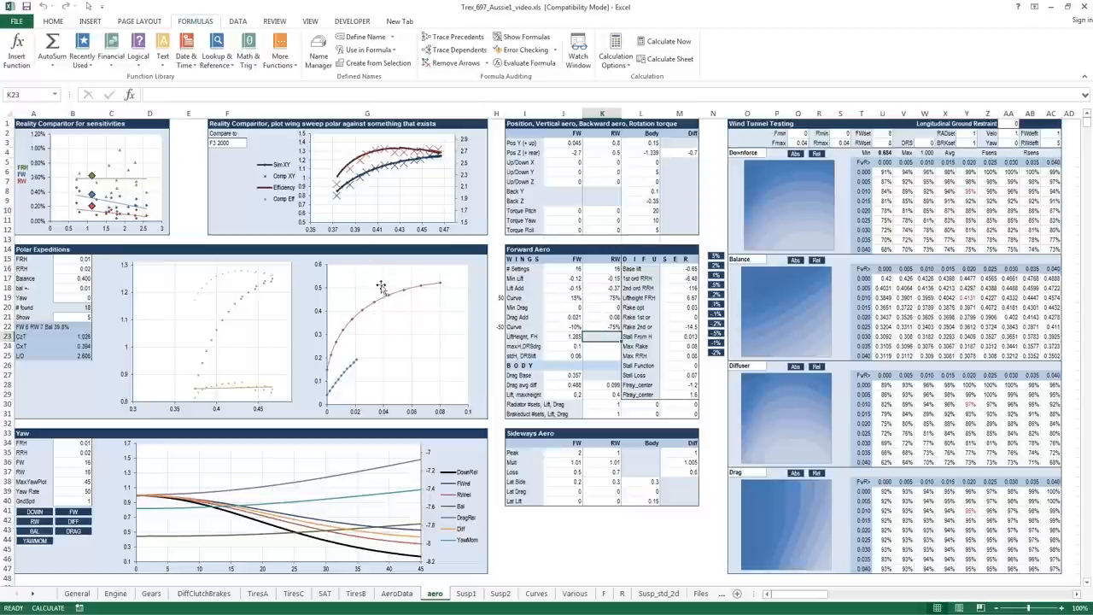
mouse_move(375, 318)
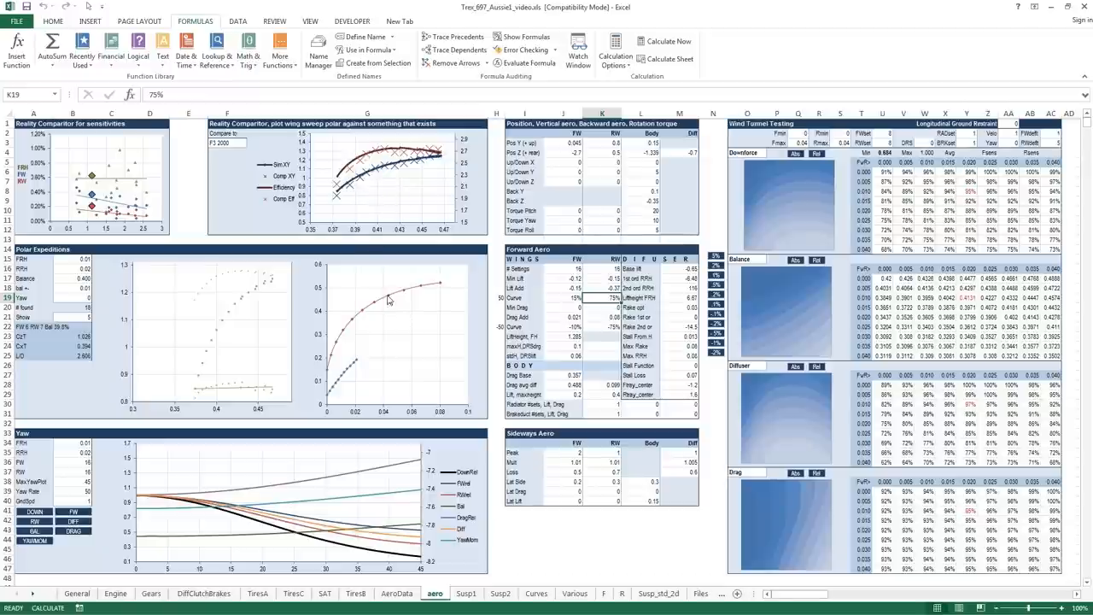
mouse_move(586, 325)
text(50)
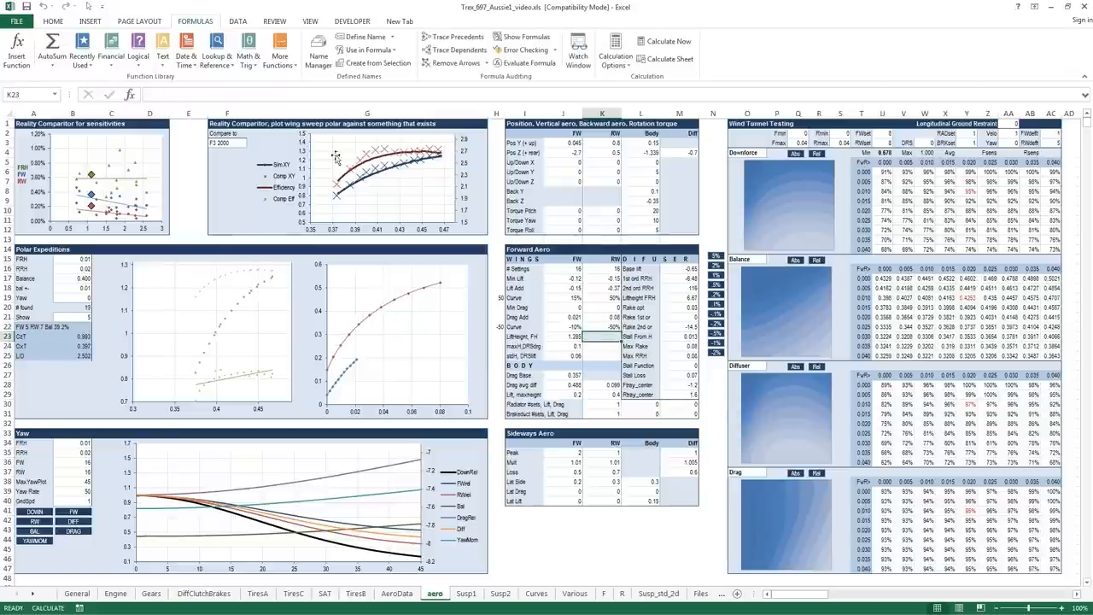
mouse_move(314, 154)
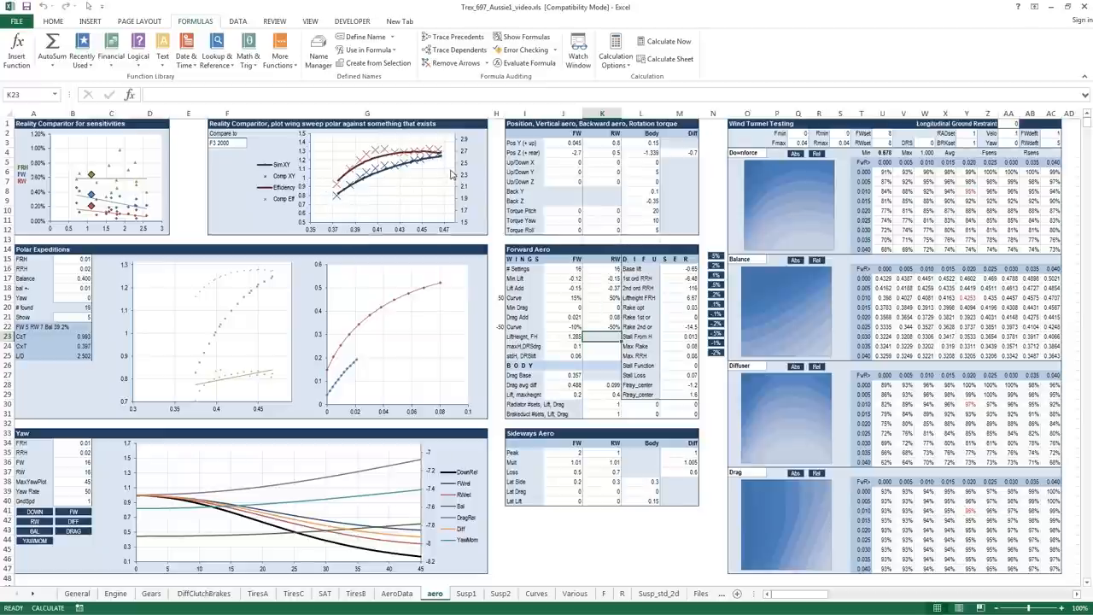
mouse_move(325, 221)
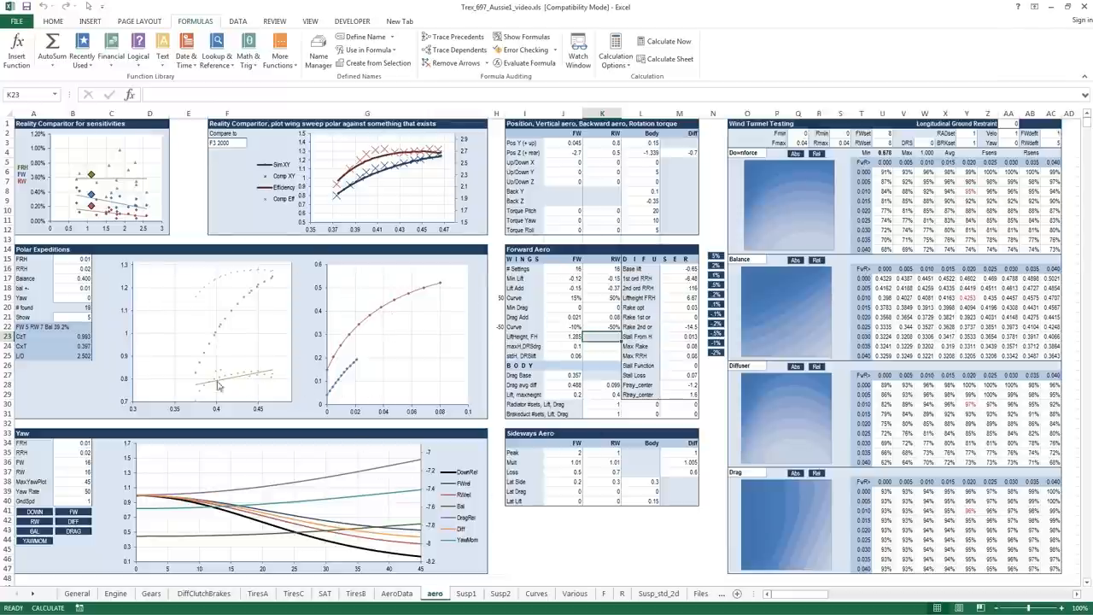
mouse_move(203, 317)
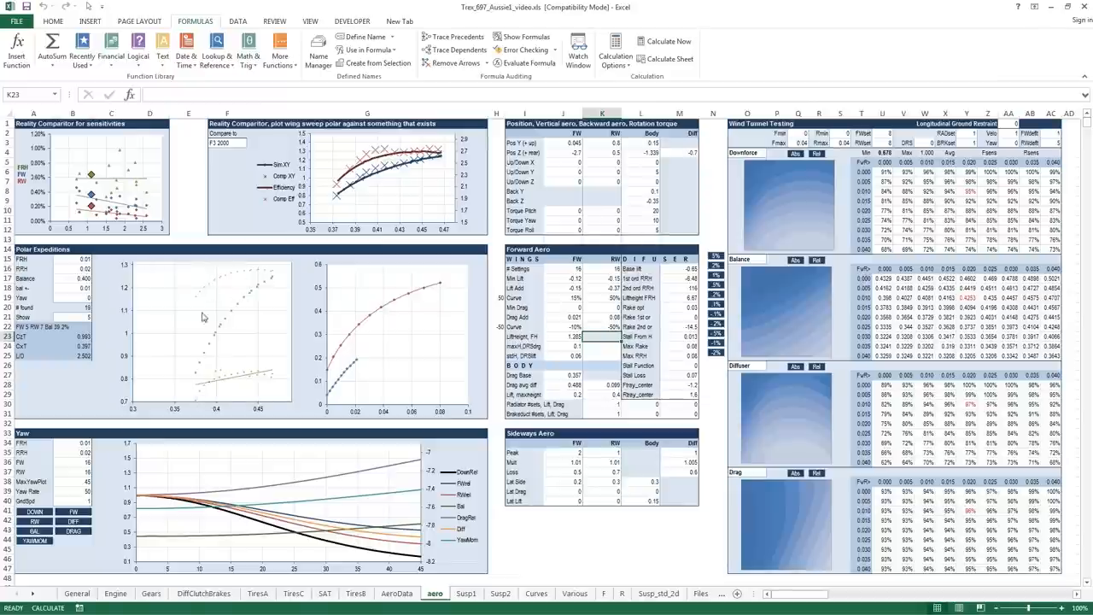
mouse_move(220, 348)
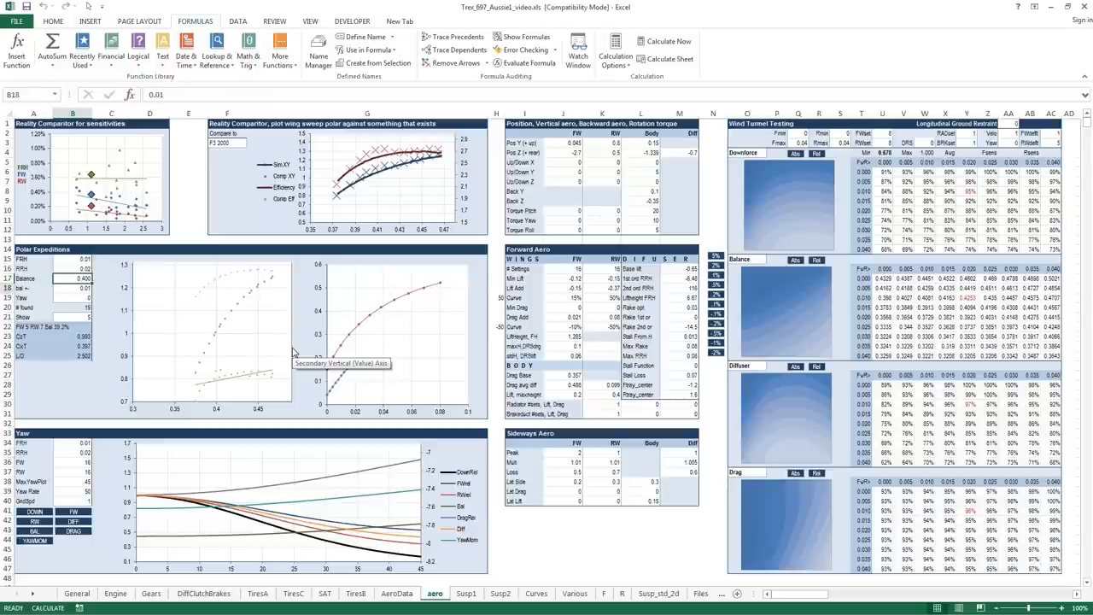
Edit the polar search's B18 balance tolerance and B19 Yaw values.
click(72, 298)
text(0.2)
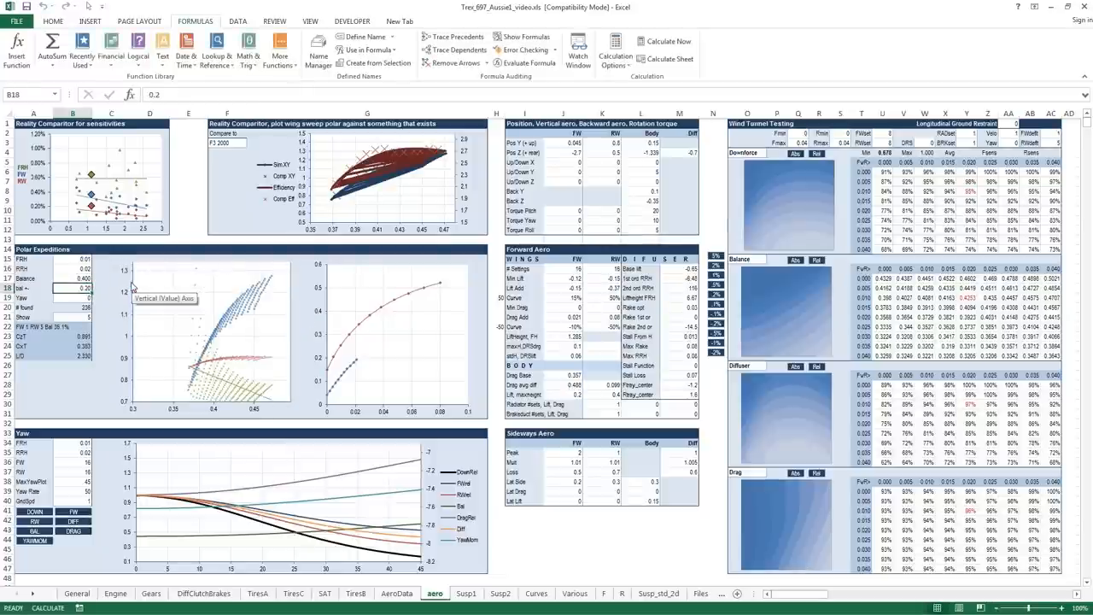
mouse_move(445, 362)
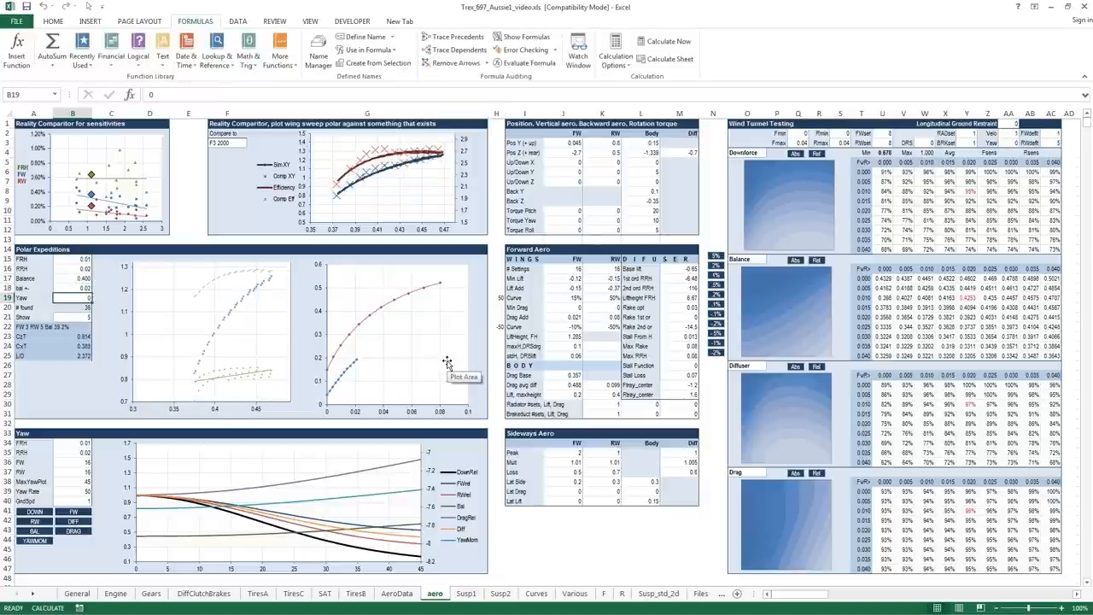
click(71, 286)
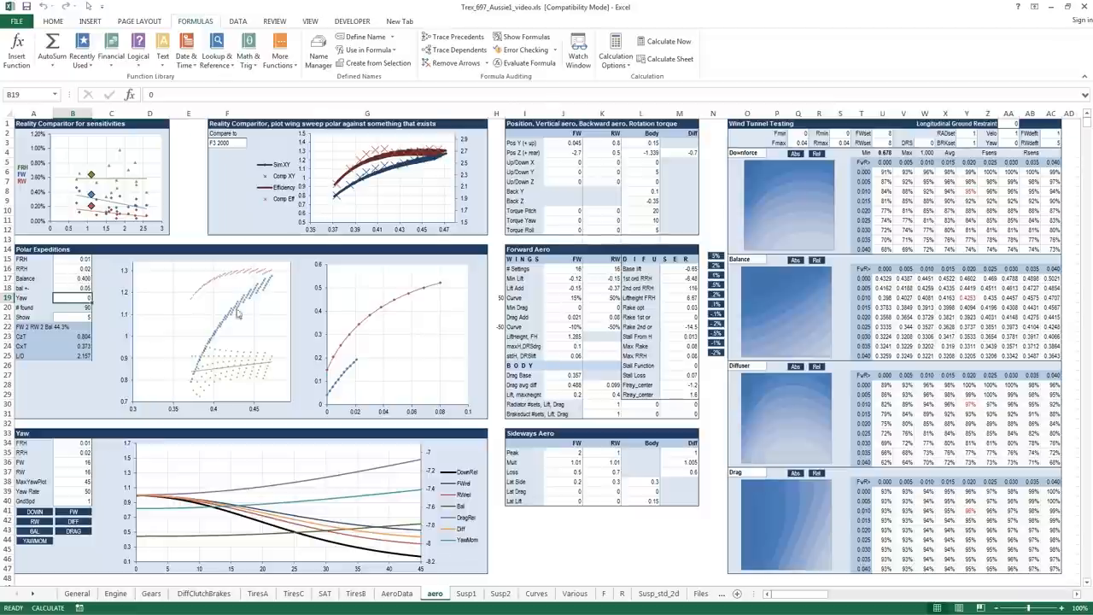
mouse_move(294, 356)
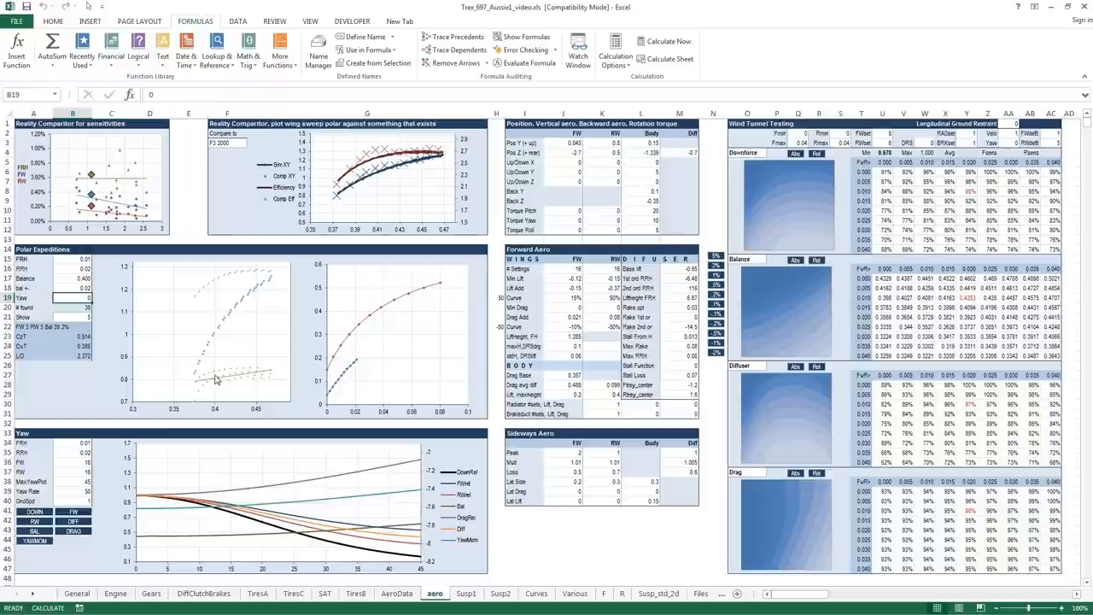
mouse_move(256, 383)
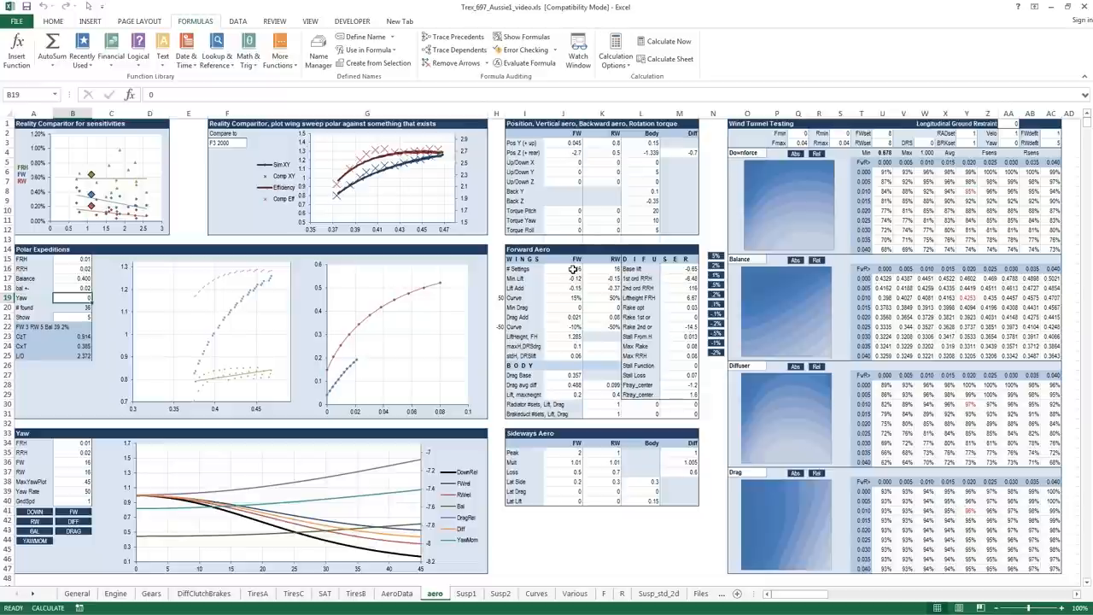
click(600, 269)
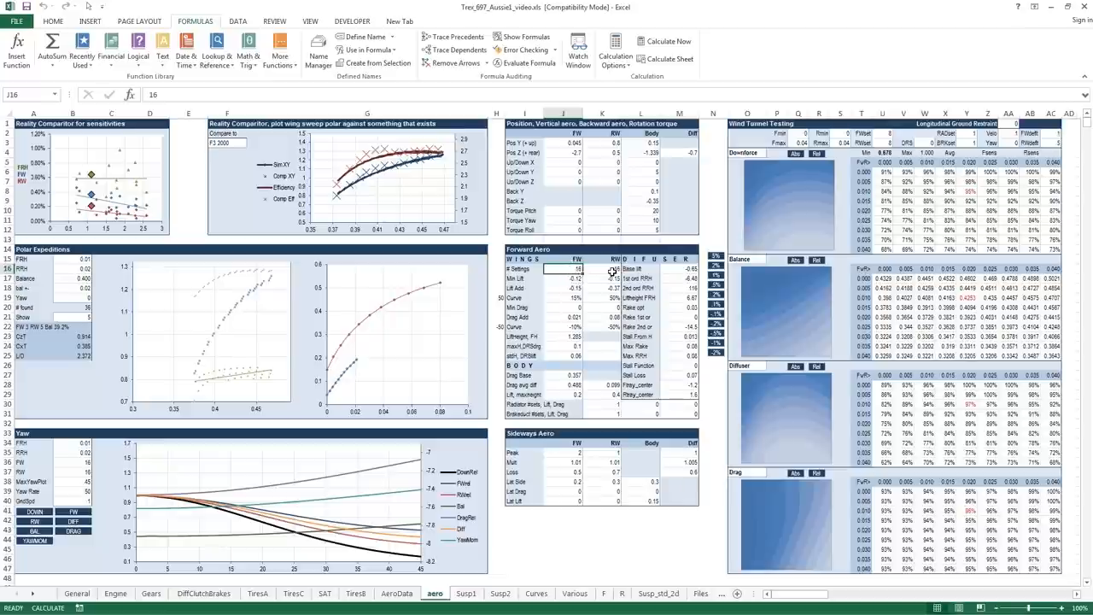
mouse_move(547, 275)
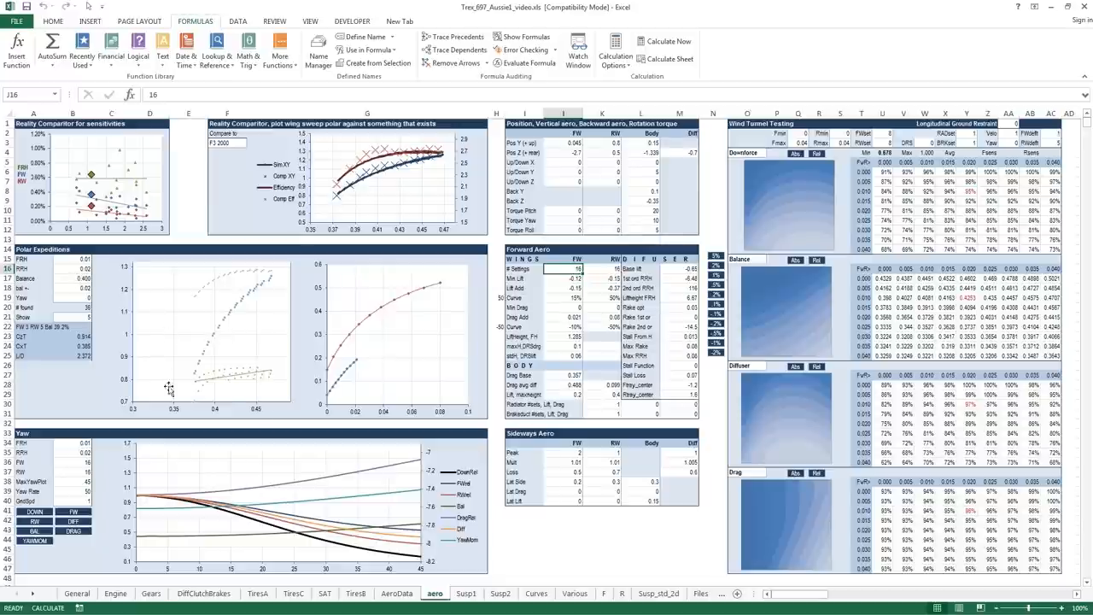
mouse_move(198, 381)
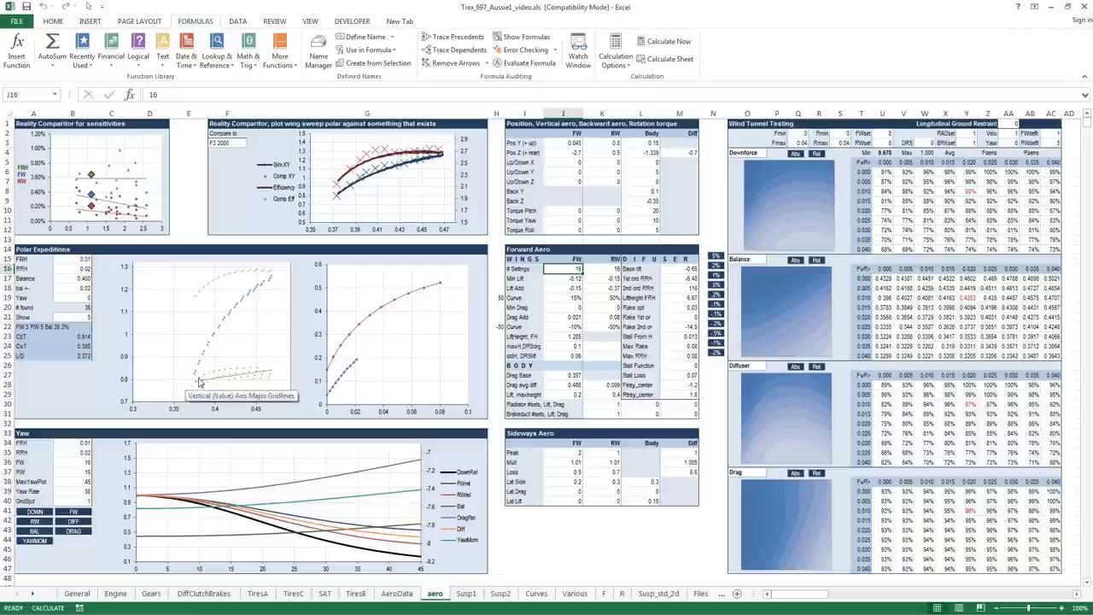
mouse_move(274, 362)
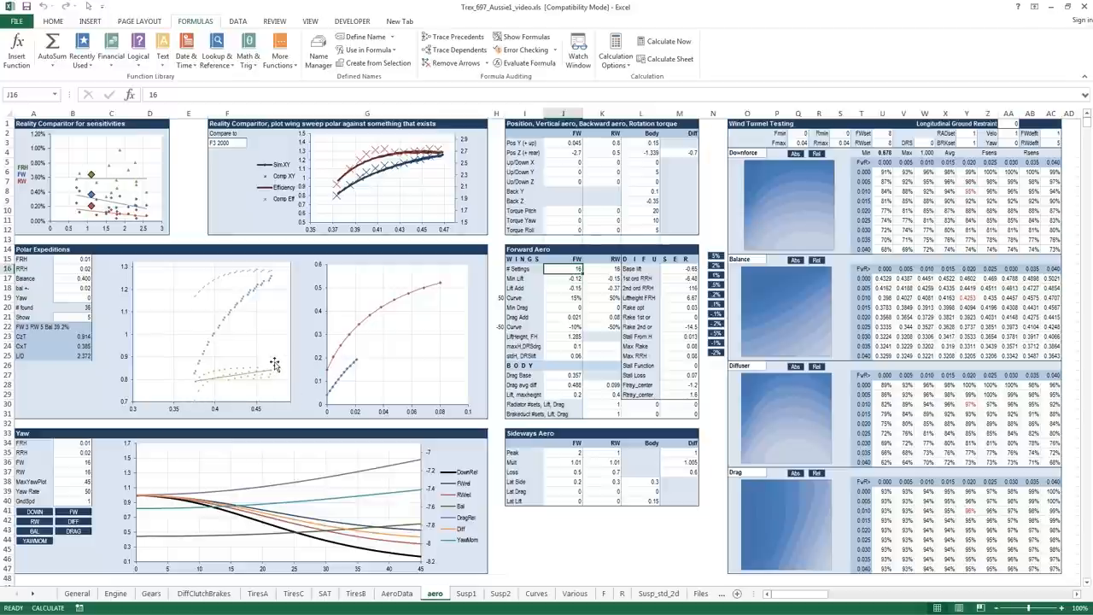
mouse_move(286, 369)
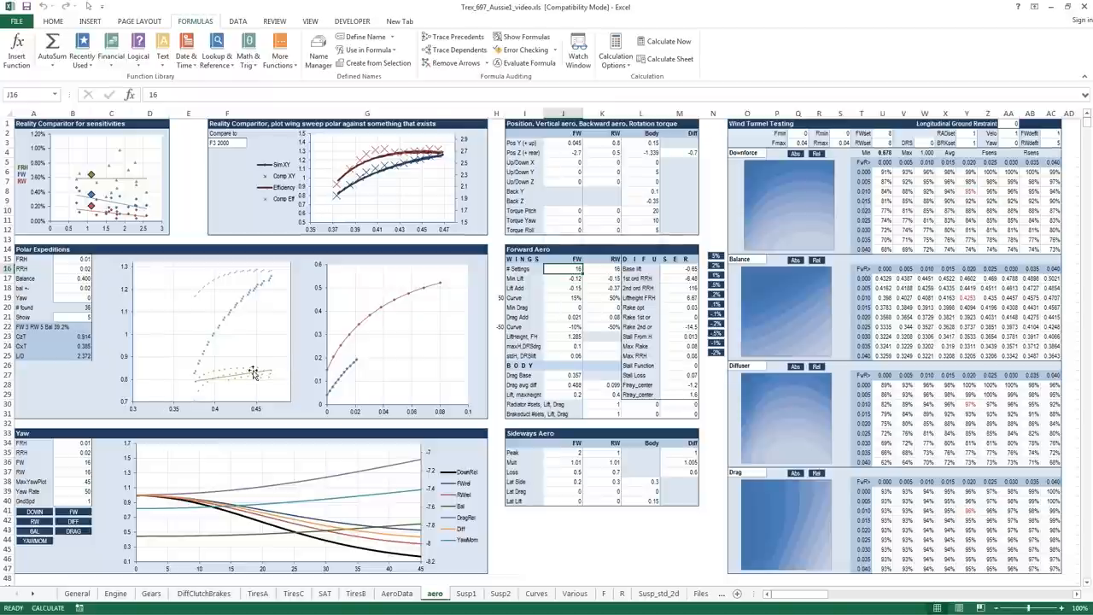
mouse_move(286, 377)
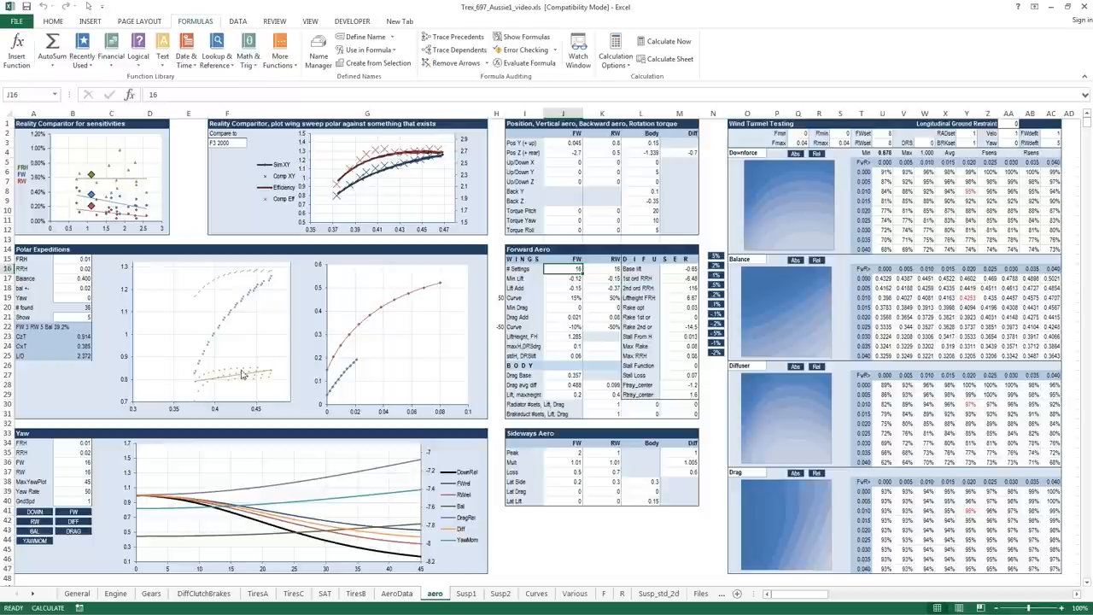
mouse_move(197, 386)
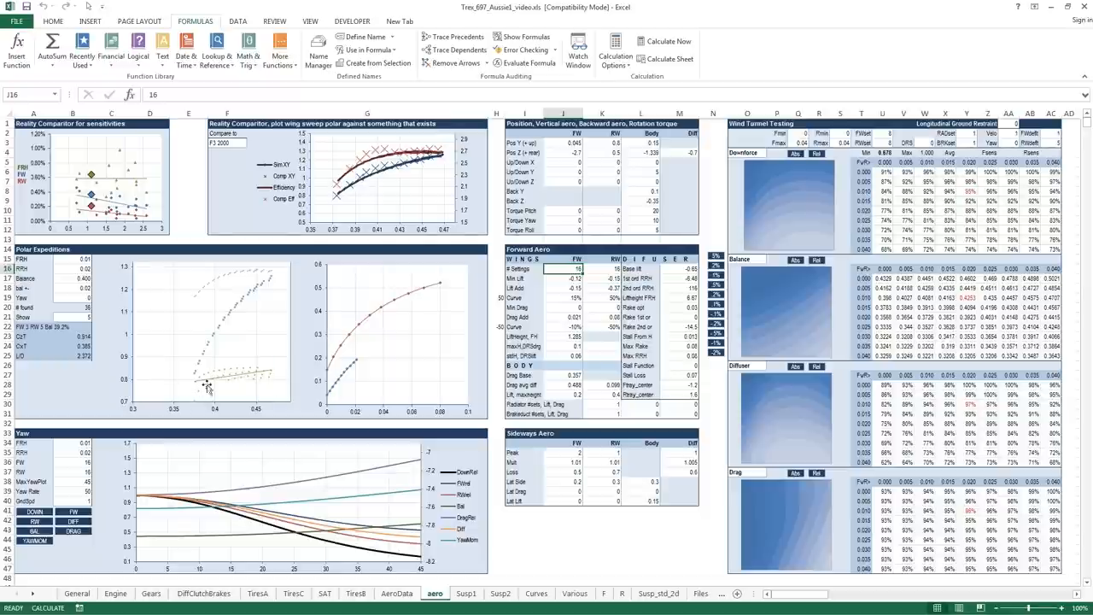
mouse_move(607, 282)
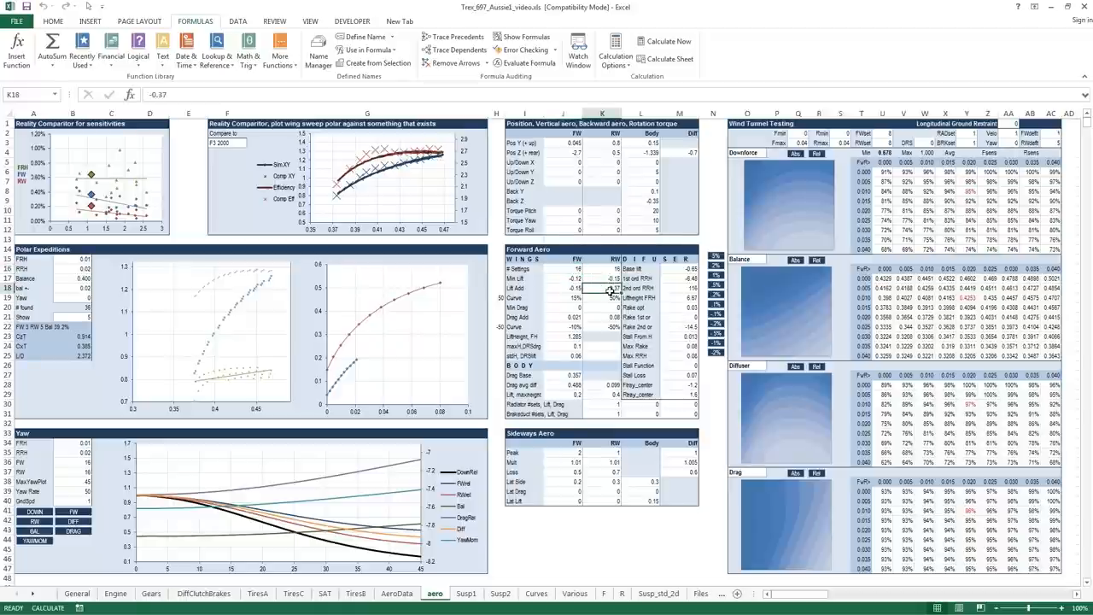
Enter -0.37 in H17, trial other rear-wing lift values, then revert them.
click(571, 288)
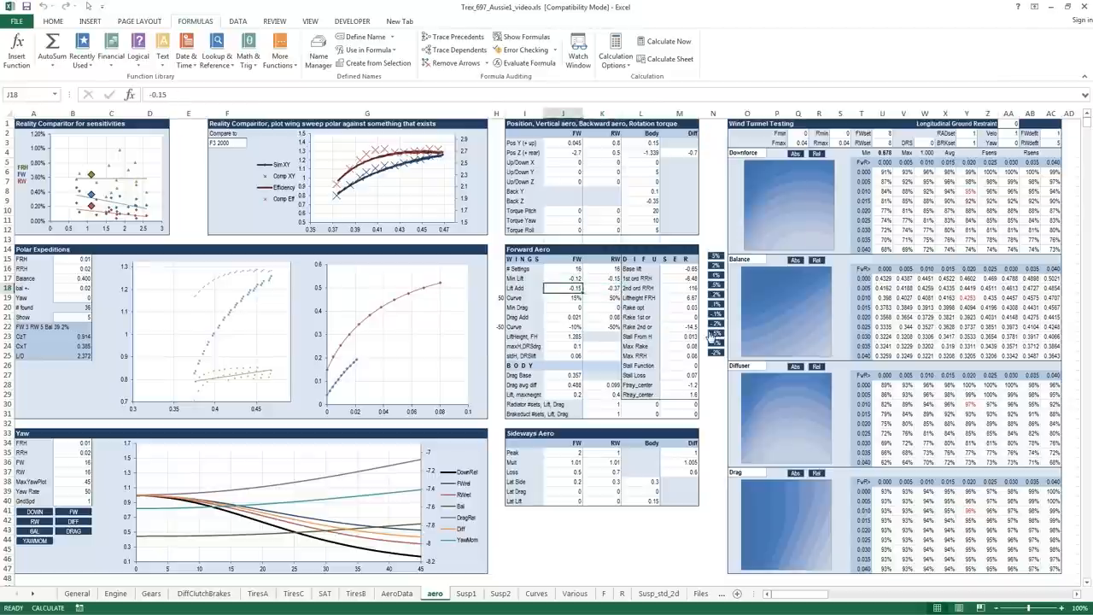
text(-.37)
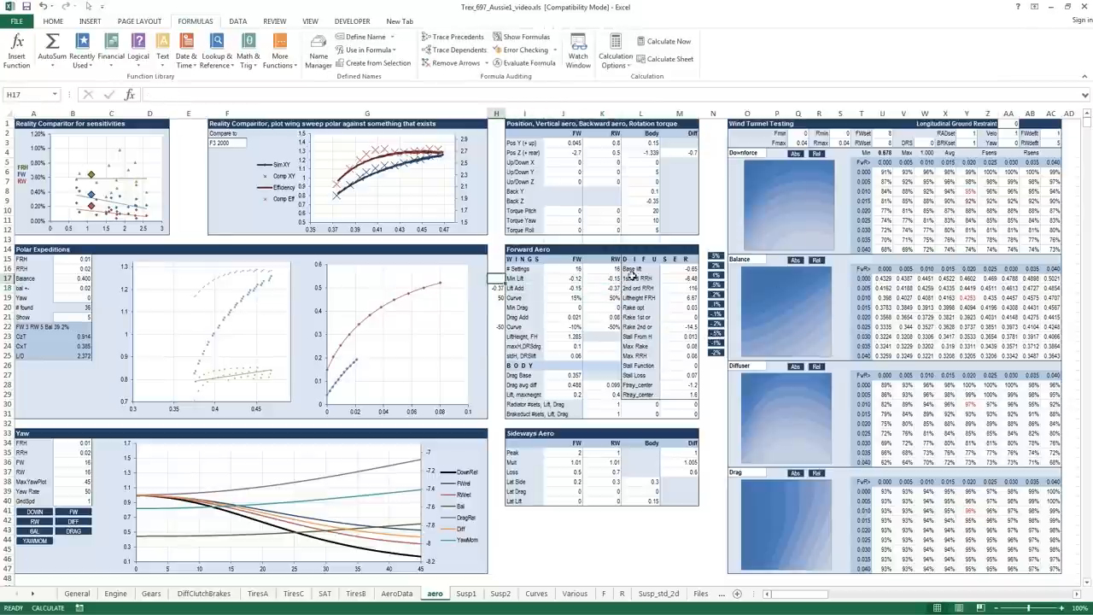
click(599, 288)
text(-0.67)
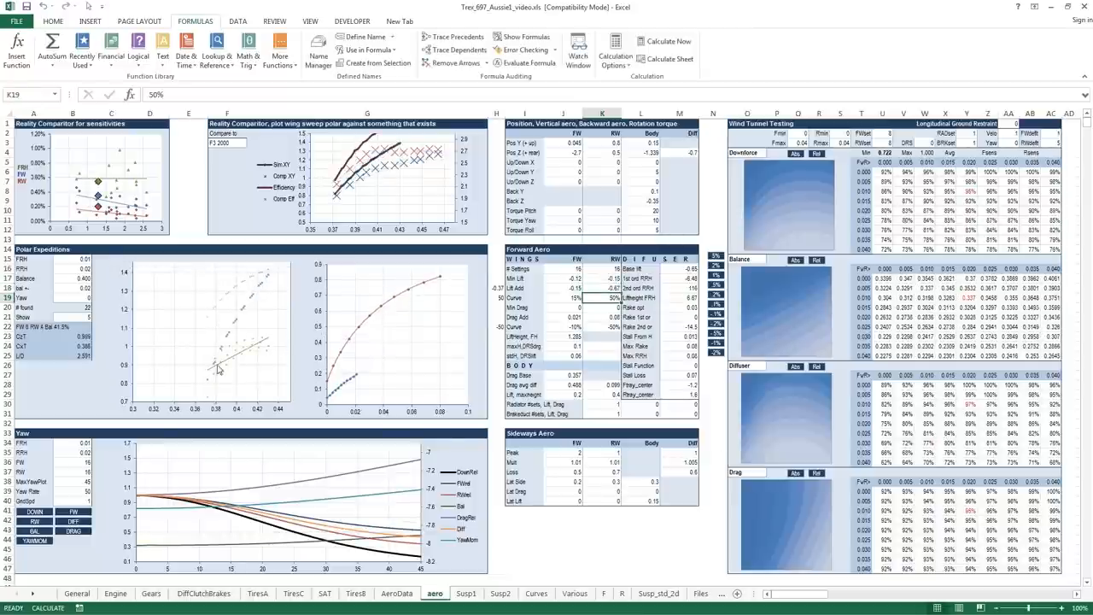
mouse_move(262, 355)
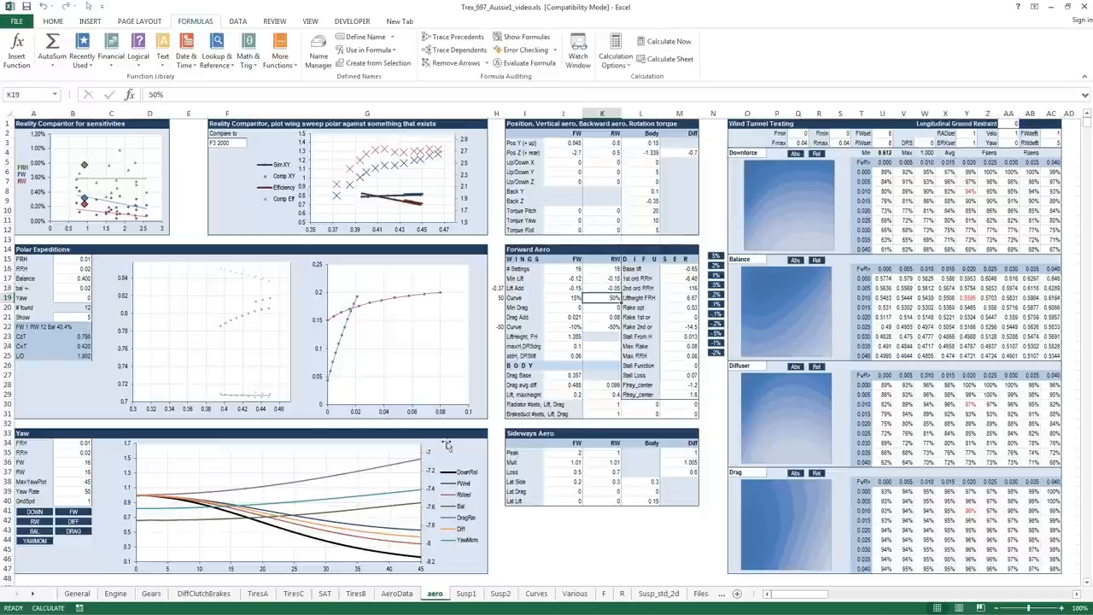
click(589, 276)
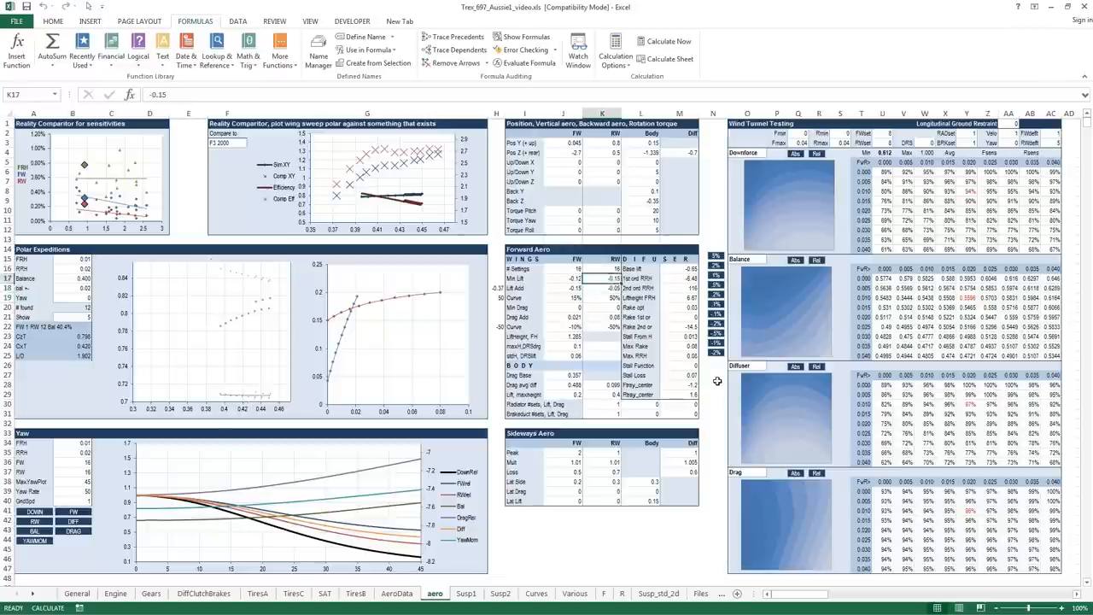
key(Down)
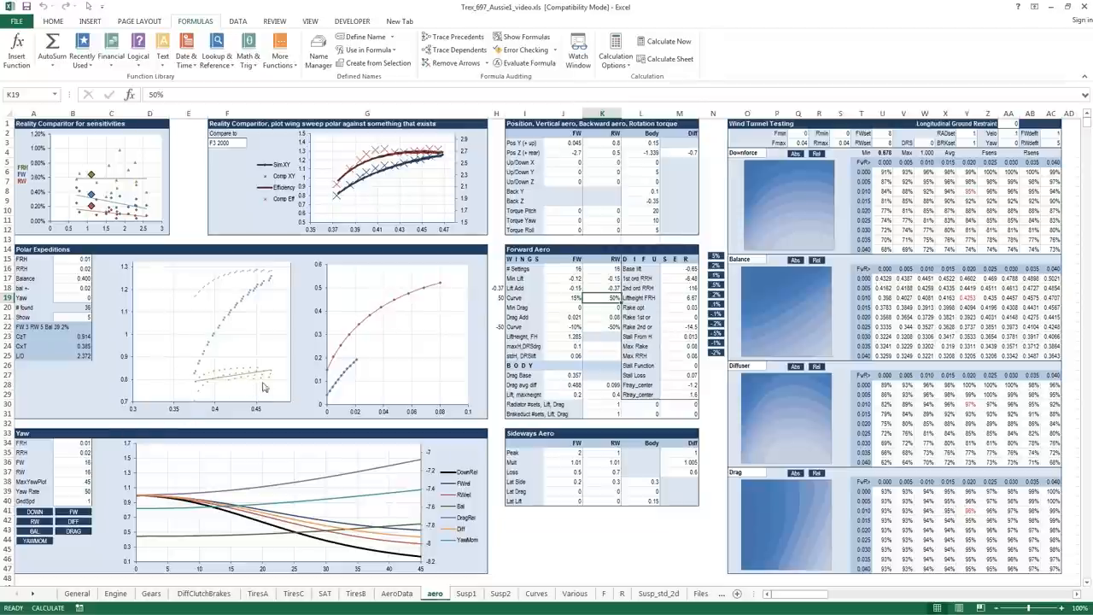
mouse_move(294, 306)
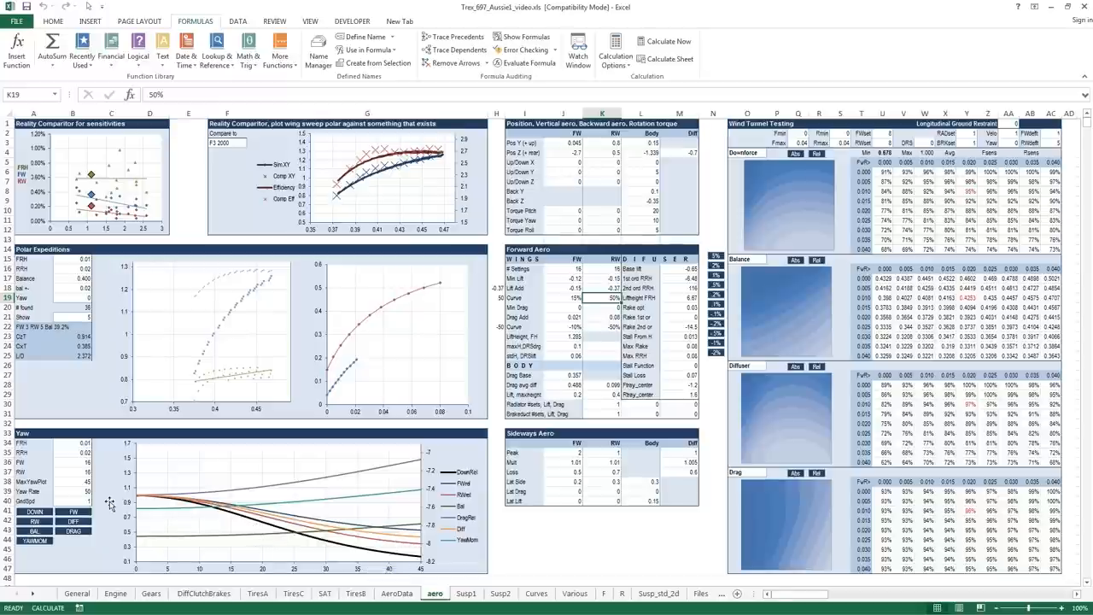
mouse_move(432, 515)
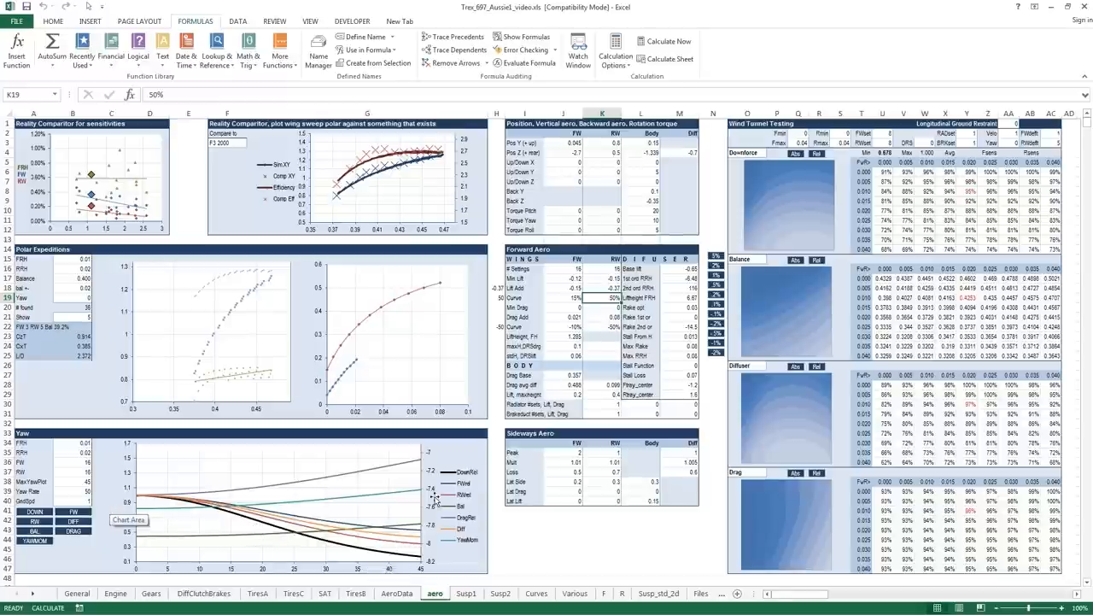
mouse_move(430, 504)
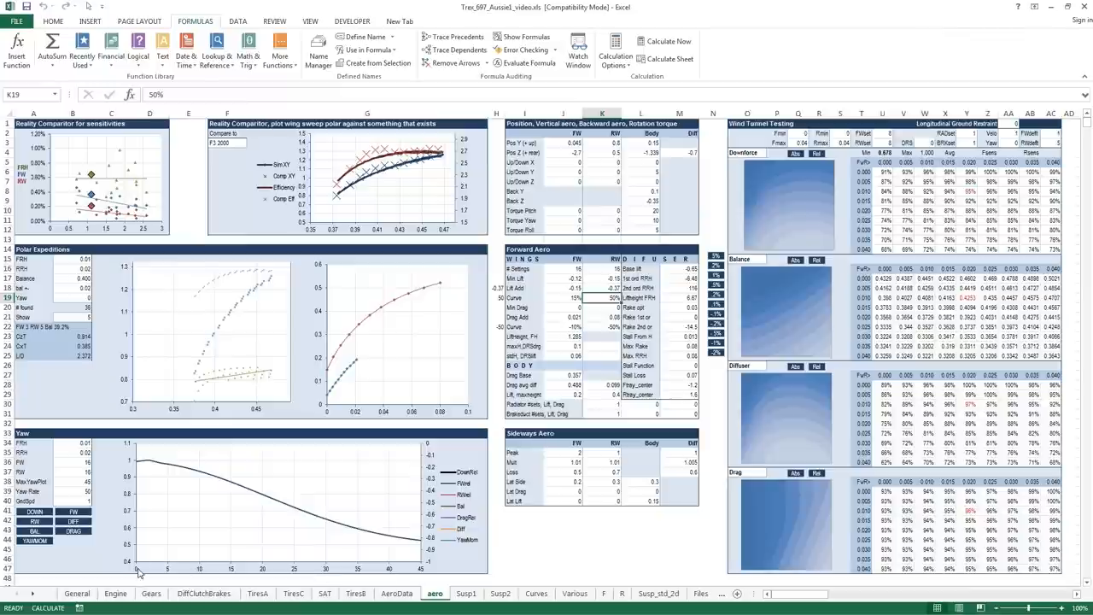
mouse_move(410, 572)
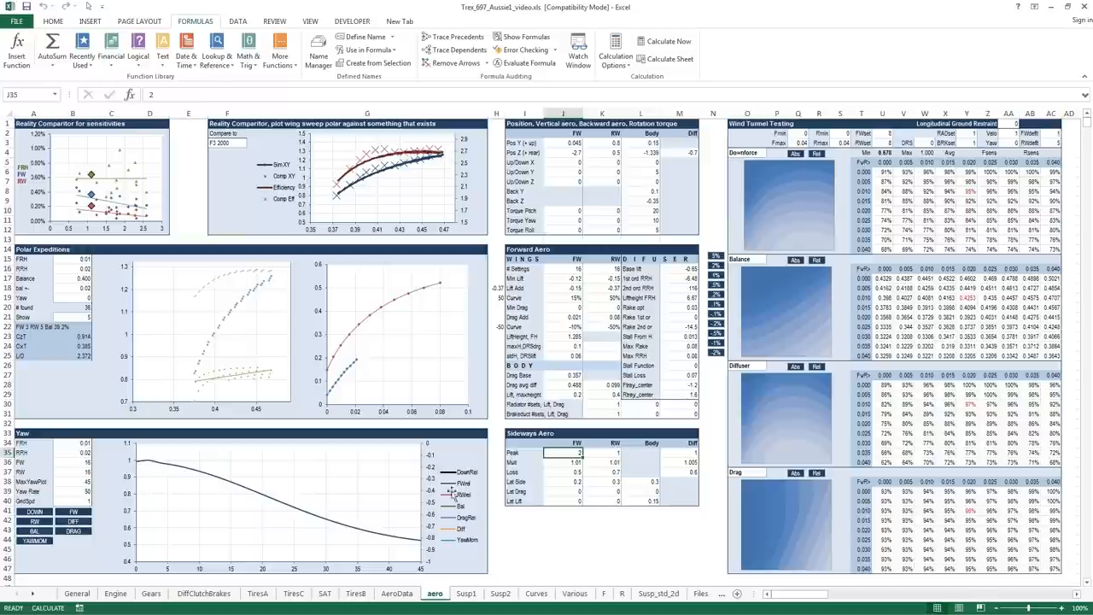
Set the front-wing sideways aero peak in J35 to 5 and check the J36 multiplier.
click(562, 470)
text(5)
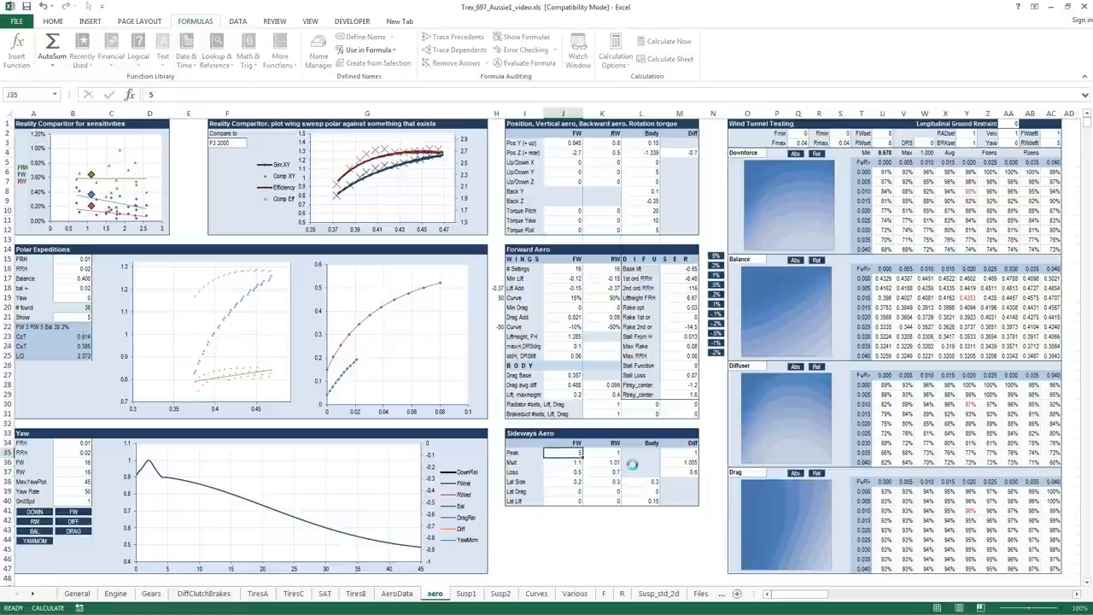
click(562, 462)
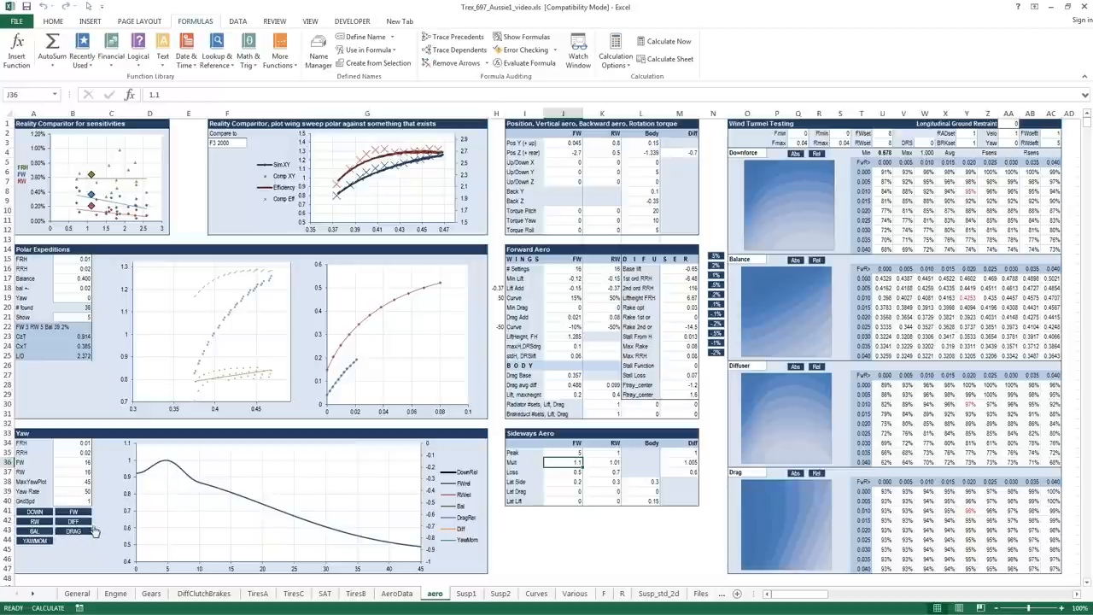
mouse_move(147, 482)
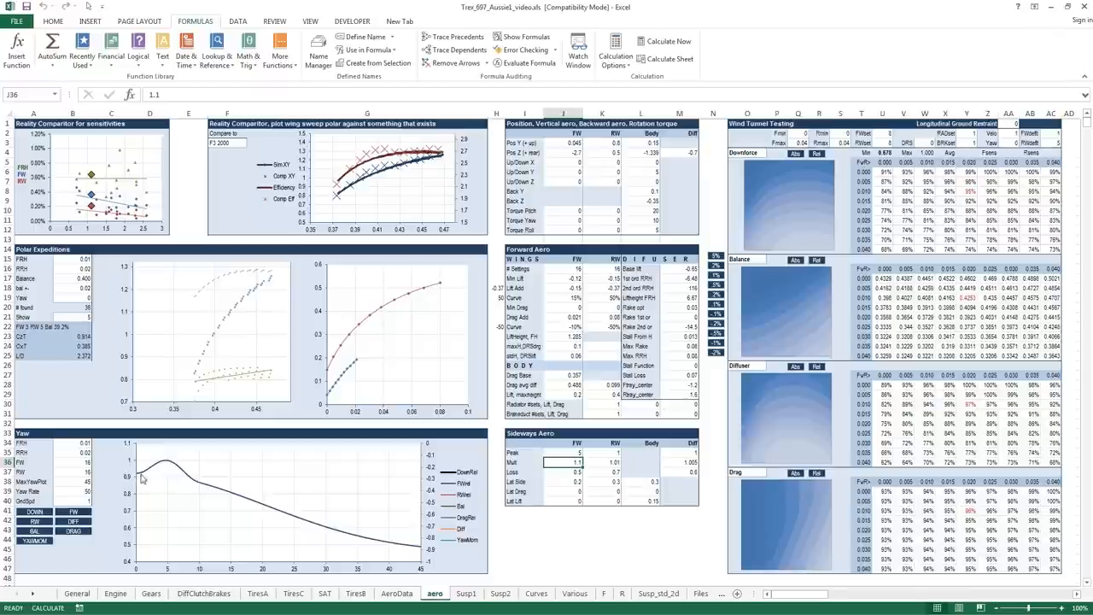
mouse_move(168, 570)
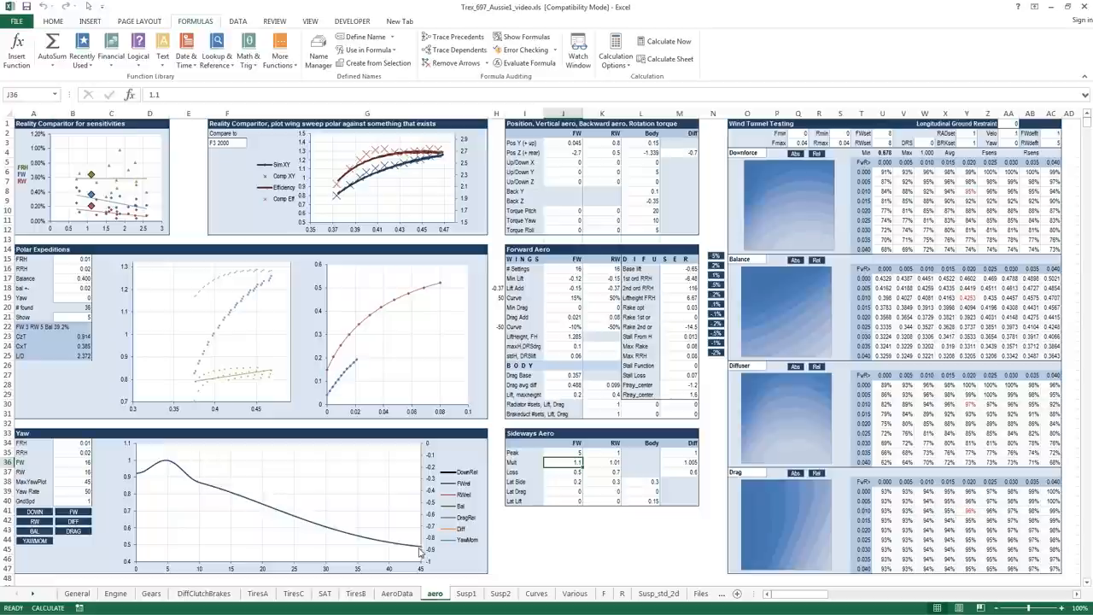
click(575, 454)
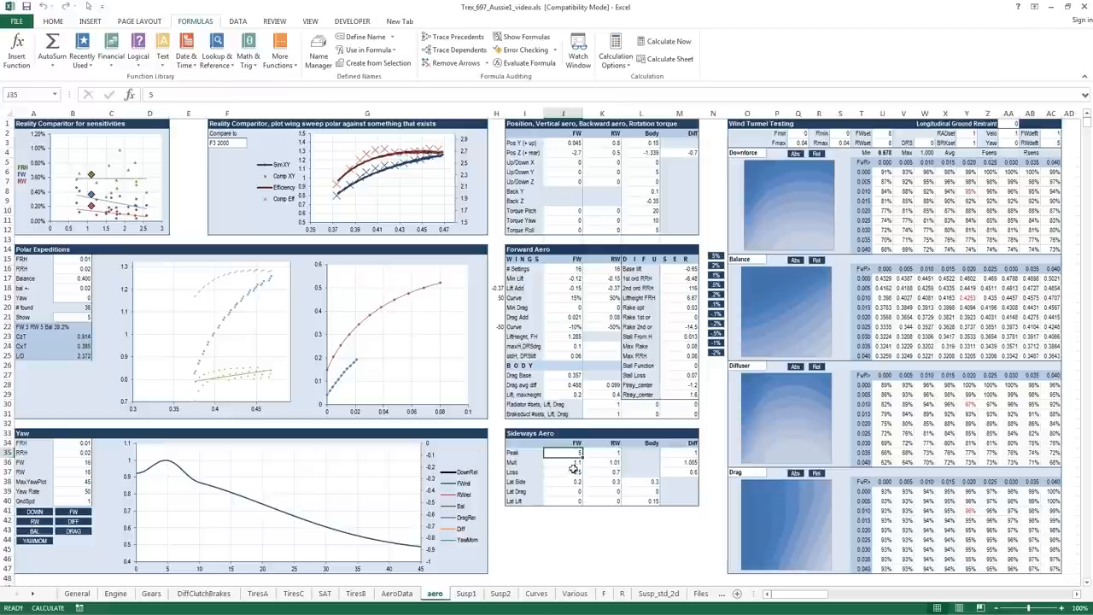
Select the rear-wing sideways Peak in K35 to add curves to the Yaw chart.
click(622, 452)
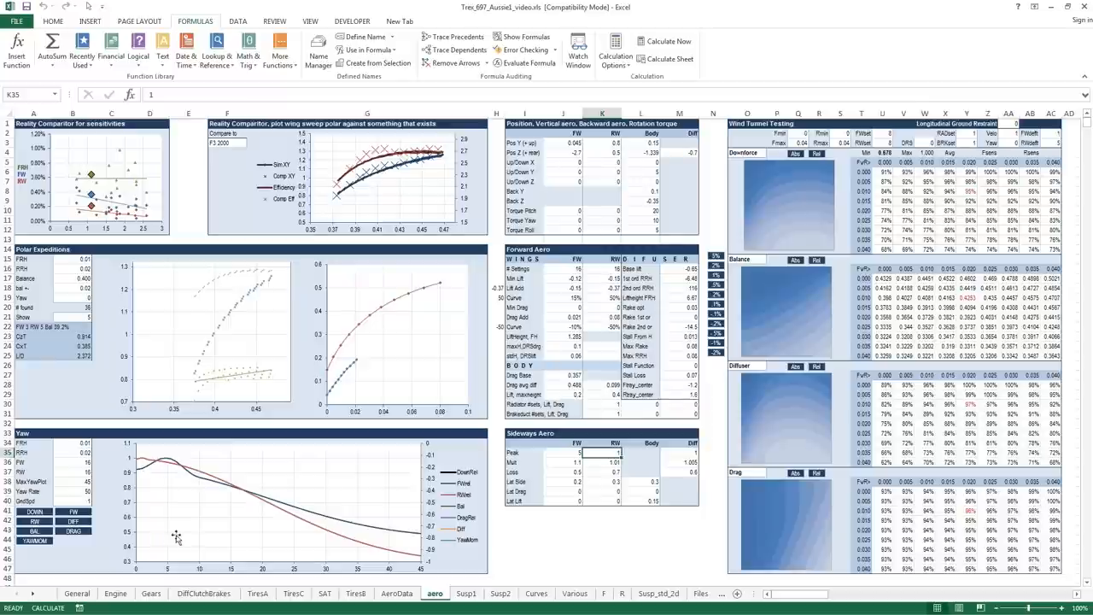
mouse_move(151, 472)
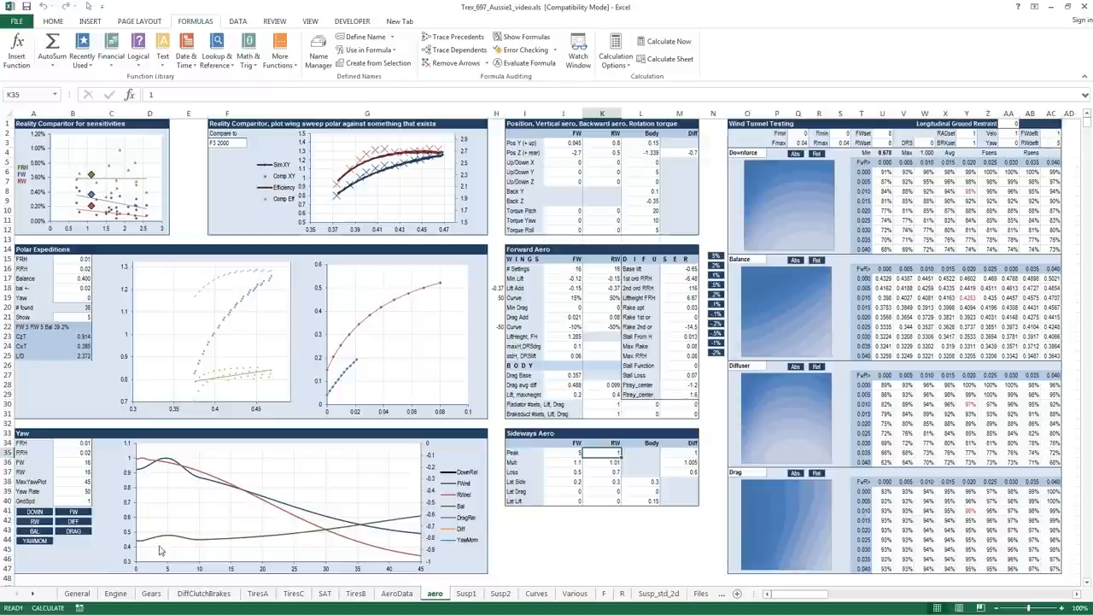
mouse_move(146, 544)
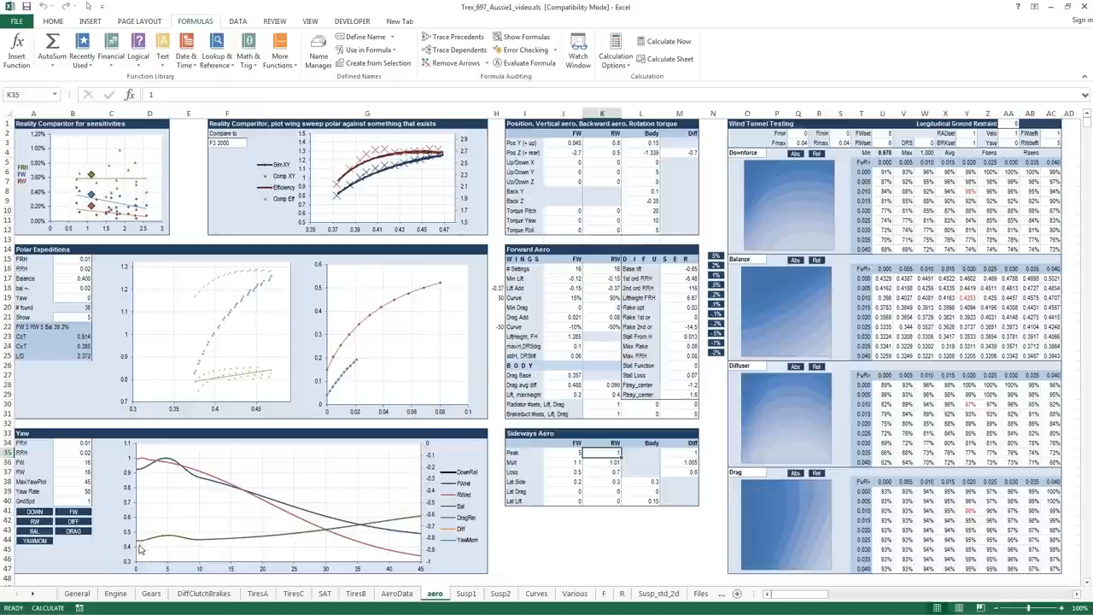
mouse_move(142, 551)
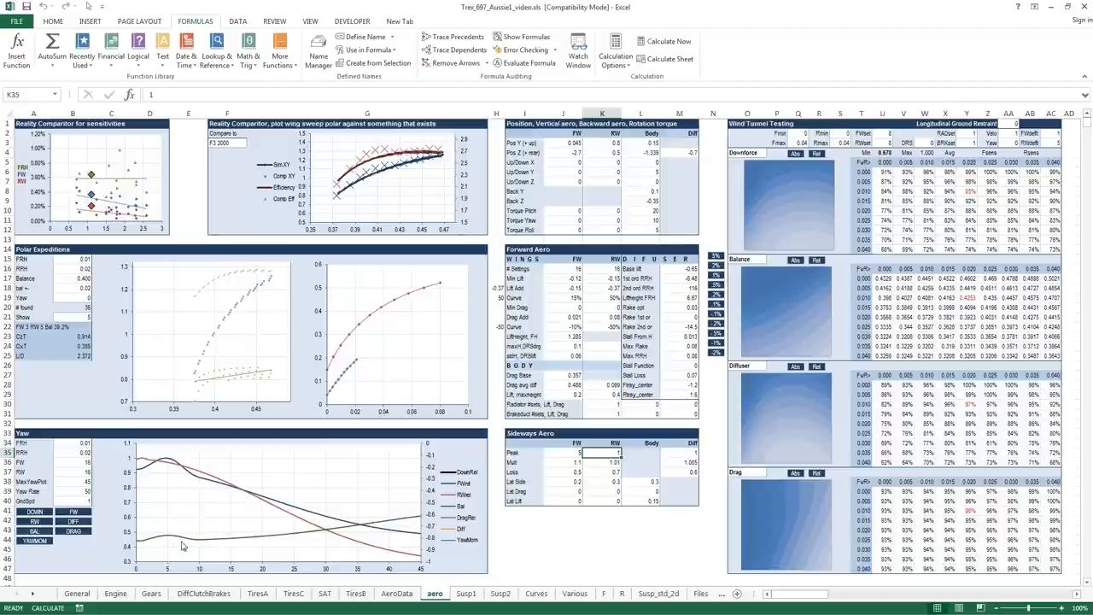
mouse_move(175, 541)
text(10)
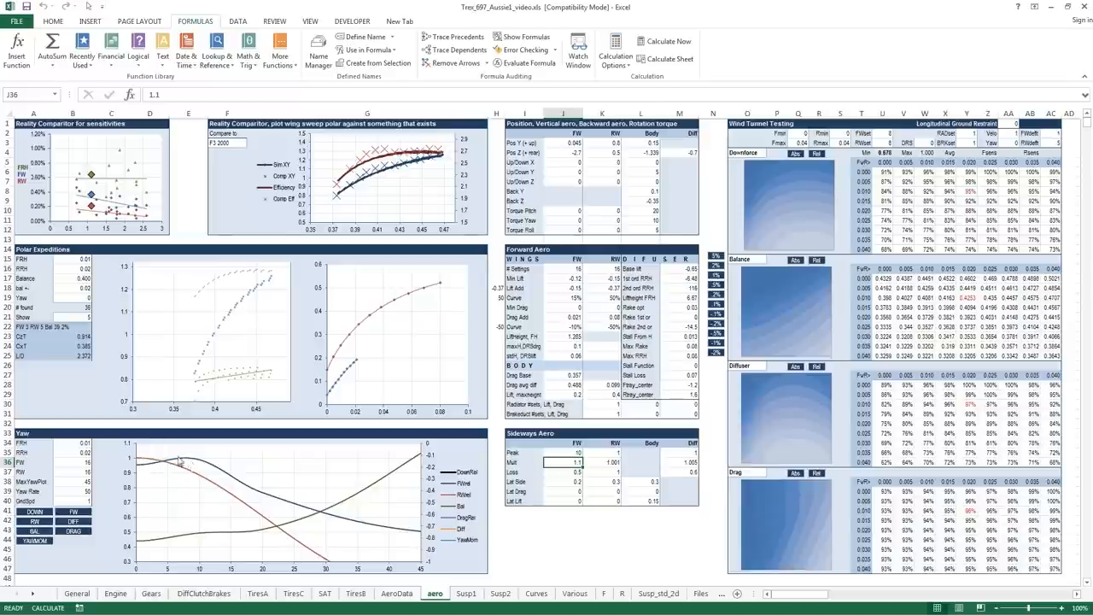
mouse_move(194, 464)
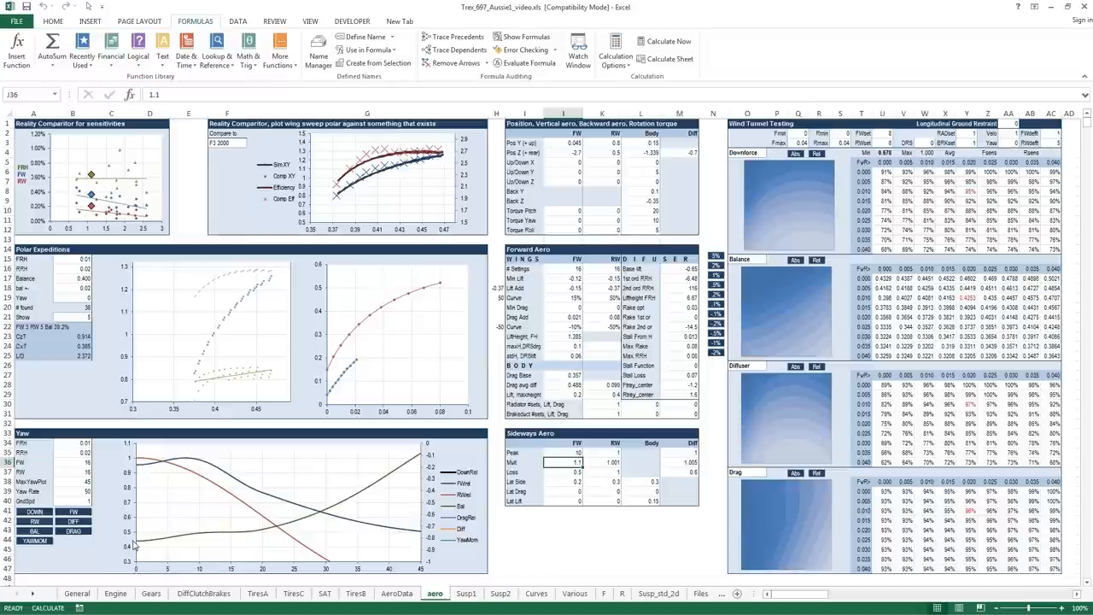
mouse_move(564, 485)
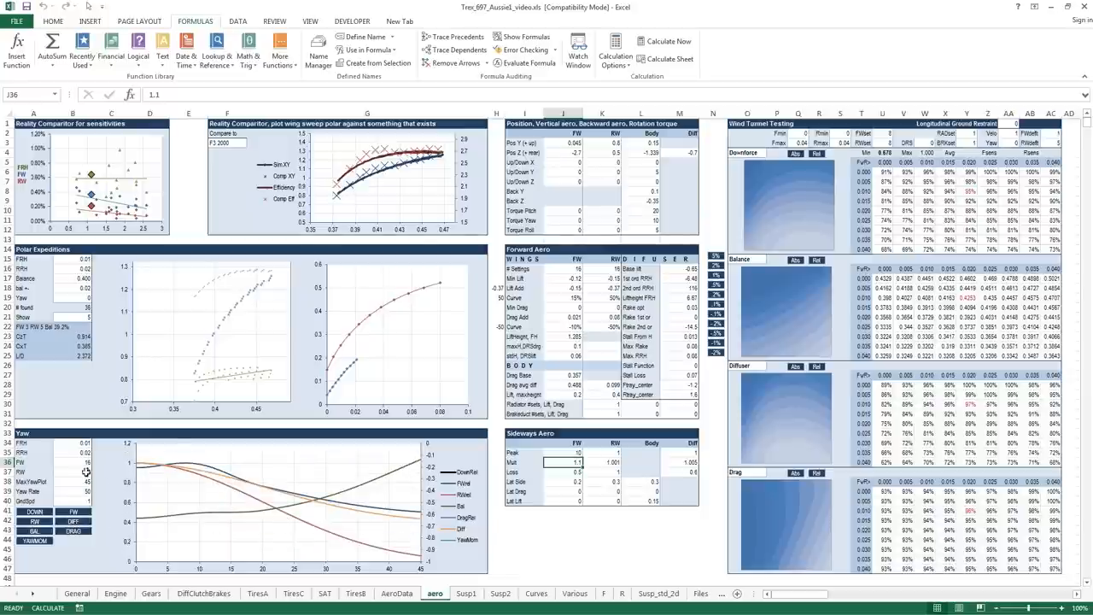
mouse_move(613, 465)
text(1.2)
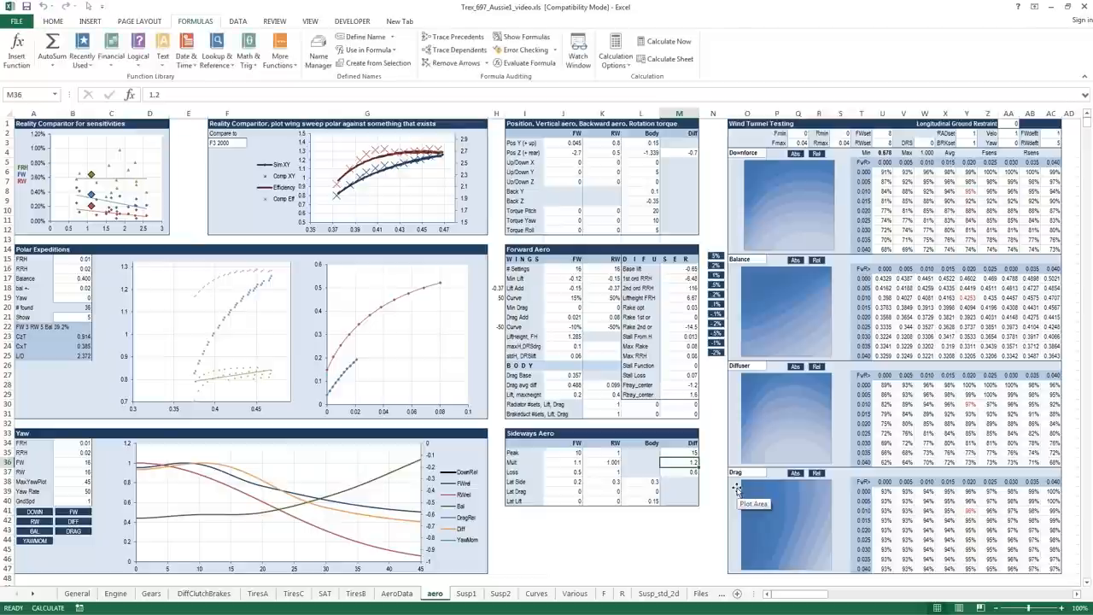
mouse_move(135, 478)
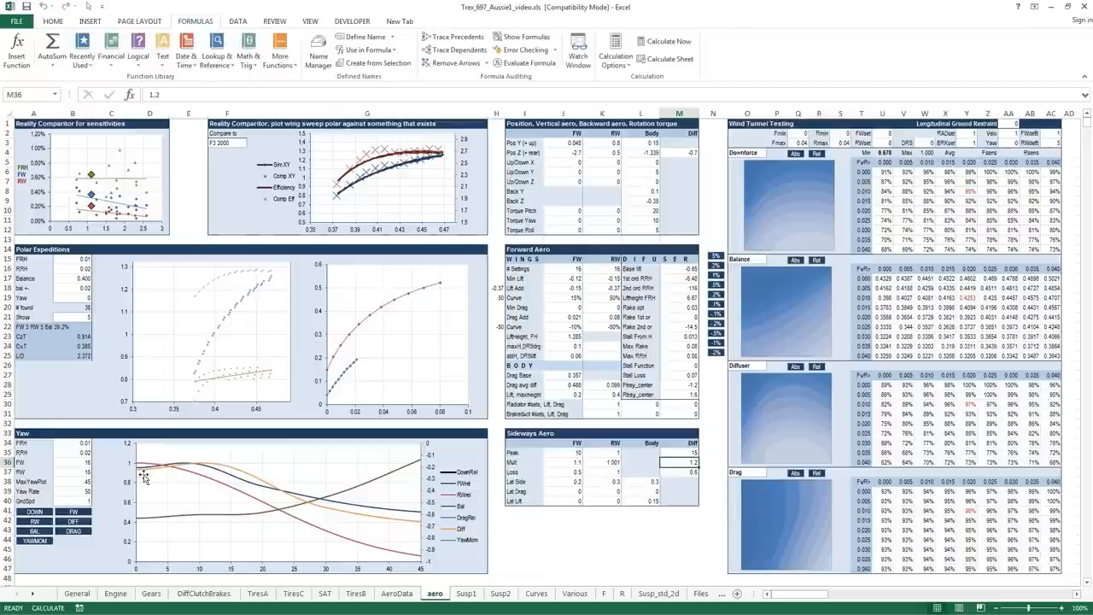
mouse_move(196, 509)
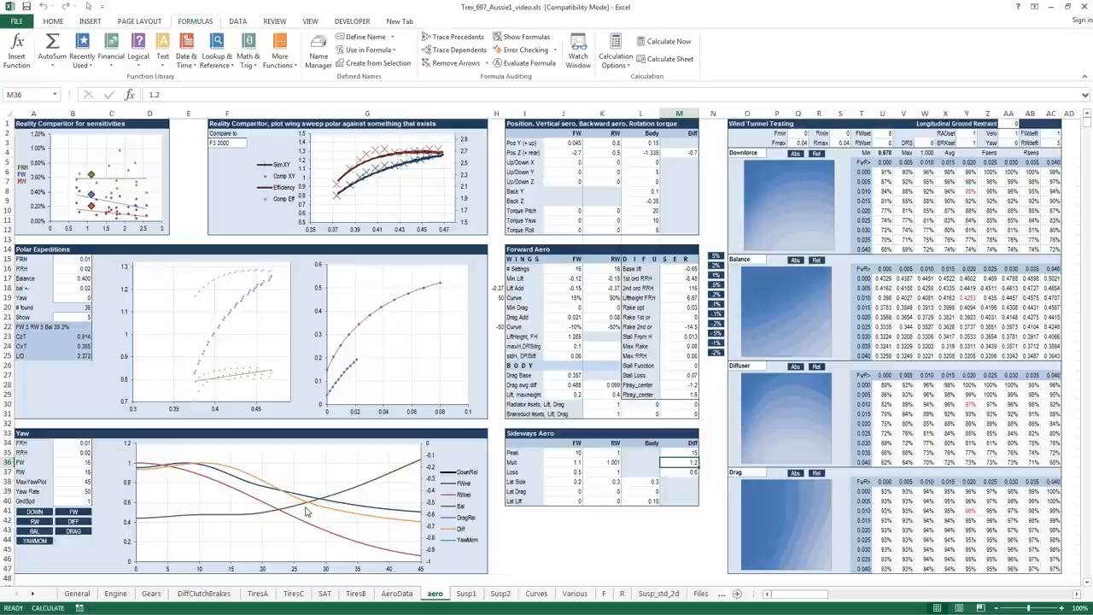
mouse_move(194, 490)
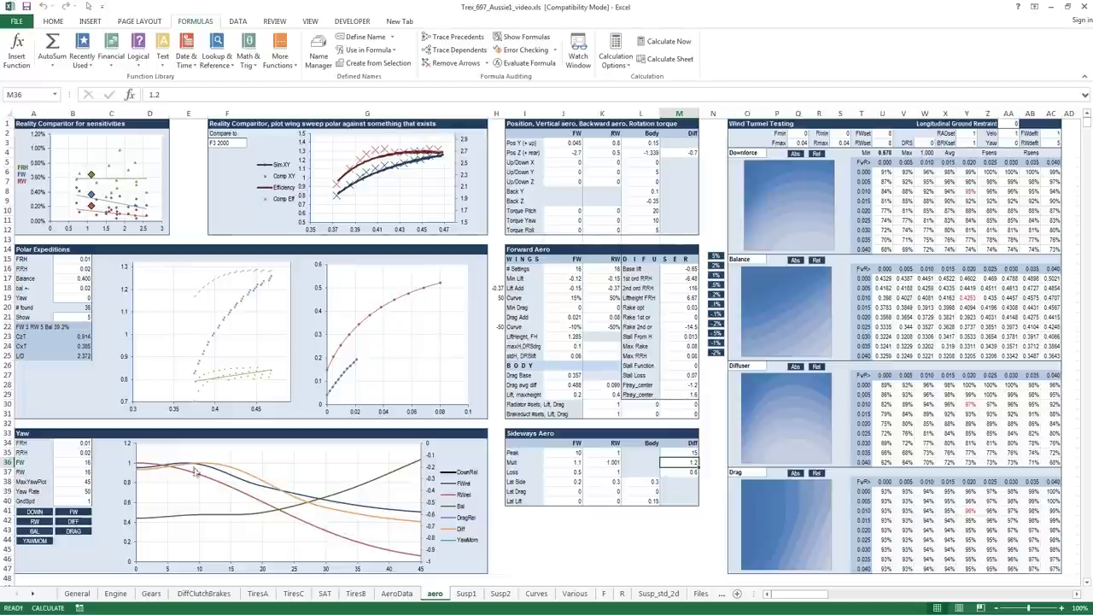
mouse_move(147, 475)
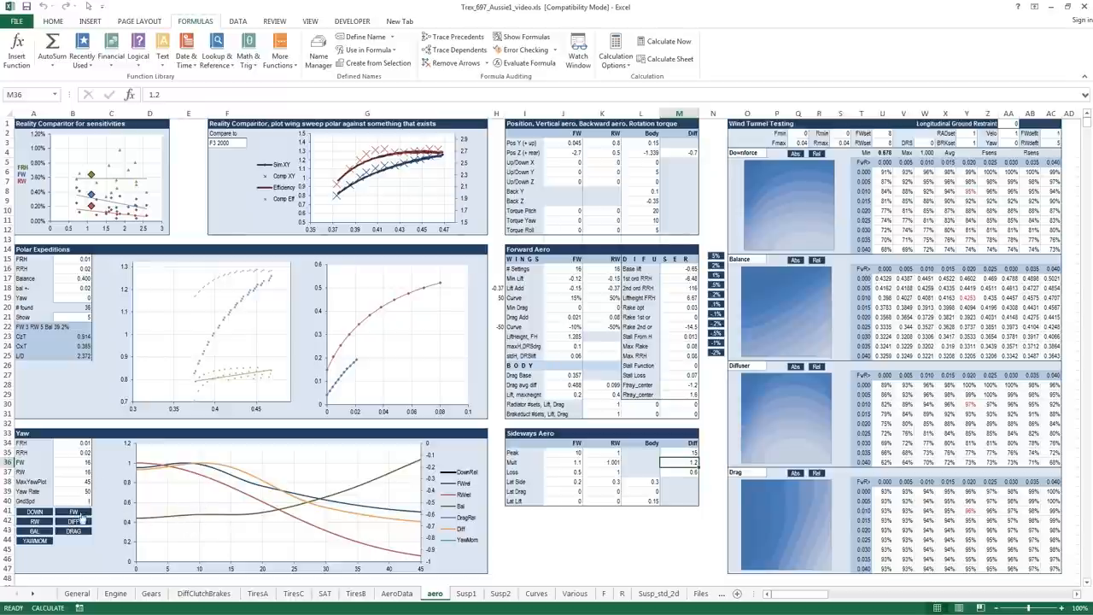
click(83, 488)
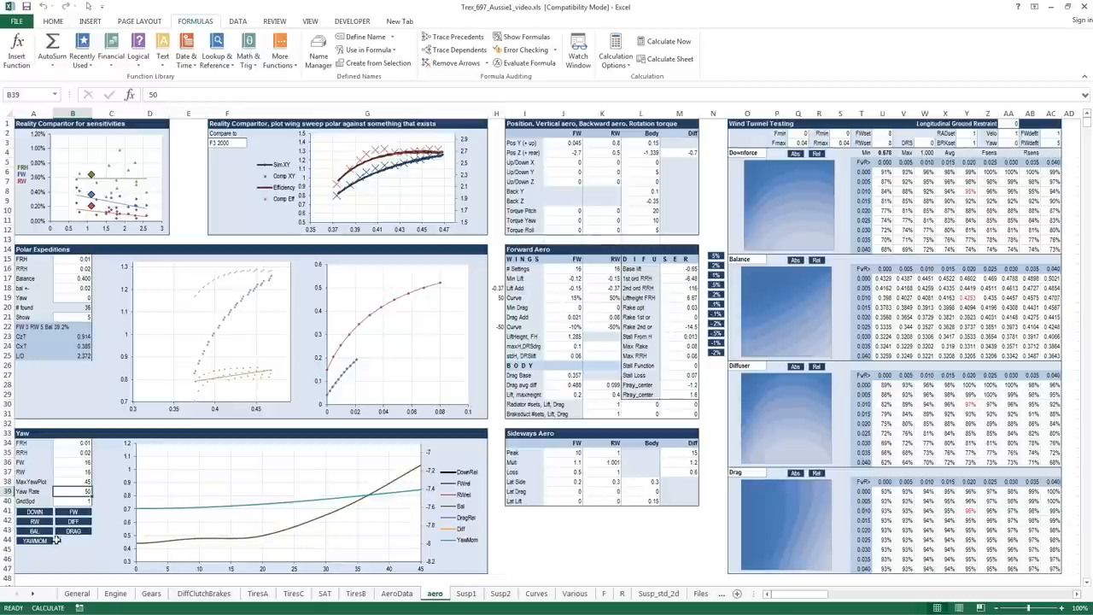
mouse_move(38, 548)
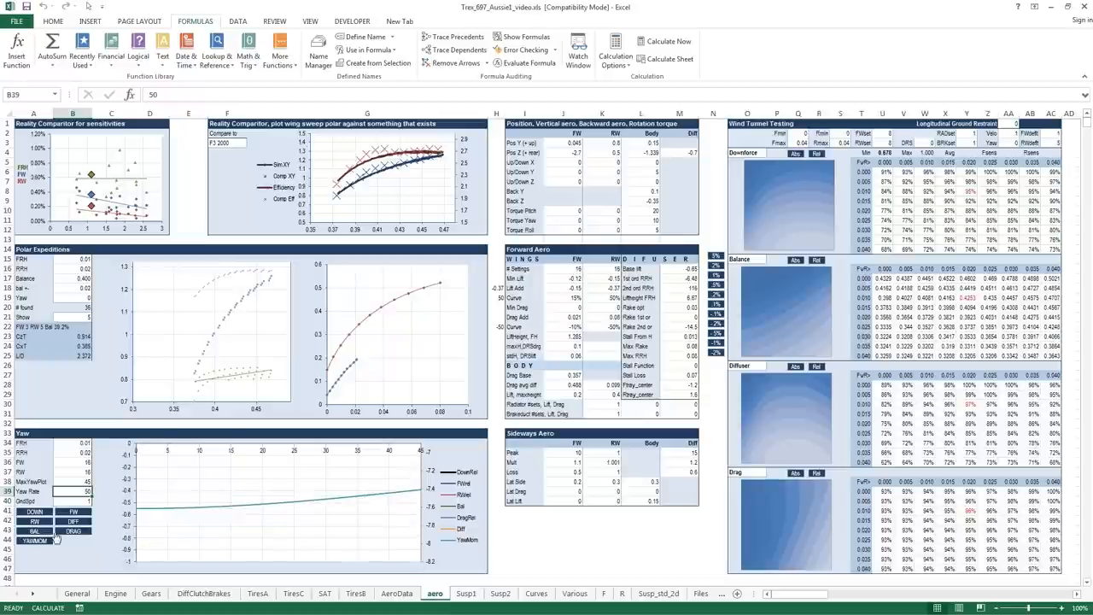
mouse_move(173, 523)
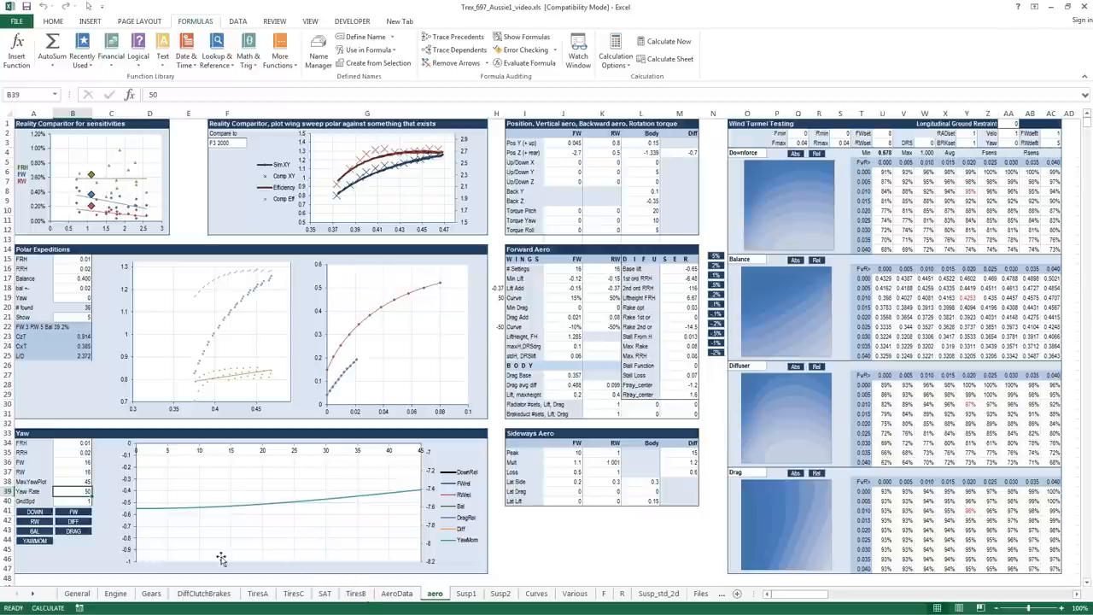
mouse_move(118, 512)
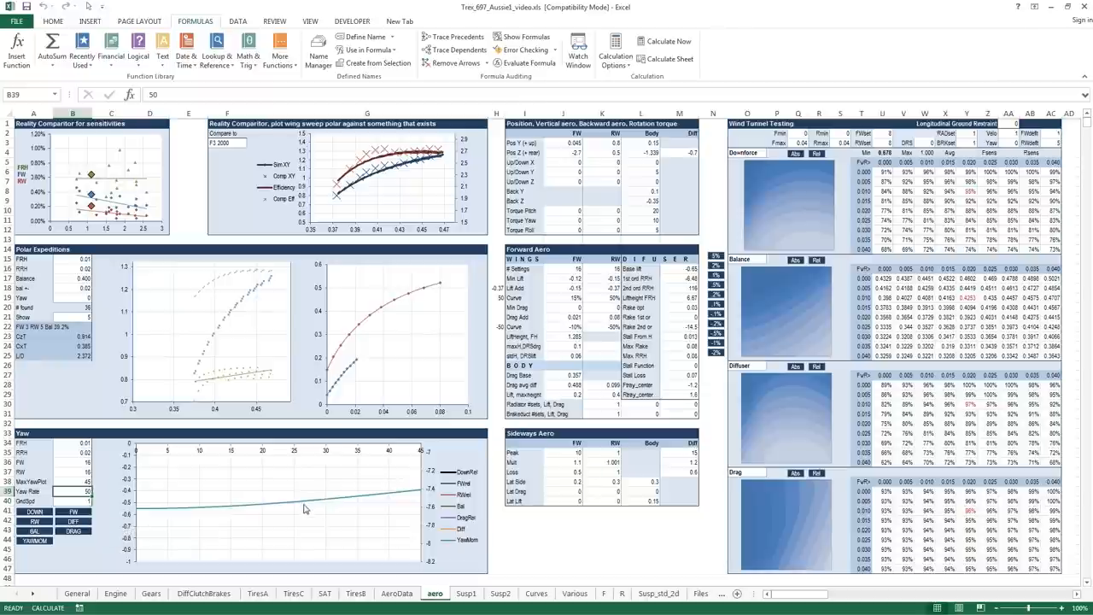
mouse_move(246, 521)
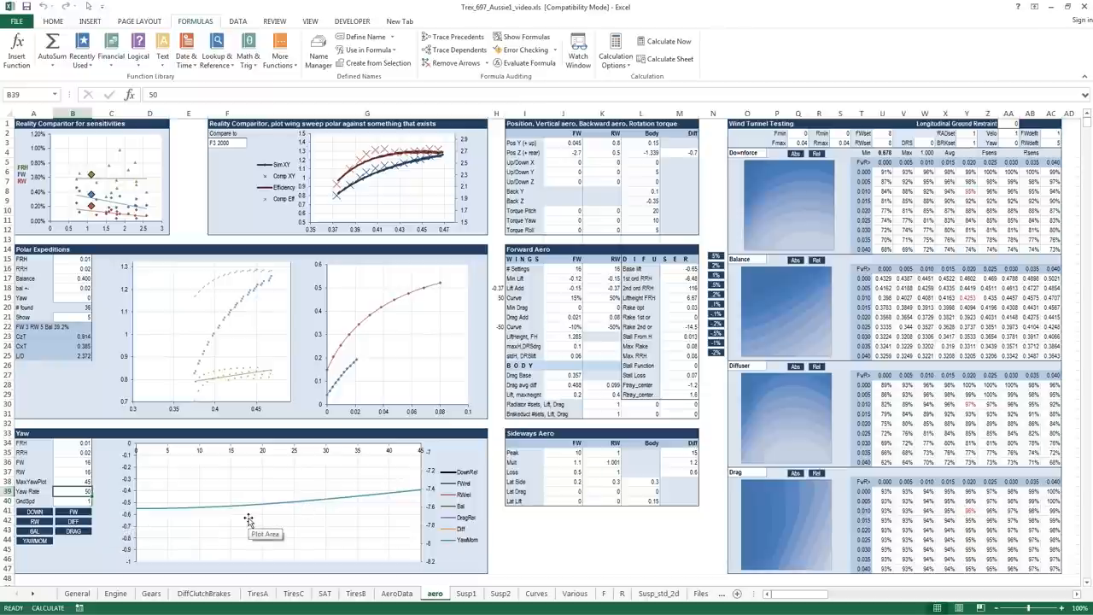
mouse_move(263, 506)
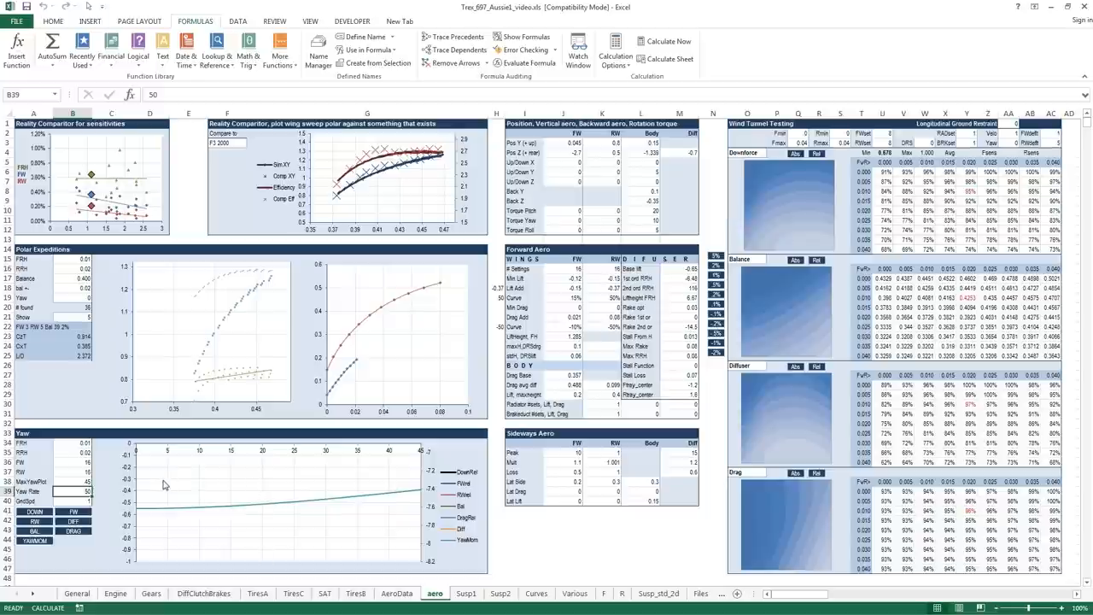
mouse_move(189, 486)
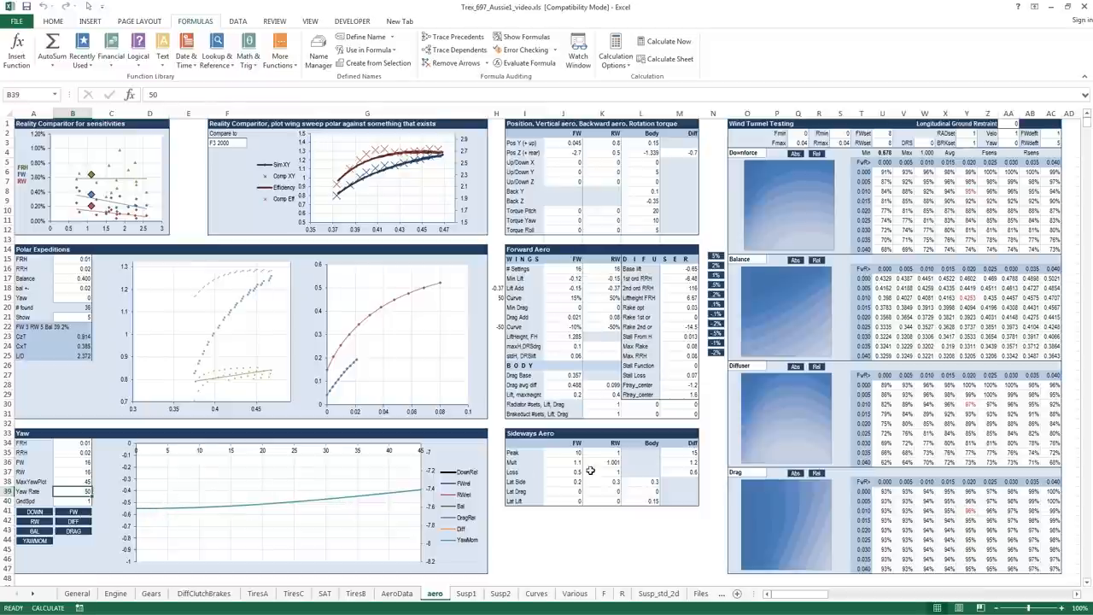
mouse_move(563, 484)
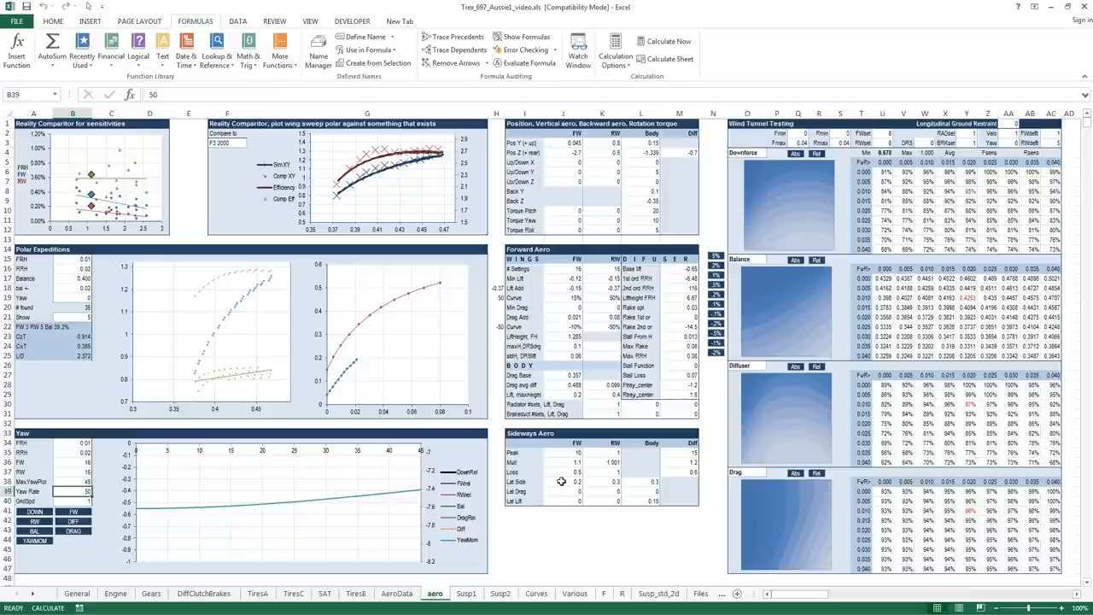
mouse_move(562, 481)
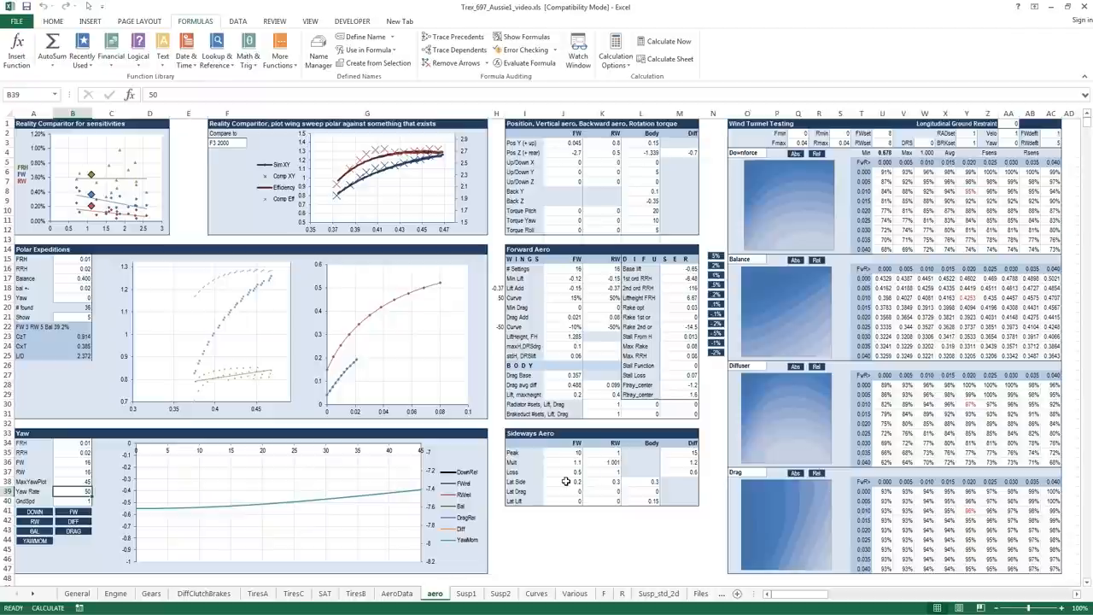
mouse_move(553, 463)
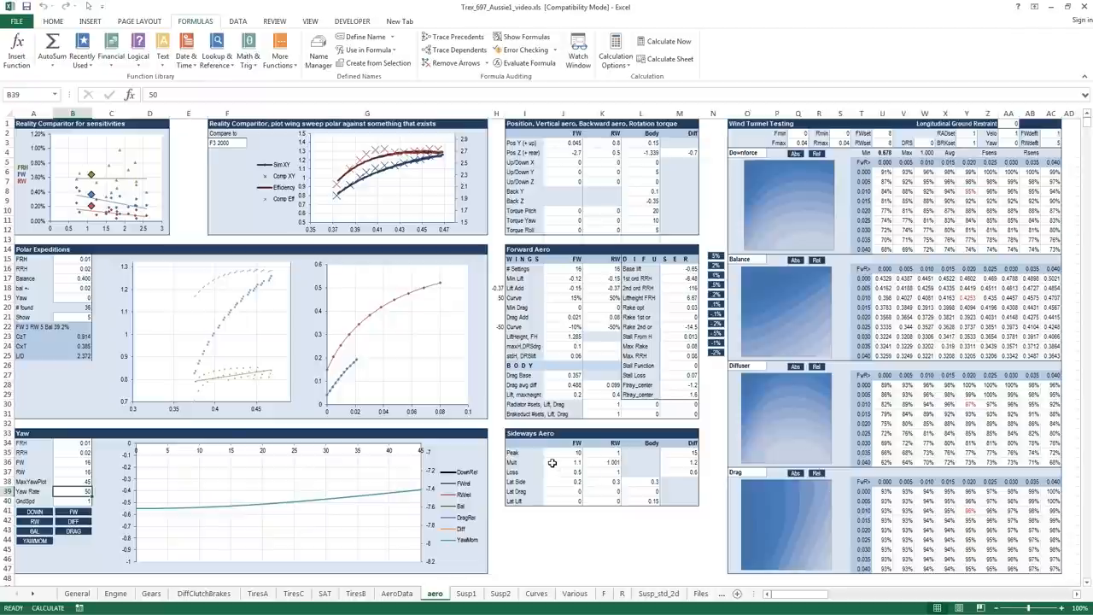
mouse_move(547, 455)
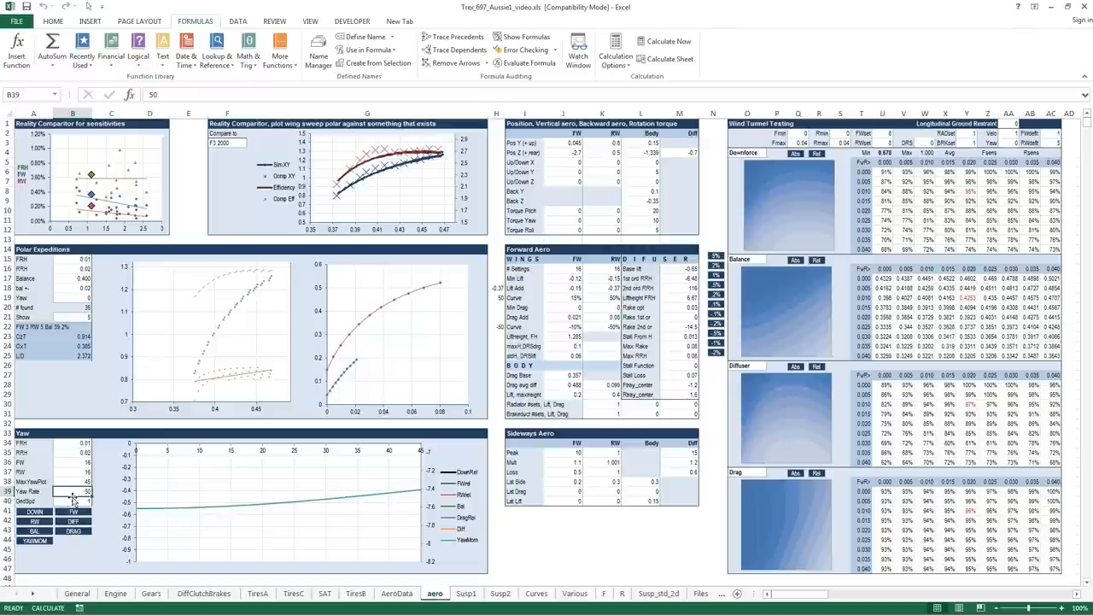
mouse_move(77, 502)
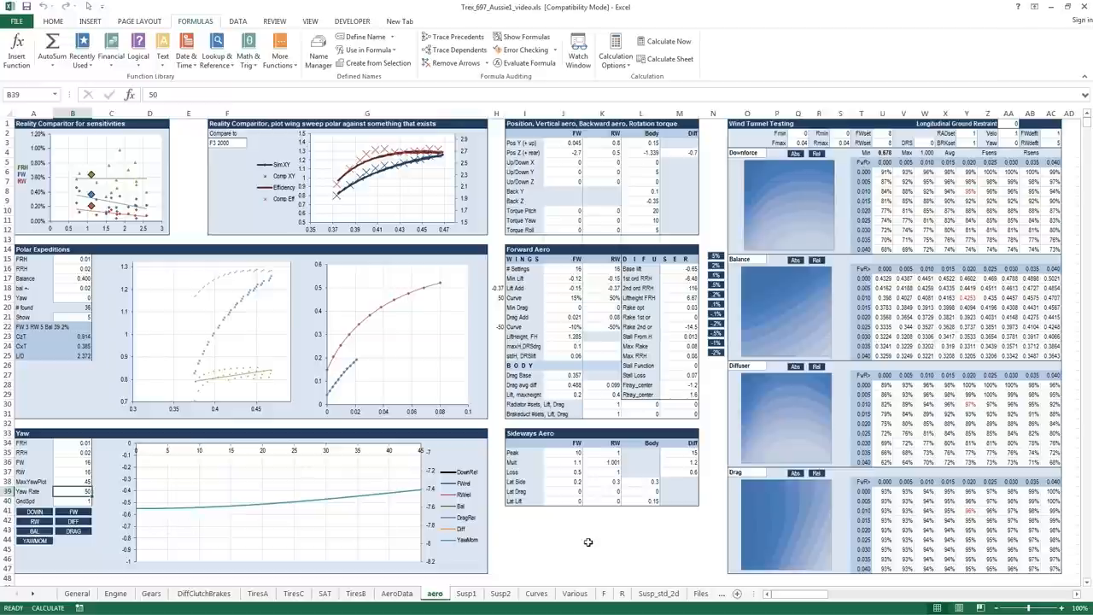
Check the wing lateral-side and yaw-rate values, then set body Torque Yaw (L11) to 20.
click(579, 486)
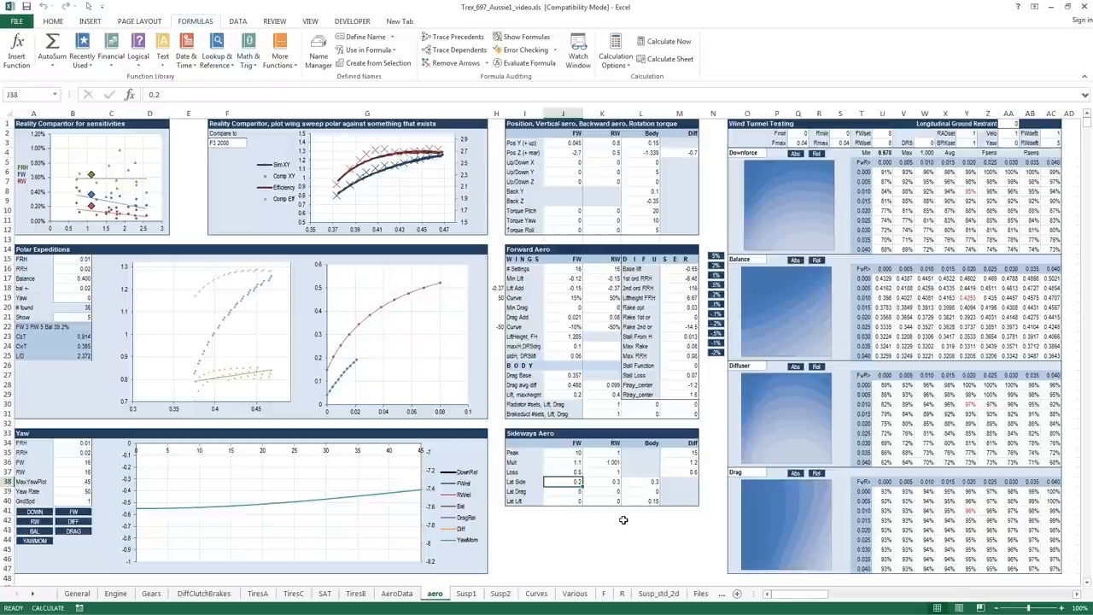
click(611, 482)
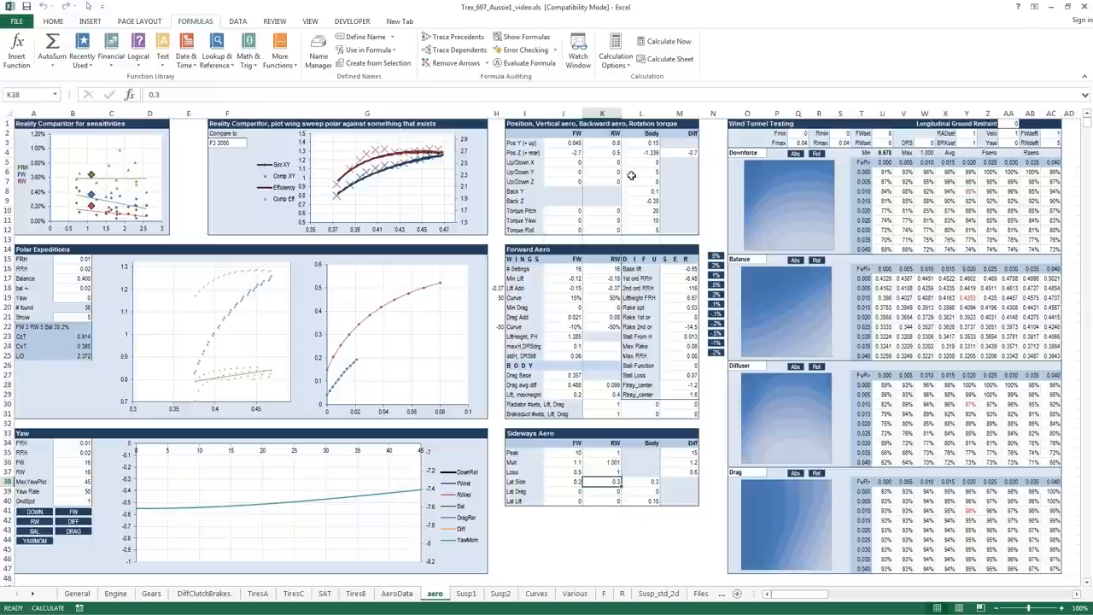
click(642, 220)
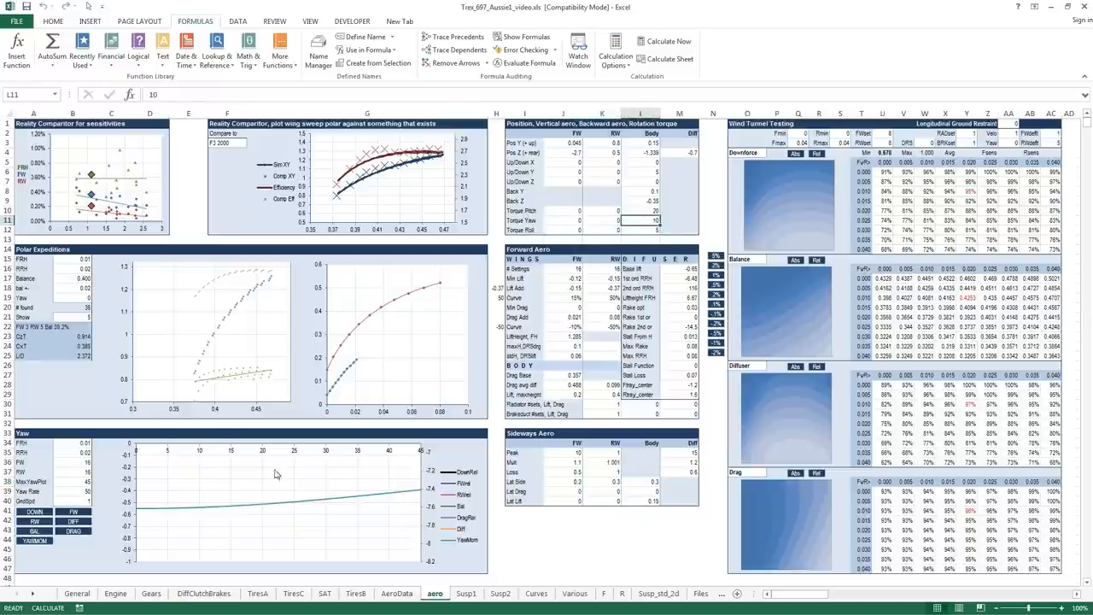
click(73, 508)
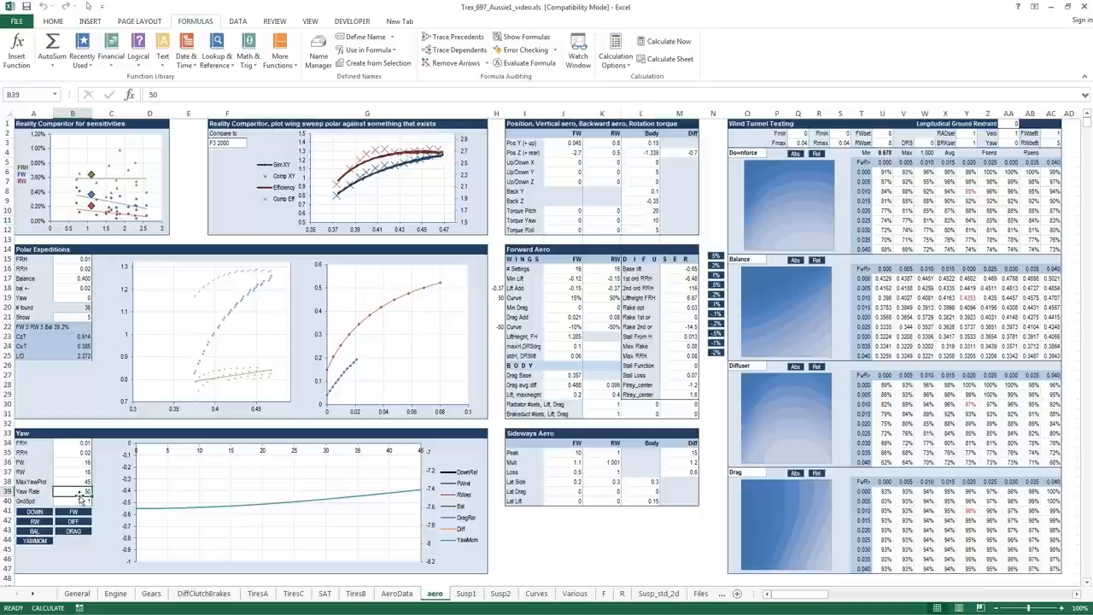
mouse_move(80, 491)
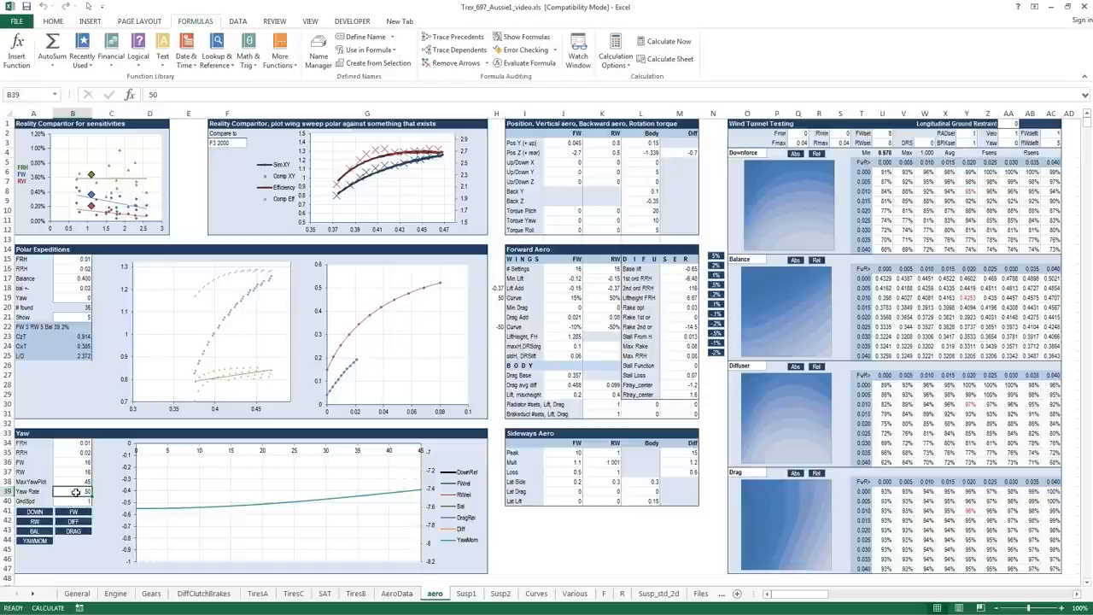
mouse_move(68, 496)
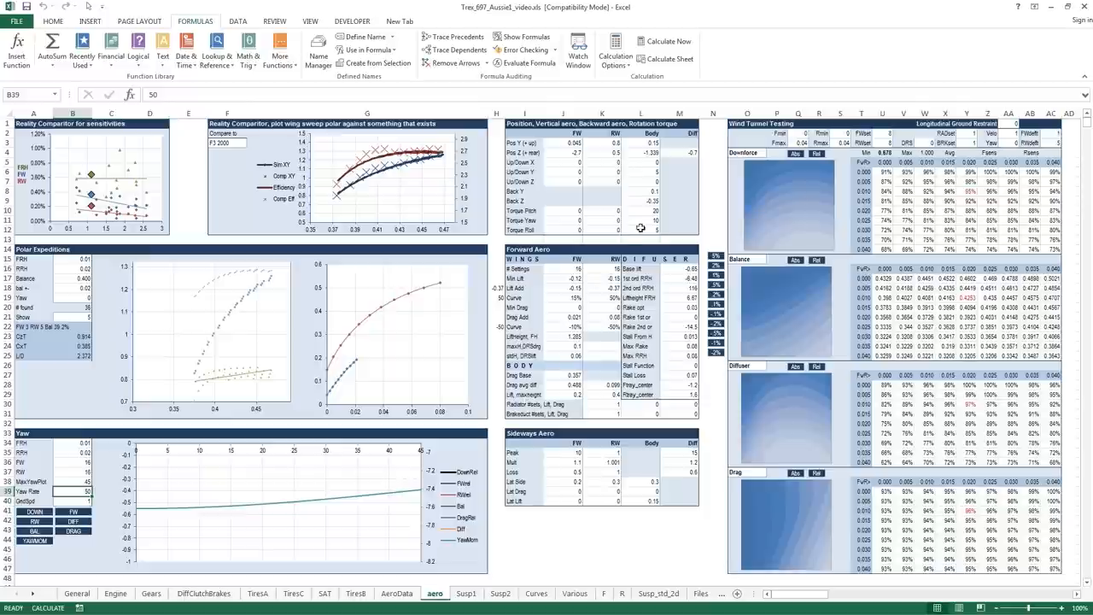
click(640, 221)
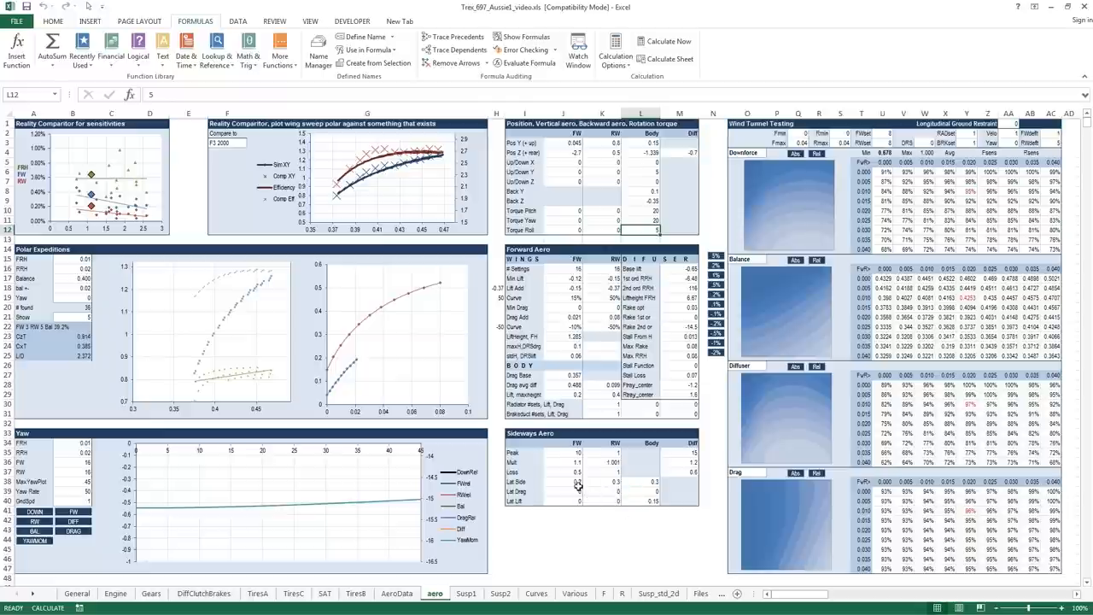
Enter 0.5 as the front-wing Lat Side (J38) in the Sideways Aero table.
click(575, 481)
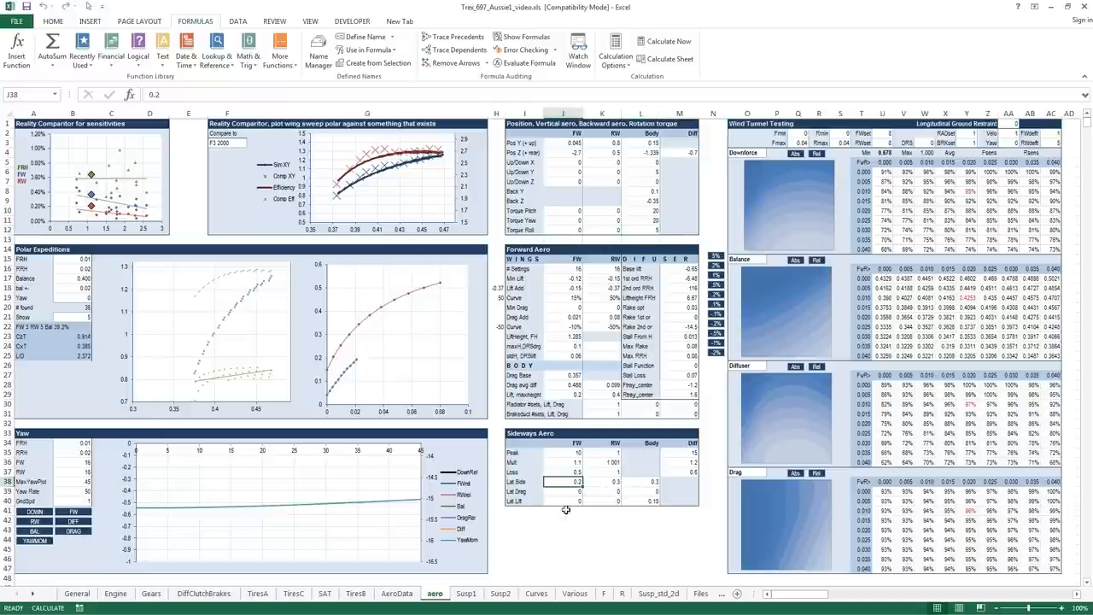
click(609, 483)
text(0.5)
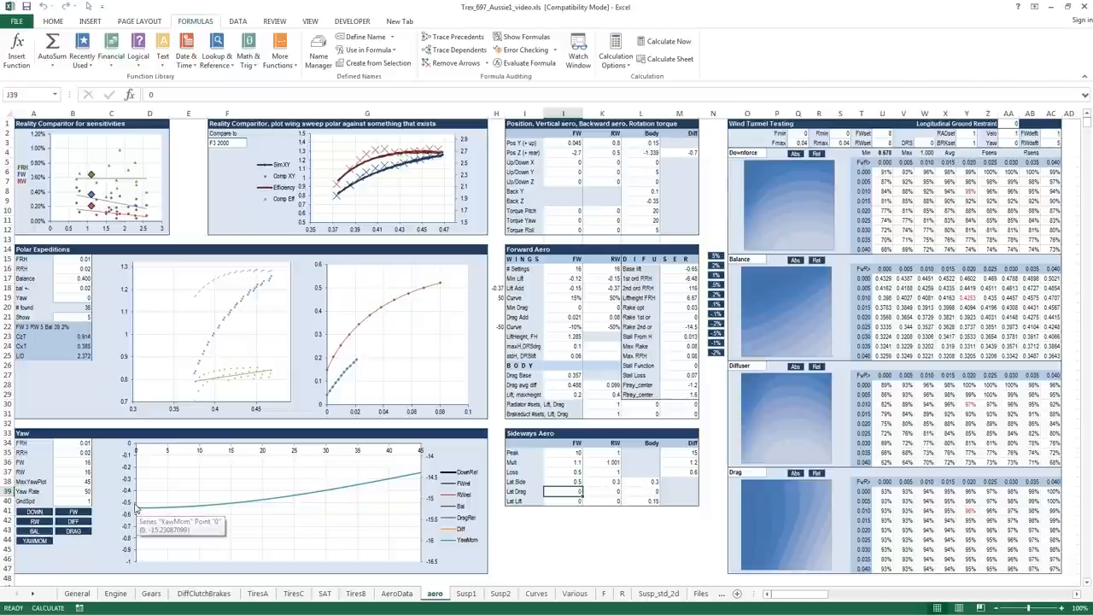
mouse_move(173, 514)
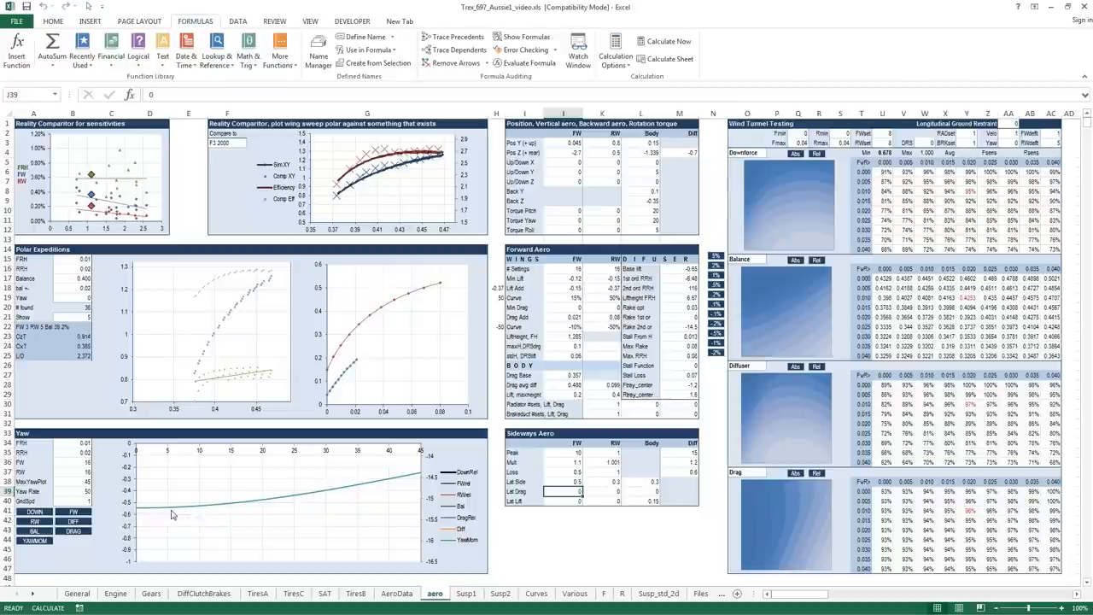
mouse_move(203, 510)
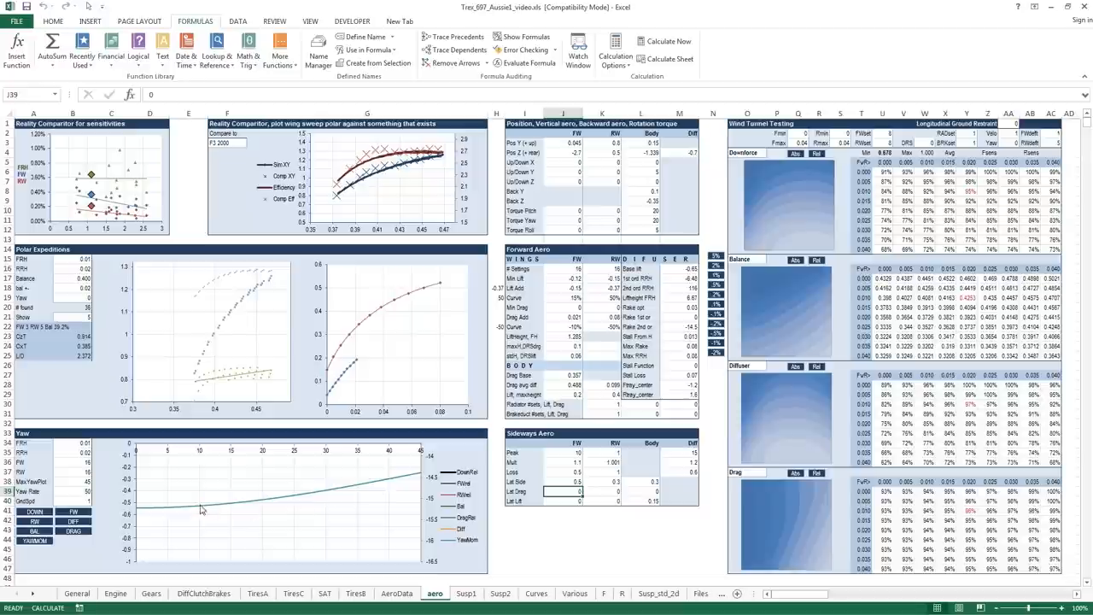
Enter 30 as the Yaw table's ground speed (GndSpd, B40).
click(578, 492)
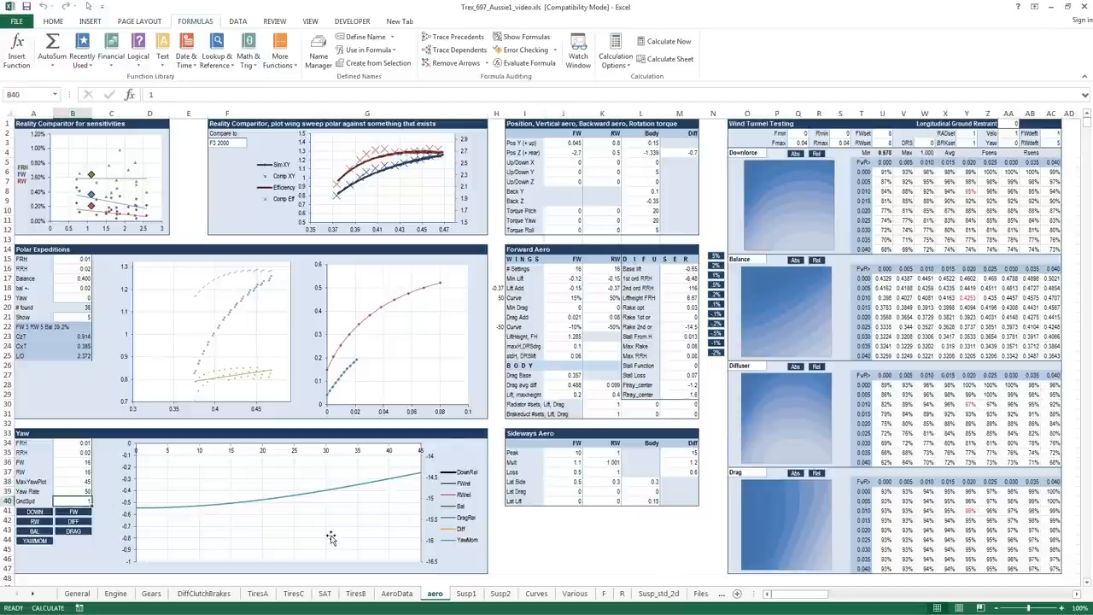
mouse_move(331, 536)
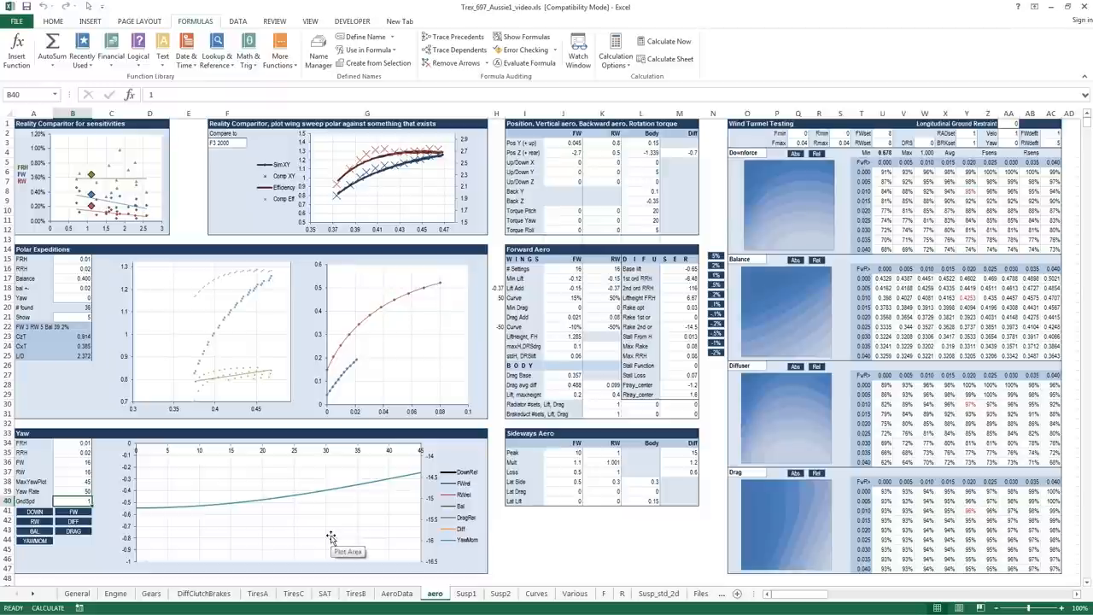
text(30)
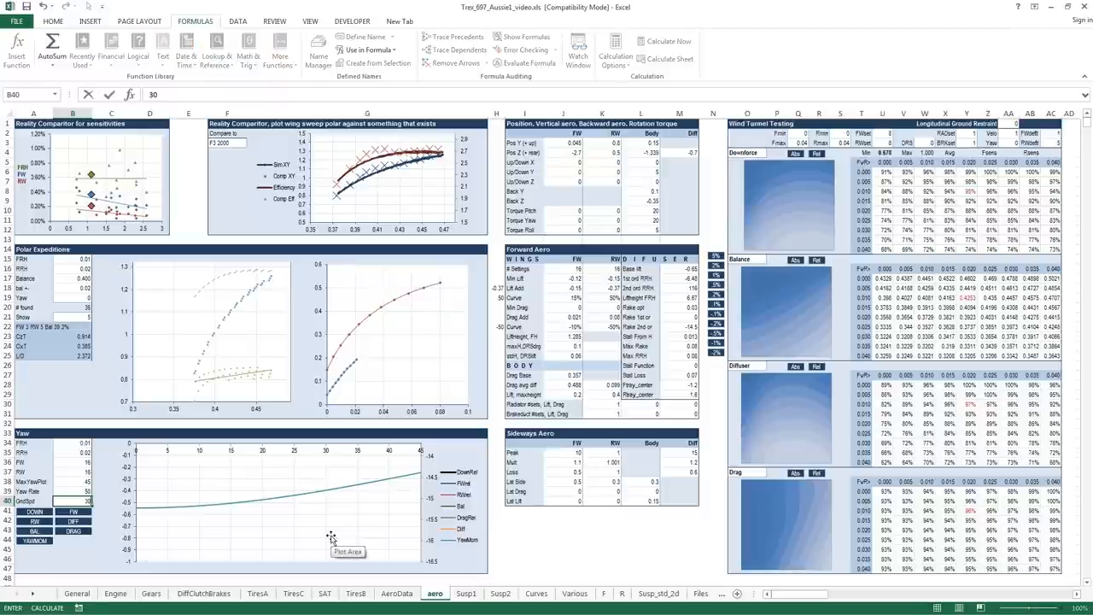
key(Enter)
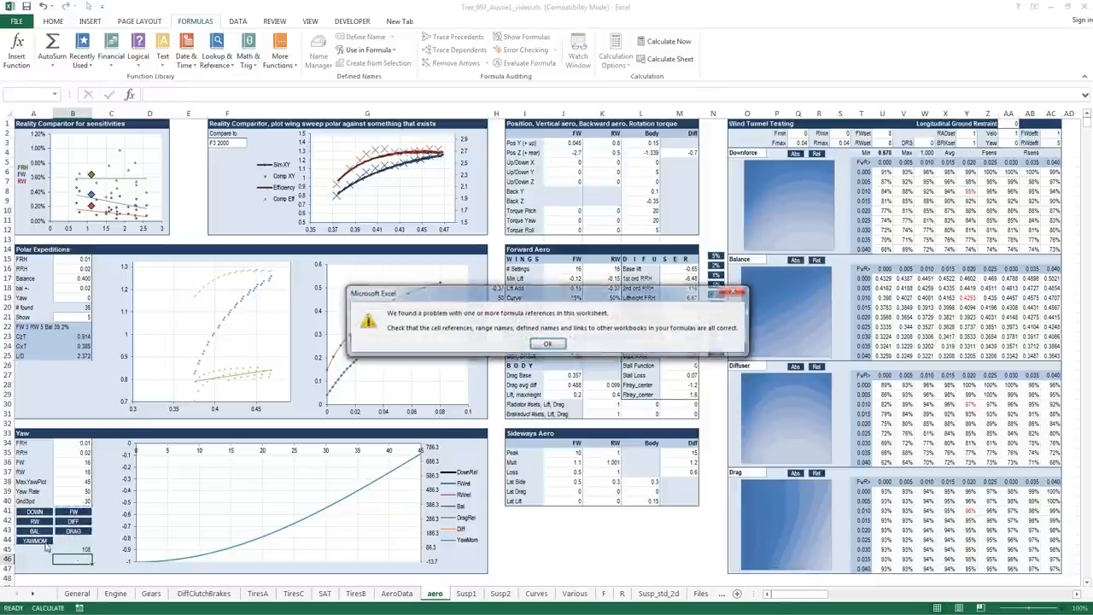
Dismiss the formula warning and set Lat Side to rear wing 0.5, front wing 0.3.
click(548, 342)
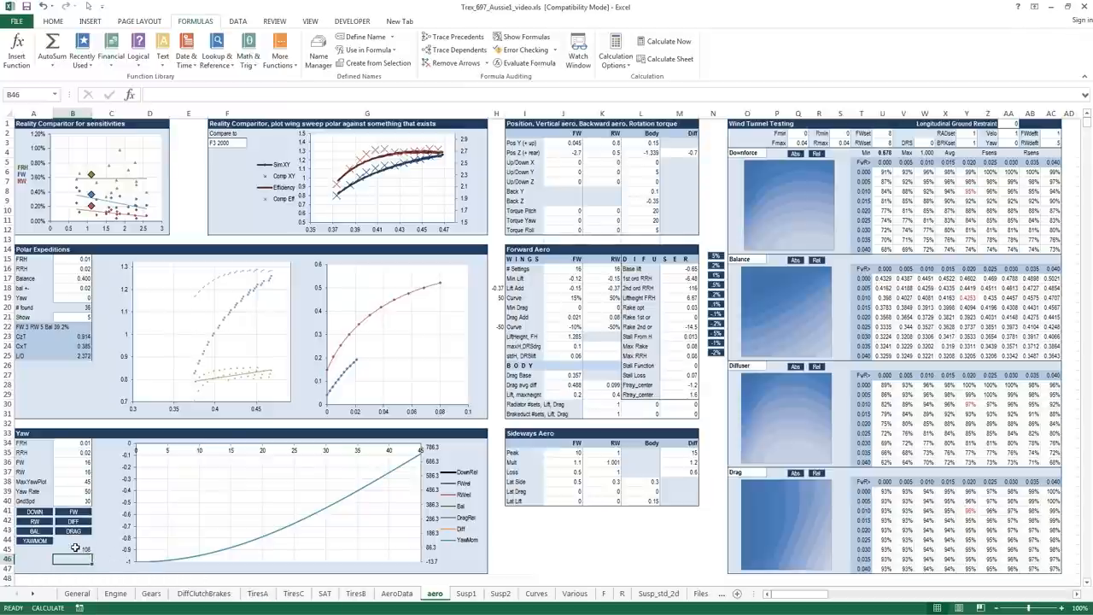
mouse_move(97, 550)
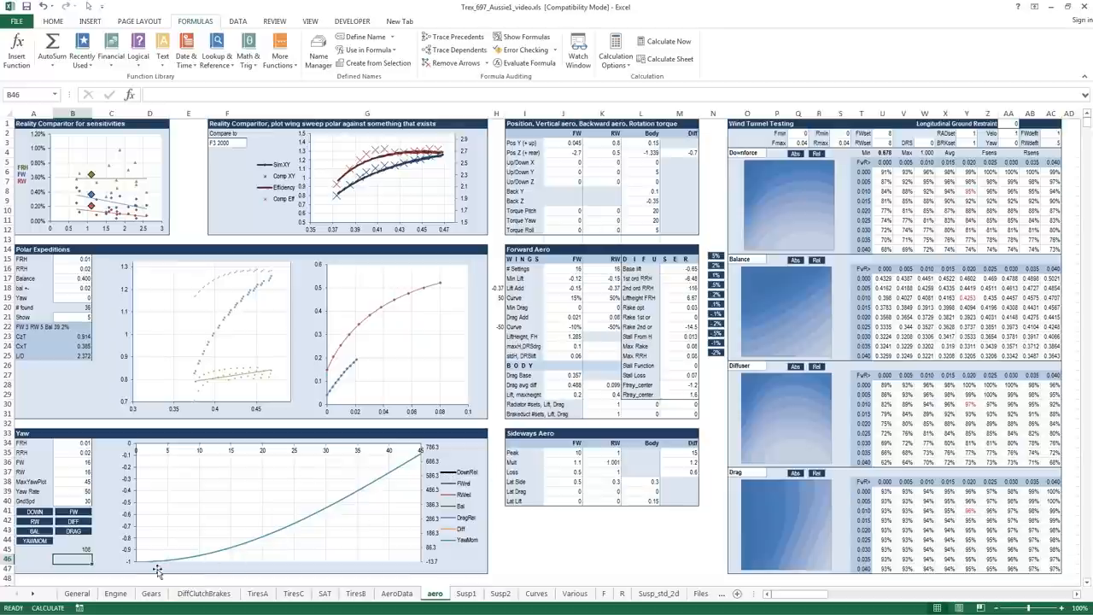
mouse_move(190, 542)
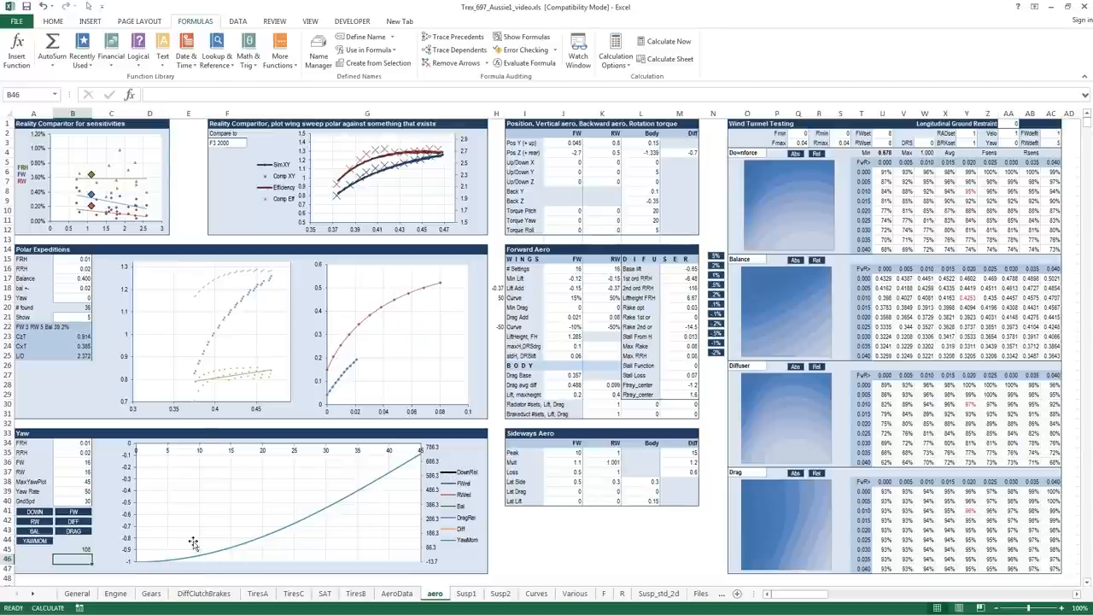
mouse_move(296, 558)
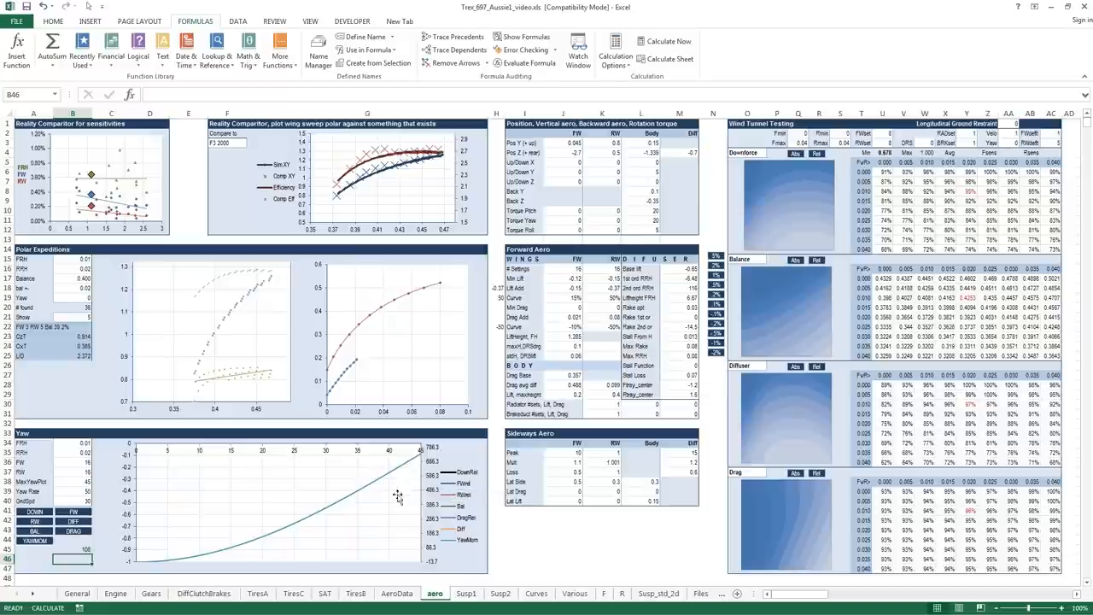
click(569, 488)
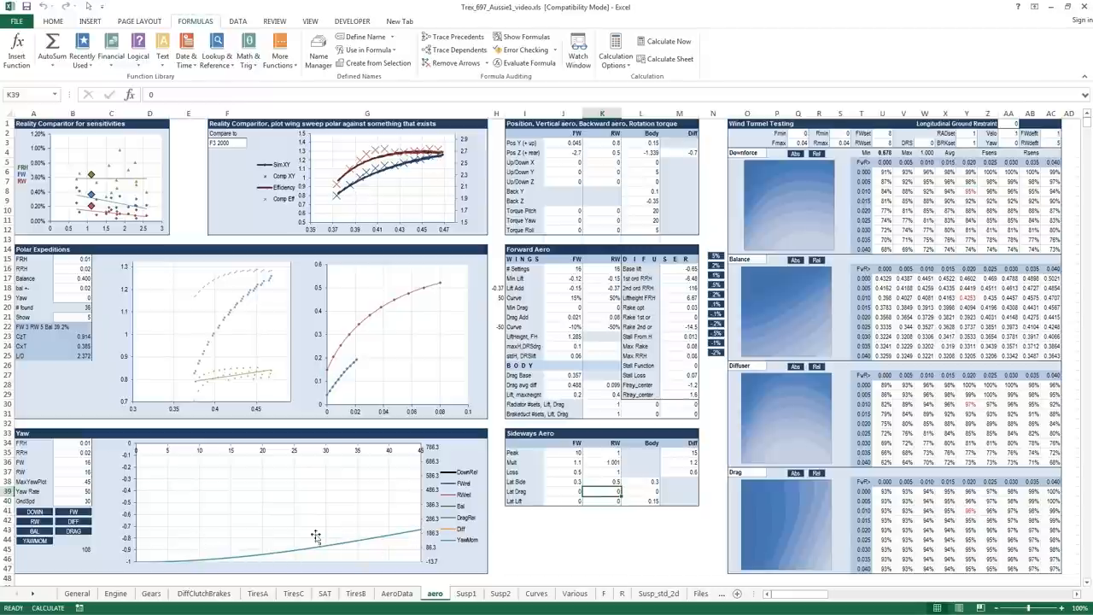
mouse_move(316, 485)
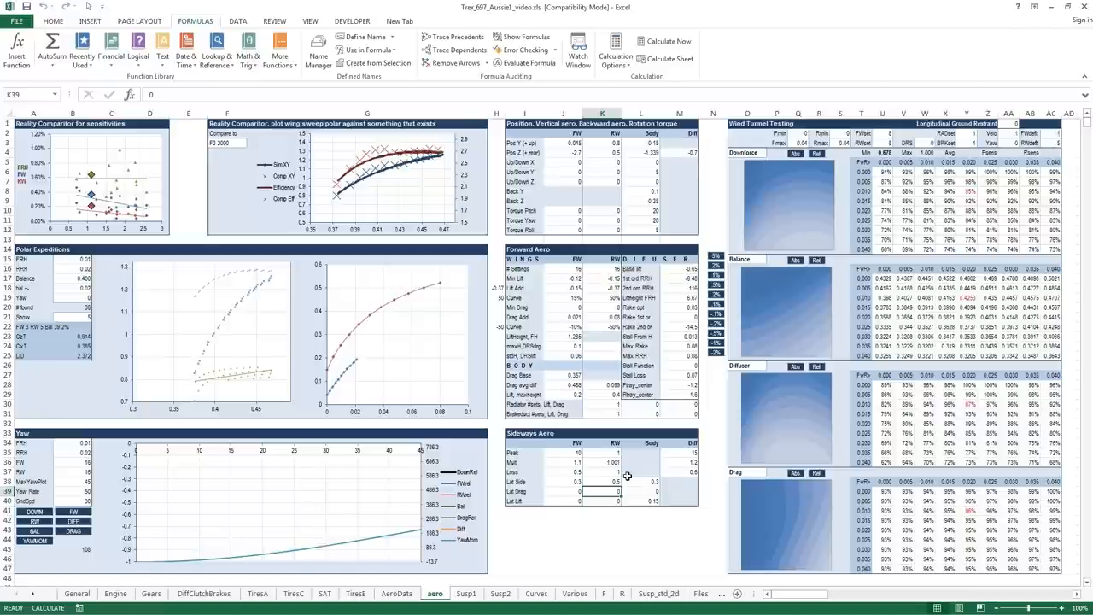
click(579, 482)
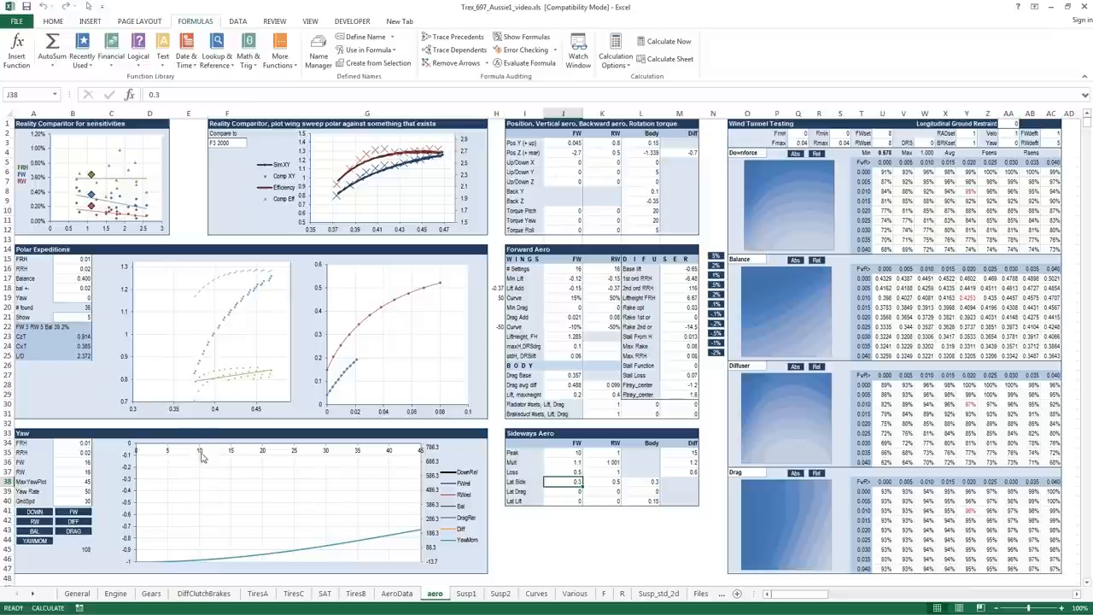
mouse_move(184, 454)
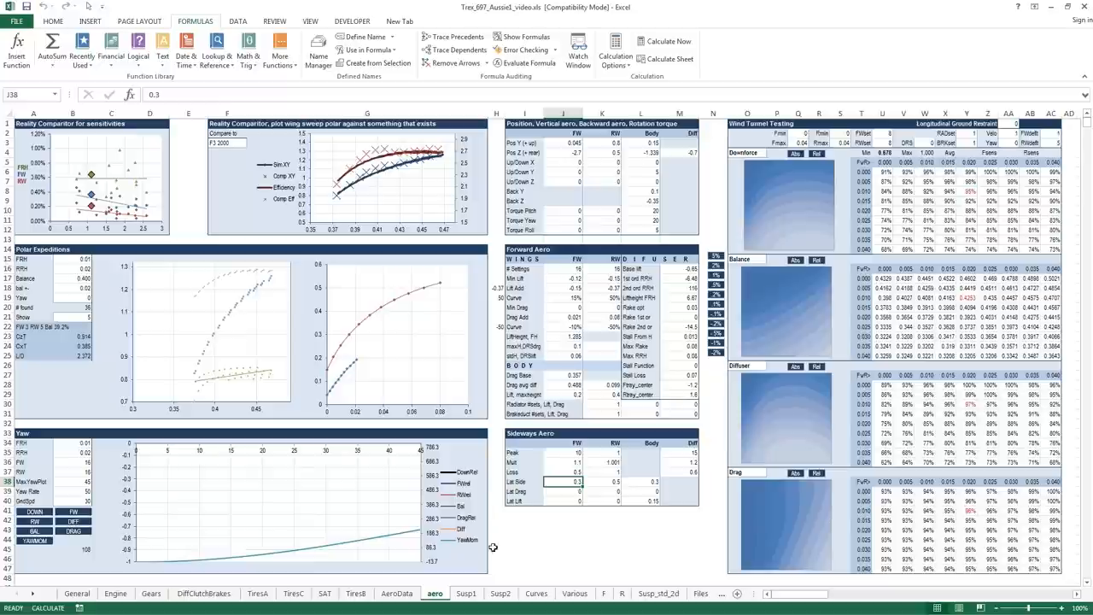
mouse_move(544, 526)
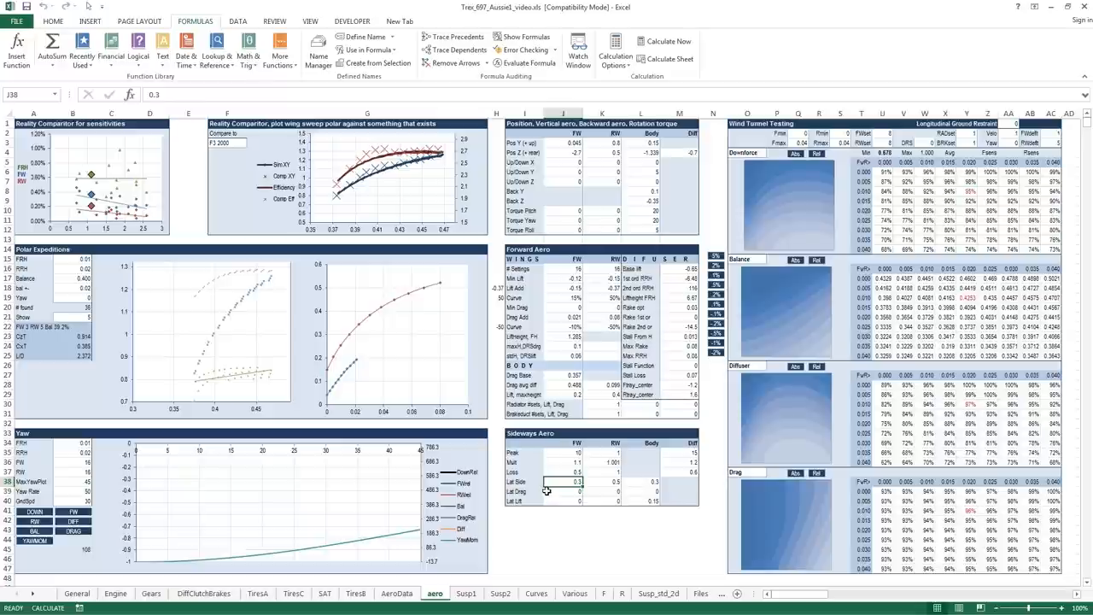
mouse_move(557, 468)
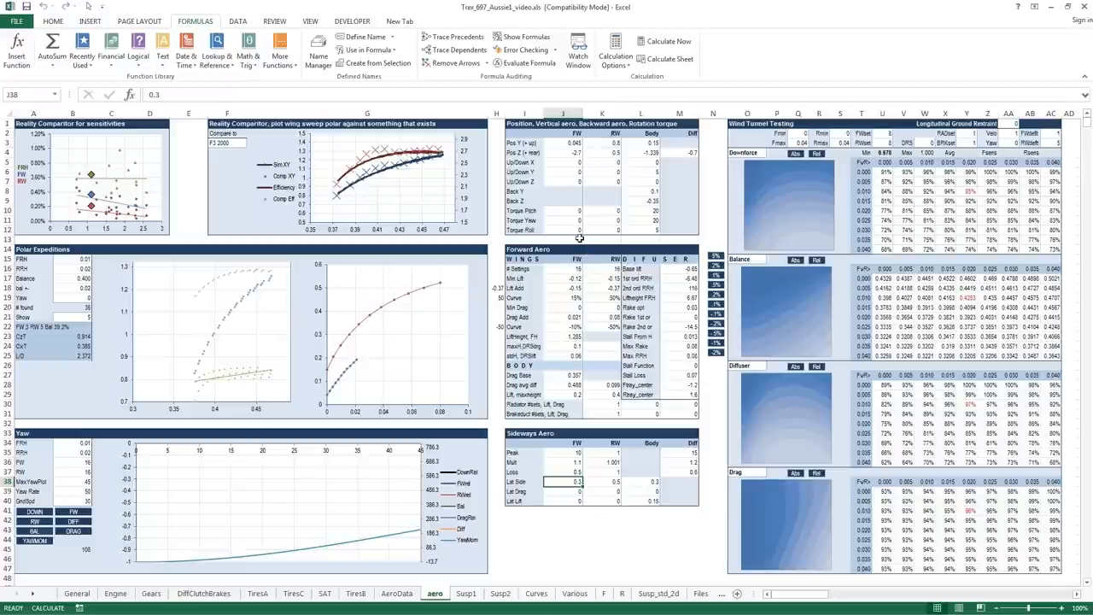
mouse_move(669, 368)
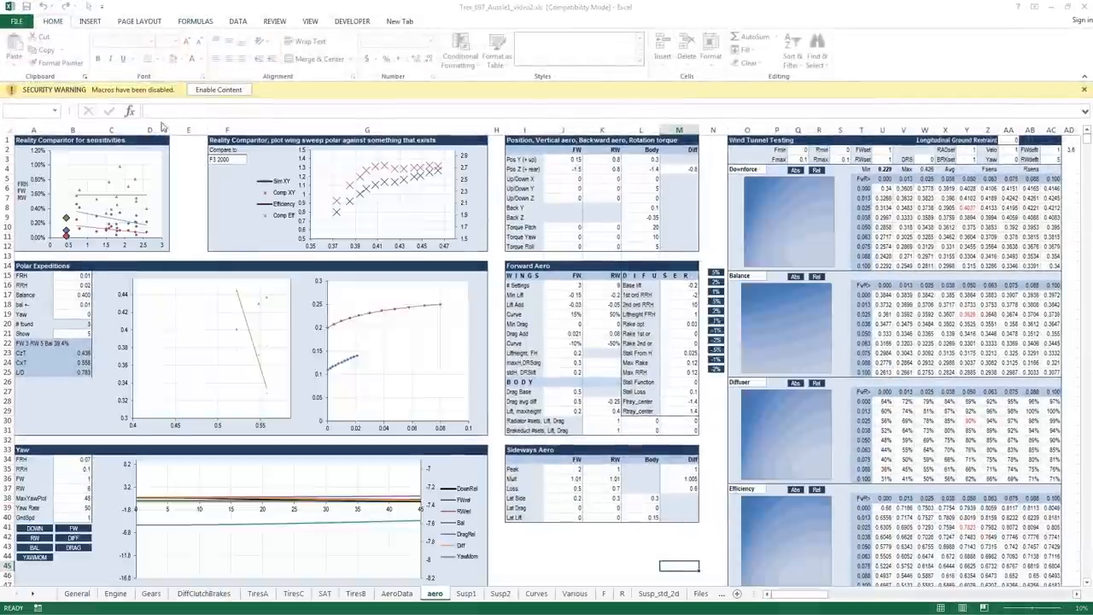
Enable the workbook's macros from the Security Warning bar, clearing the dialog in between.
click(219, 89)
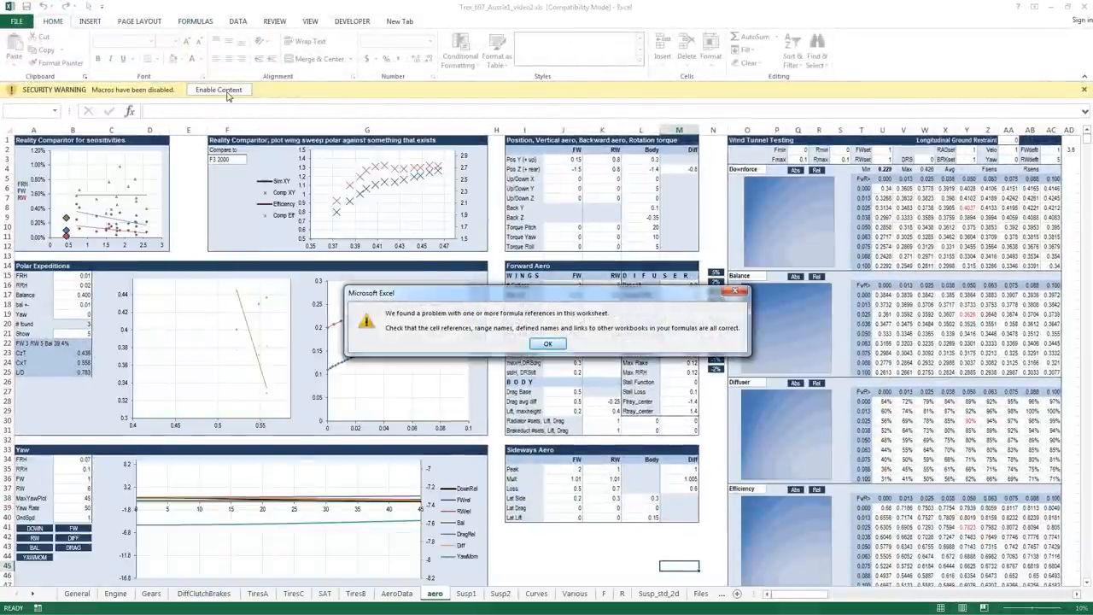
click(548, 343)
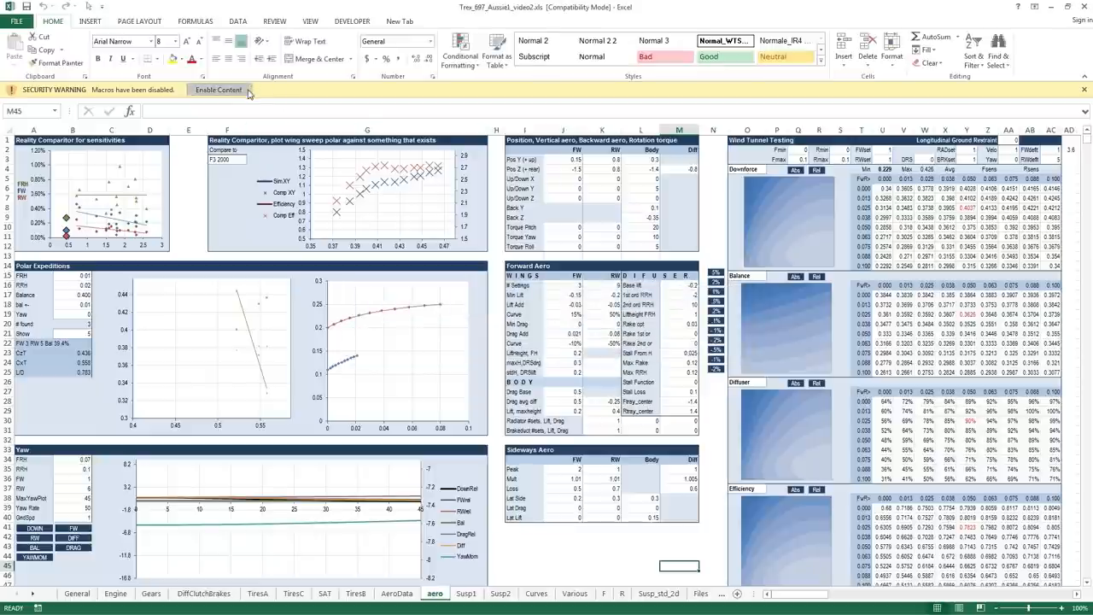
click(218, 92)
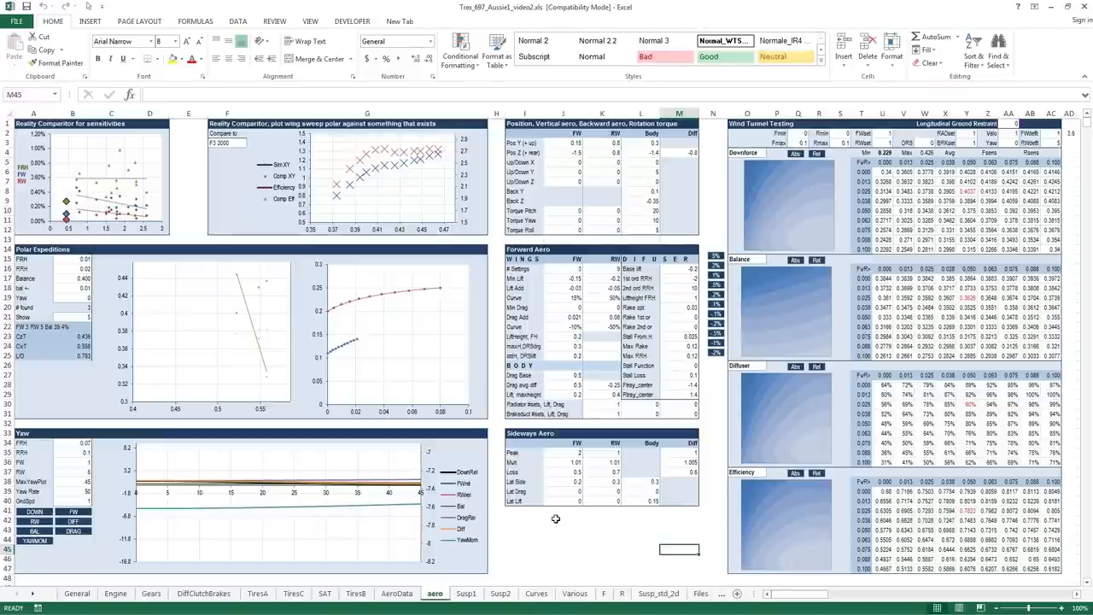
mouse_move(752, 516)
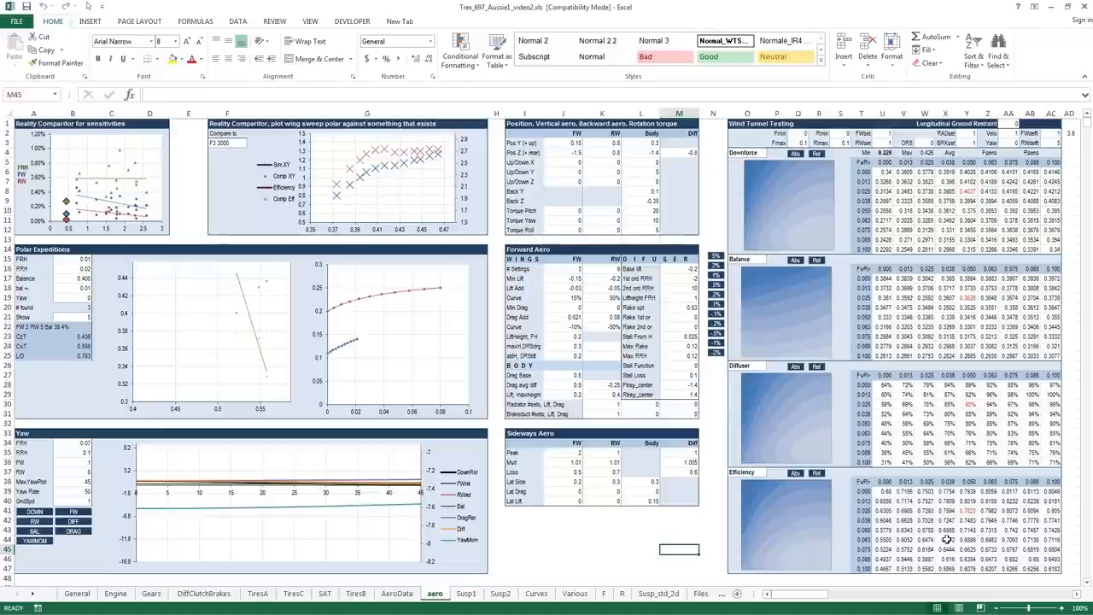
mouse_move(895, 248)
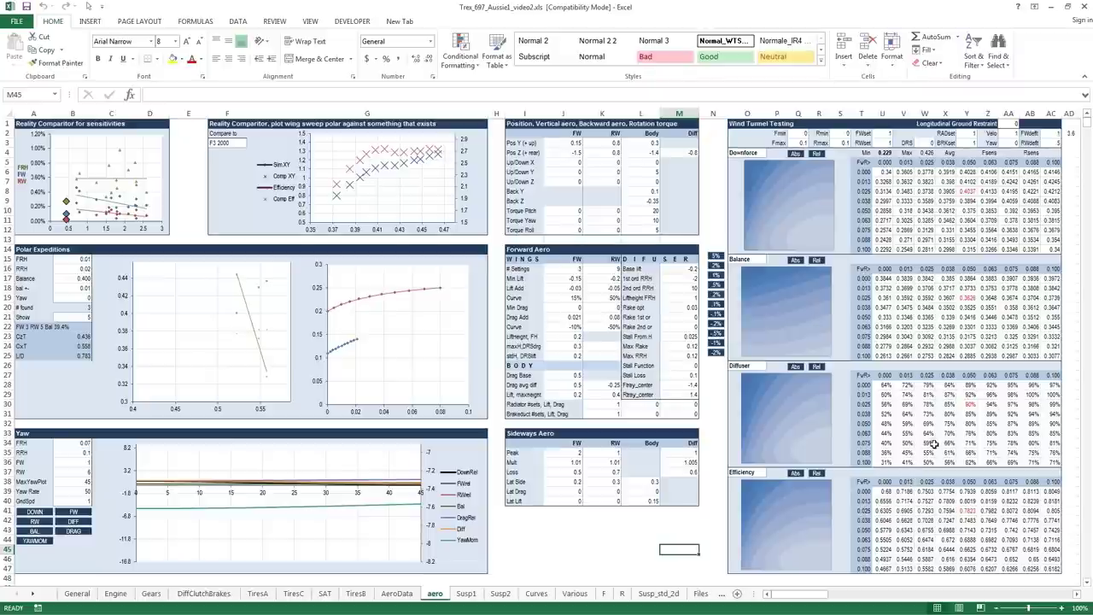
mouse_move(940, 450)
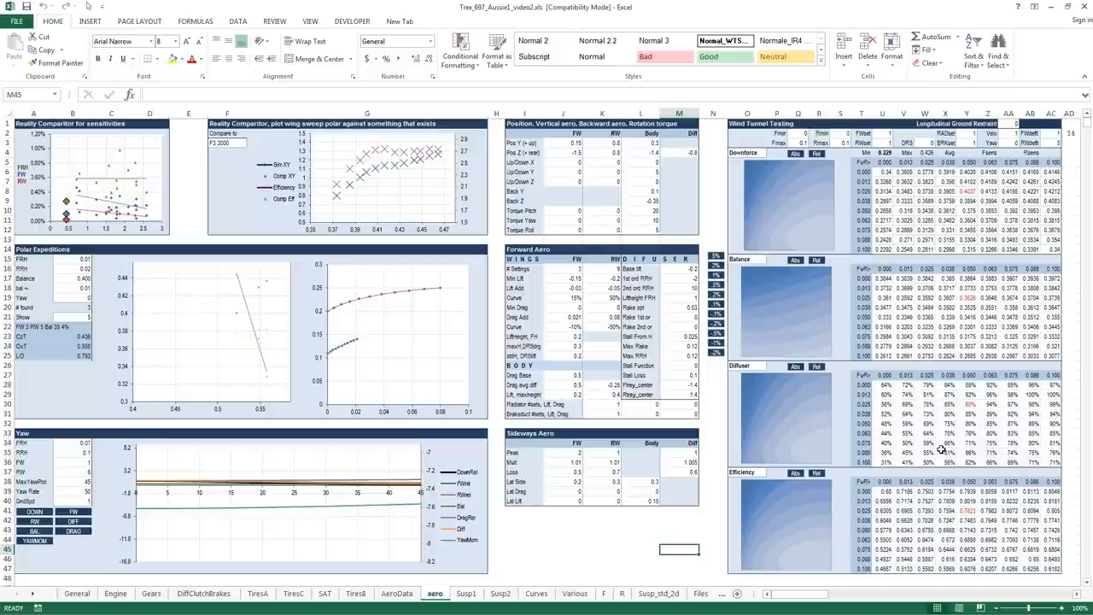
mouse_move(907, 380)
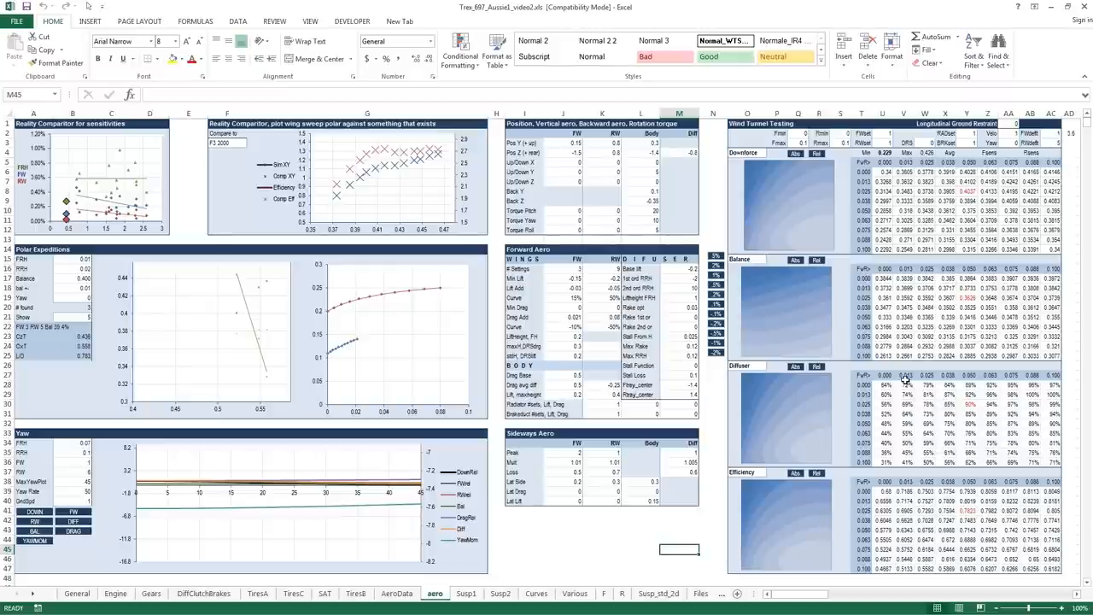
mouse_move(884, 299)
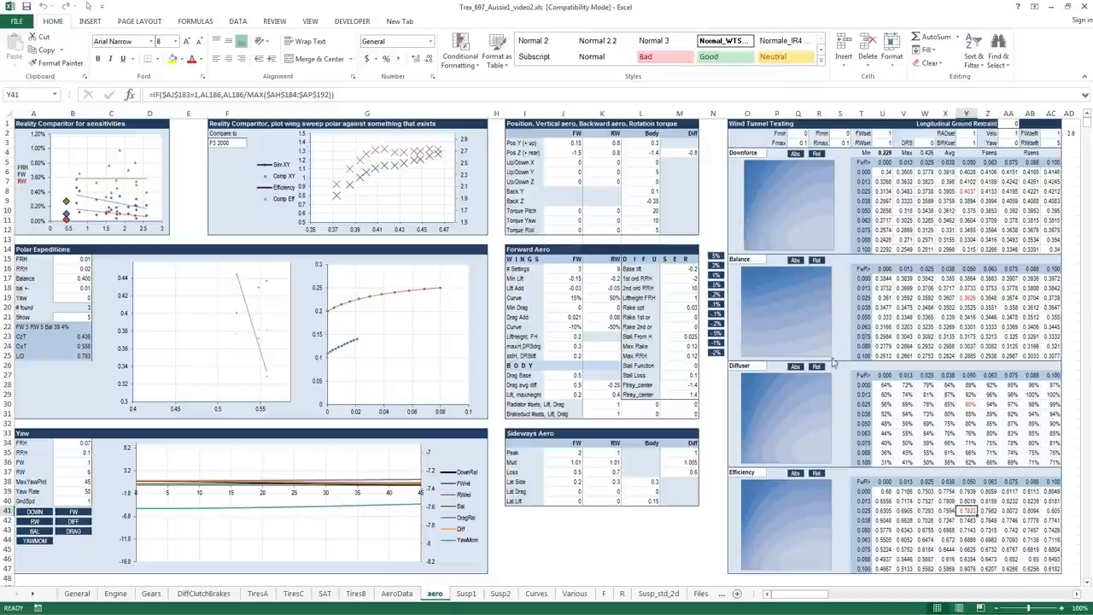
mouse_move(819, 273)
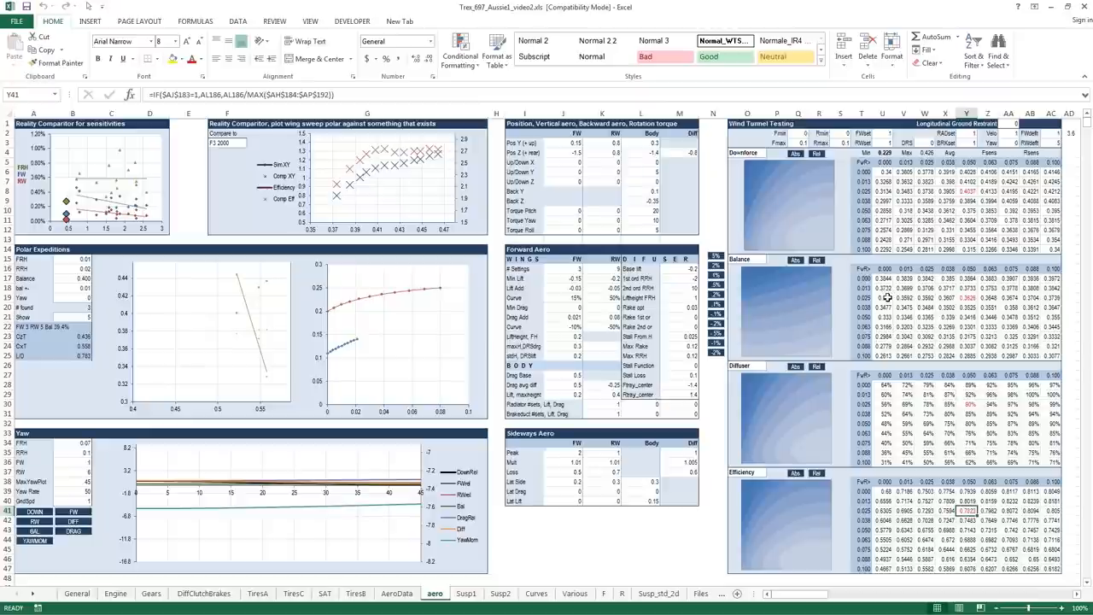
mouse_move(870, 315)
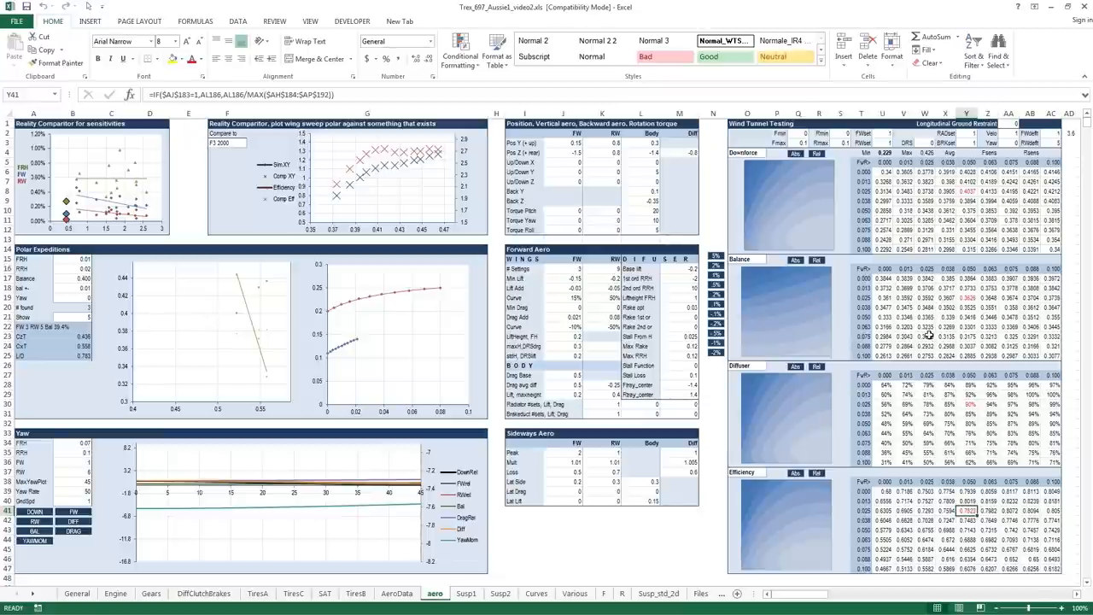
mouse_move(941, 316)
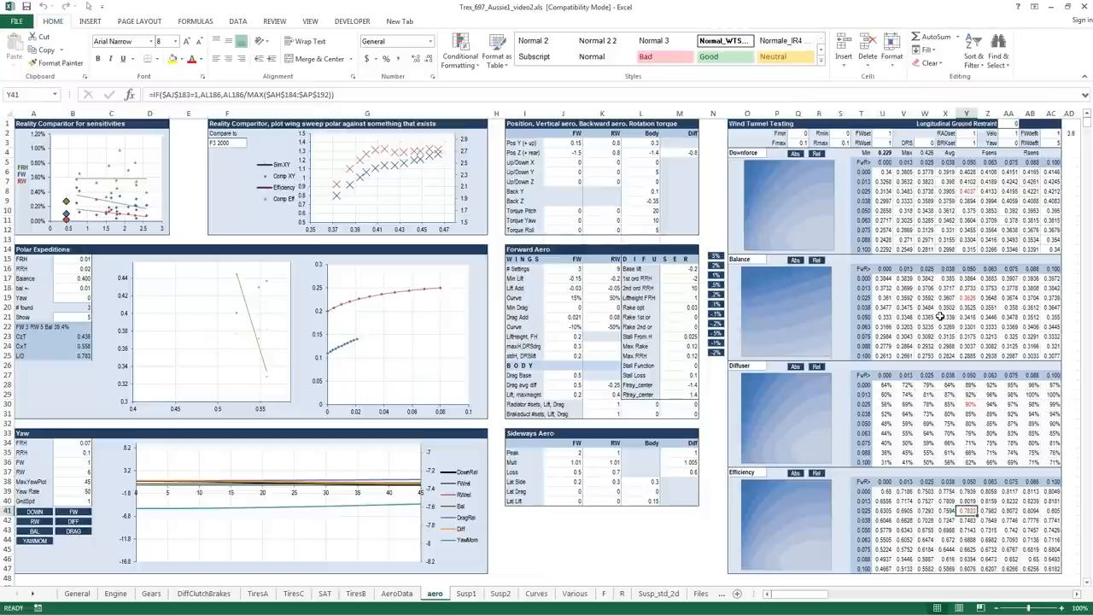
mouse_move(911, 304)
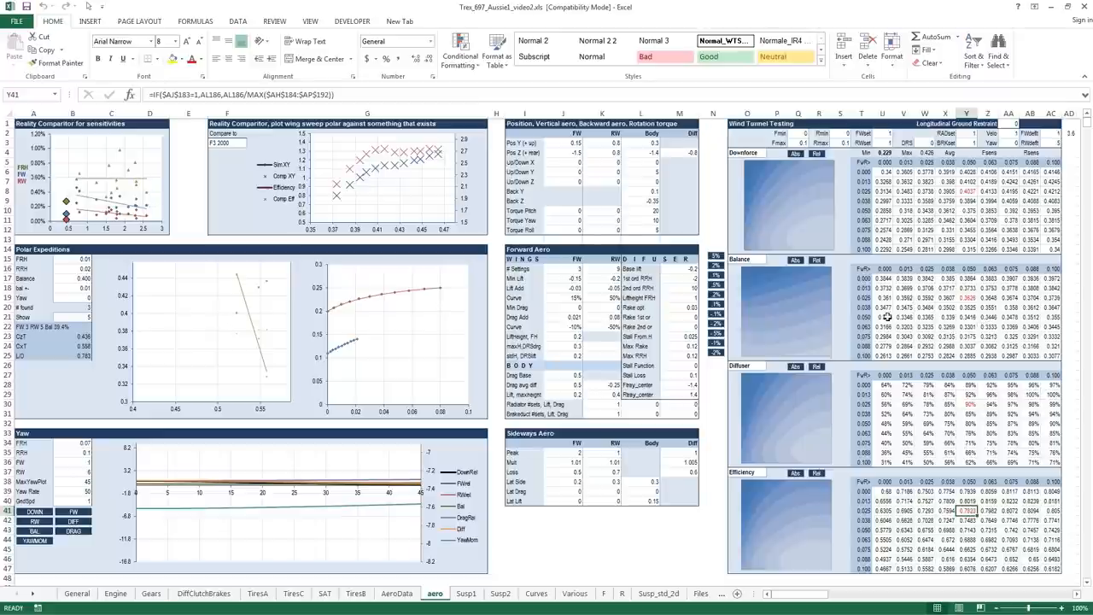
mouse_move(980, 307)
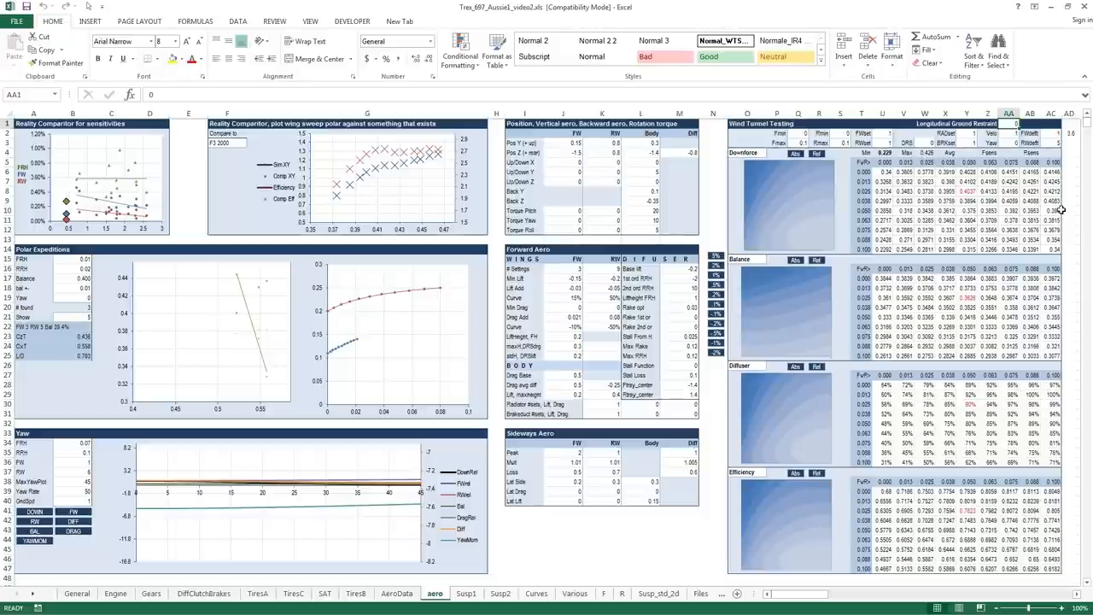
mouse_move(1034, 142)
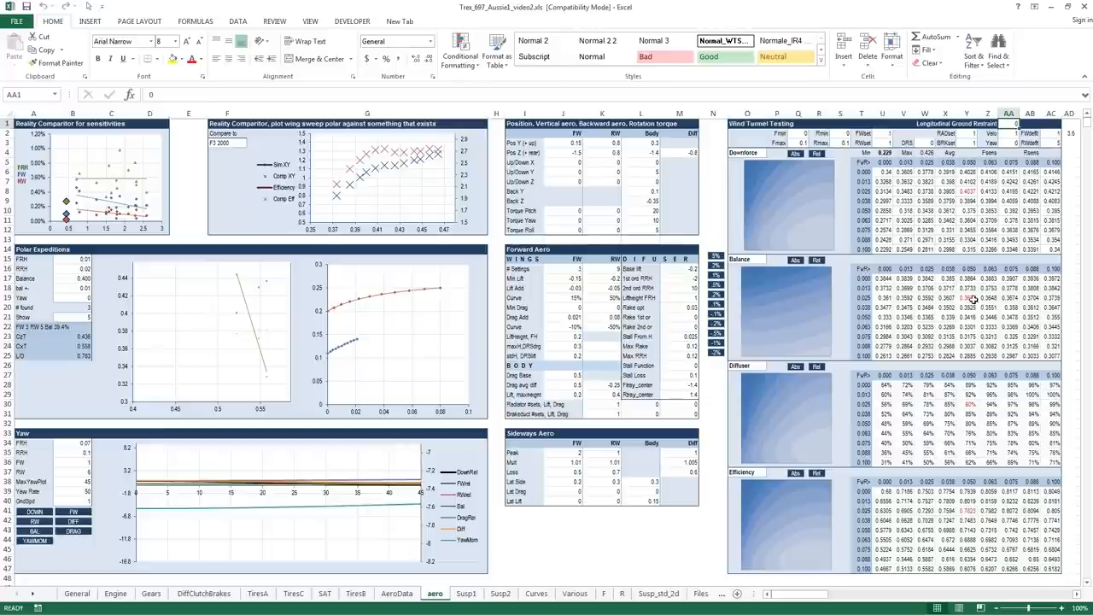
mouse_move(981, 268)
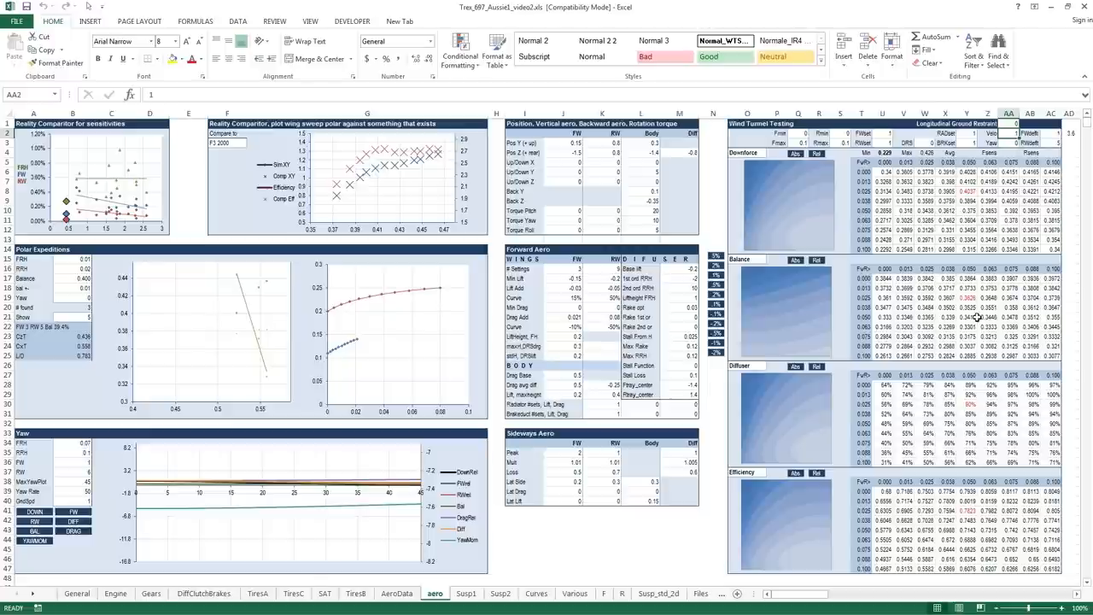
Select cell AA2 to set it to 60 for static-load percentage tables.
click(966, 278)
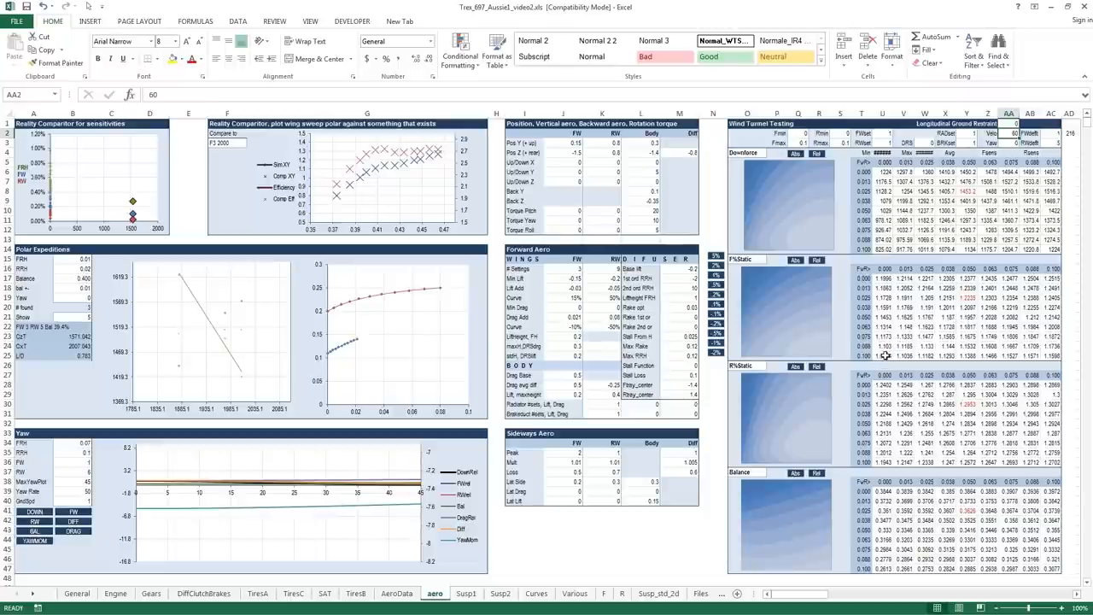
mouse_move(1057, 278)
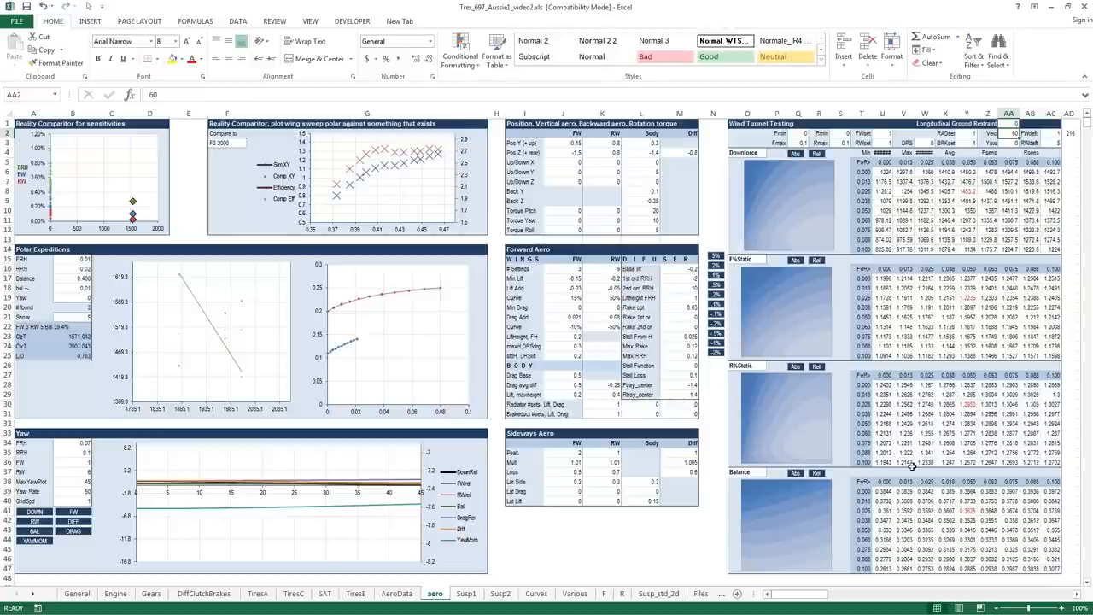
mouse_move(899, 441)
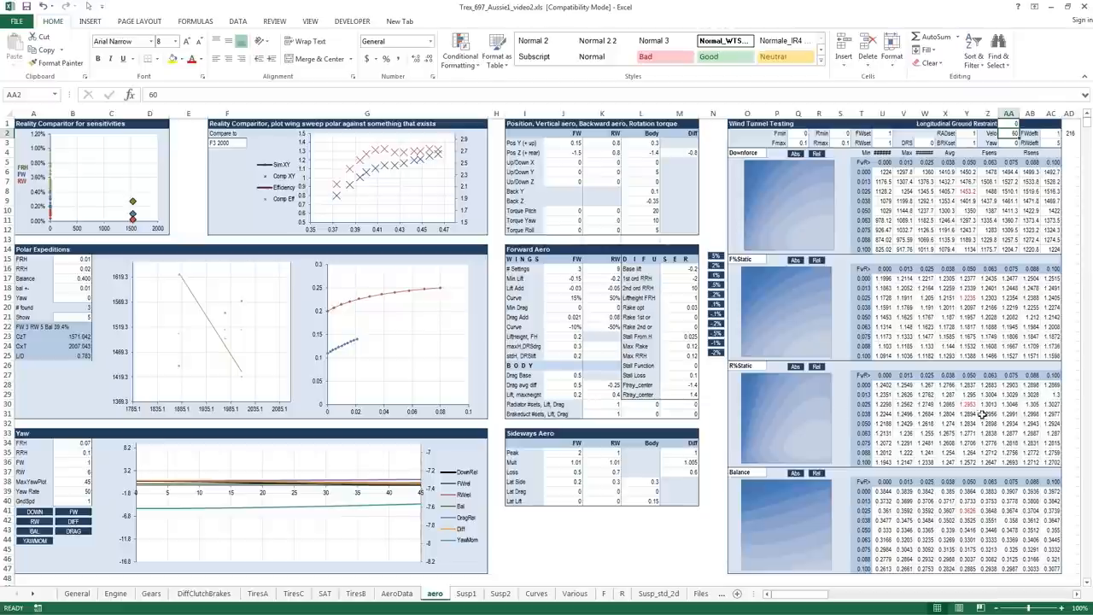
mouse_move(935, 443)
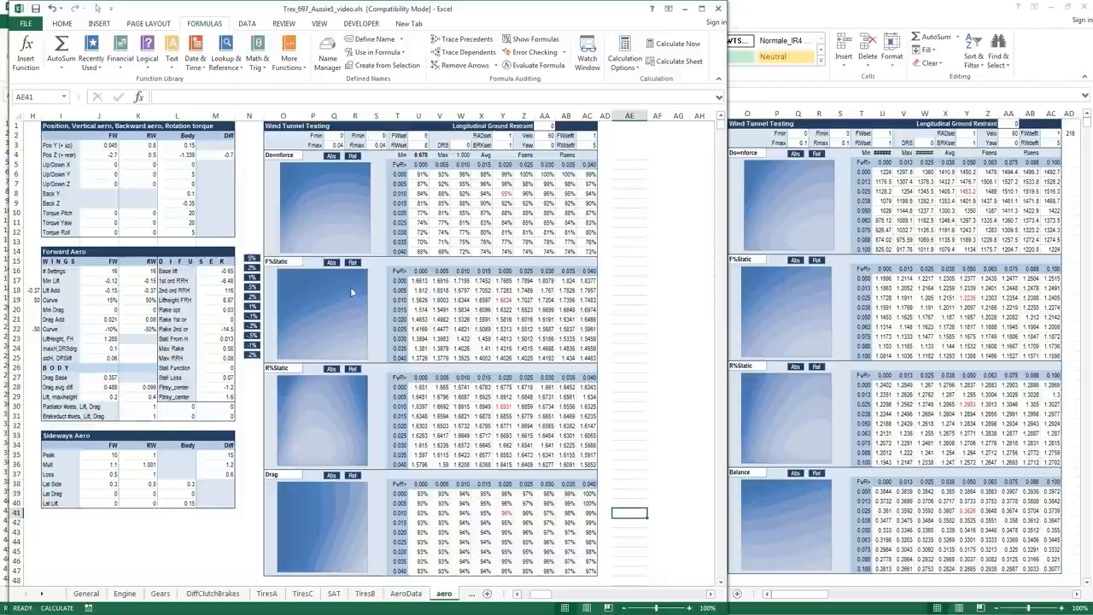
mouse_move(424, 375)
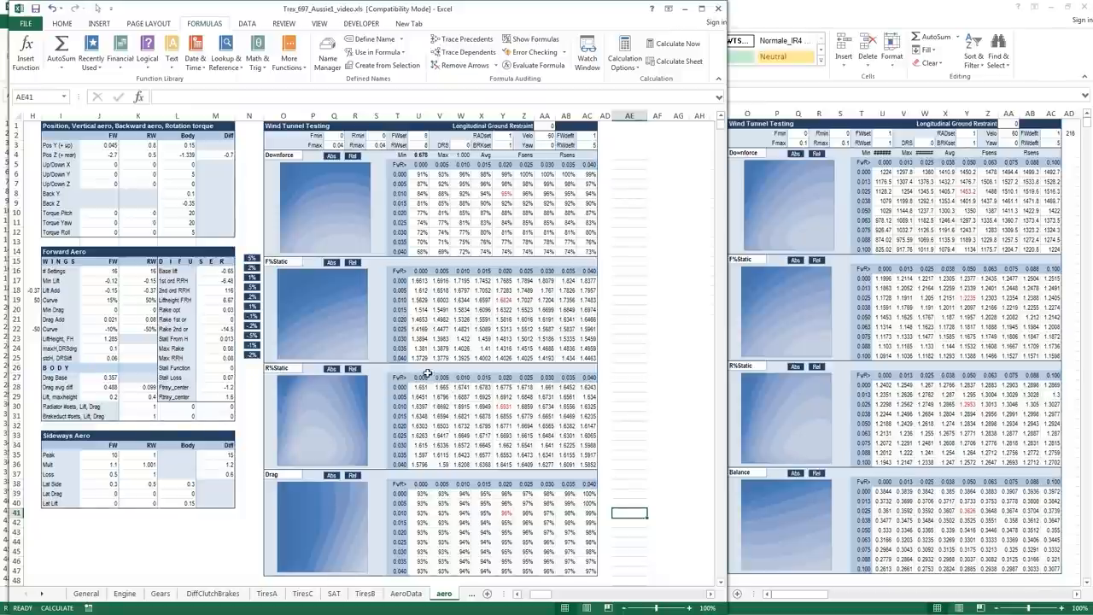
mouse_move(304, 279)
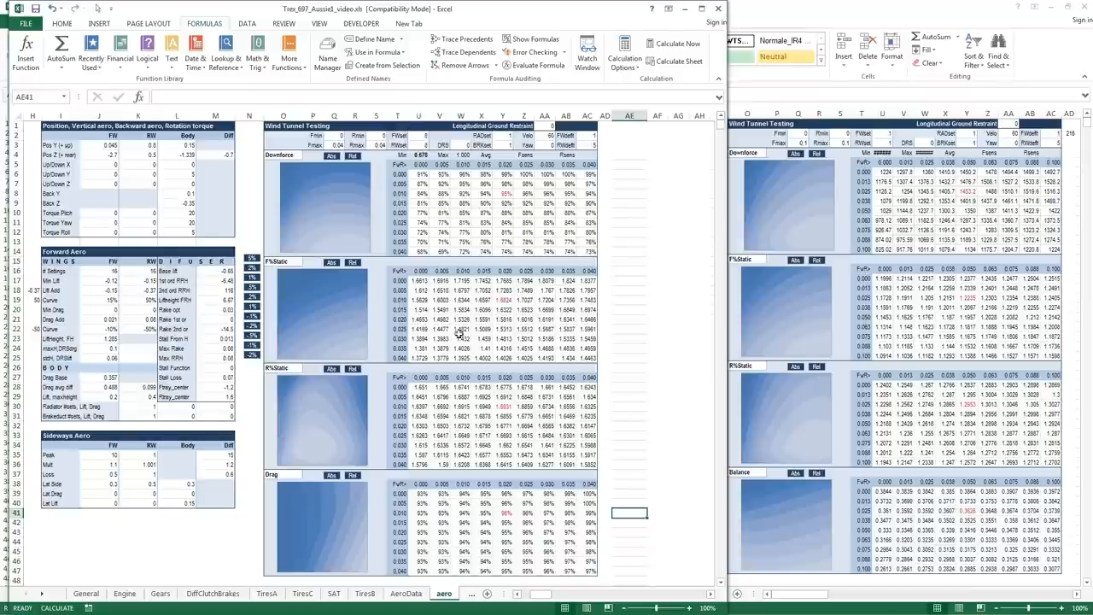
mouse_move(418, 367)
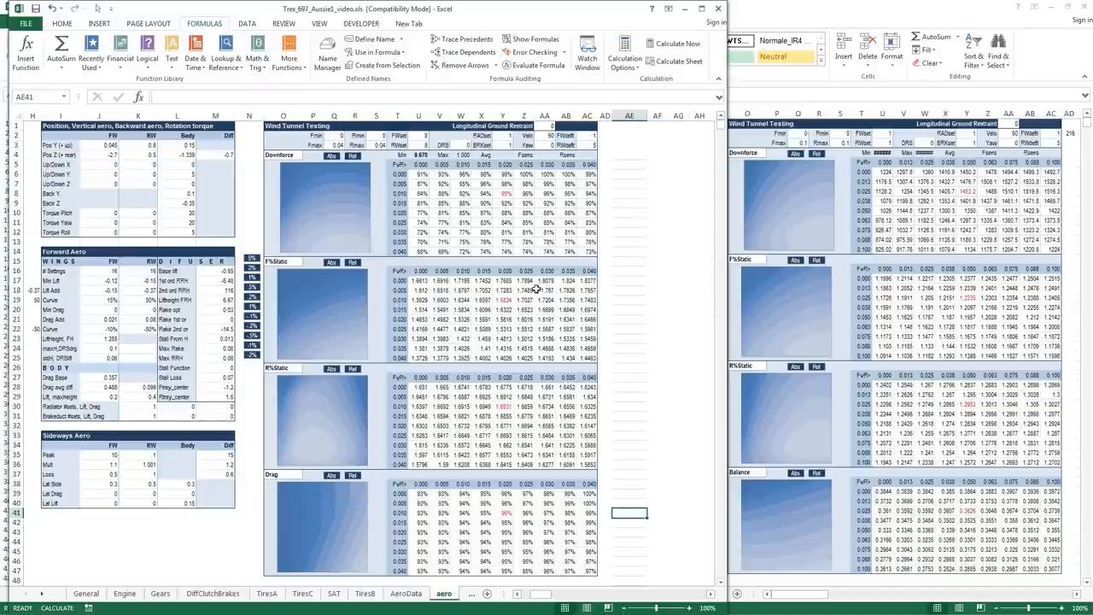
mouse_move(406, 358)
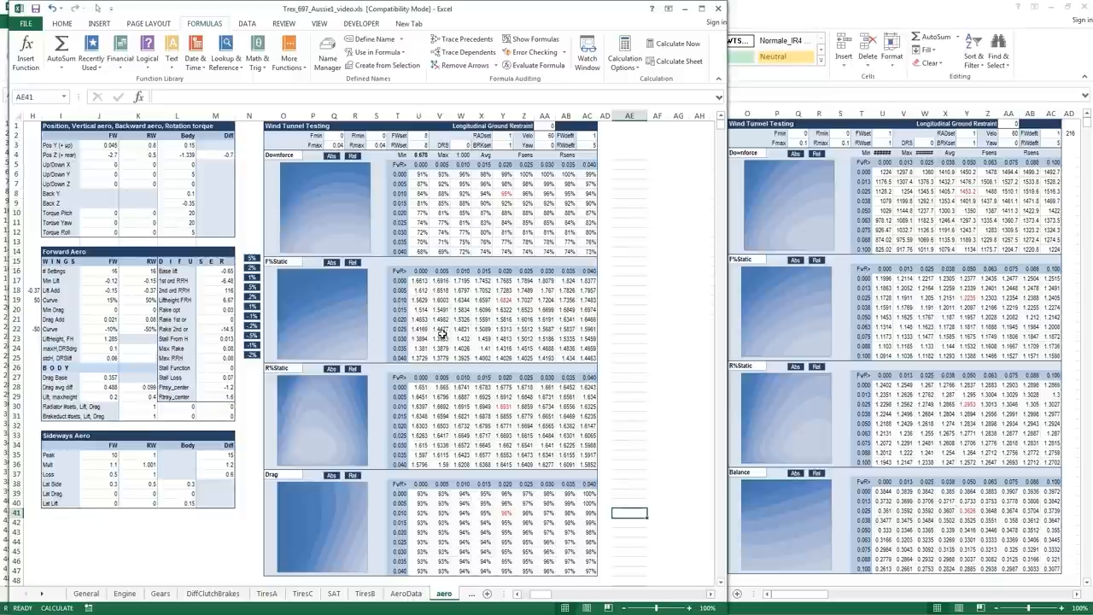
mouse_move(472, 320)
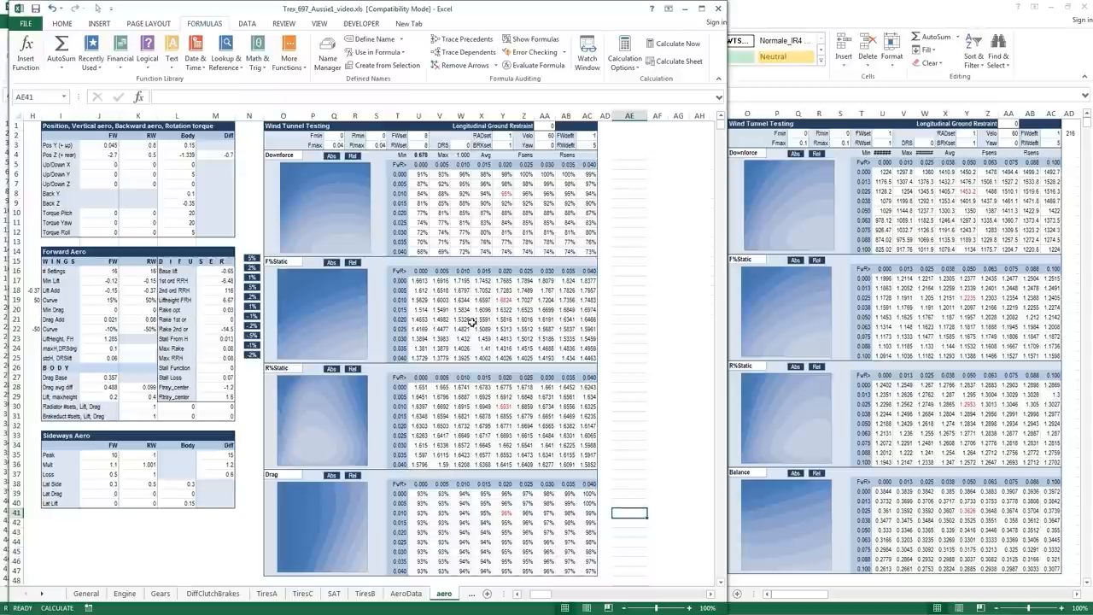
mouse_move(462, 328)
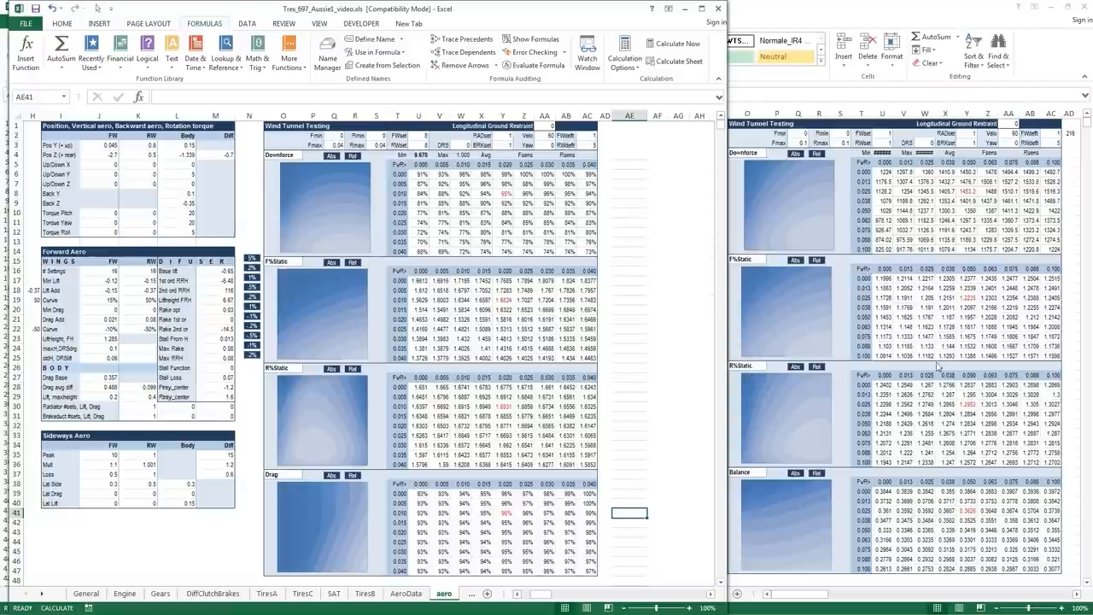
mouse_move(939, 323)
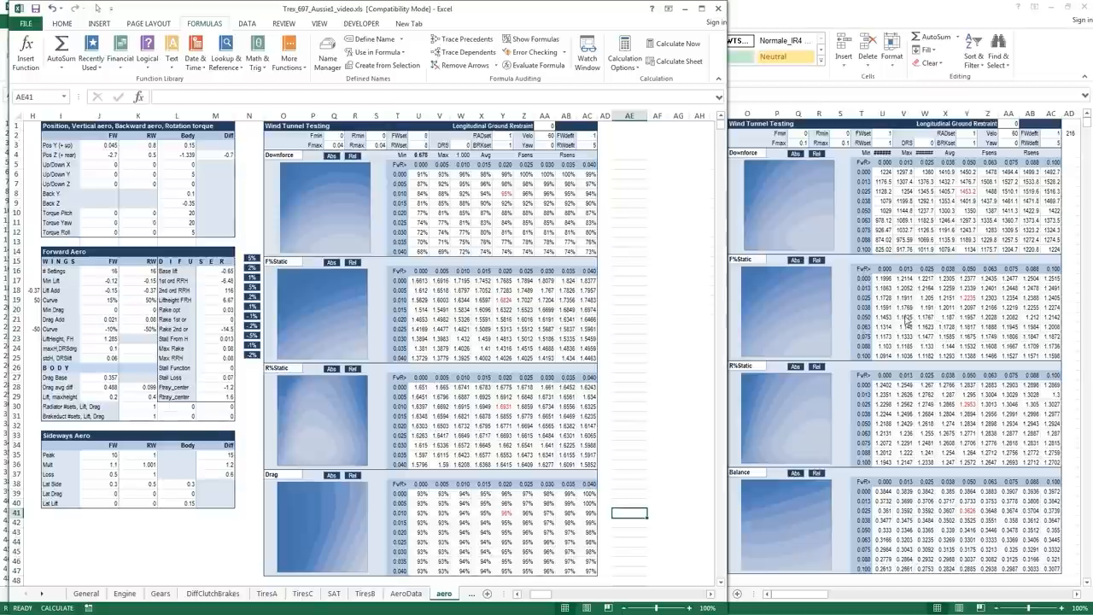
mouse_move(908, 325)
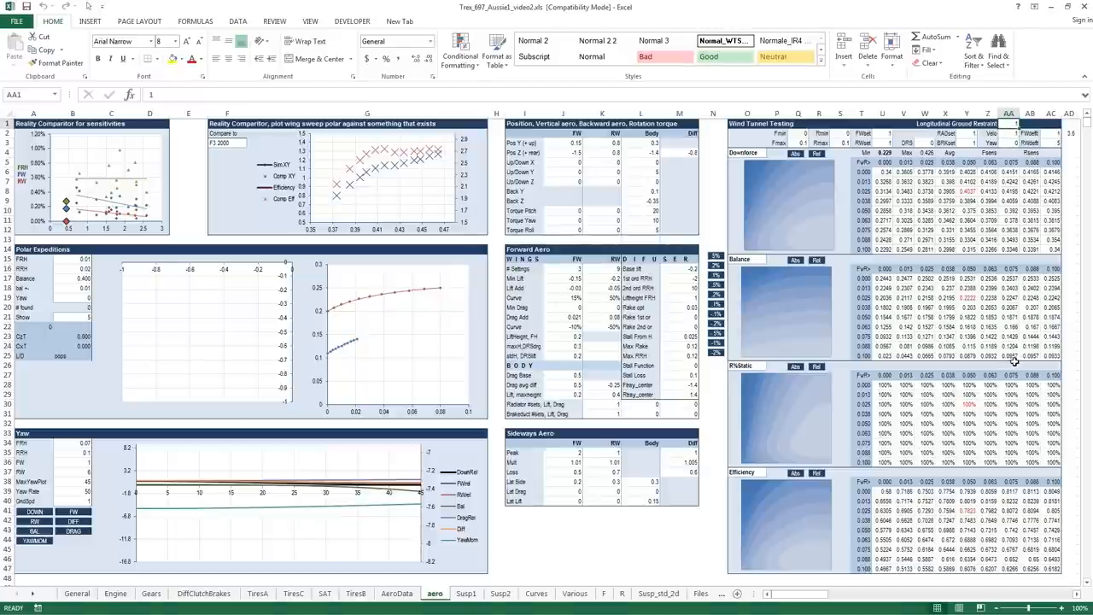
Check settings cells AA2 and AA1, then switch to the Trex_697_Aussie1_video.xls workbook.
click(964, 298)
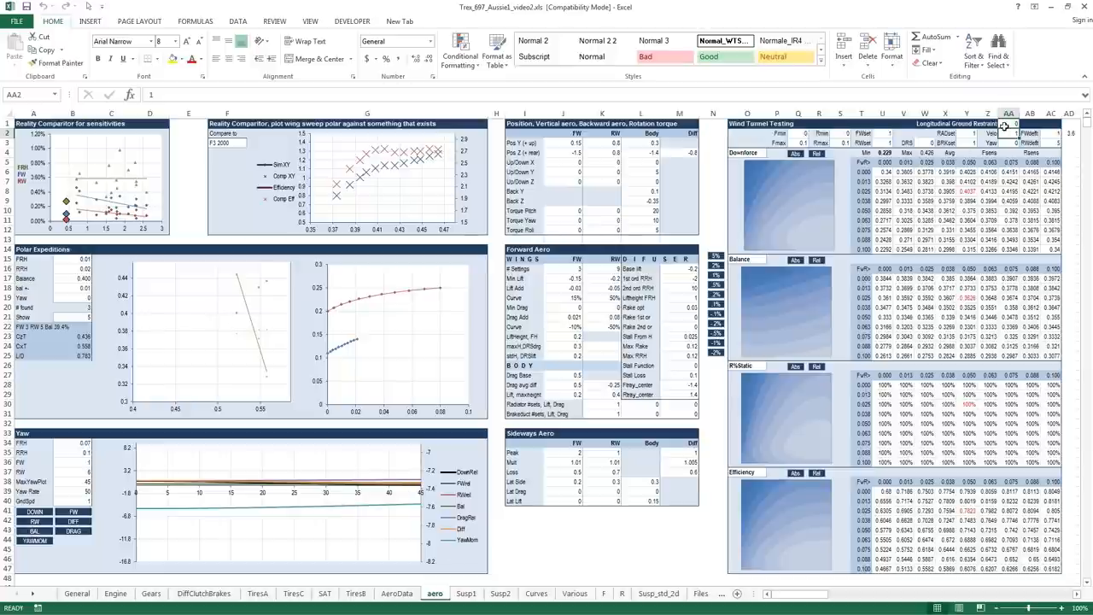
click(1019, 135)
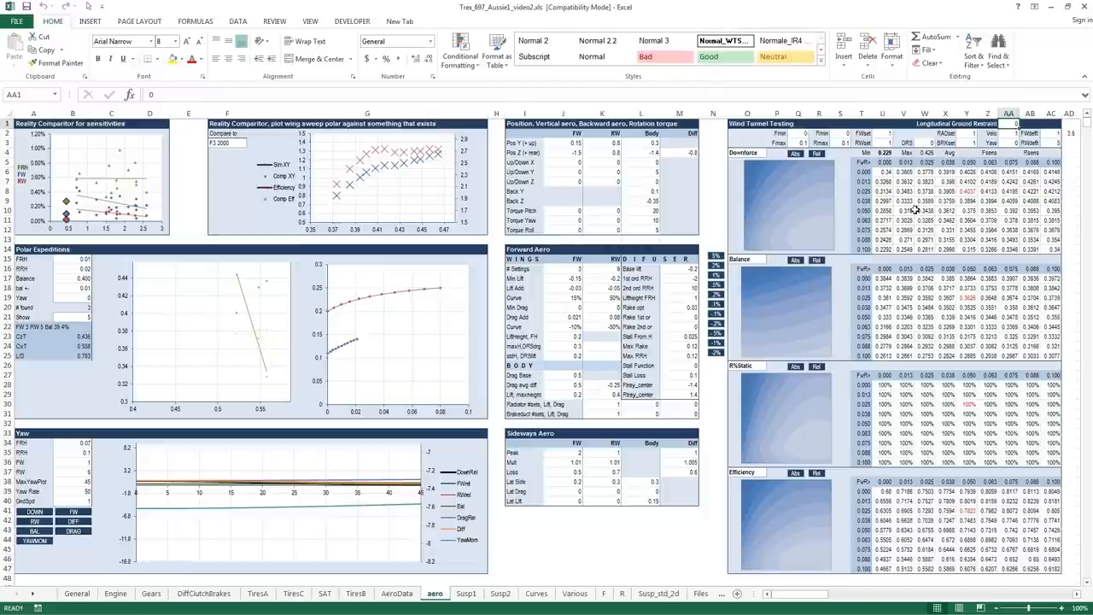
mouse_move(918, 240)
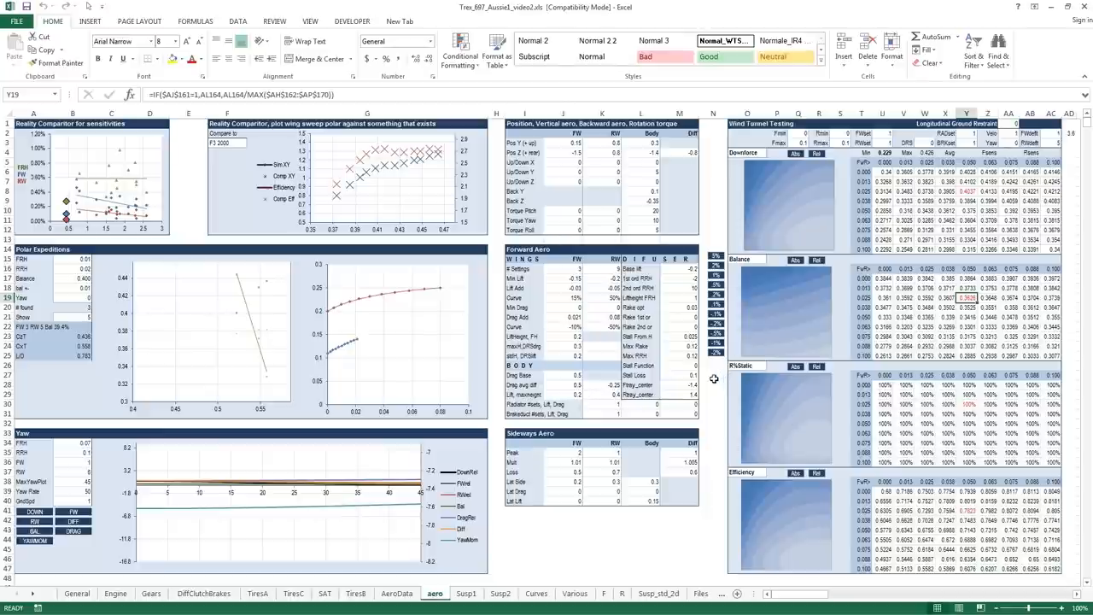
mouse_move(884, 404)
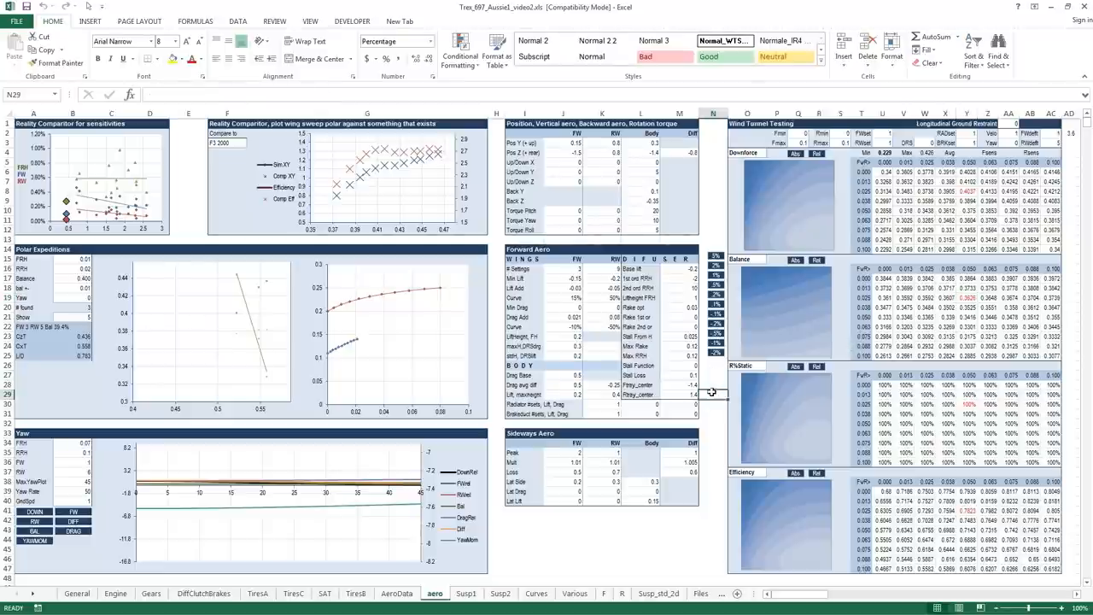
click(192, 21)
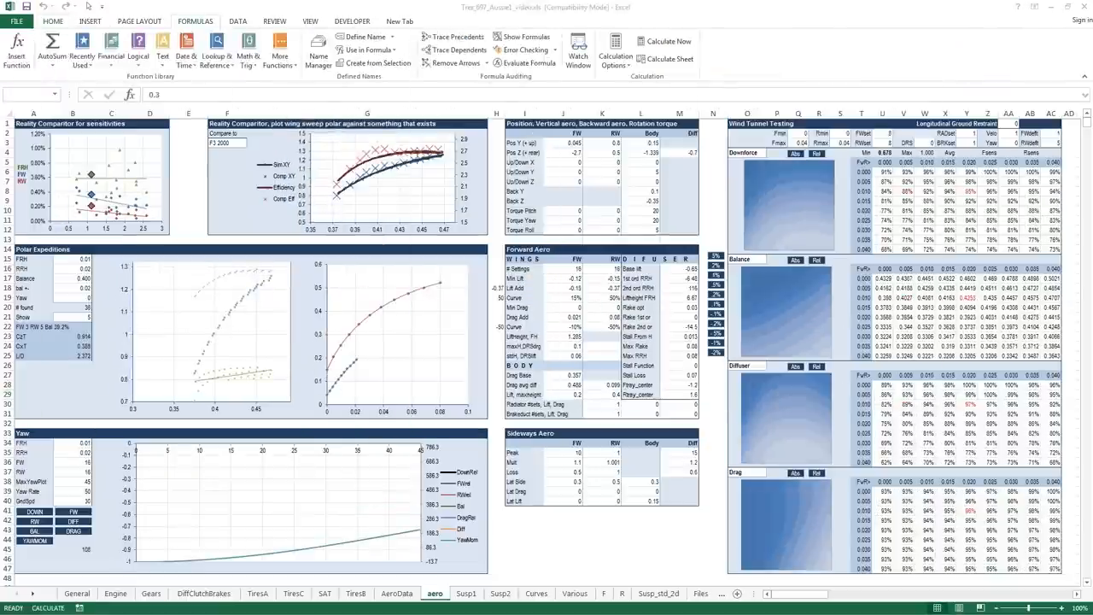
mouse_move(501, 370)
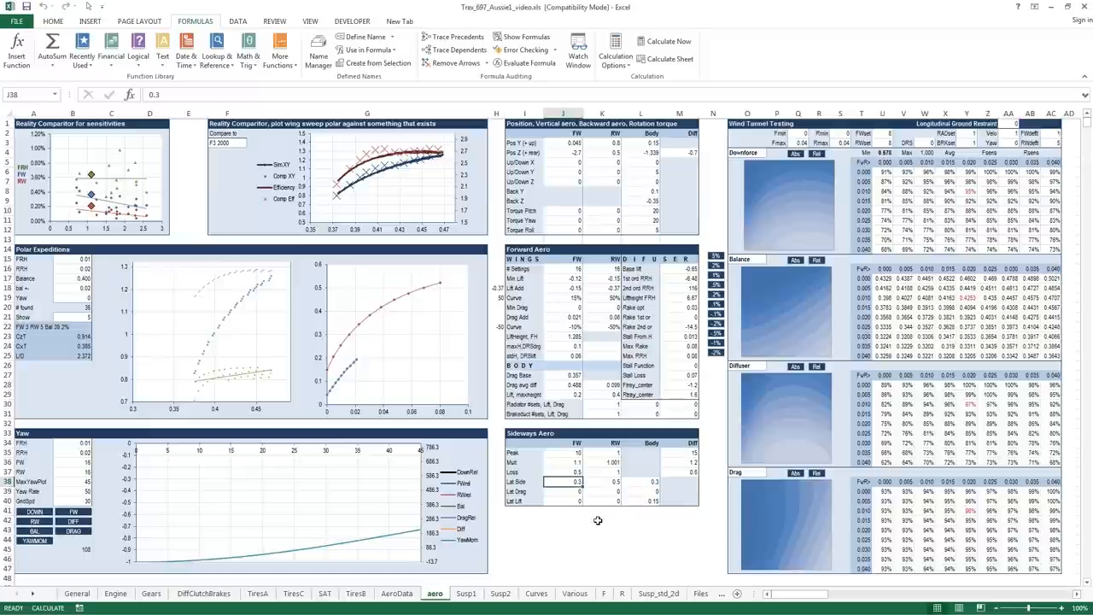
mouse_move(618, 483)
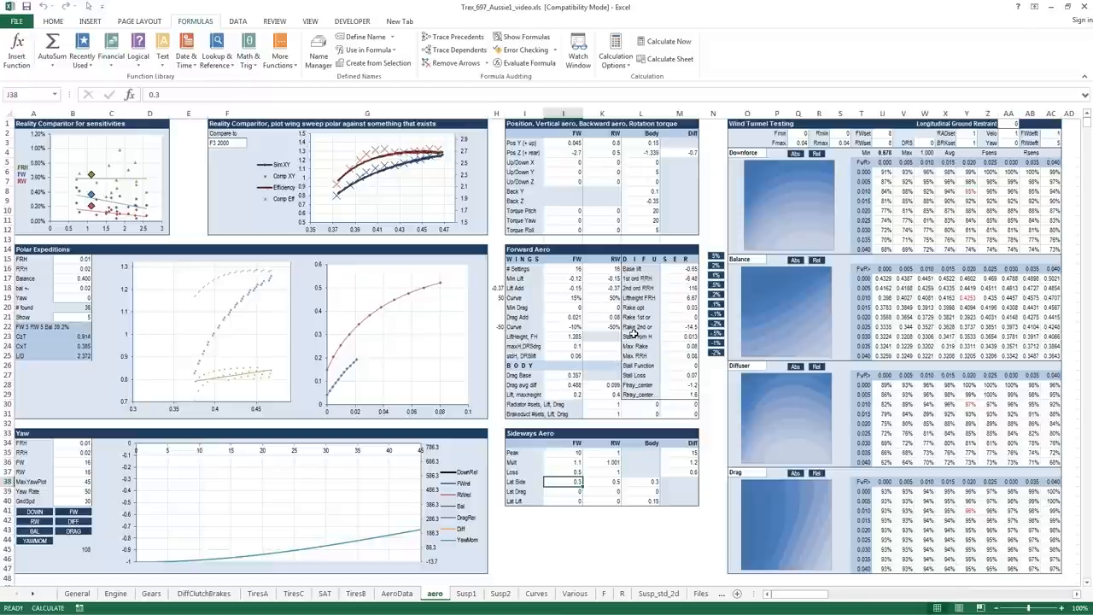
mouse_move(807, 213)
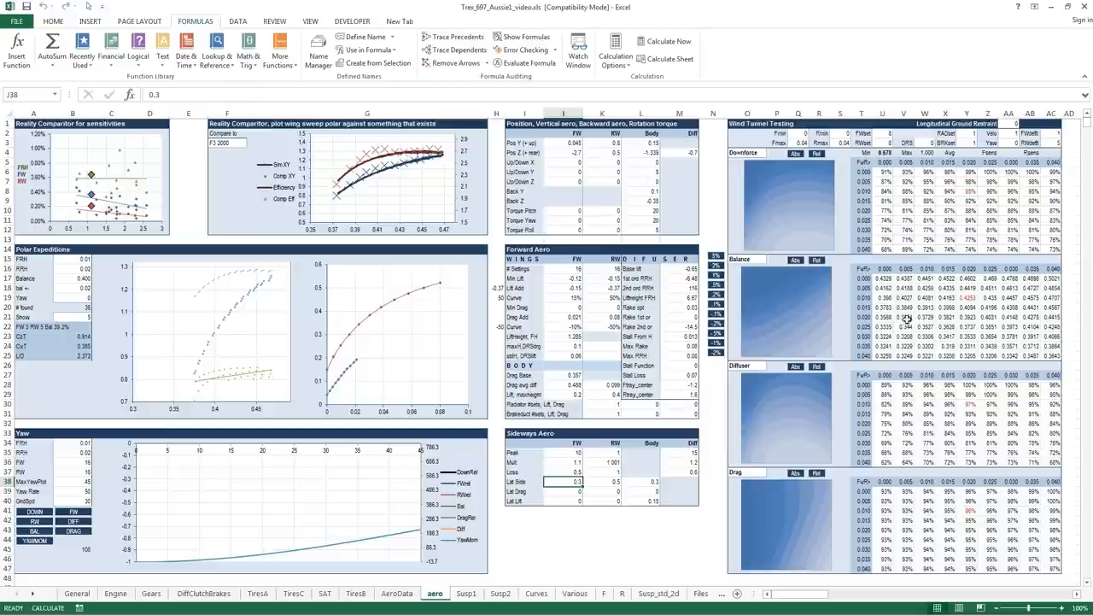
mouse_move(924, 355)
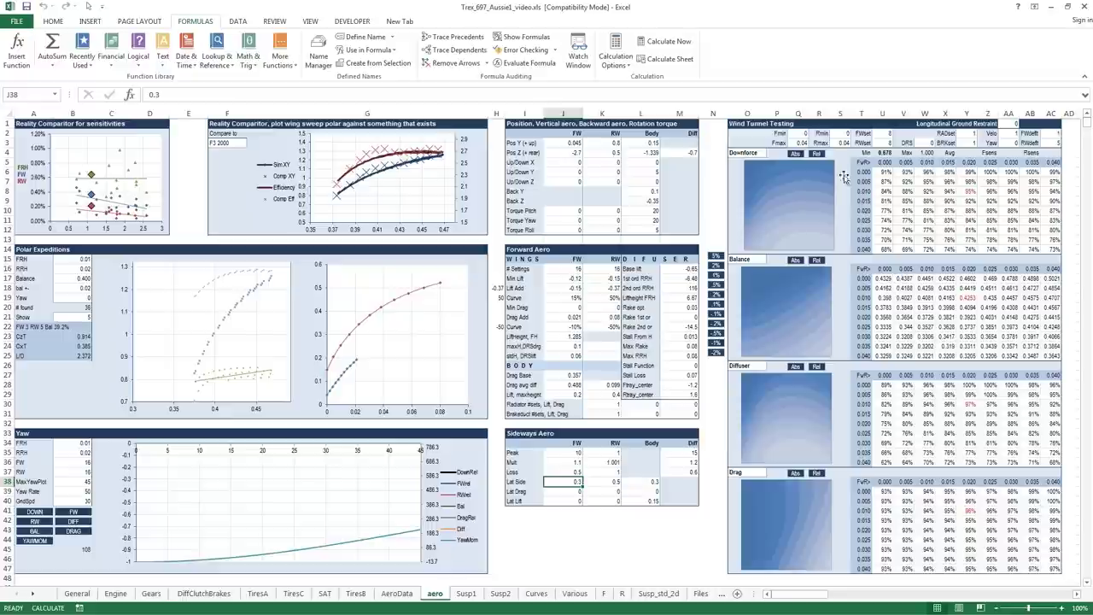
mouse_move(854, 181)
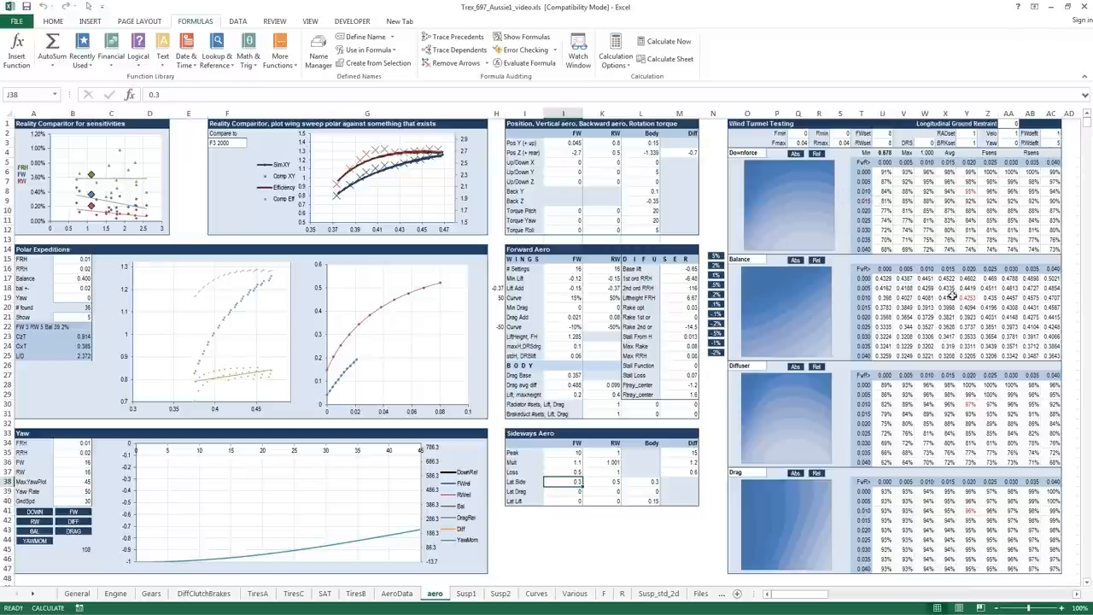
mouse_move(923, 303)
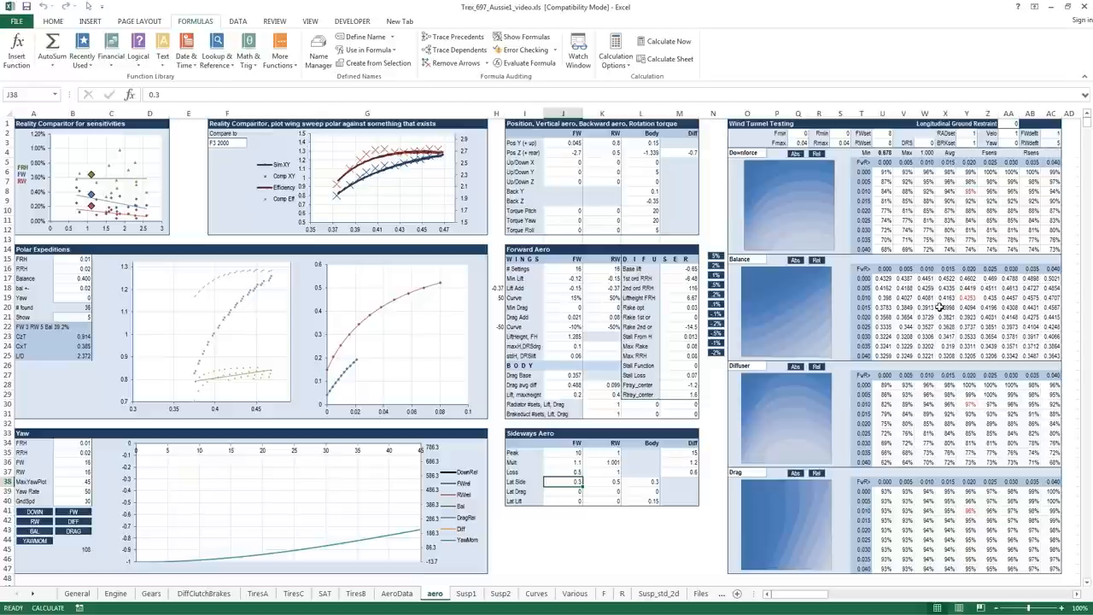
mouse_move(940, 313)
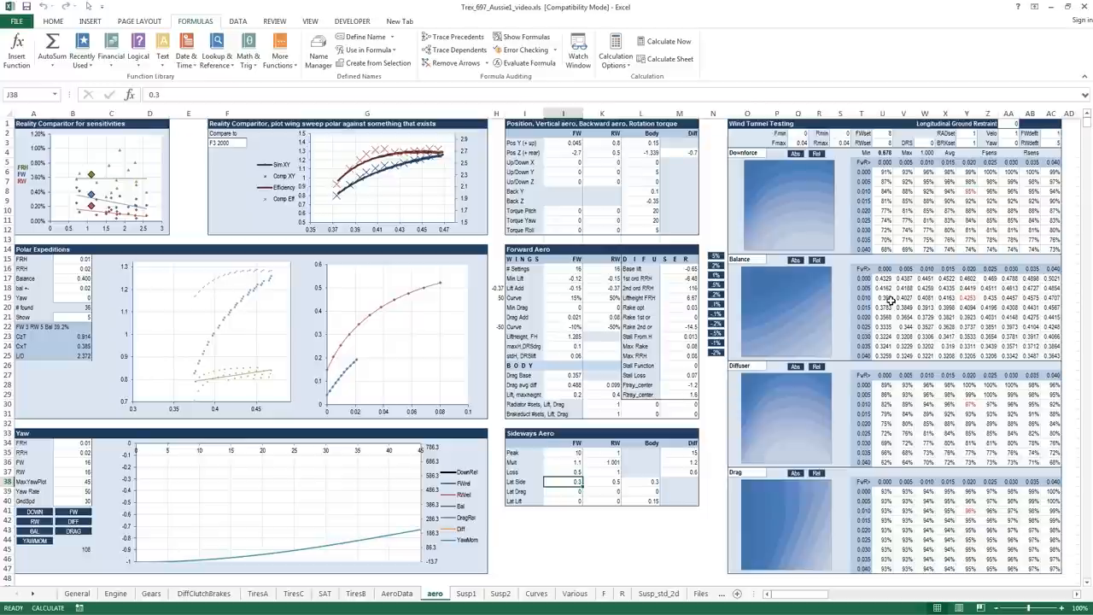
mouse_move(884, 297)
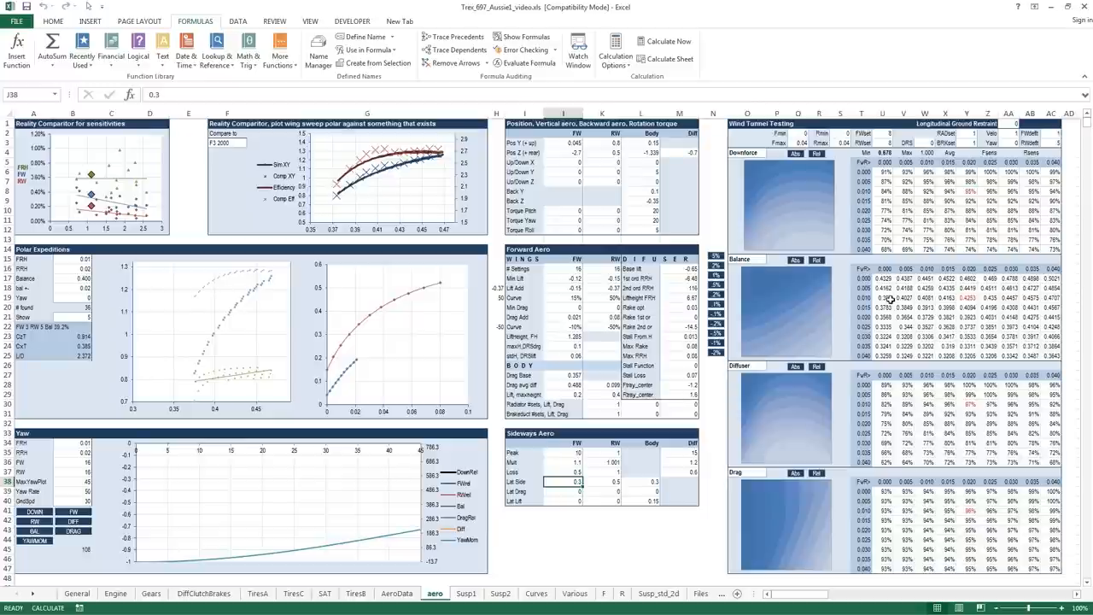
mouse_move(899, 297)
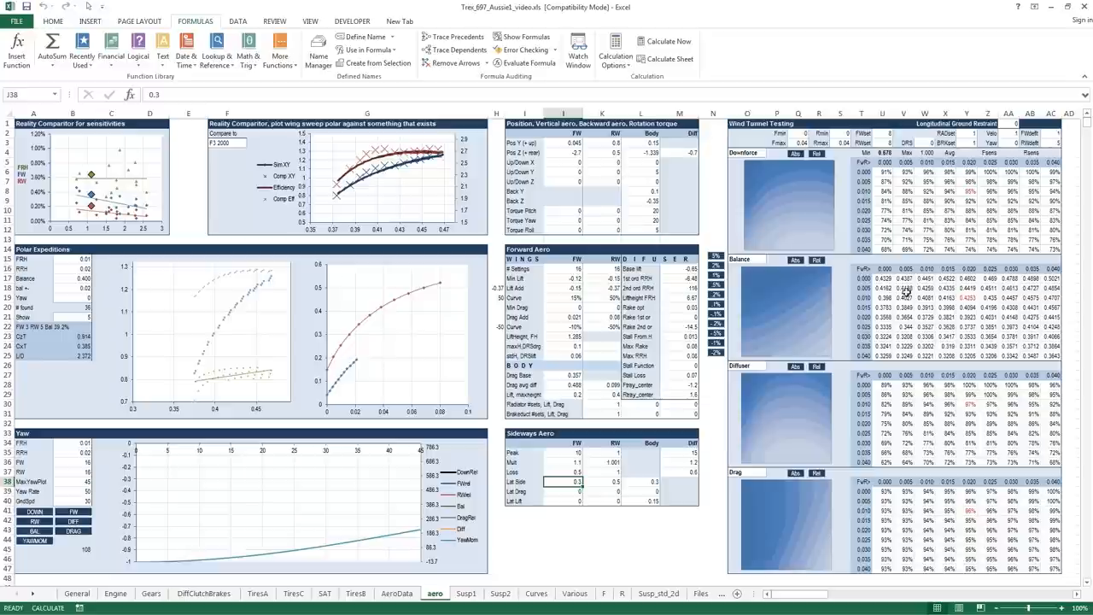
mouse_move(922, 298)
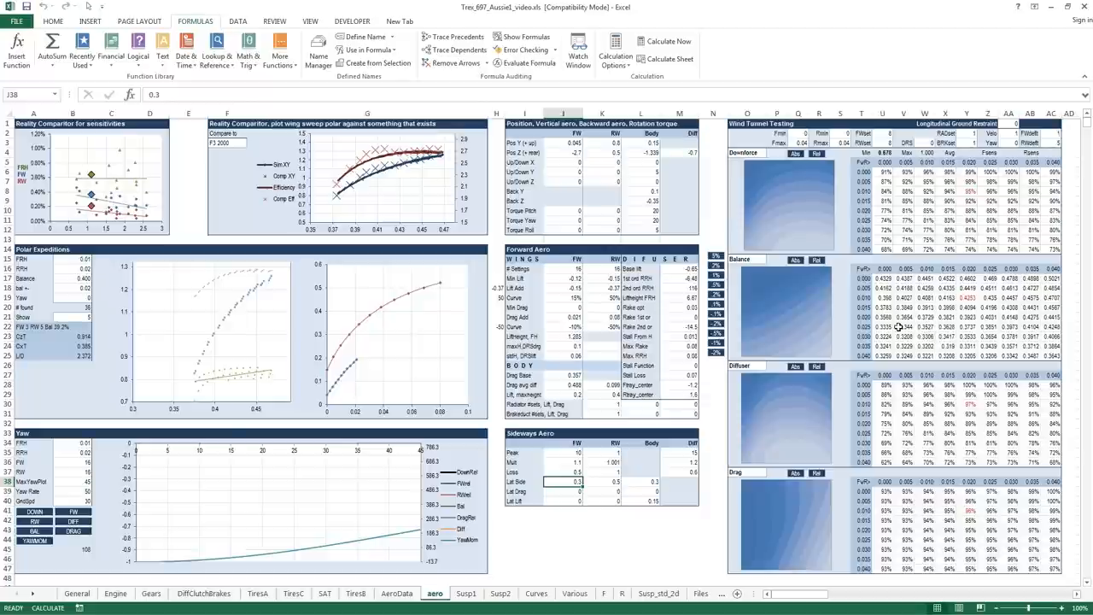
mouse_move(907, 306)
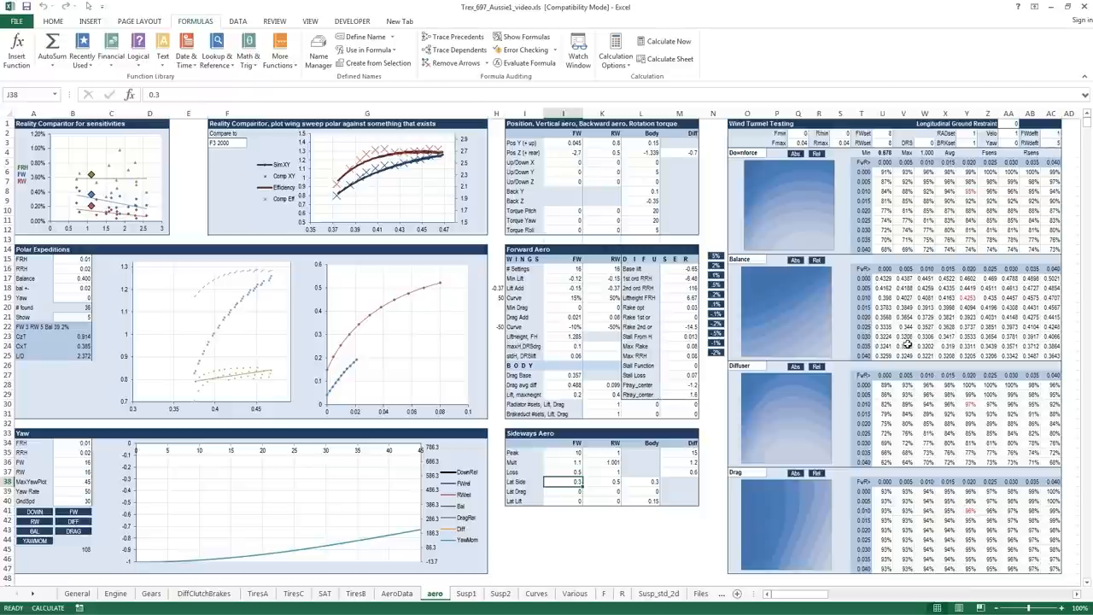
mouse_move(889, 316)
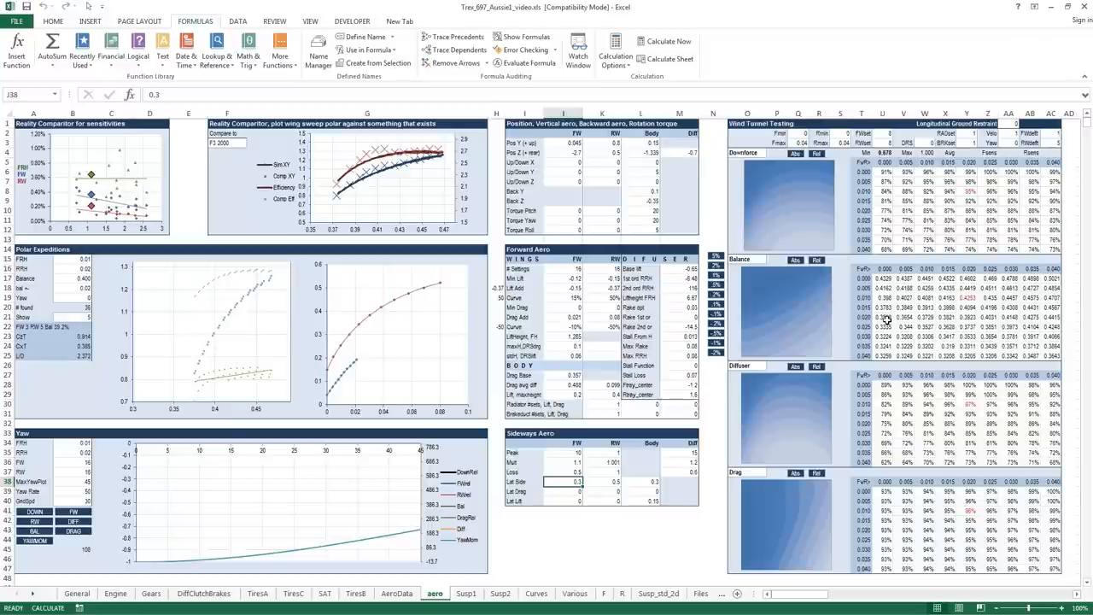
mouse_move(897, 306)
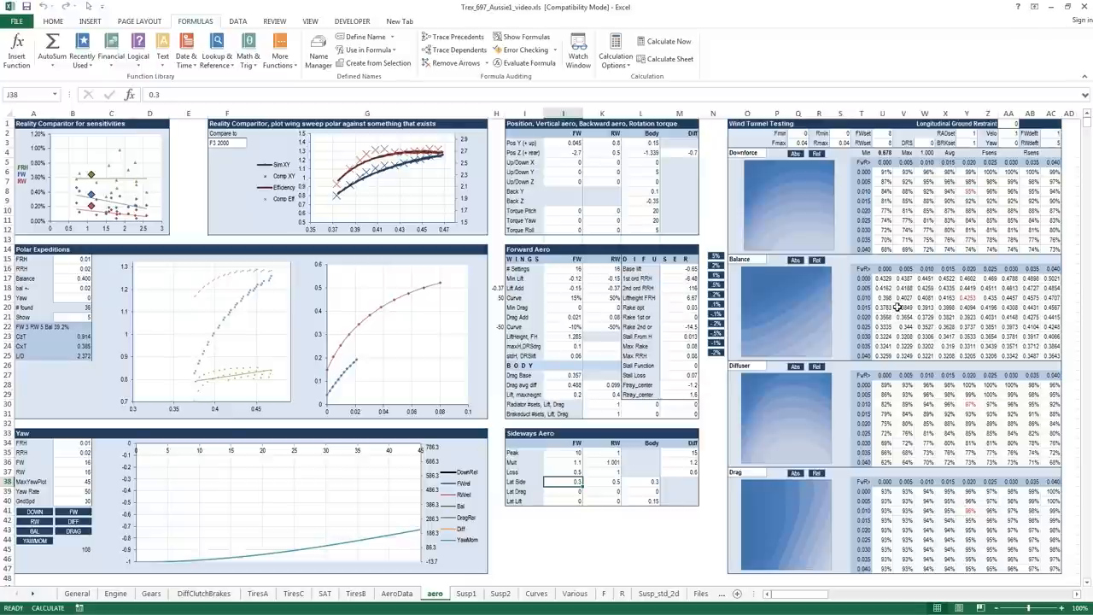
mouse_move(772, 190)
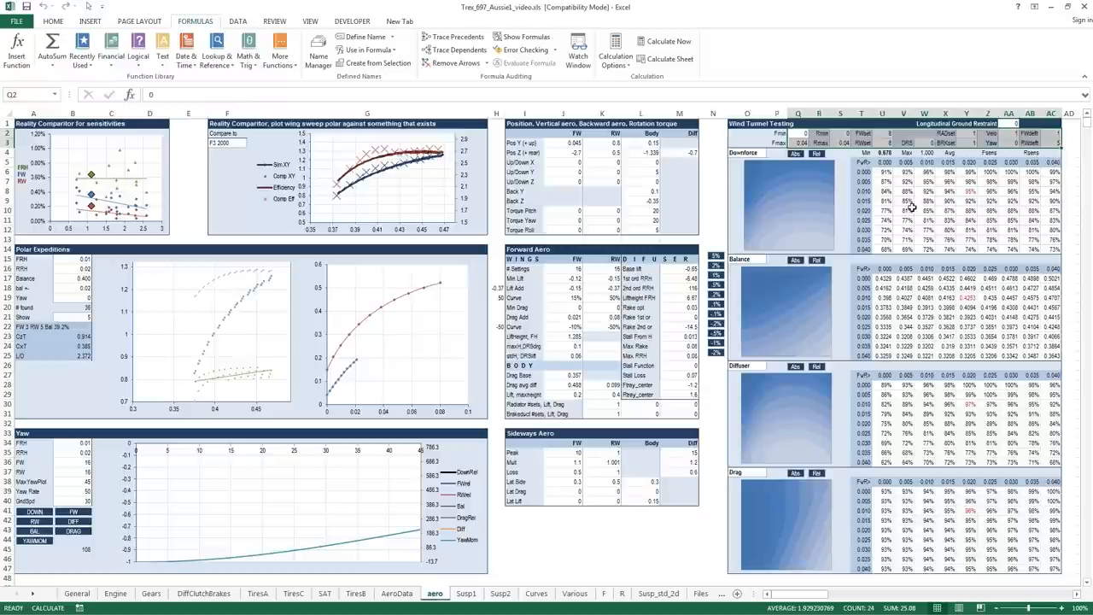
mouse_move(913, 203)
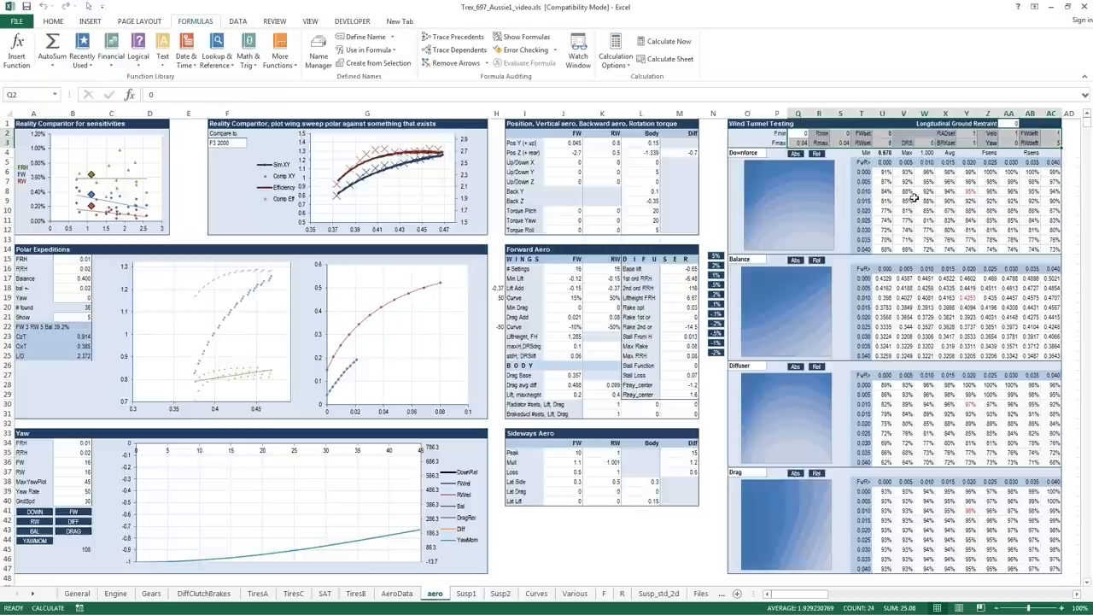
mouse_move(640, 558)
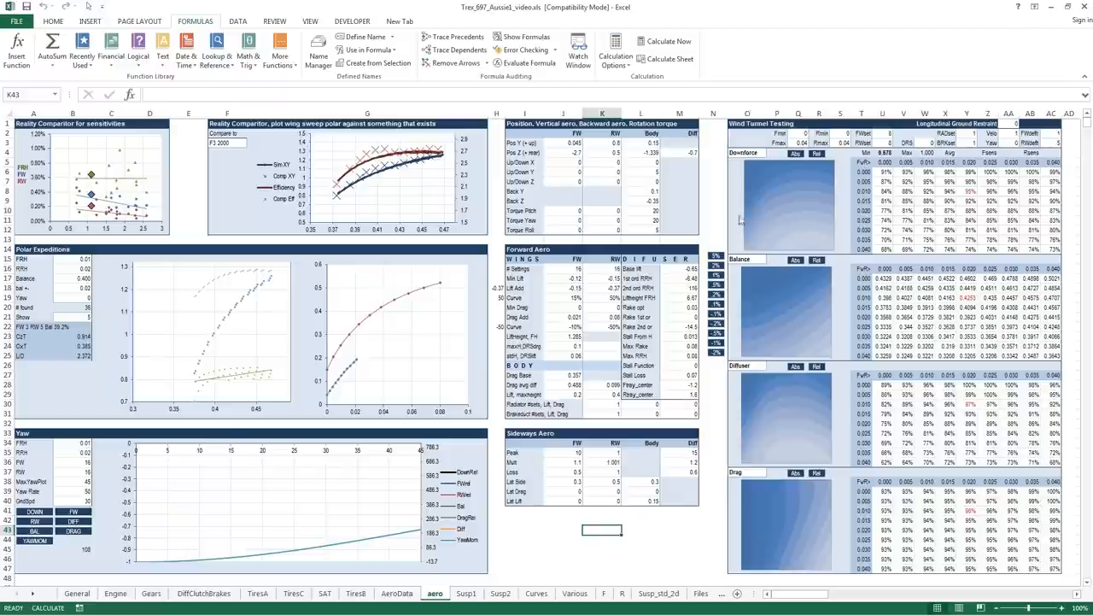
mouse_move(362, 177)
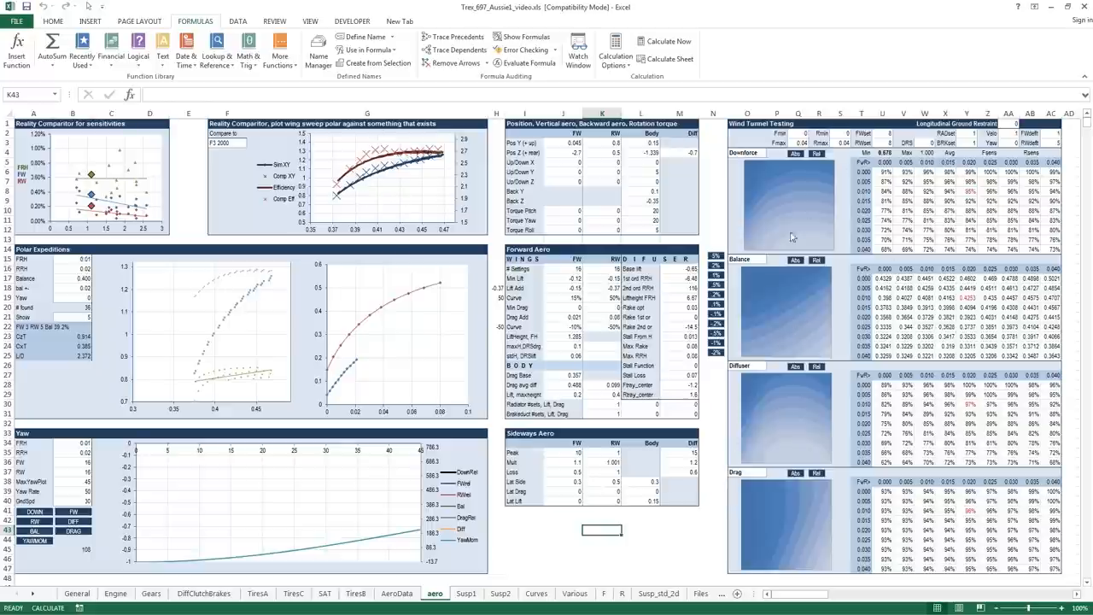
mouse_move(941, 171)
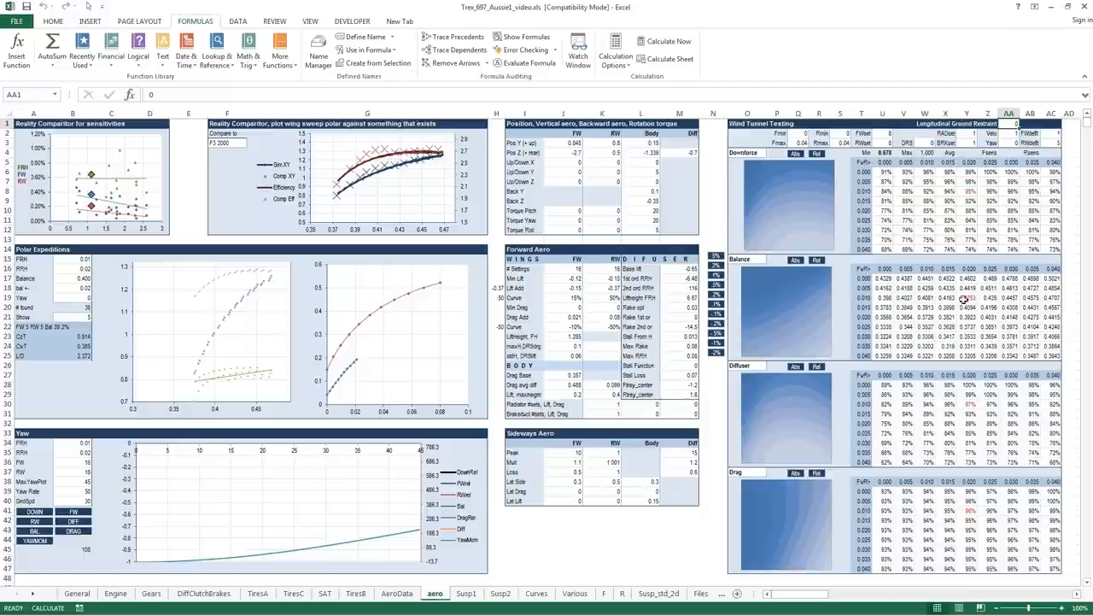
mouse_move(259, 159)
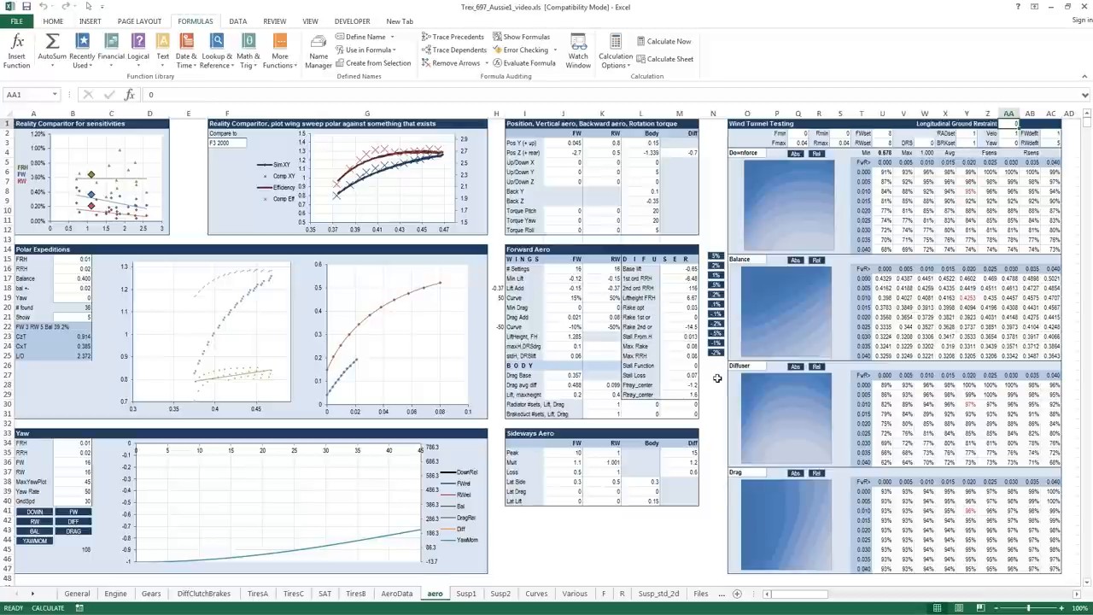
click(713, 384)
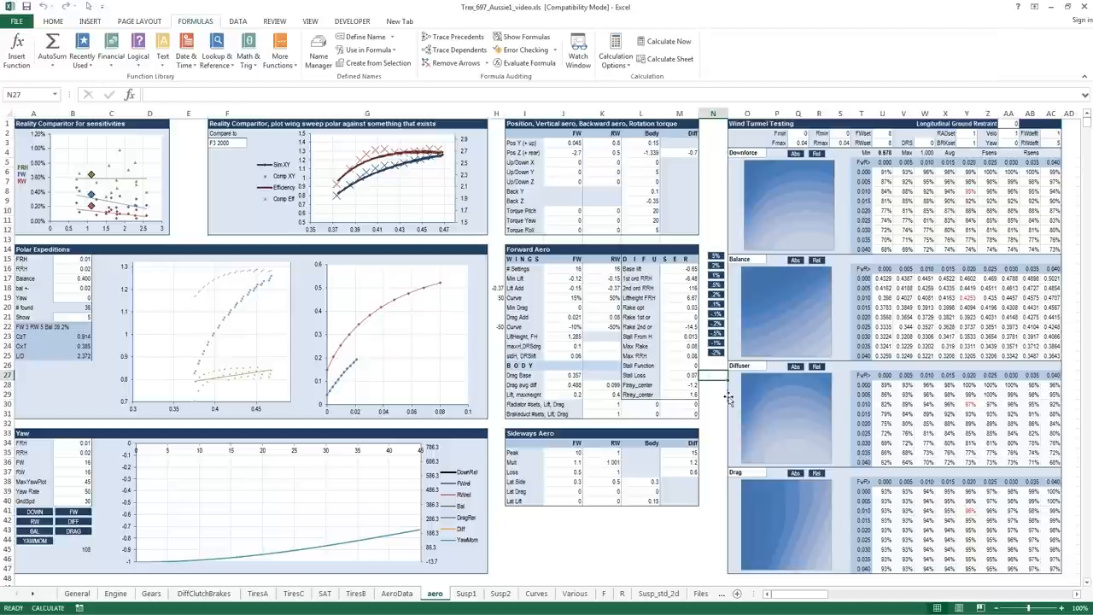
mouse_move(716, 387)
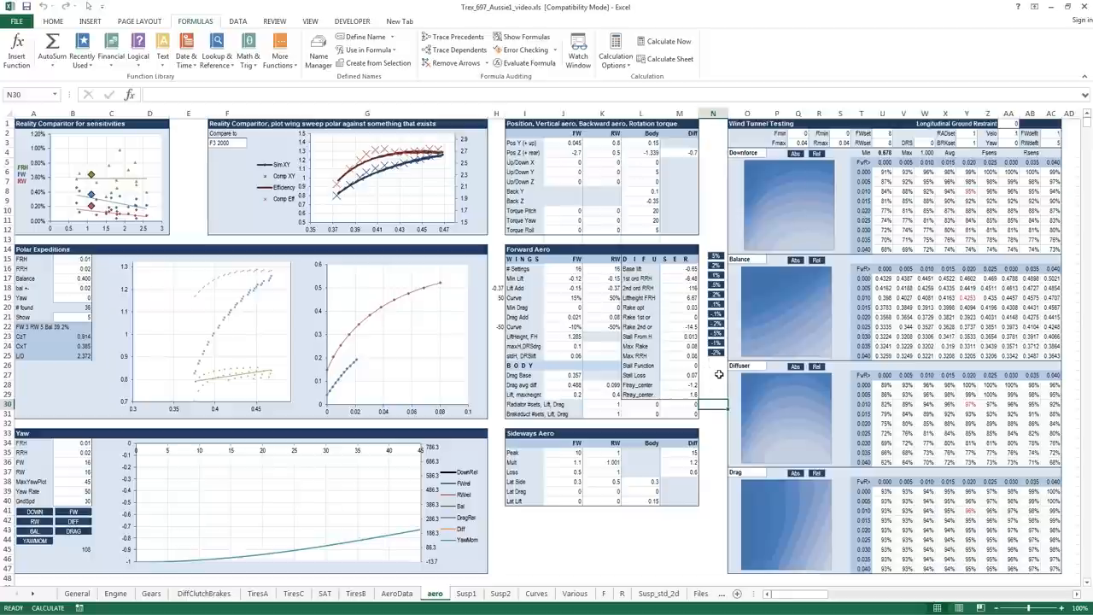
mouse_move(810, 397)
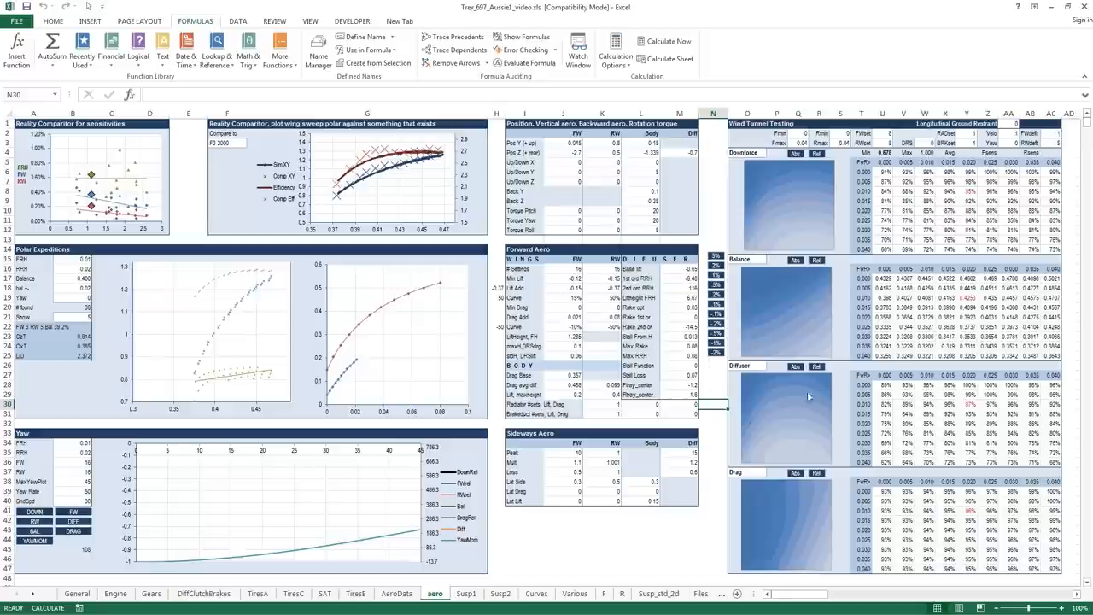
click(711, 376)
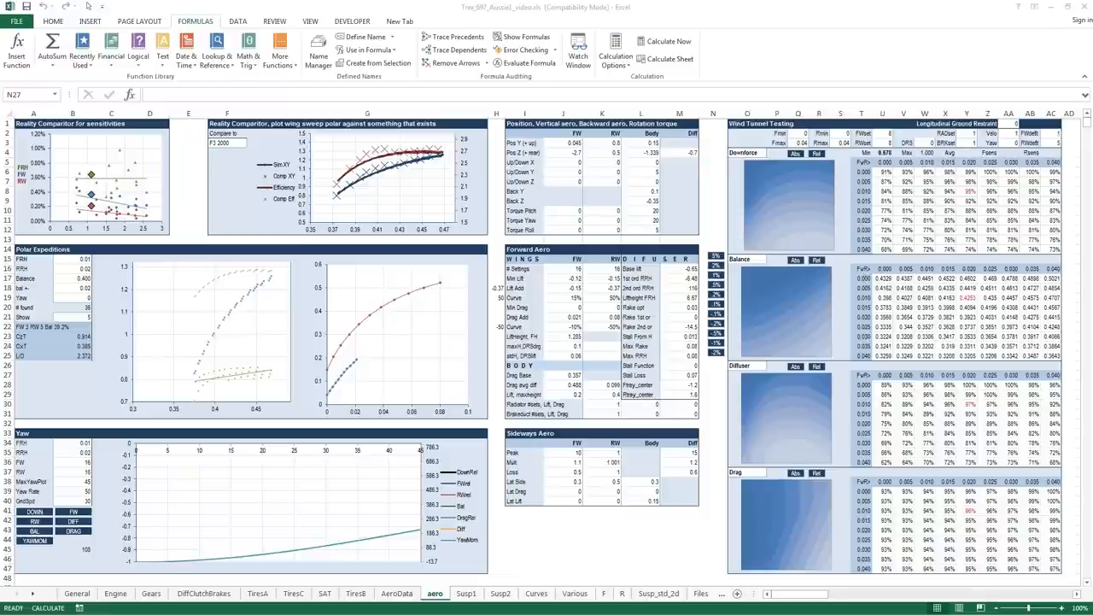
mouse_move(184, 240)
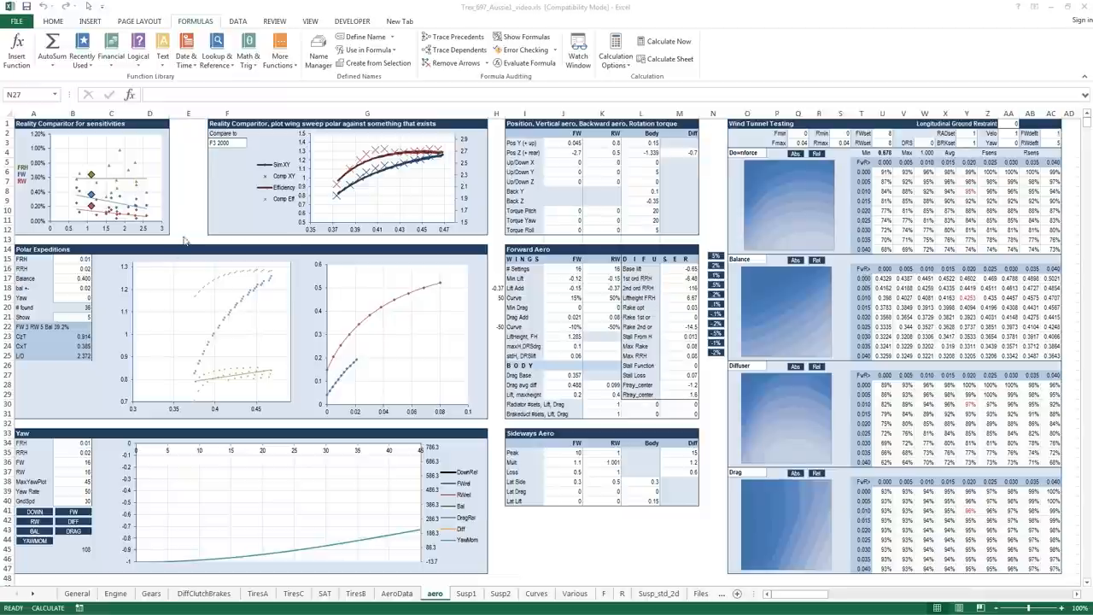